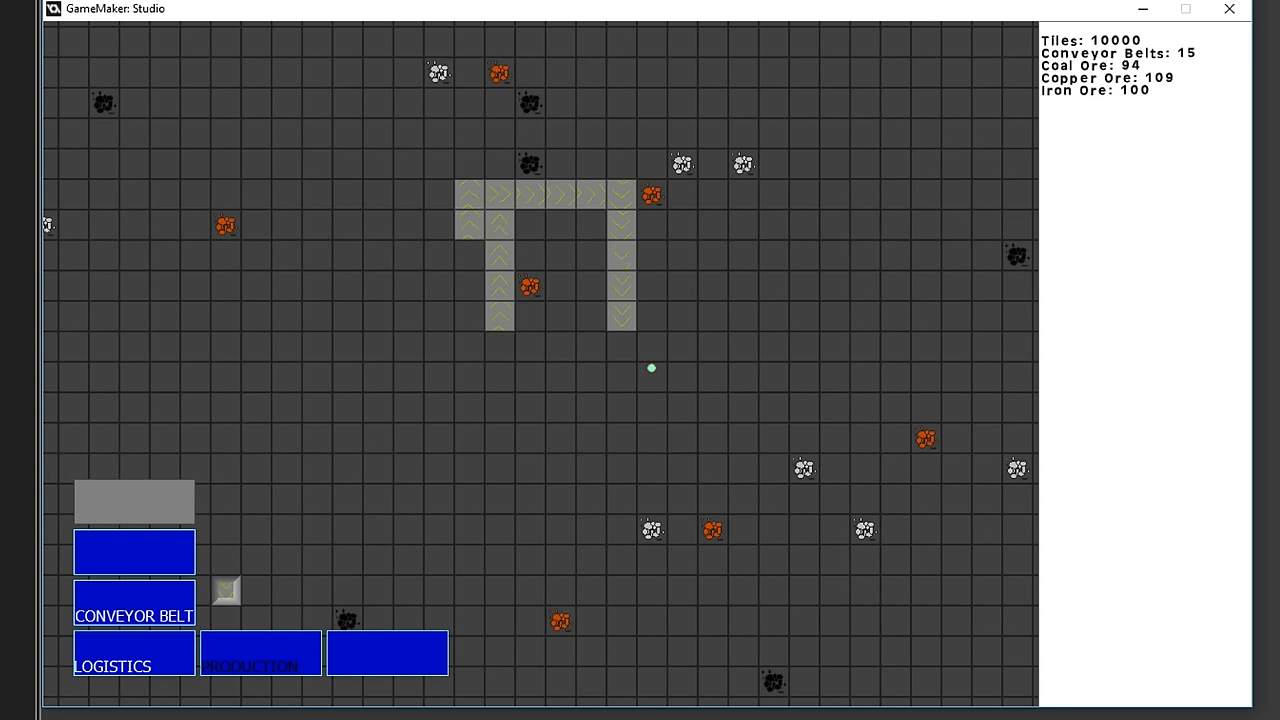
- Place the last two conveyor belt tiles to close the square loop (20 belts total)
click(620, 348)
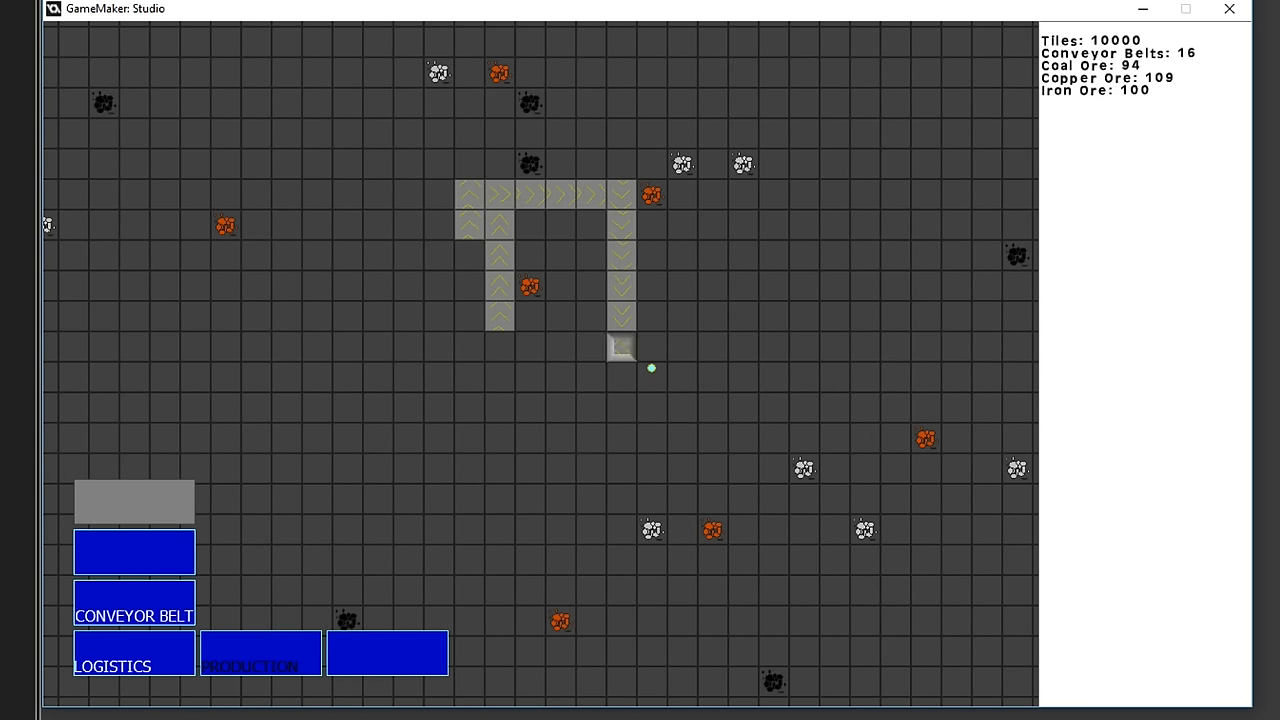
click(742, 376)
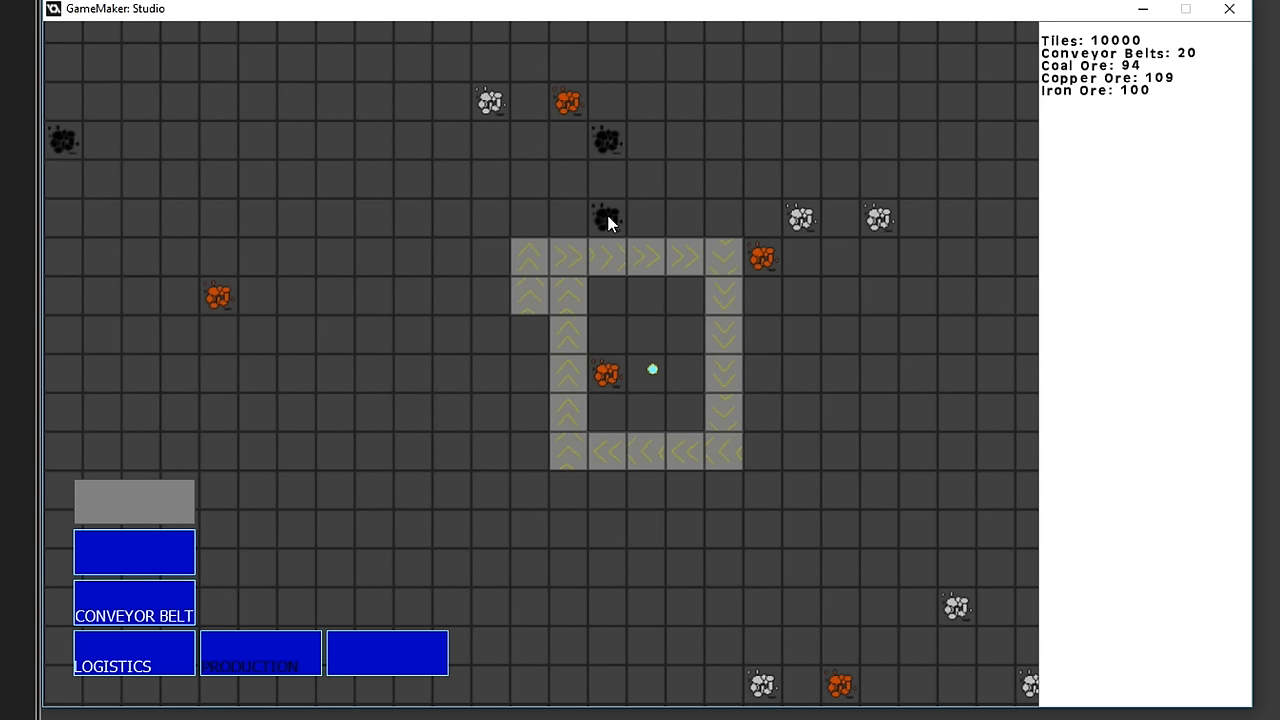
mouse_move(624, 268)
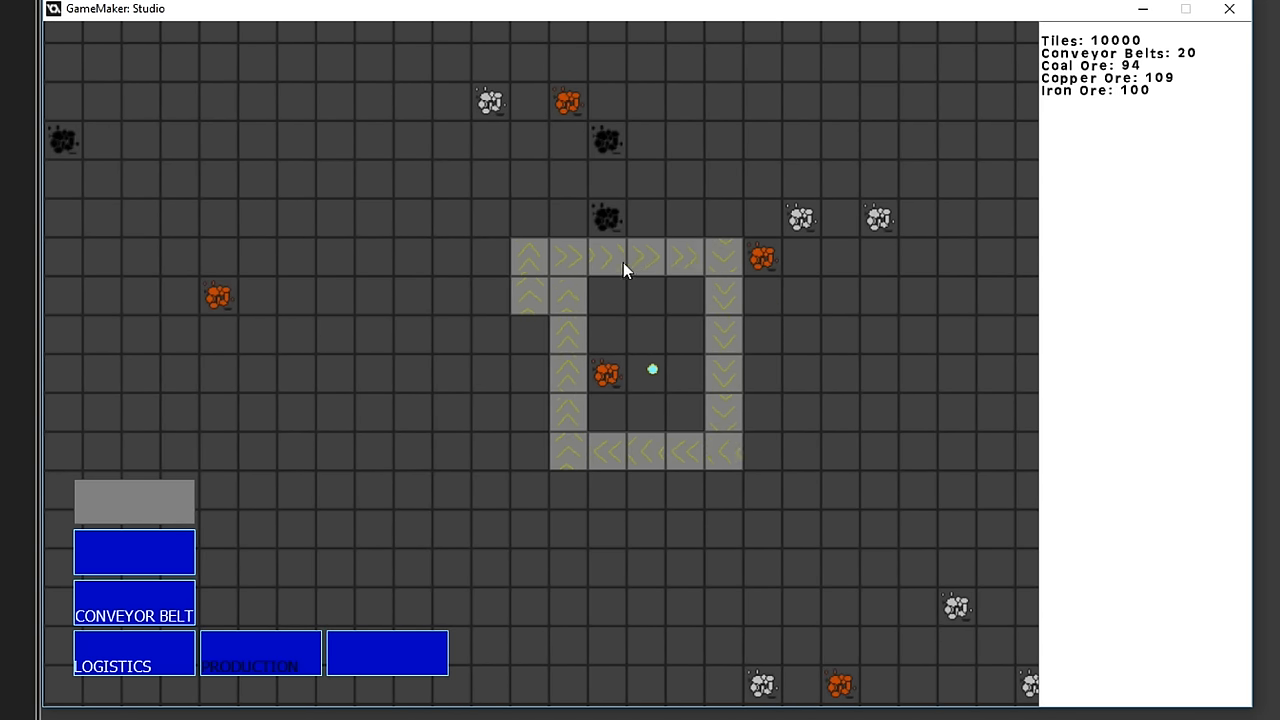
mouse_move(576, 470)
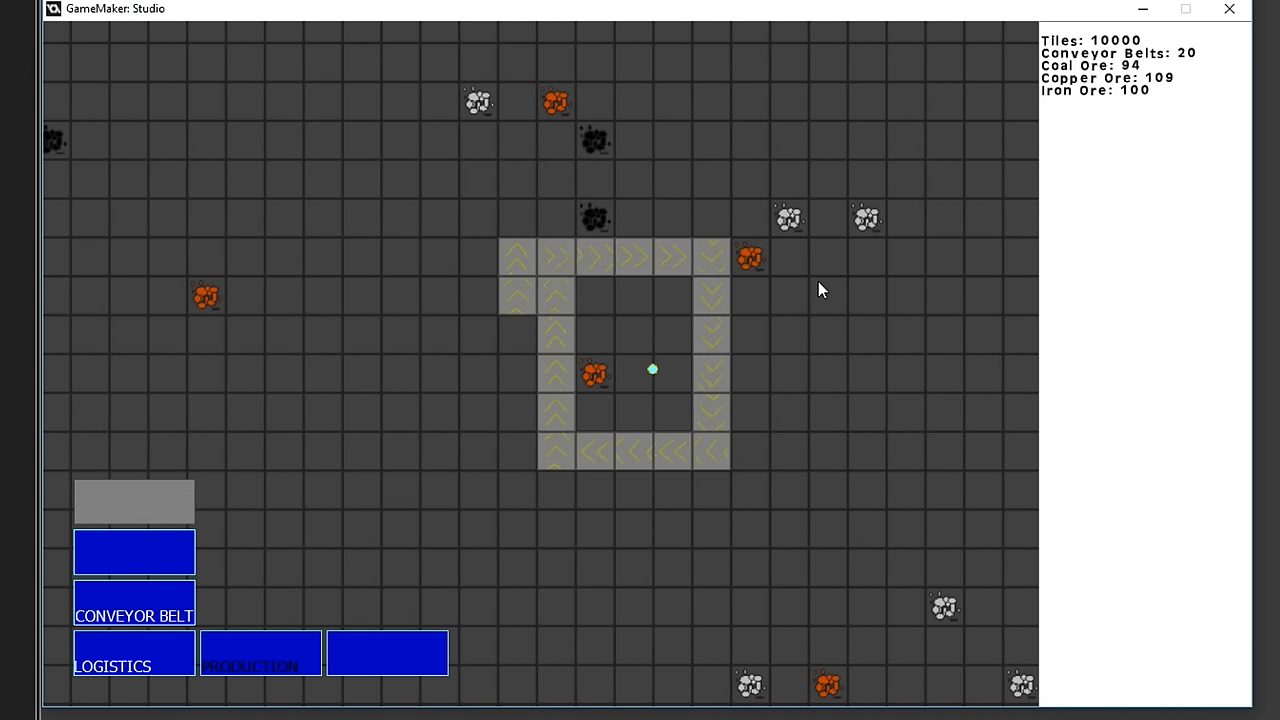
mouse_move(832, 294)
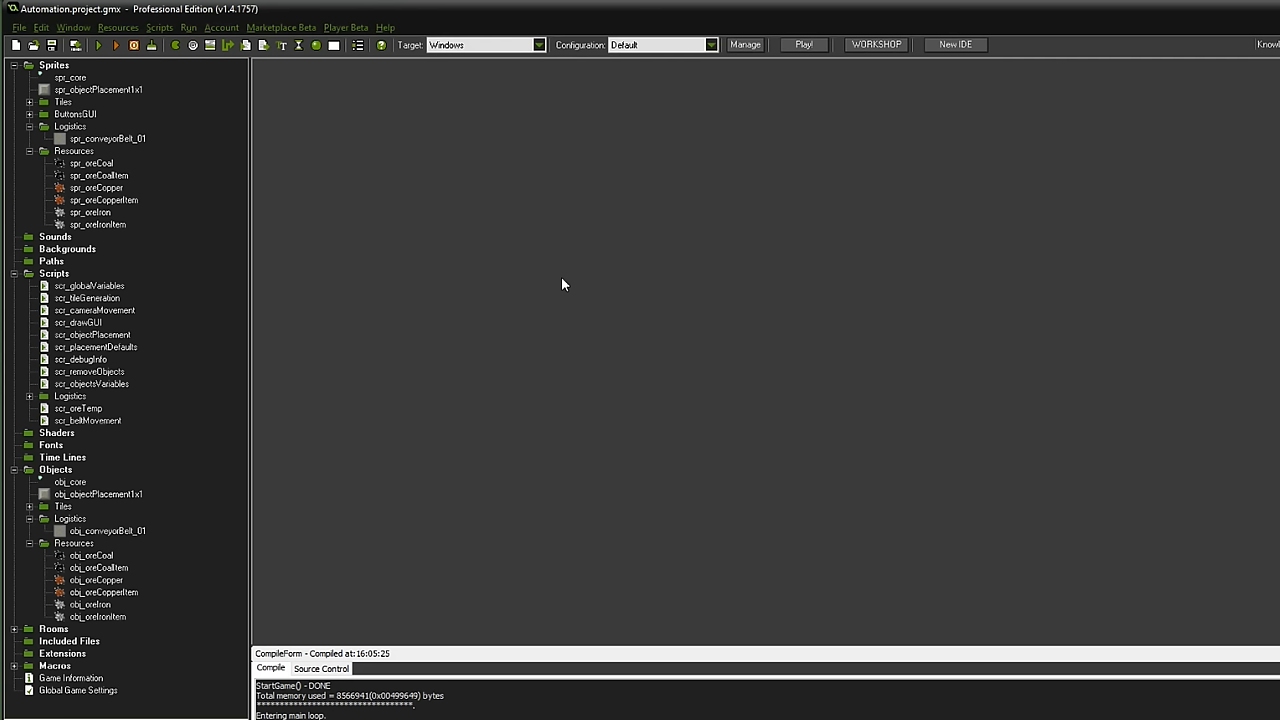
mouse_move(480, 248)
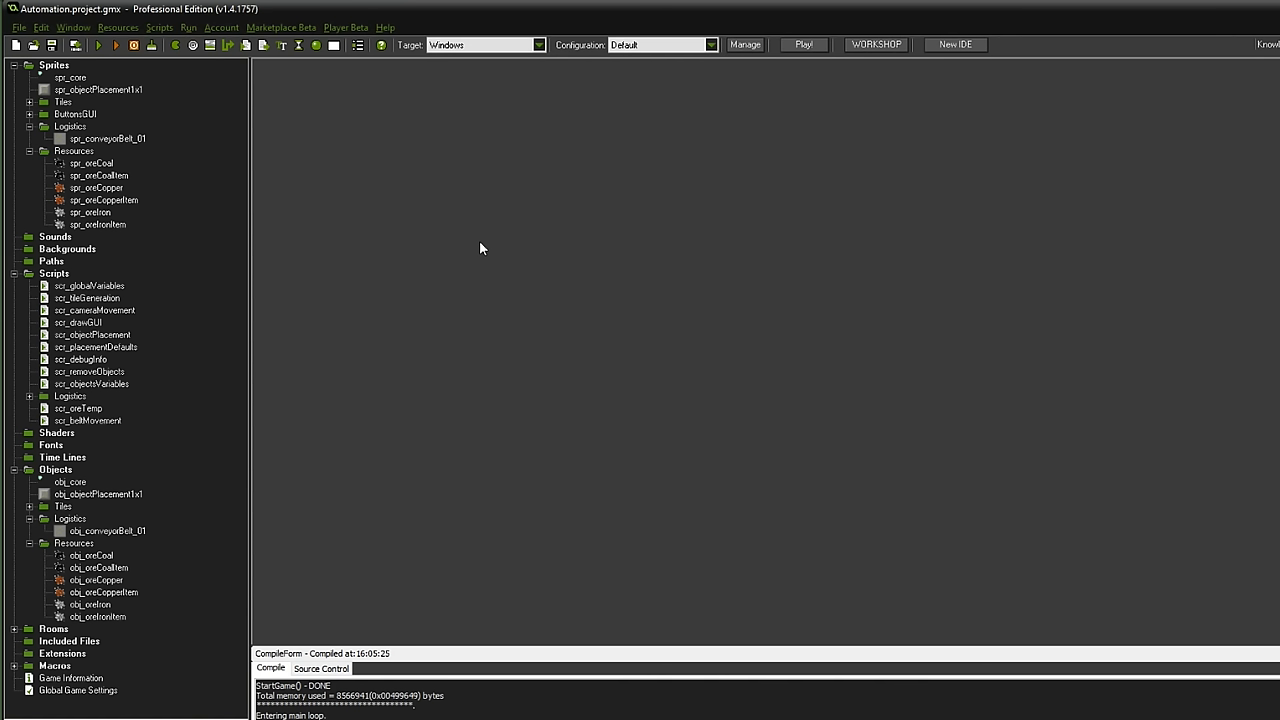
mouse_move(108, 408)
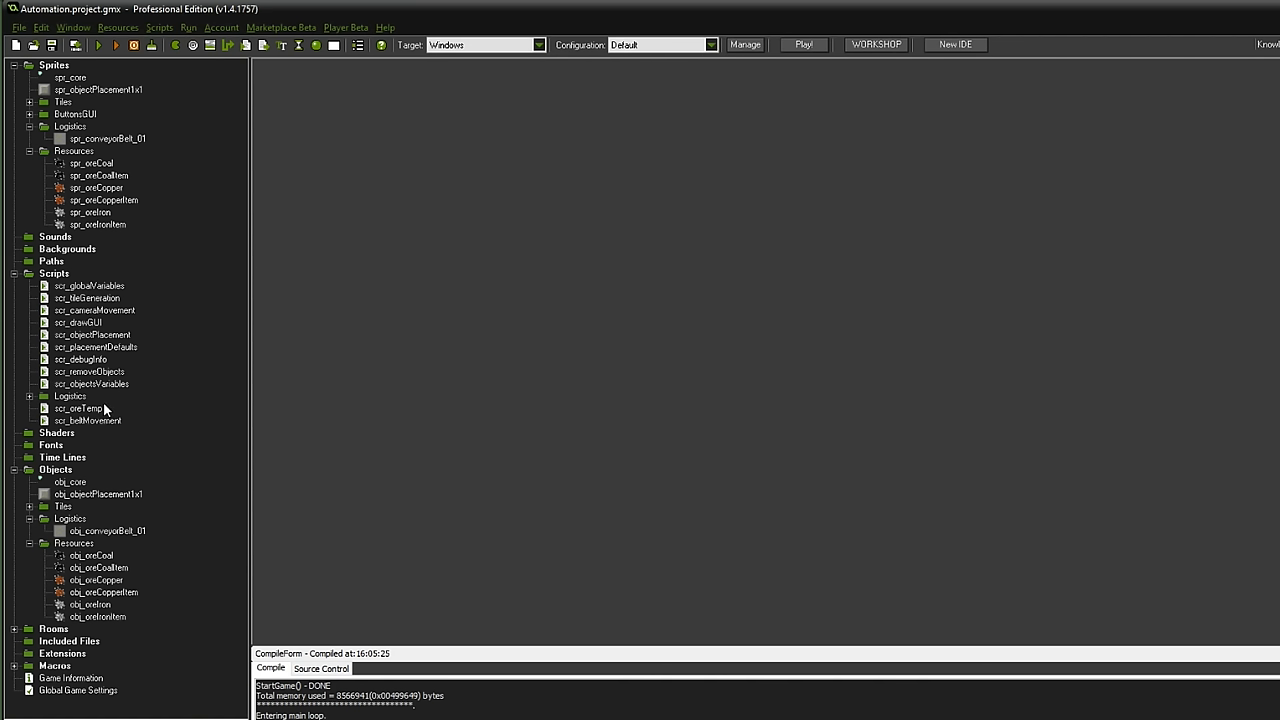
click(84, 360)
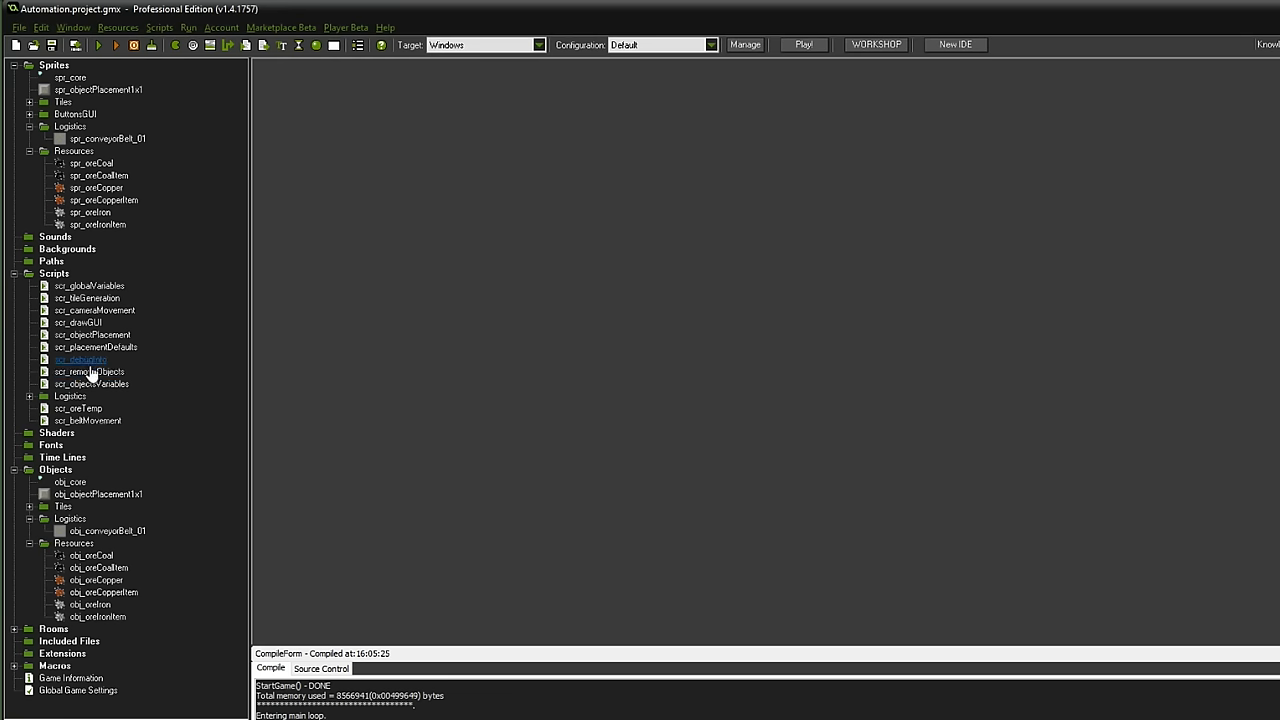
double_click(90, 384)
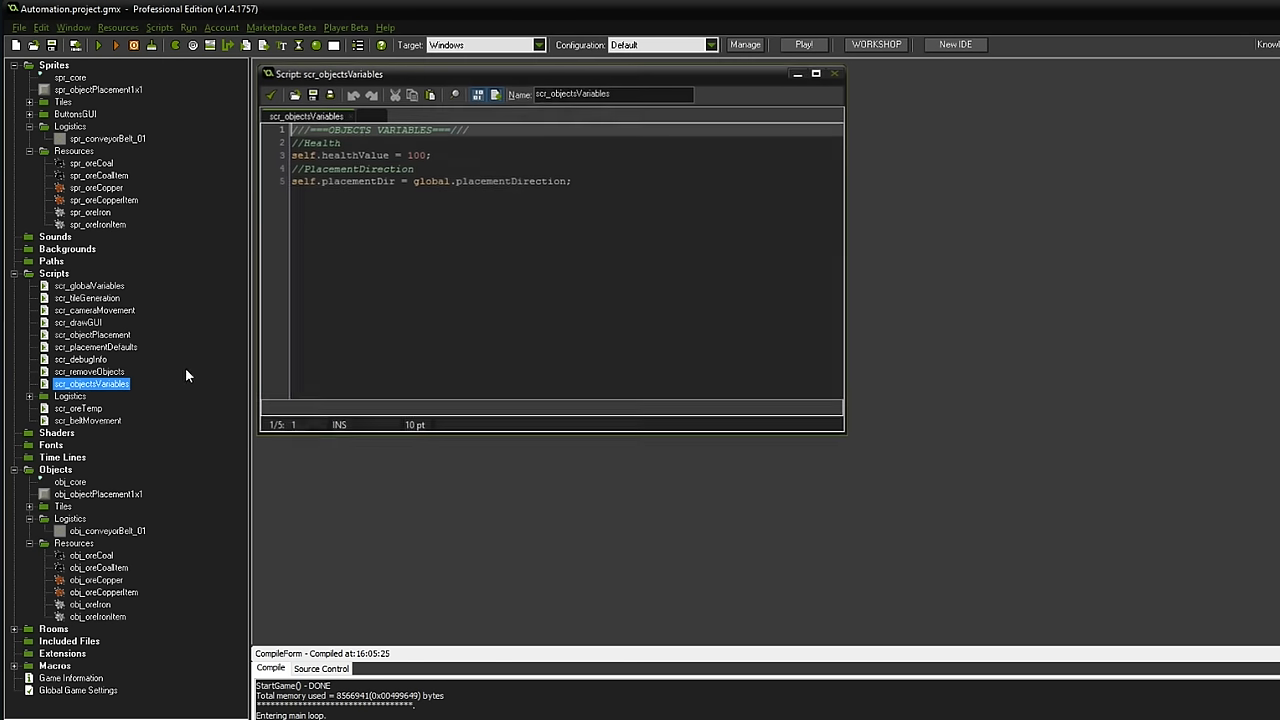
drag(292, 180, 436, 180)
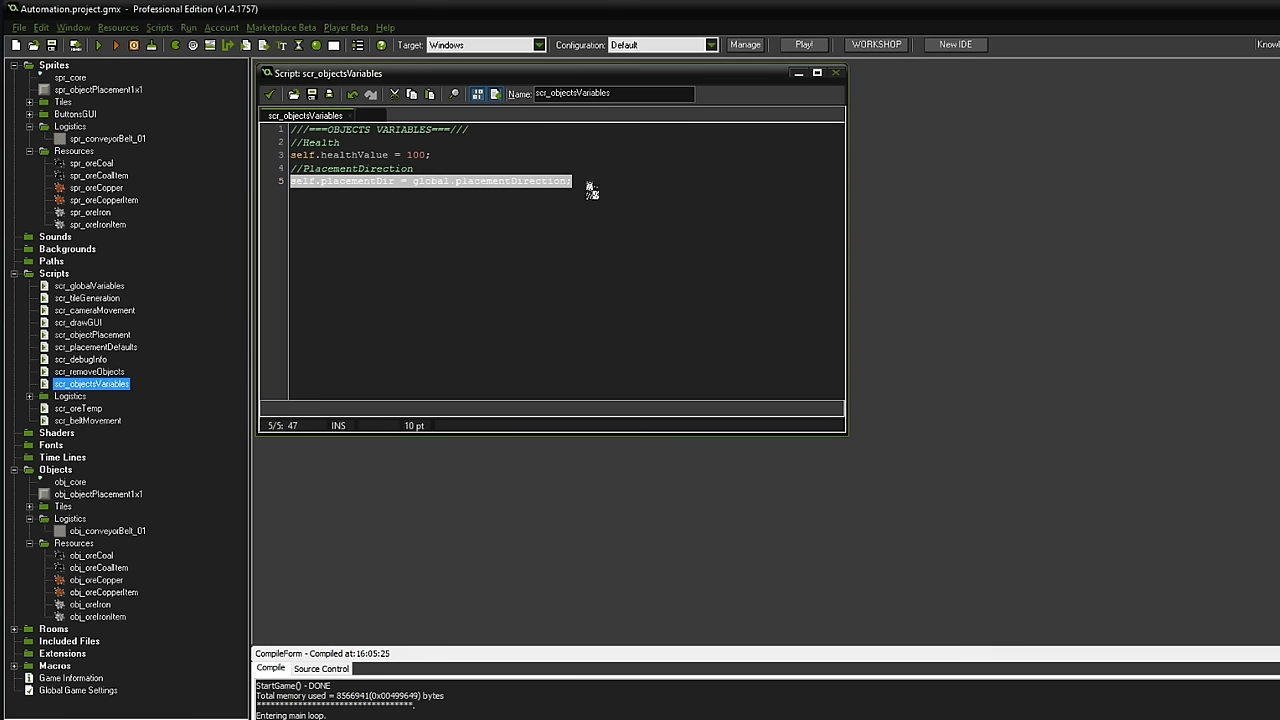
mouse_move(344, 370)
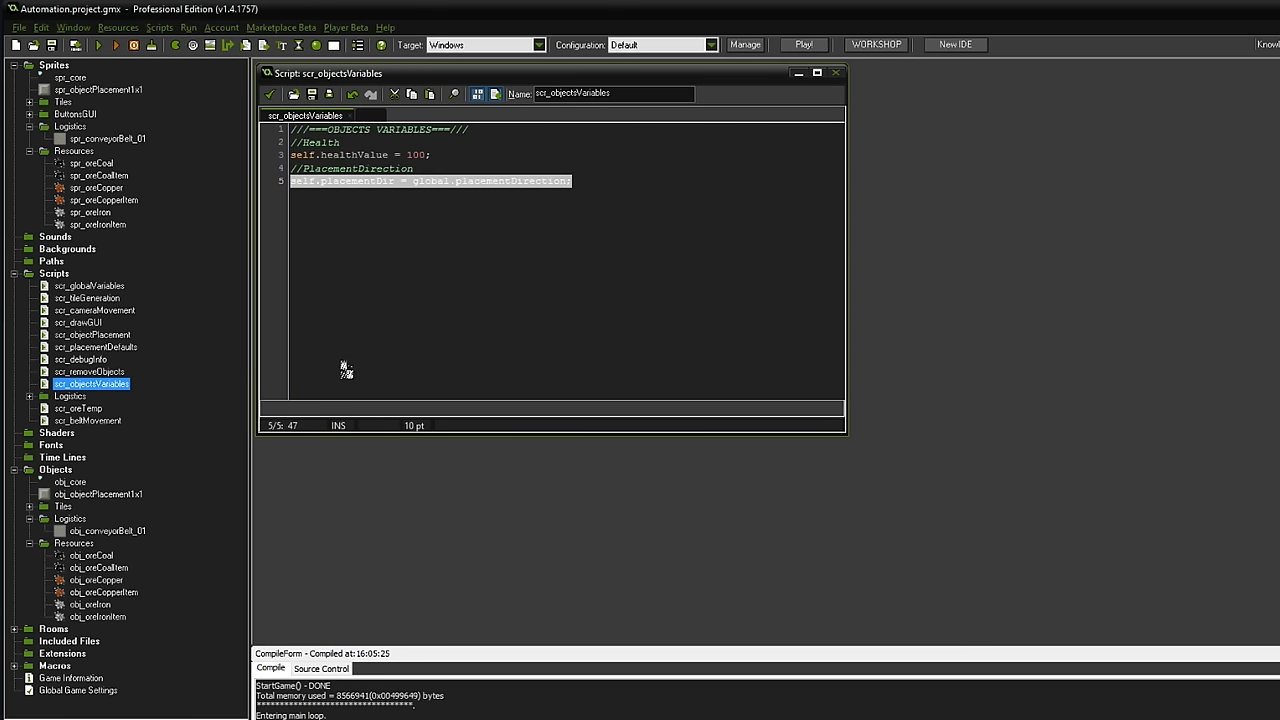
mouse_move(402, 364)
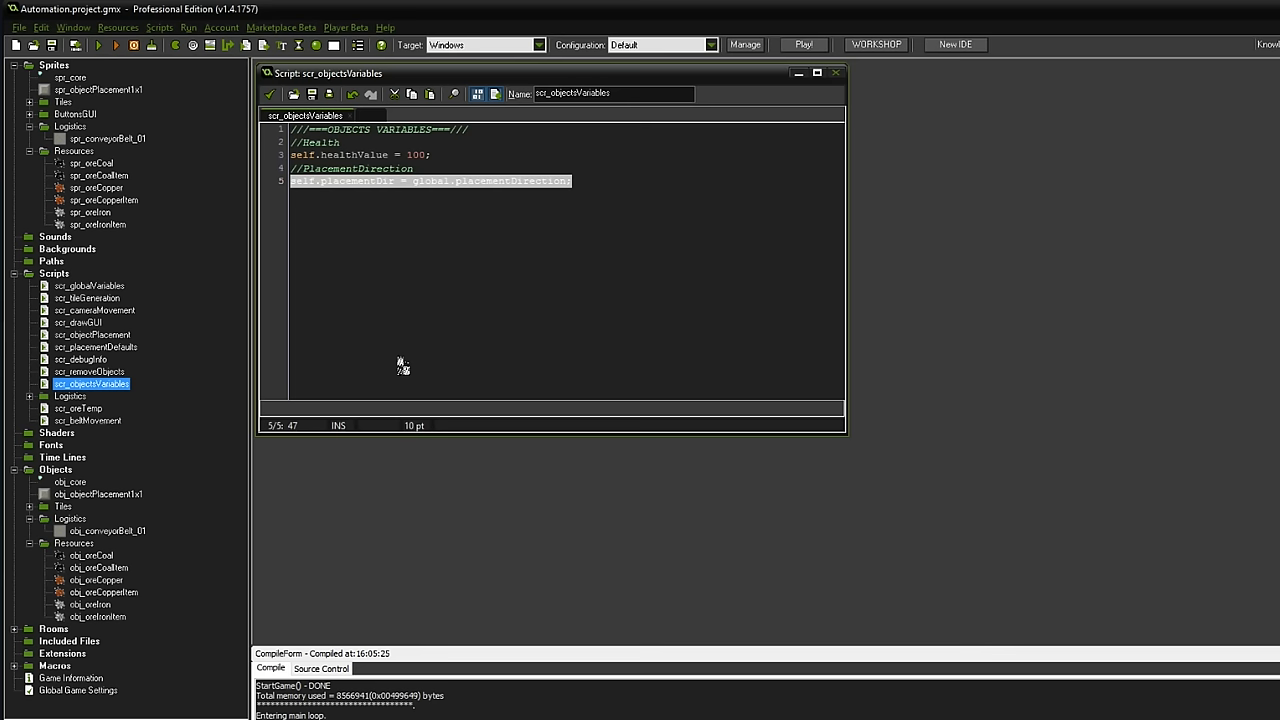
click(836, 72)
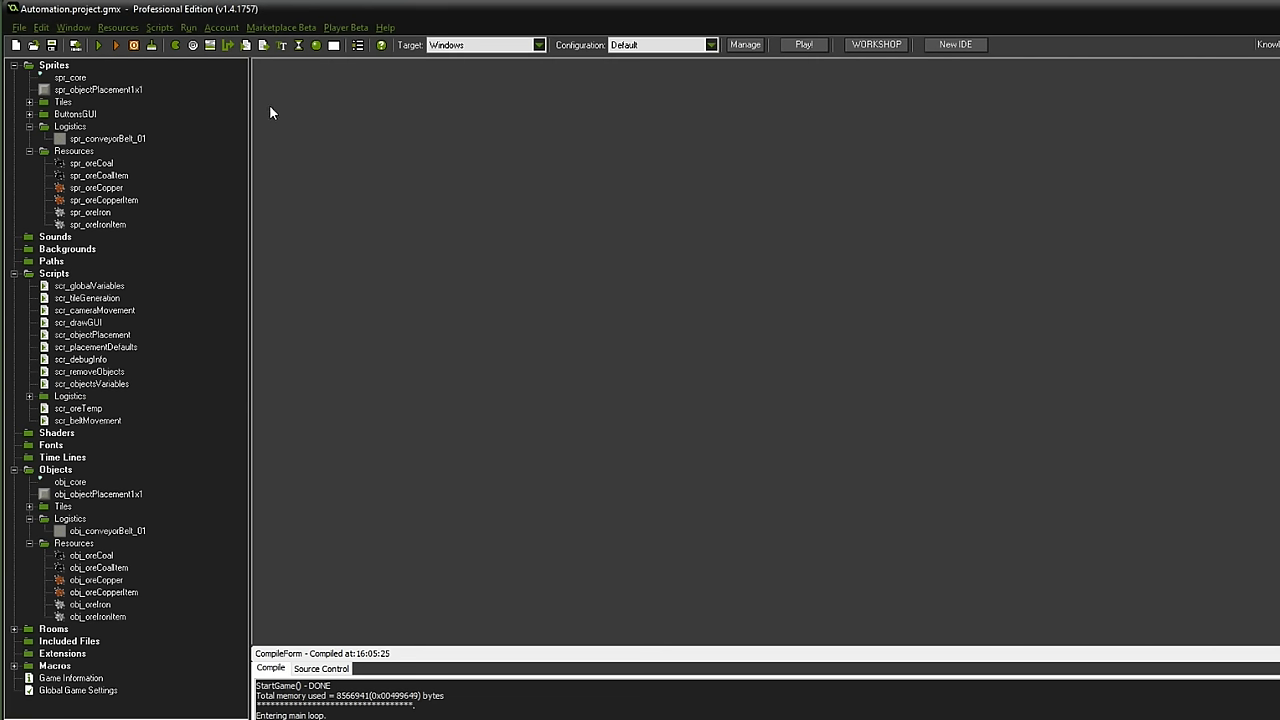
click(98, 224)
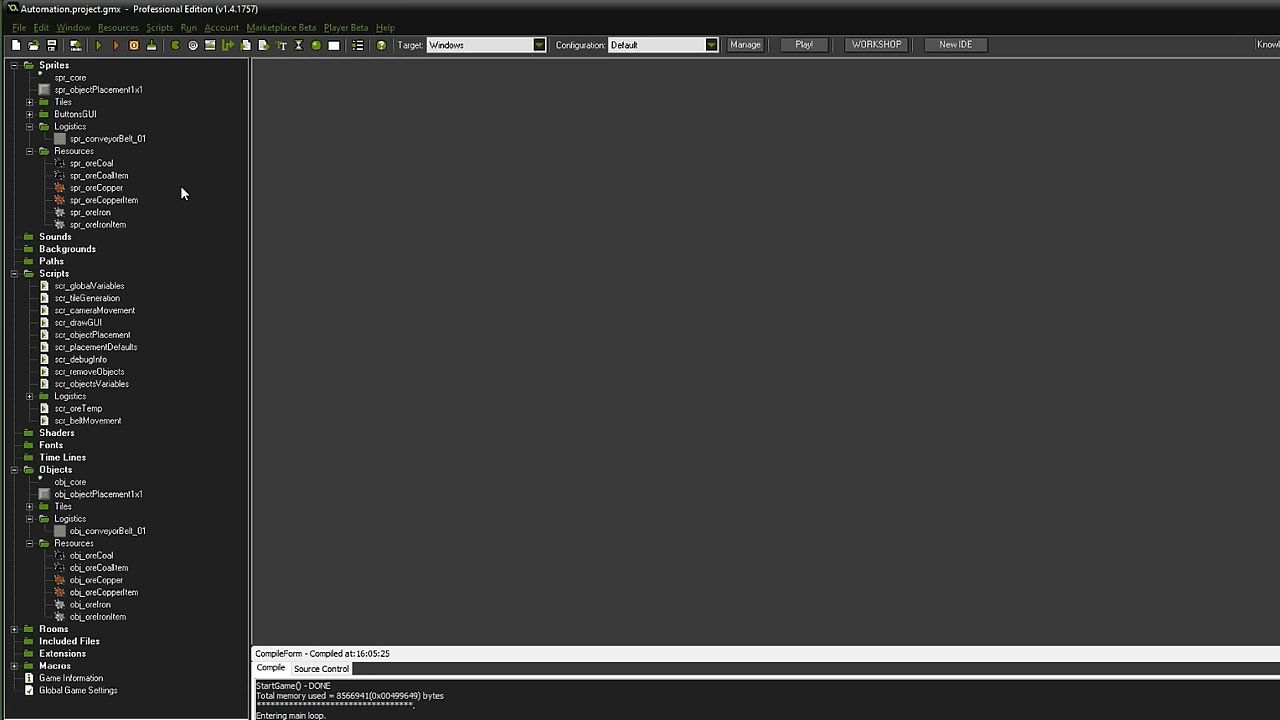
click(100, 176)
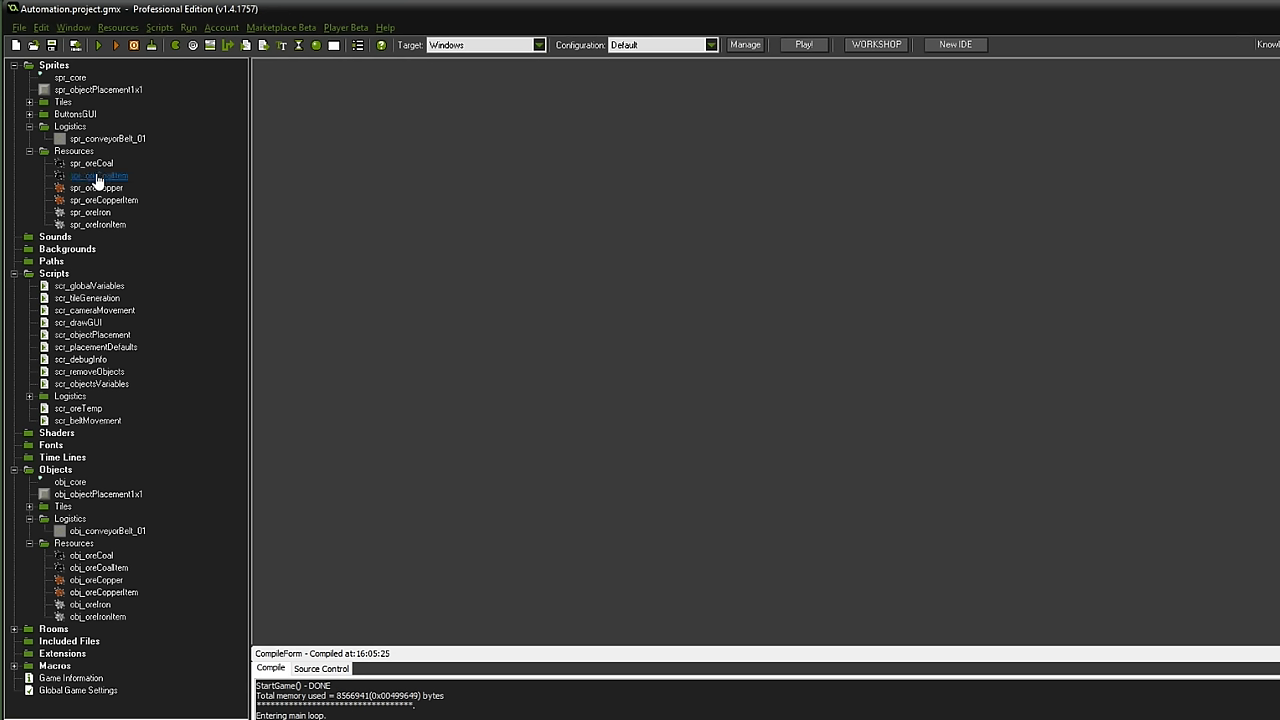
click(92, 164)
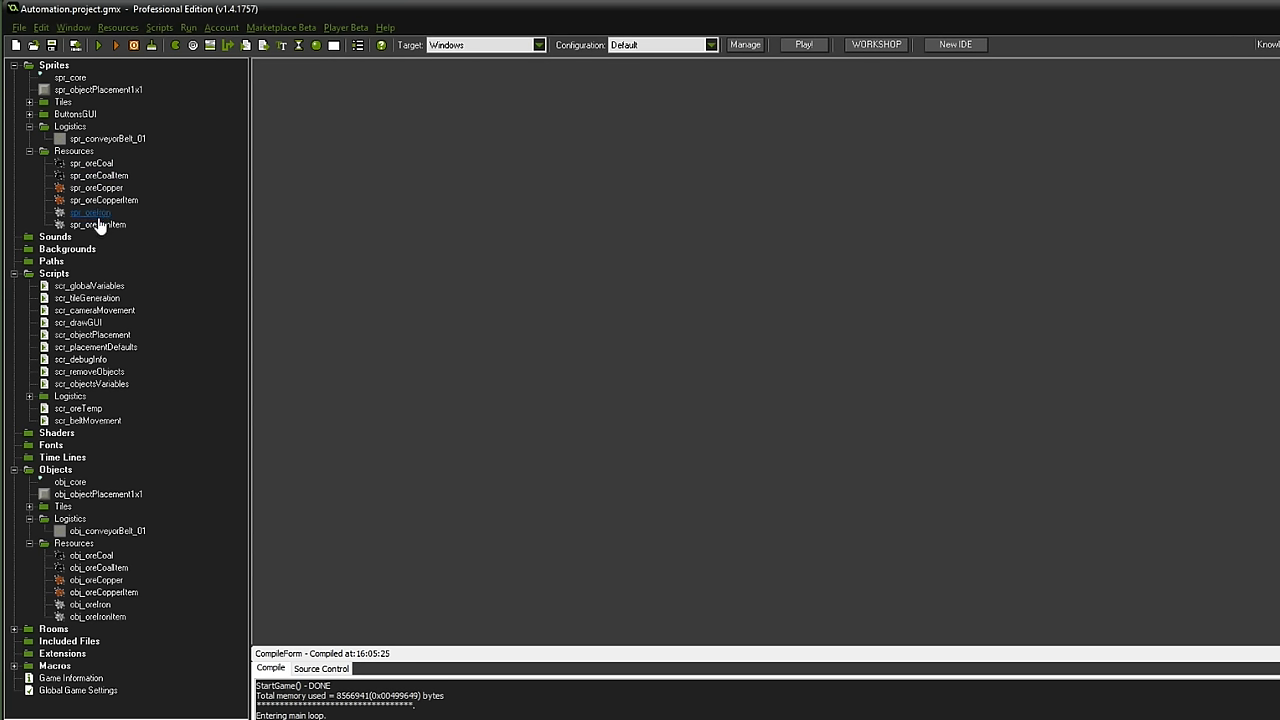
click(96, 224)
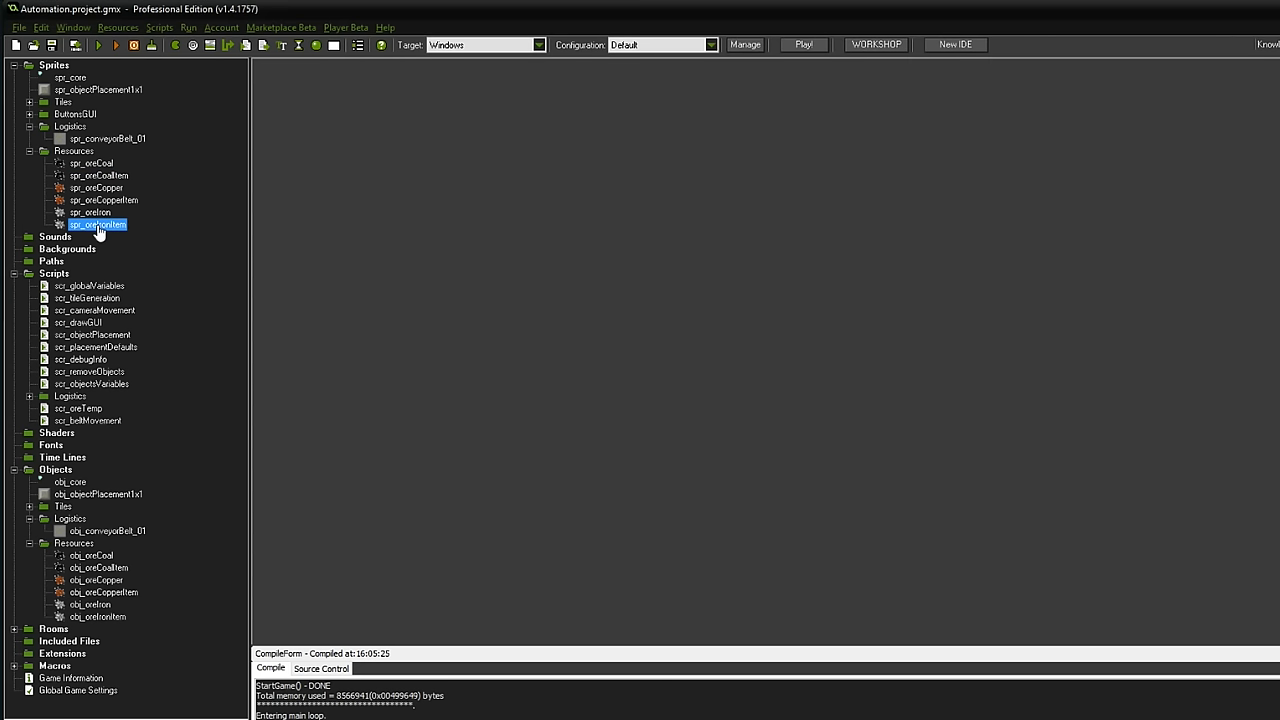
double_click(96, 224)
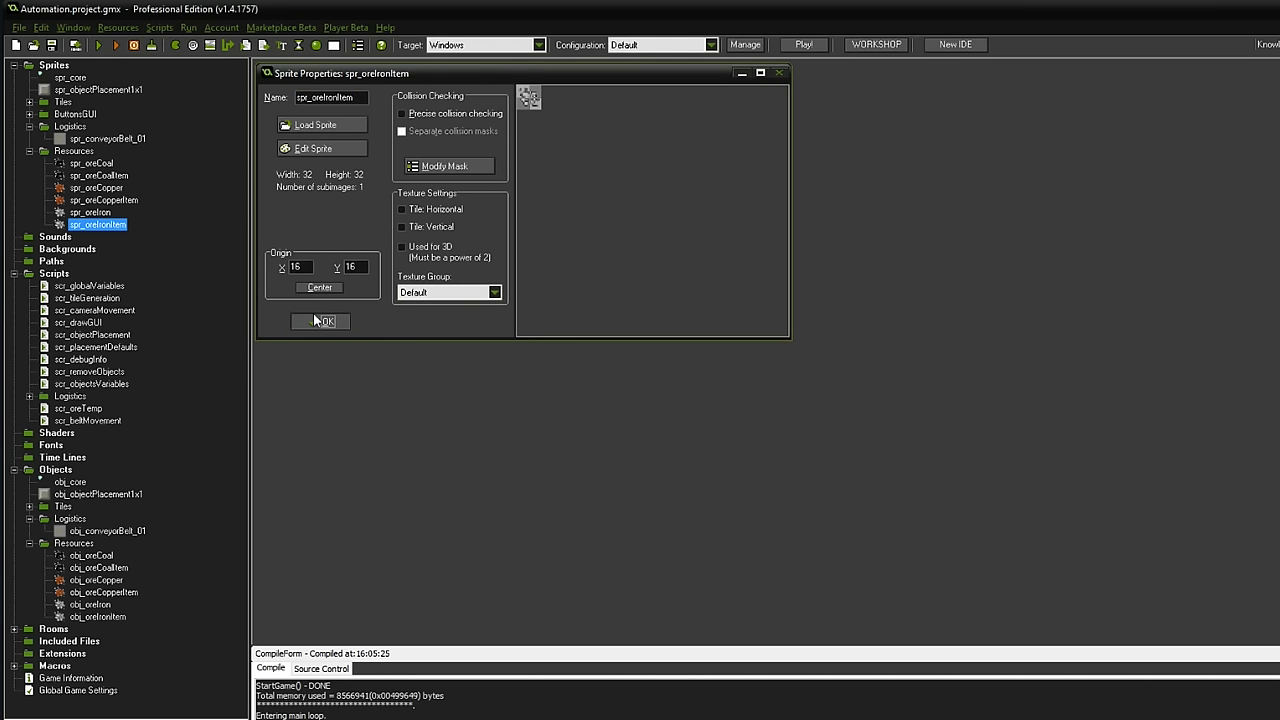
click(320, 320)
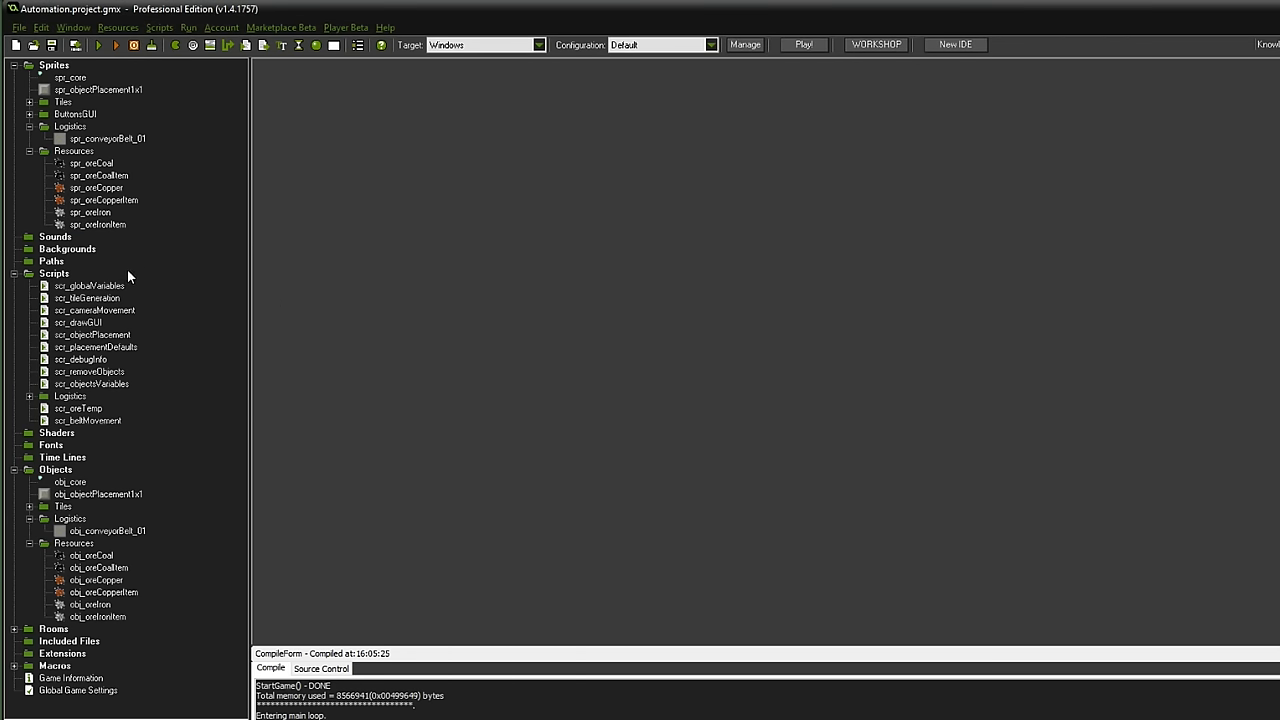
click(92, 556)
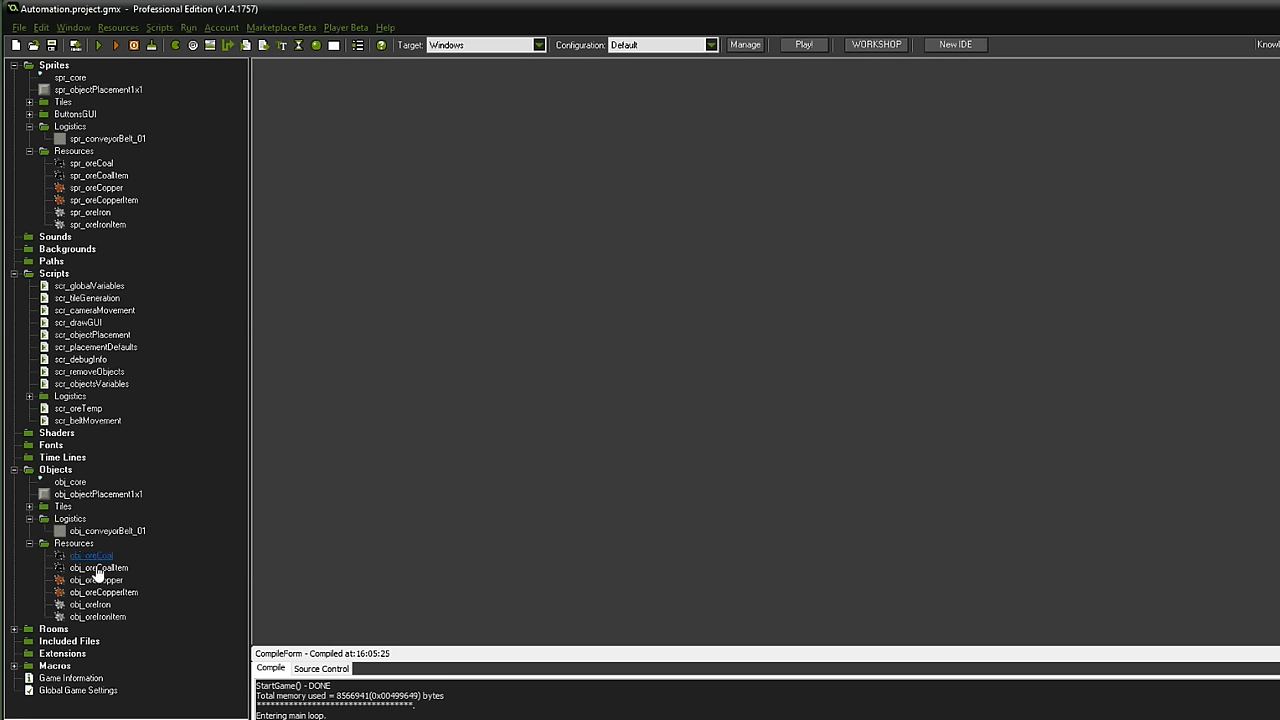
click(78, 408)
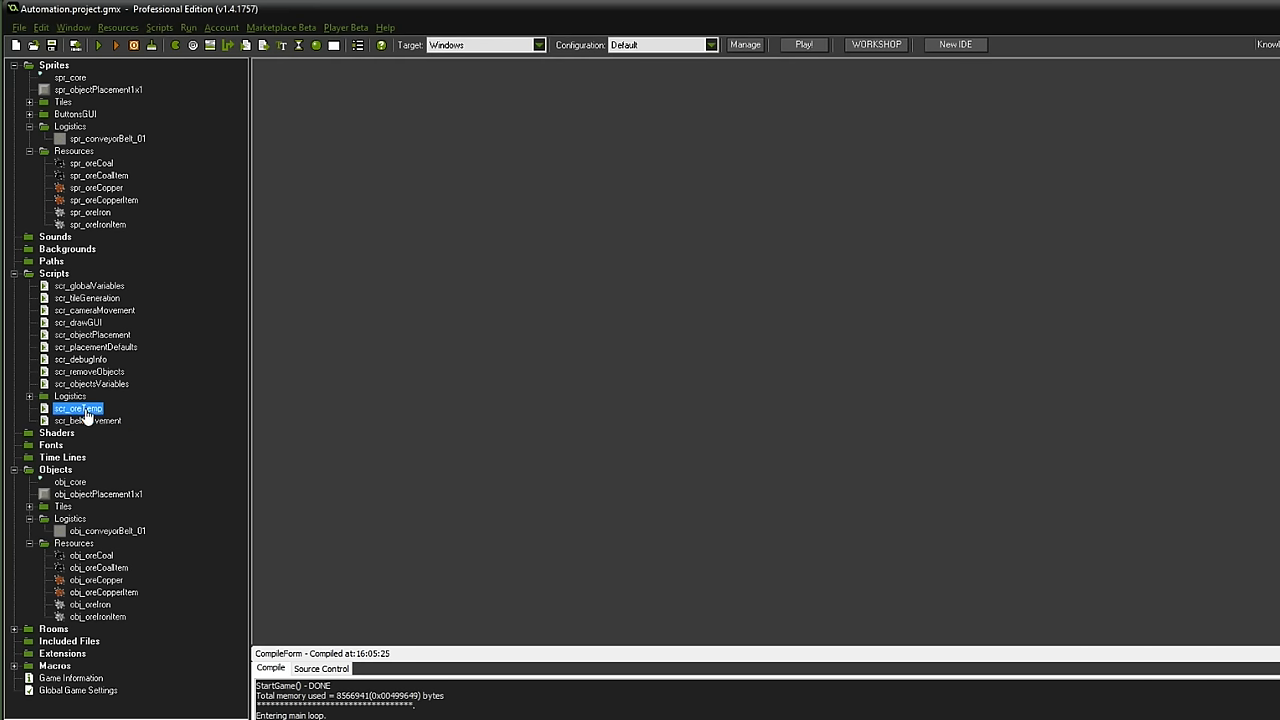
double_click(78, 408)
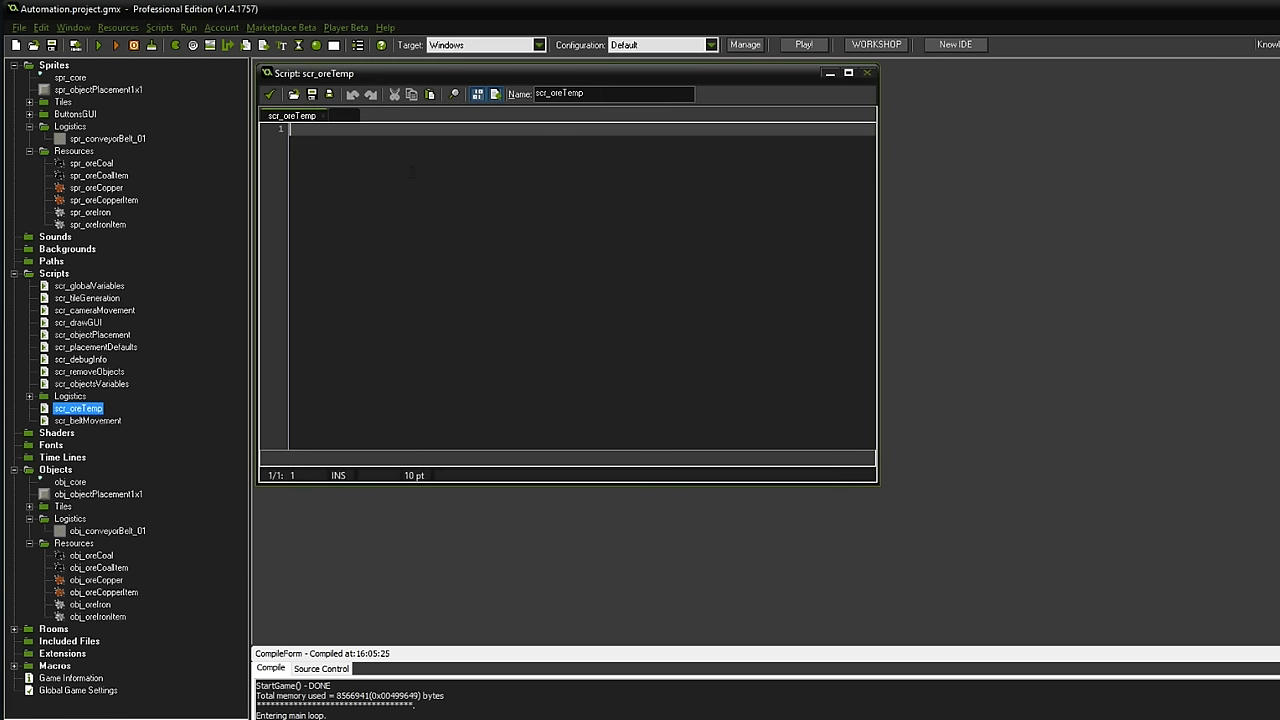
click(88, 420)
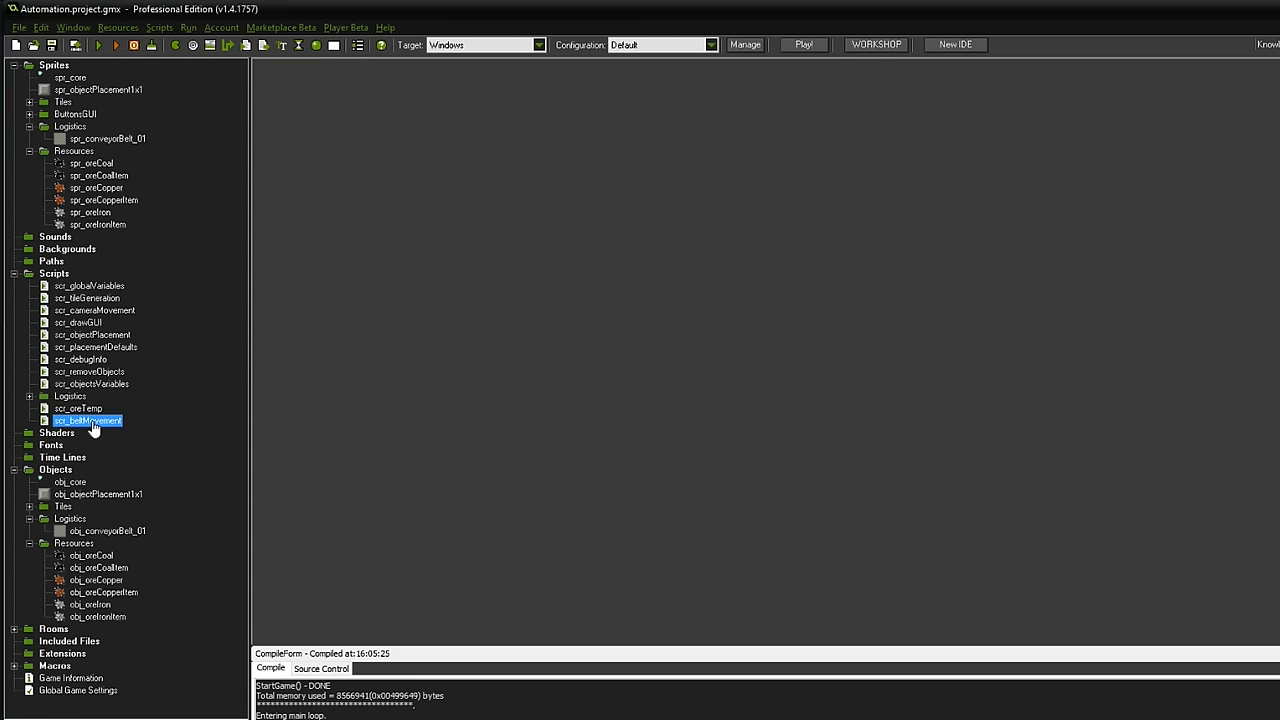
double_click(88, 420)
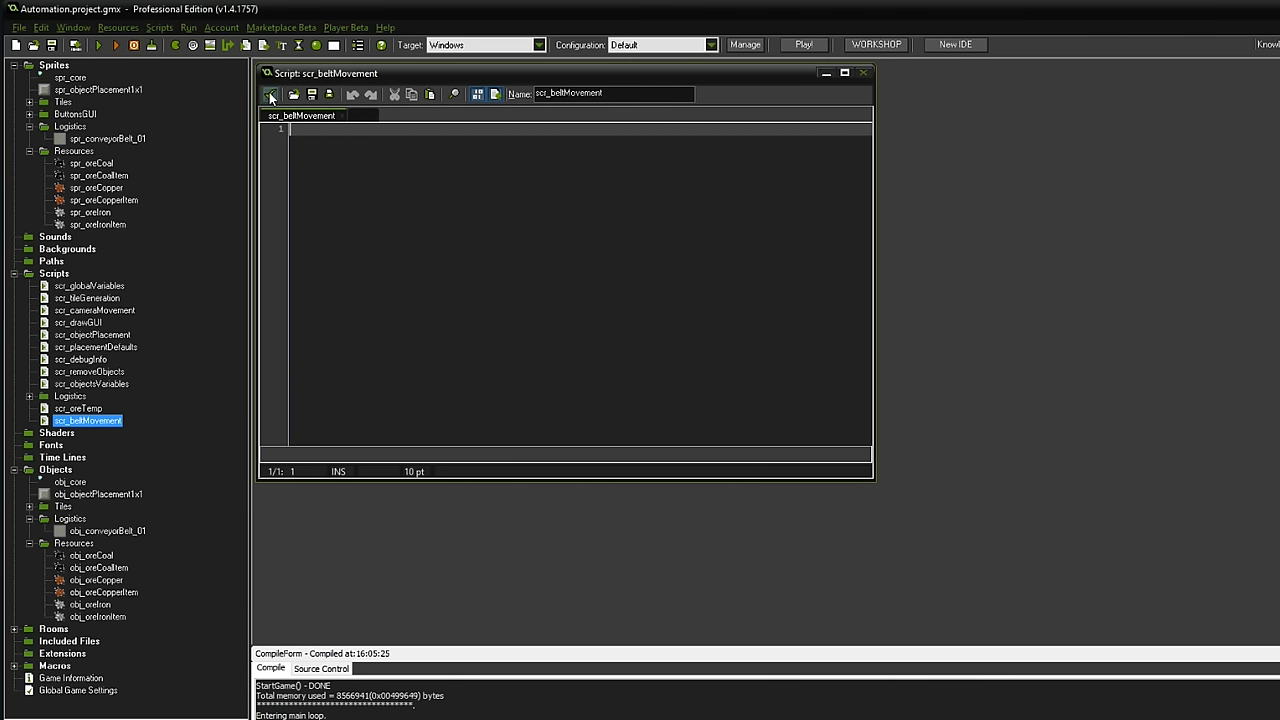
mouse_move(270, 94)
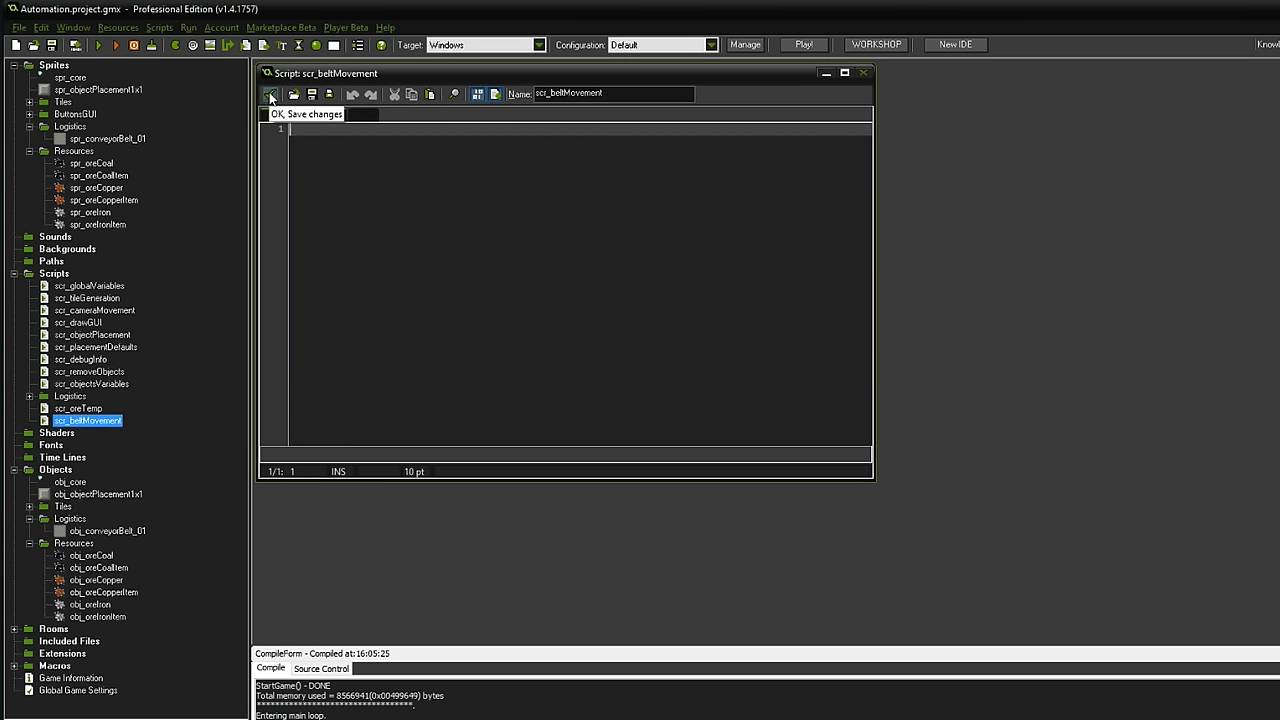
click(272, 94)
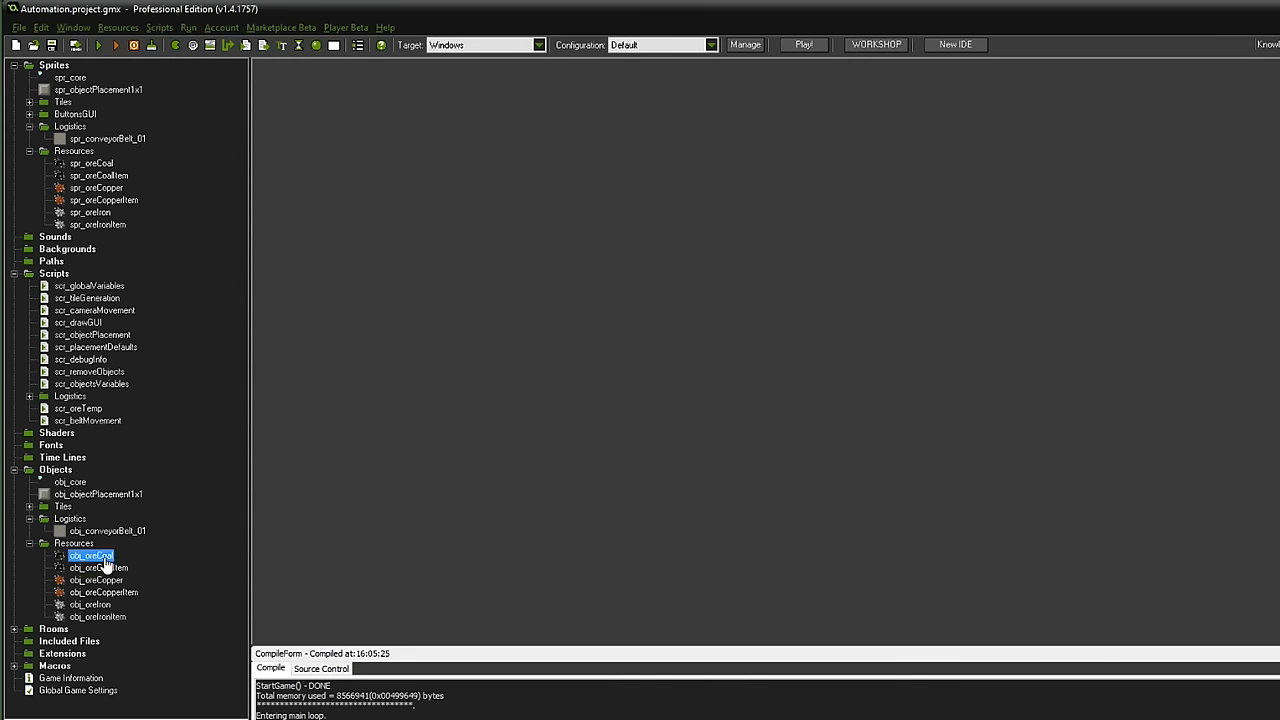
- Give obj_oreCoal a Step event that executes scr_oreTemp
double_click(90, 556)
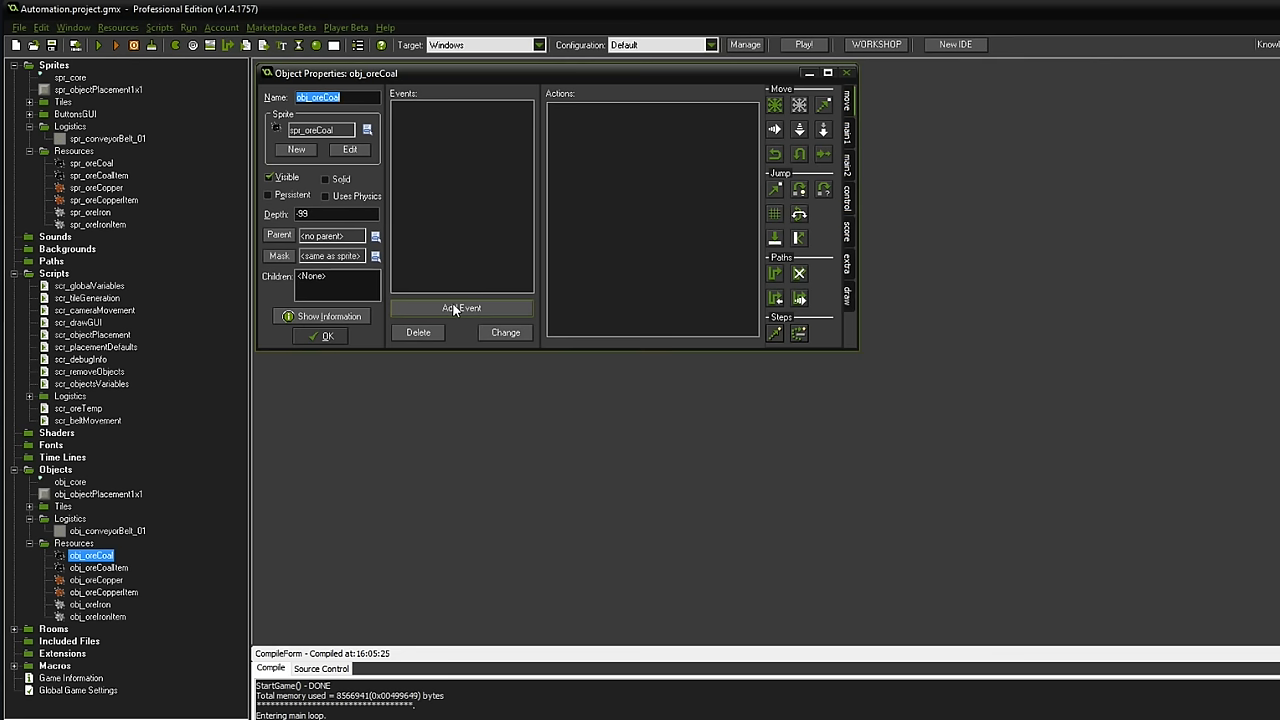
click(460, 308)
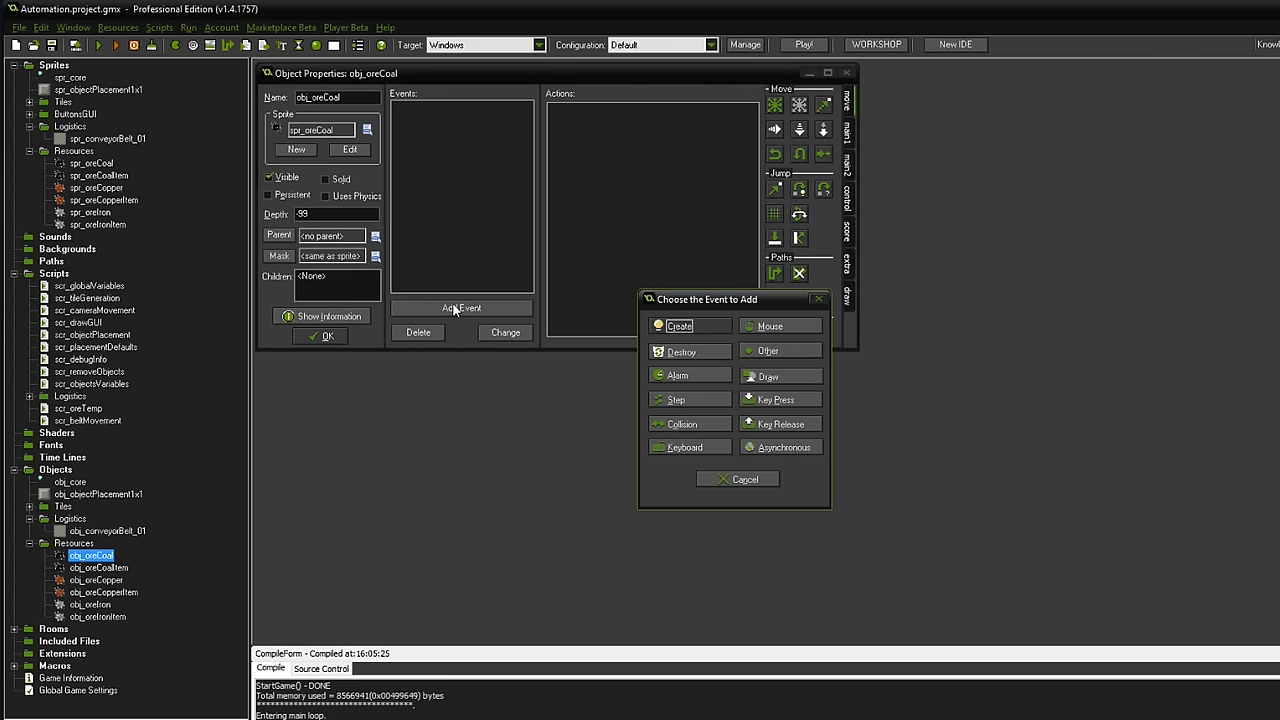
click(676, 400)
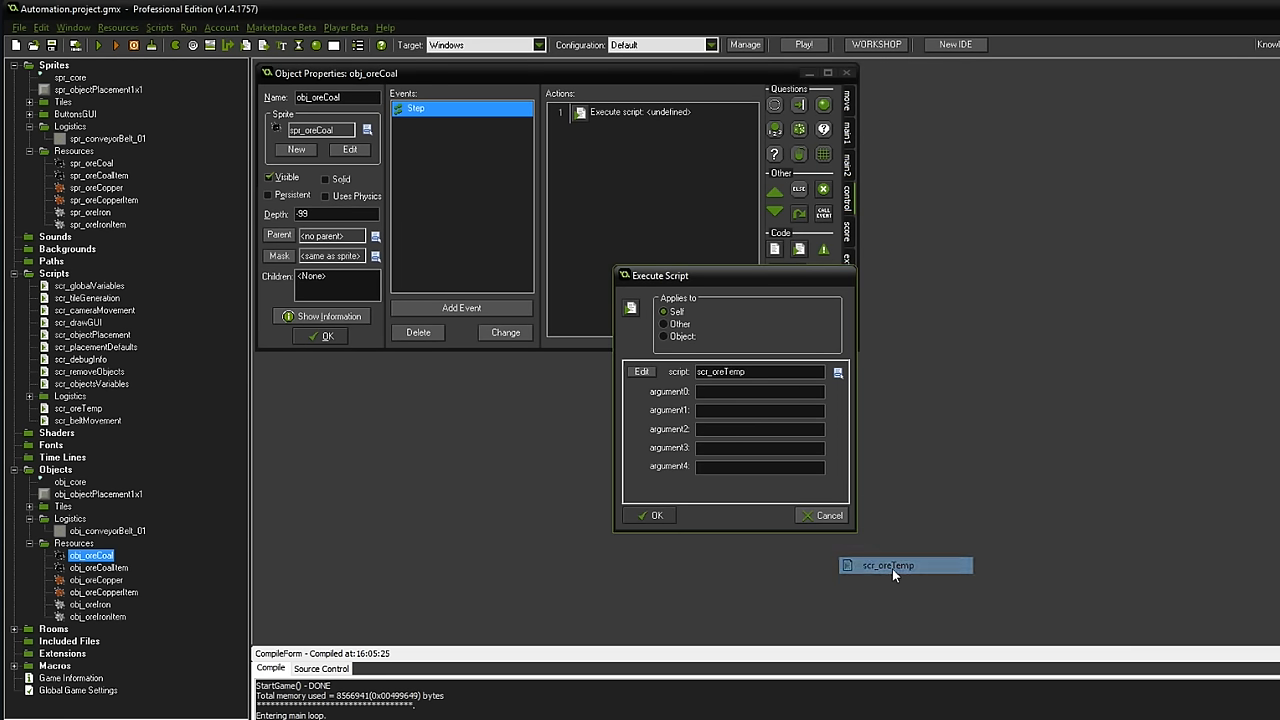
click(648, 516)
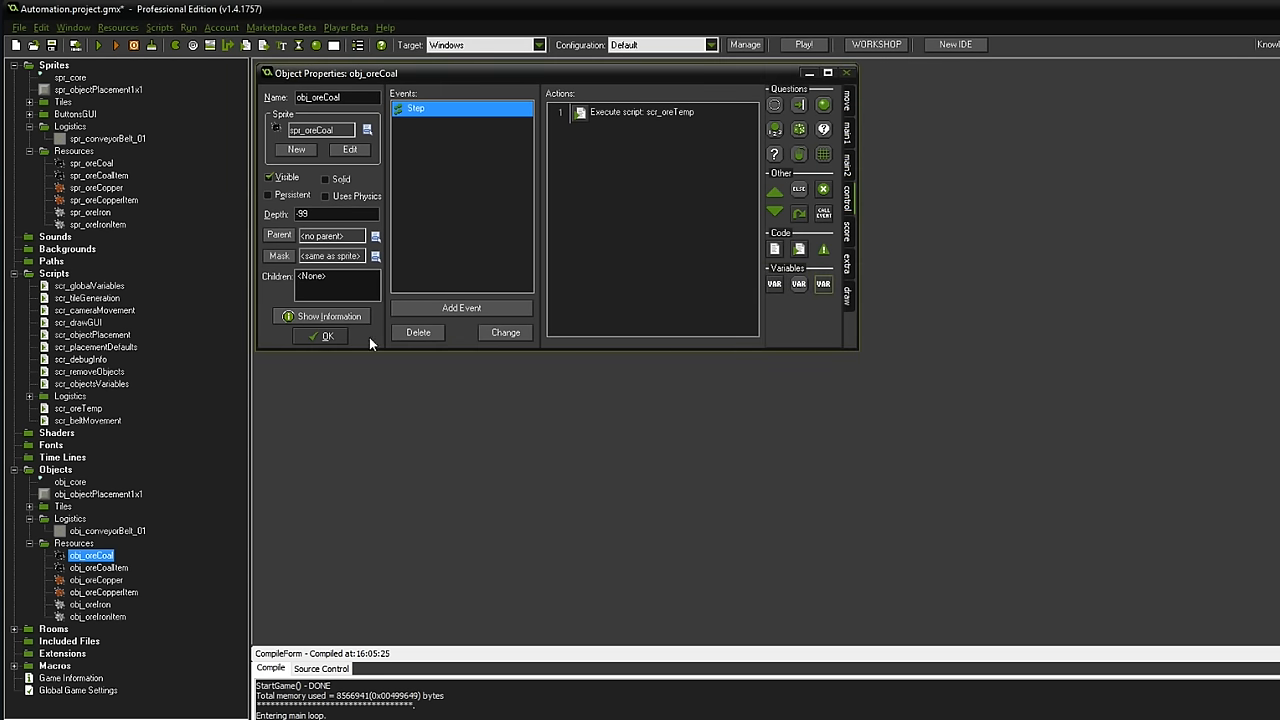
- Add Step events to obj_oreCopper and obj_oreIron, with obj_oreIron executing scr_oreTemp
double_click(96, 580)
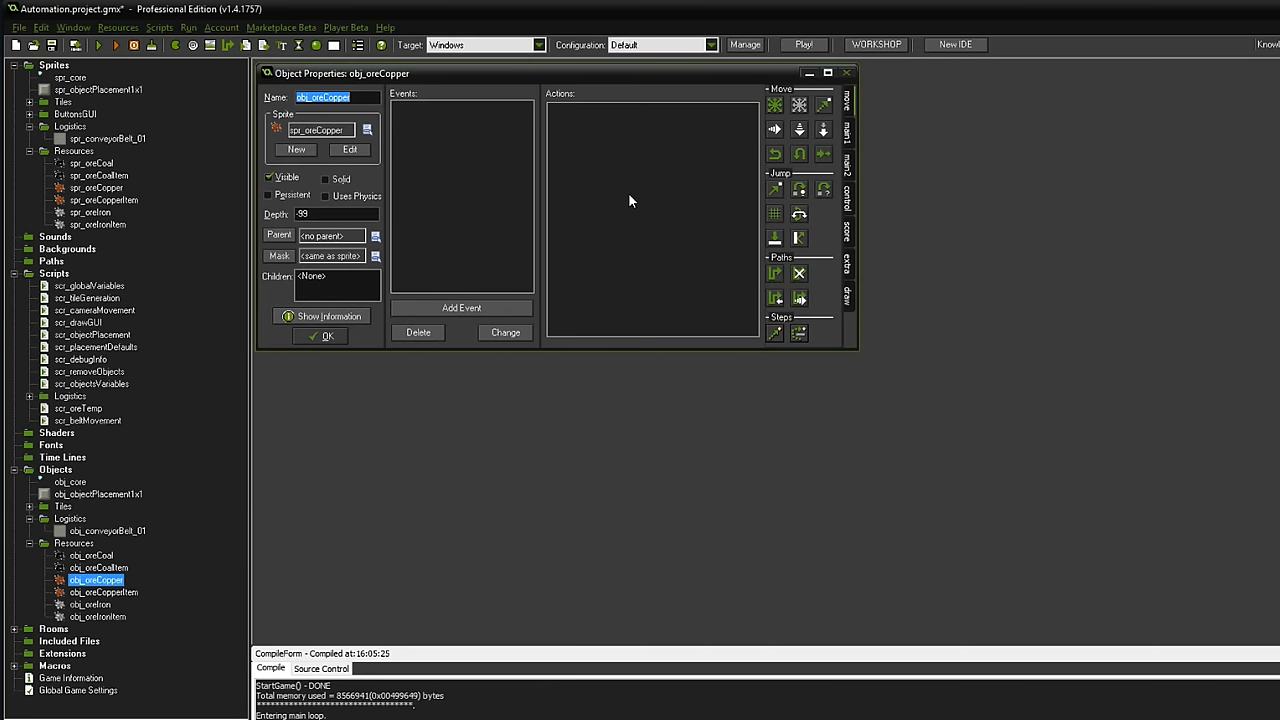
click(460, 308)
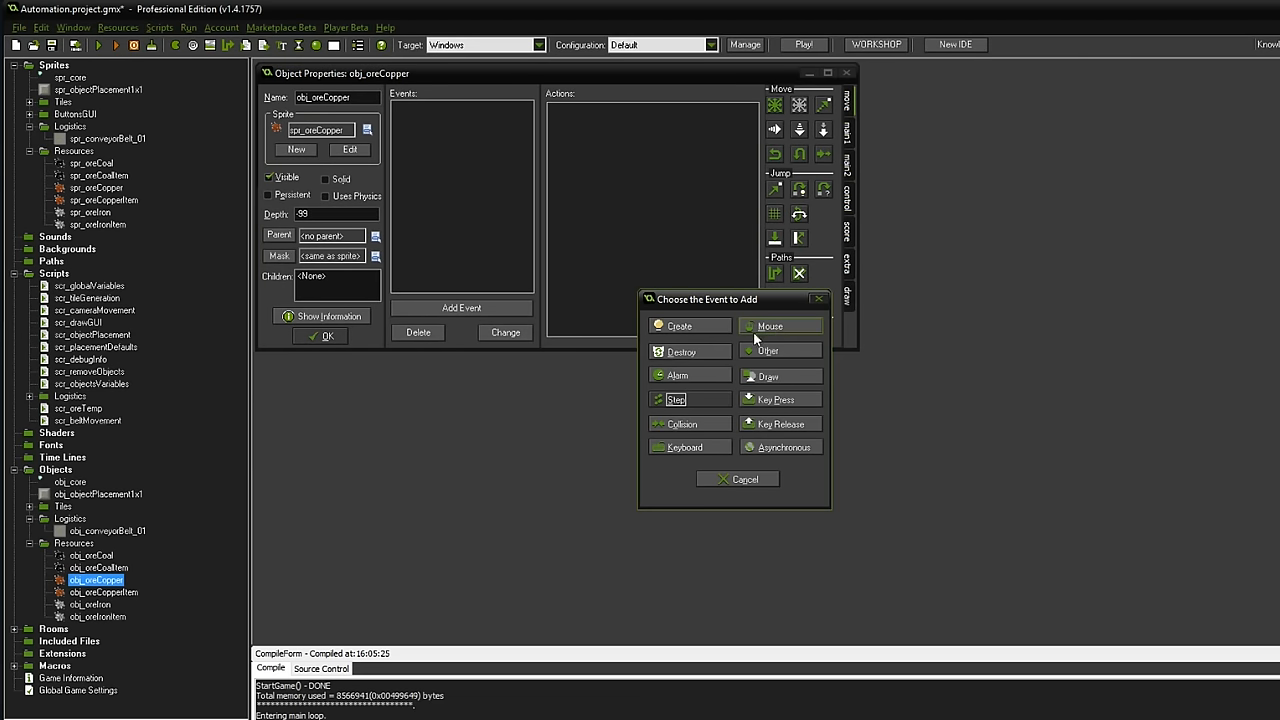
click(676, 400)
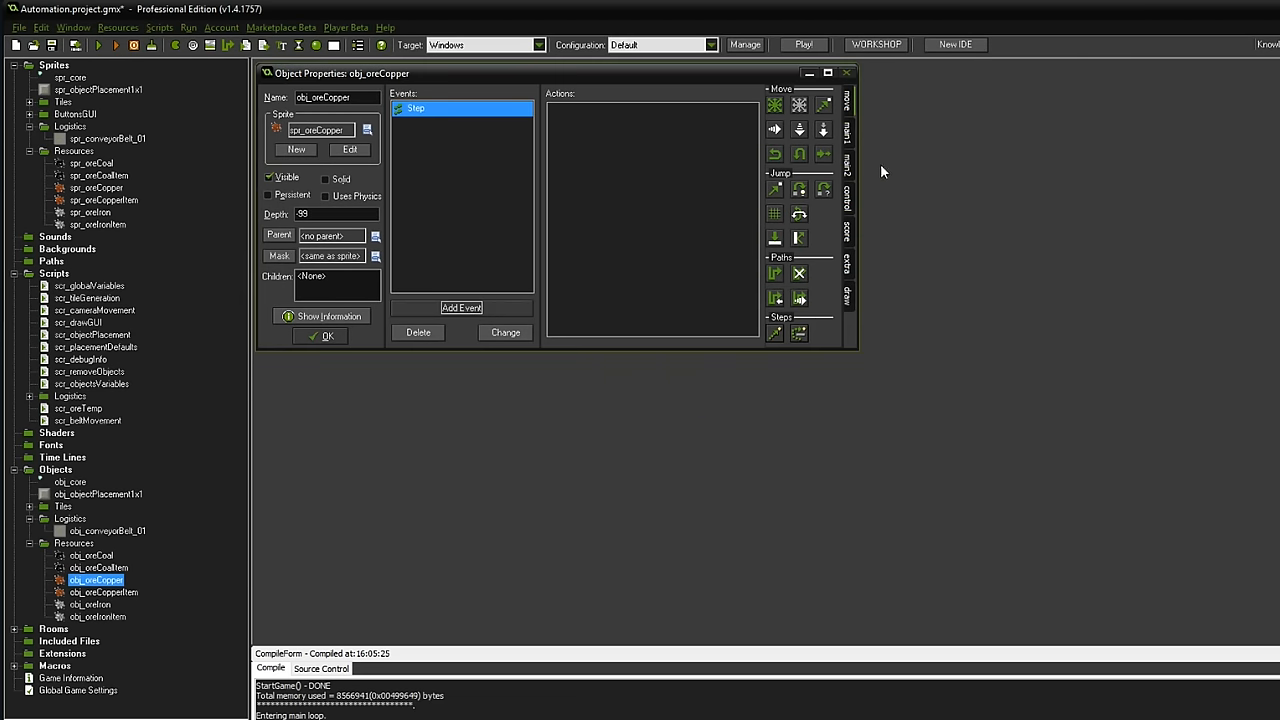
click(460, 308)
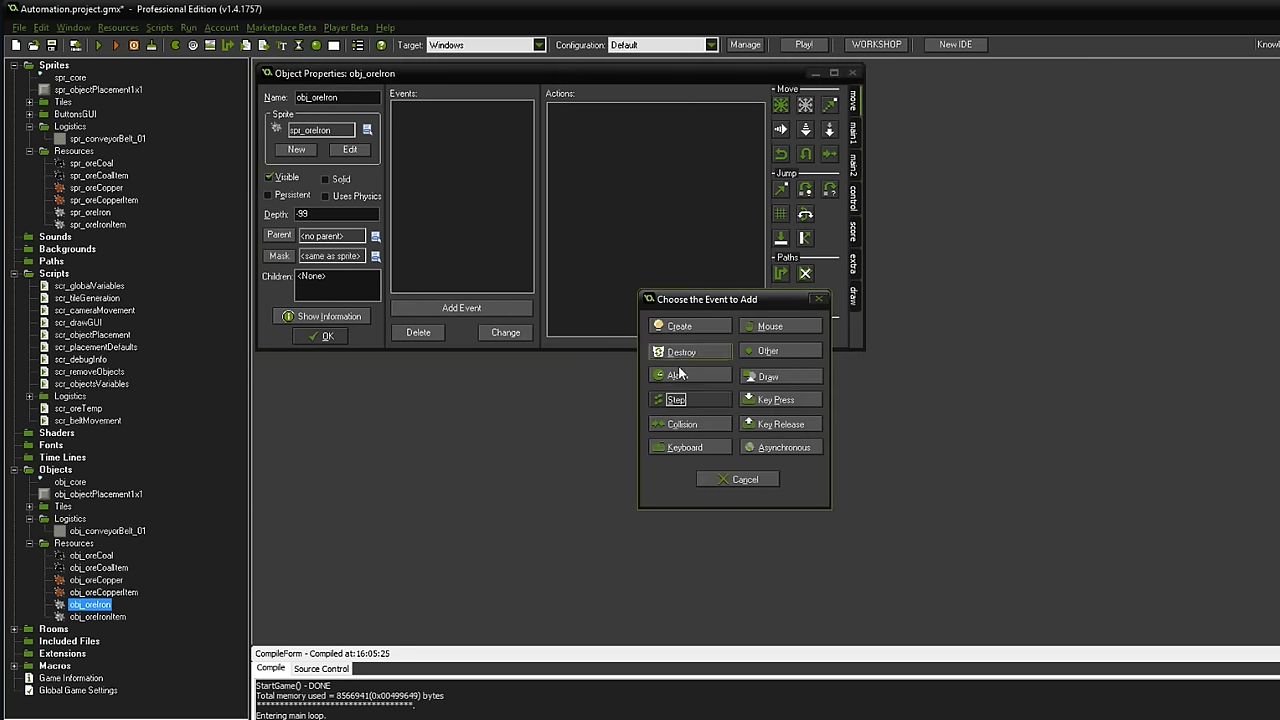
click(676, 400)
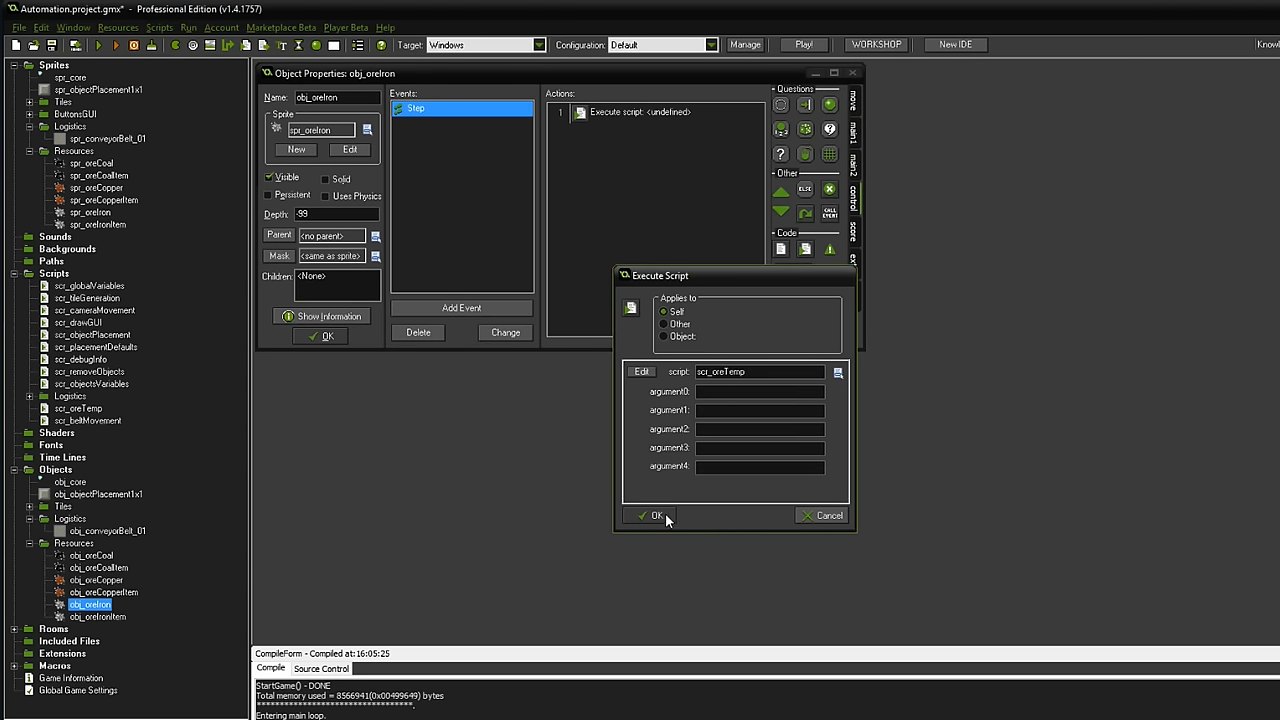
click(652, 516)
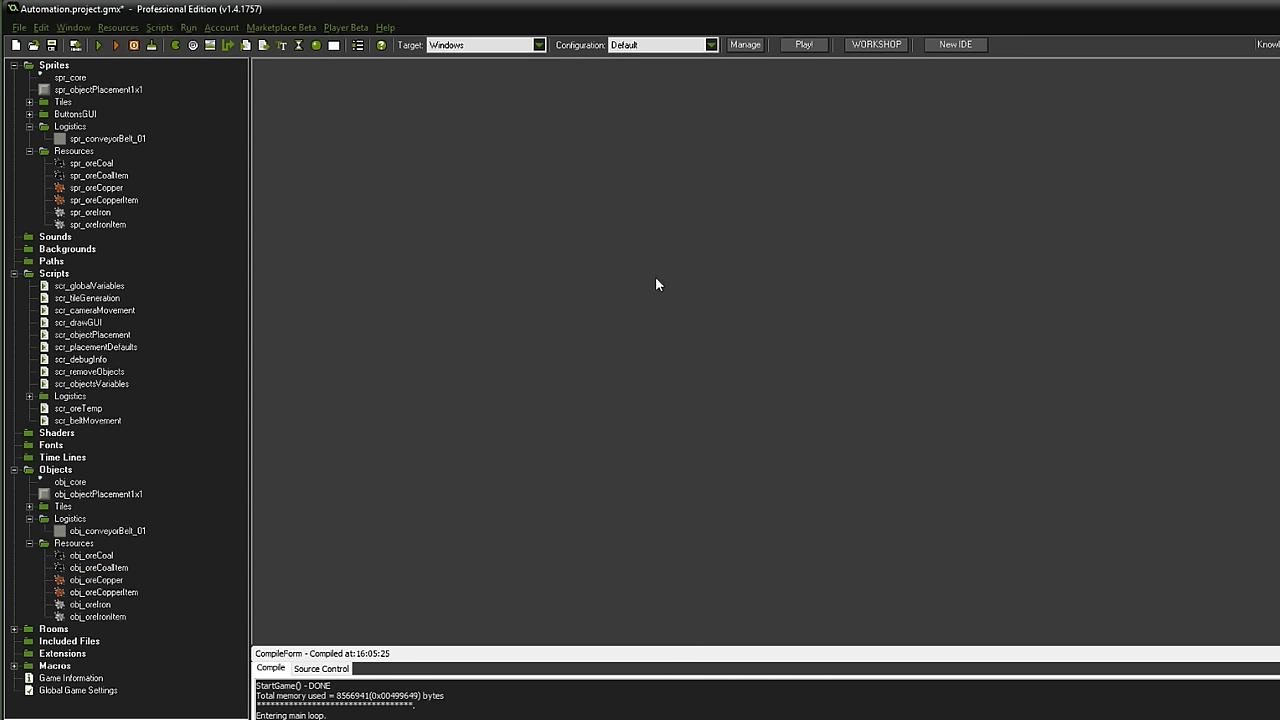
mouse_move(660, 280)
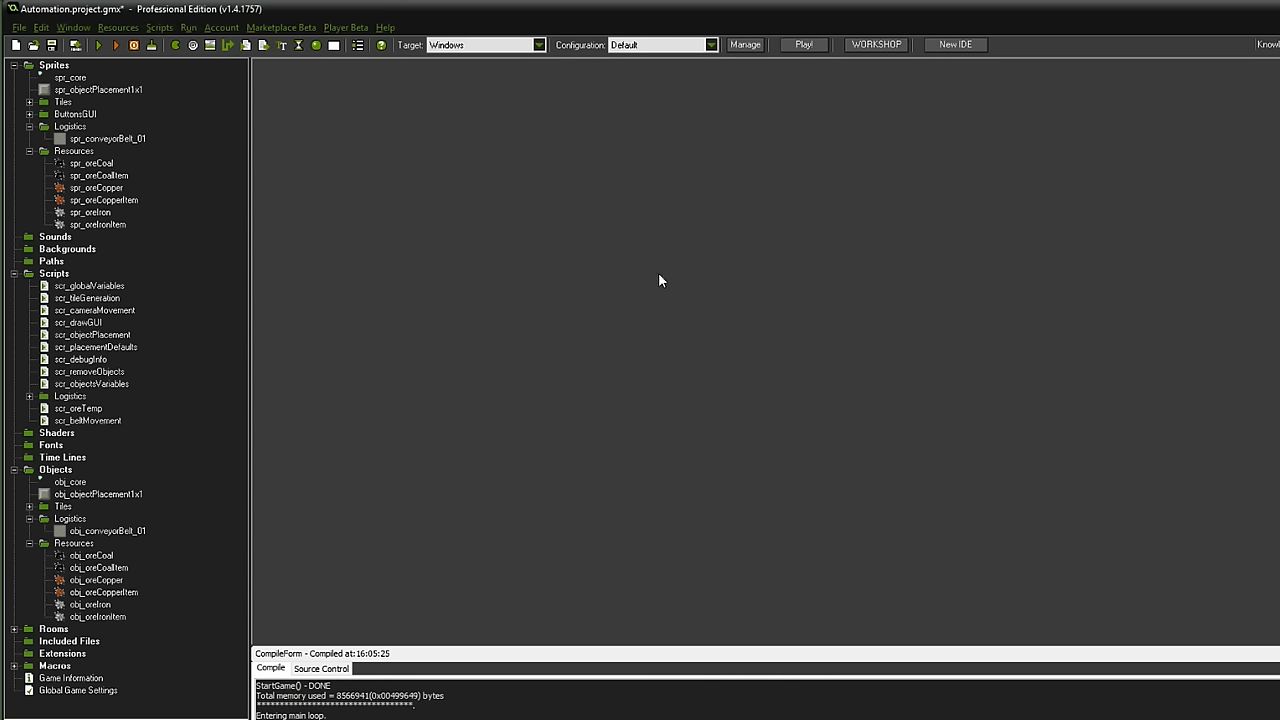
mouse_move(656, 322)
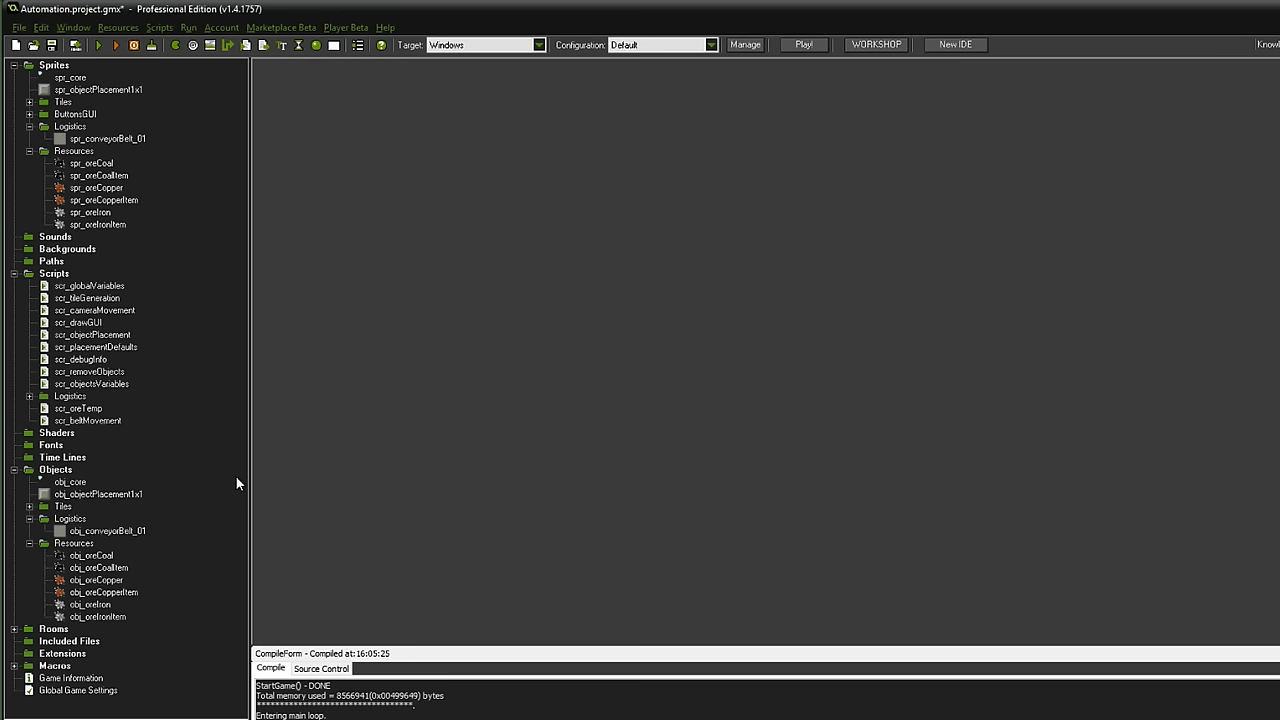
- Give obj_oreCoalItem a plain Step event executing scr_beltMovement
double_click(98, 568)
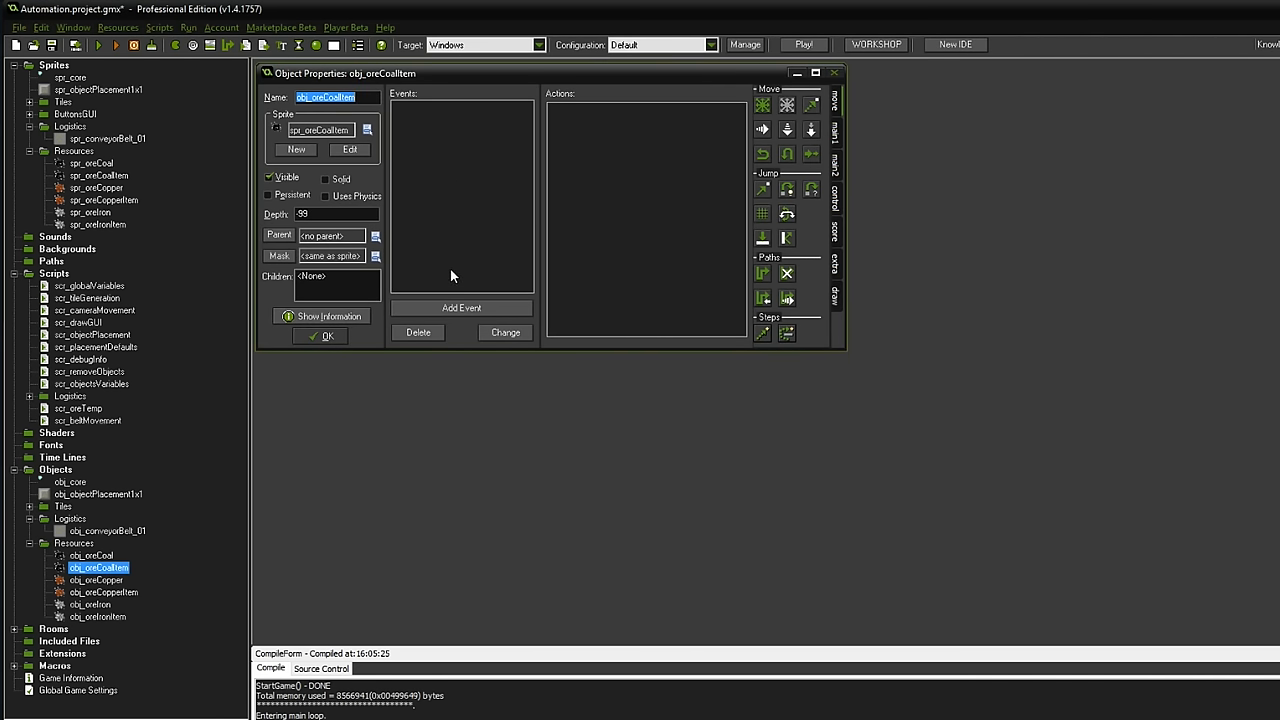
click(460, 308)
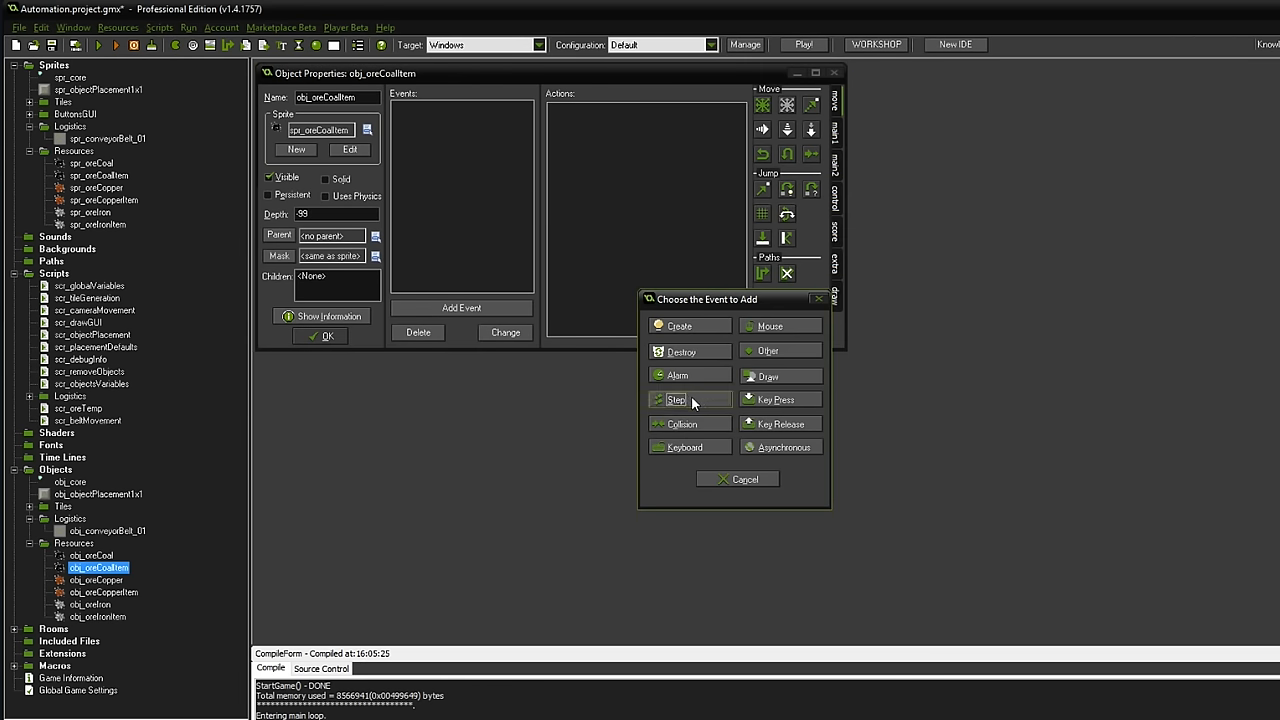
click(676, 400)
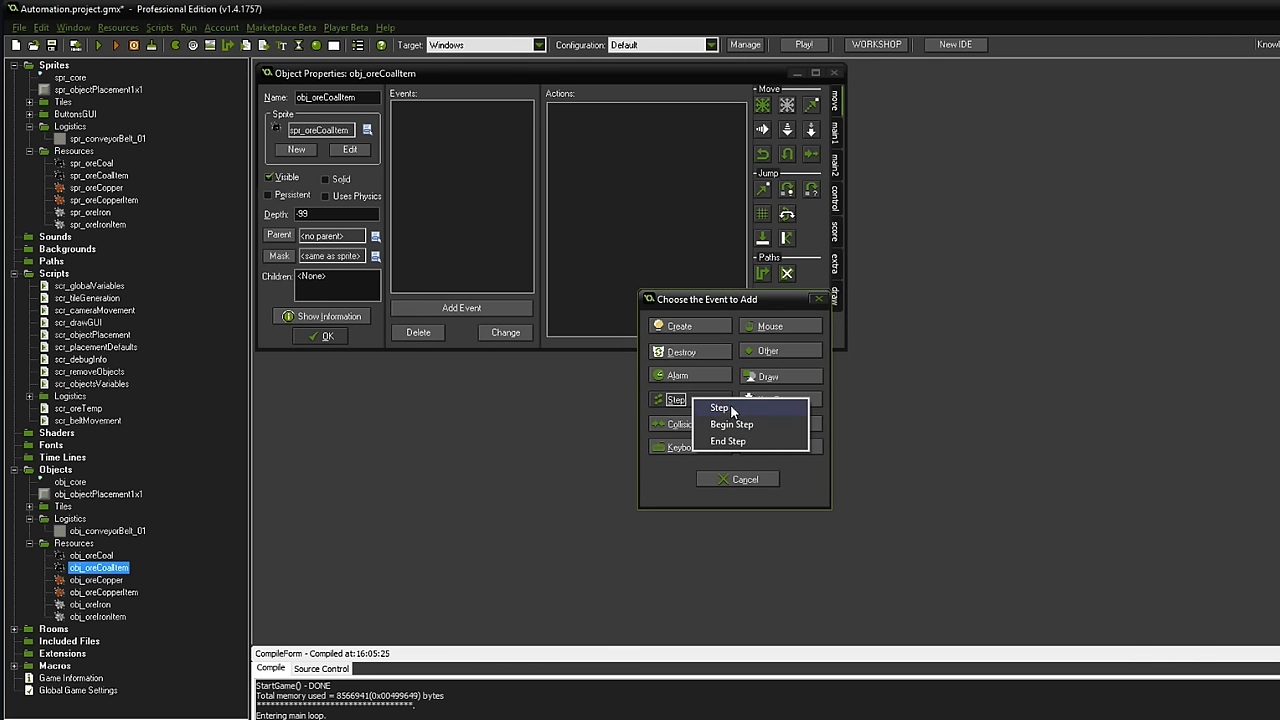
click(720, 408)
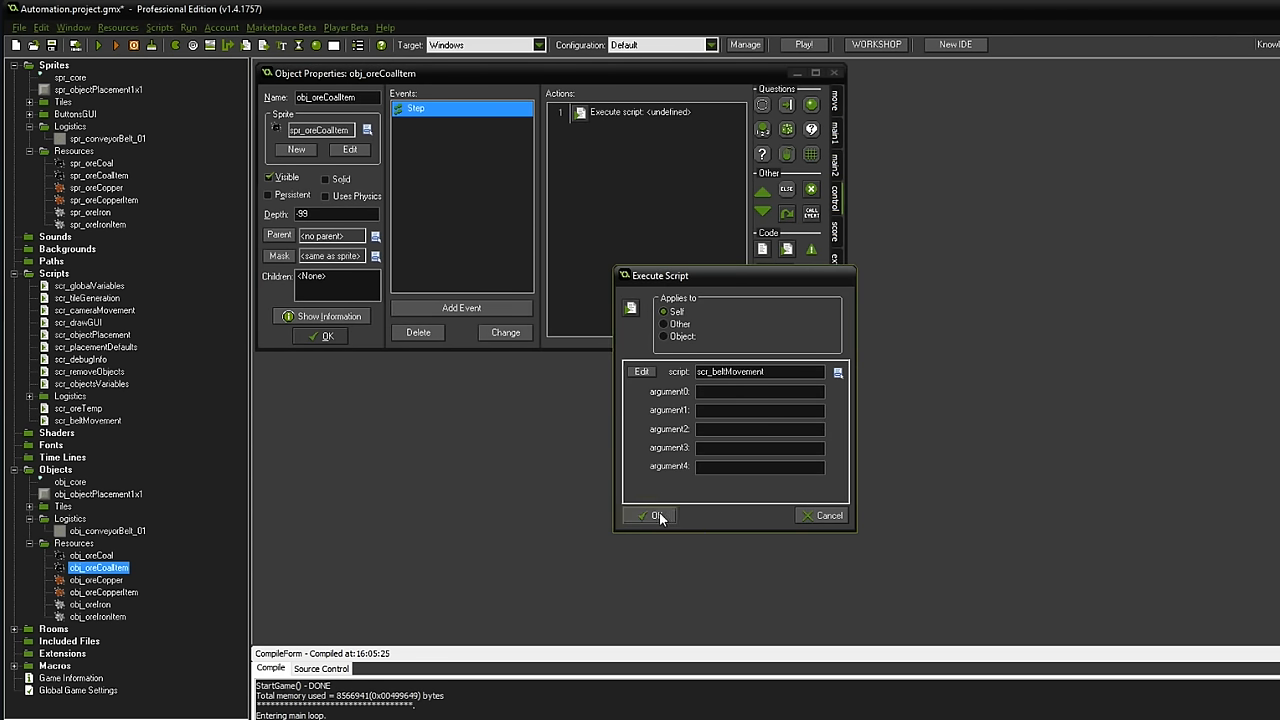
click(648, 516)
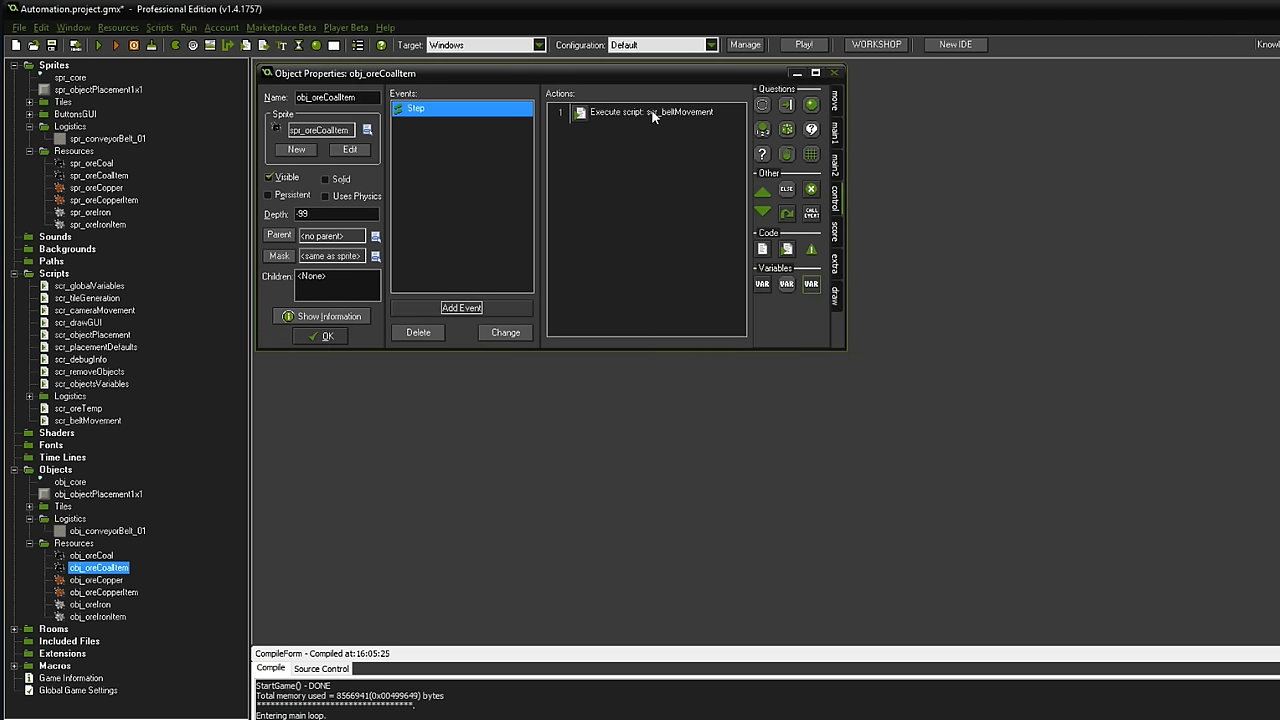
mouse_move(660, 112)
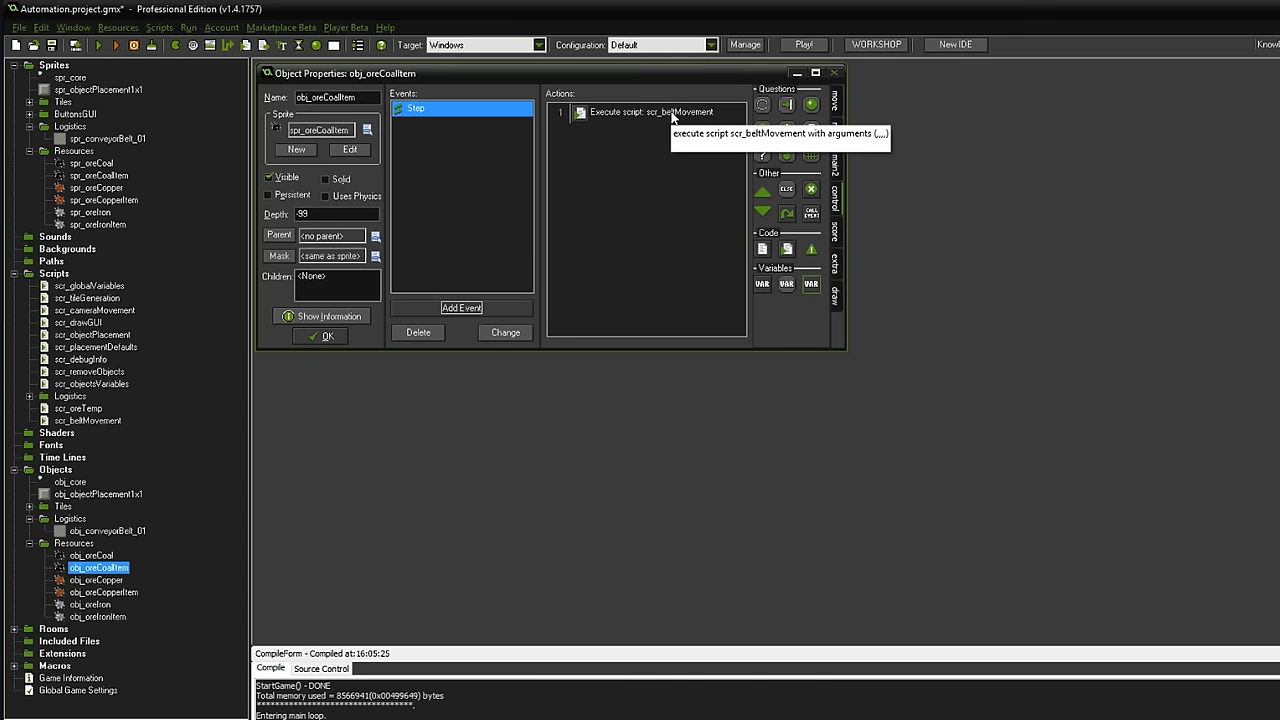
mouse_move(672, 118)
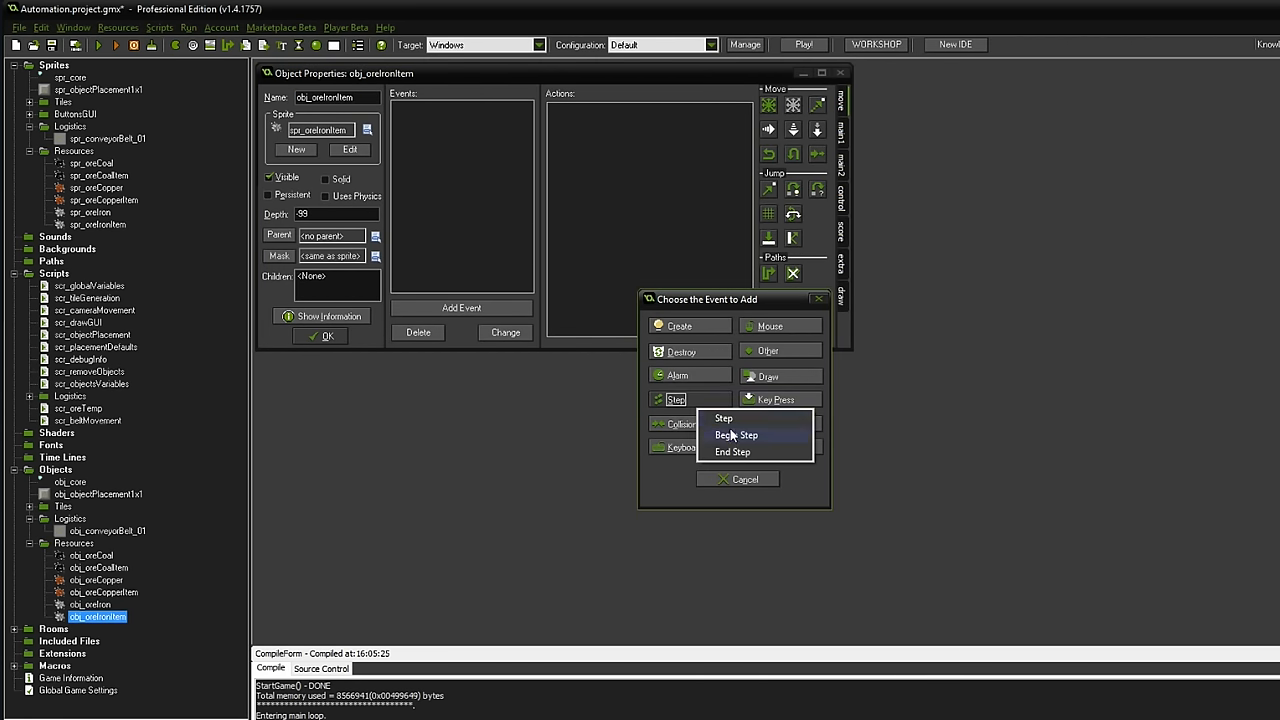
- Give obj_oreIronItem a plain Step event executing scr_beltMovement
click(736, 434)
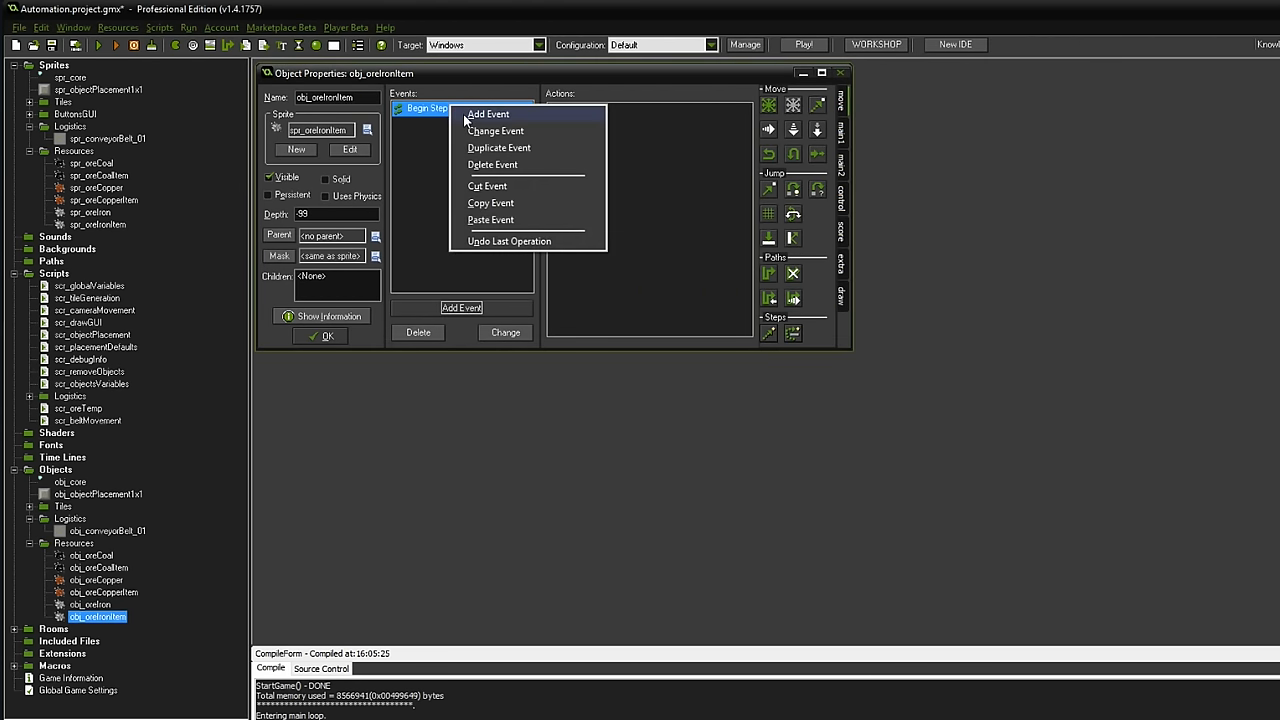
click(496, 132)
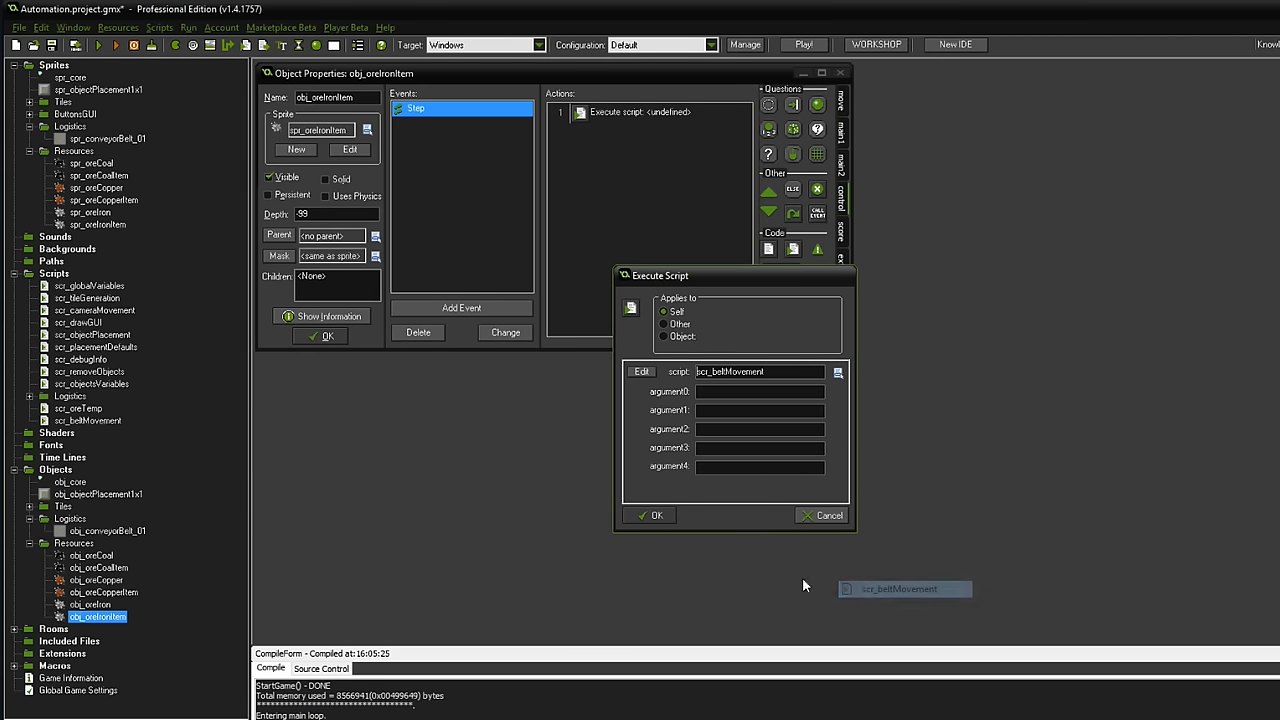
click(656, 516)
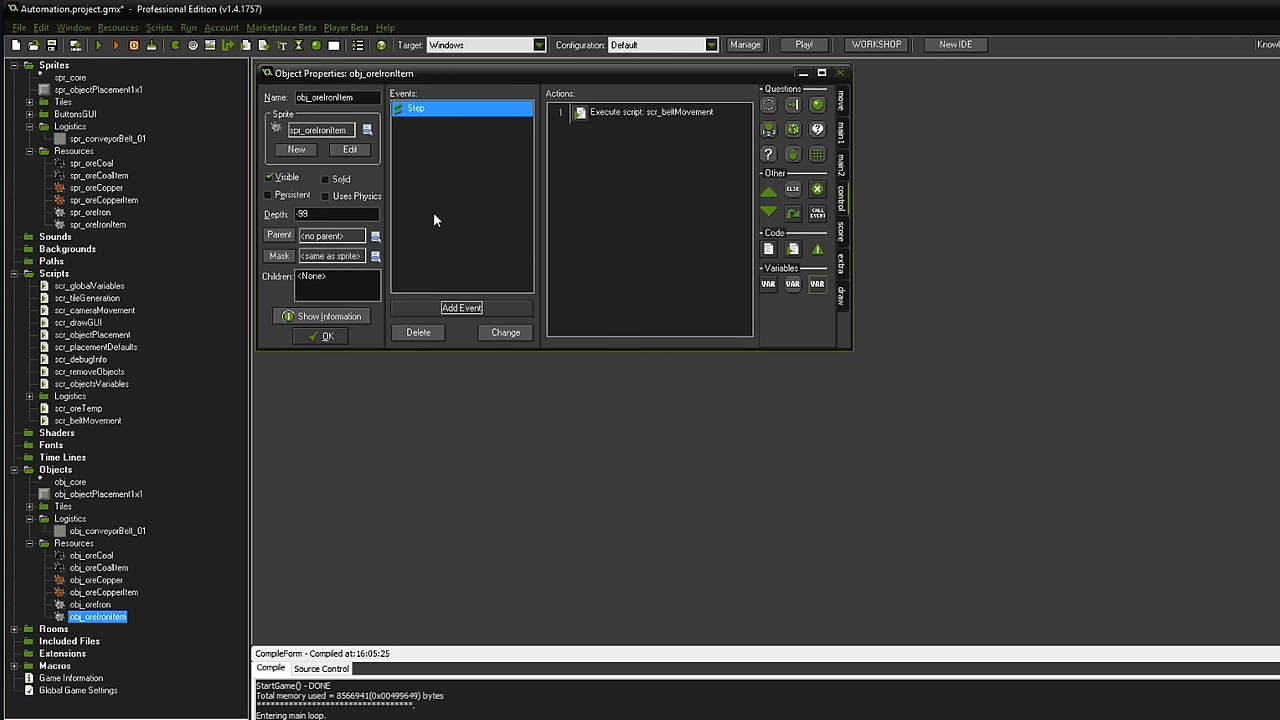
mouse_move(512, 204)
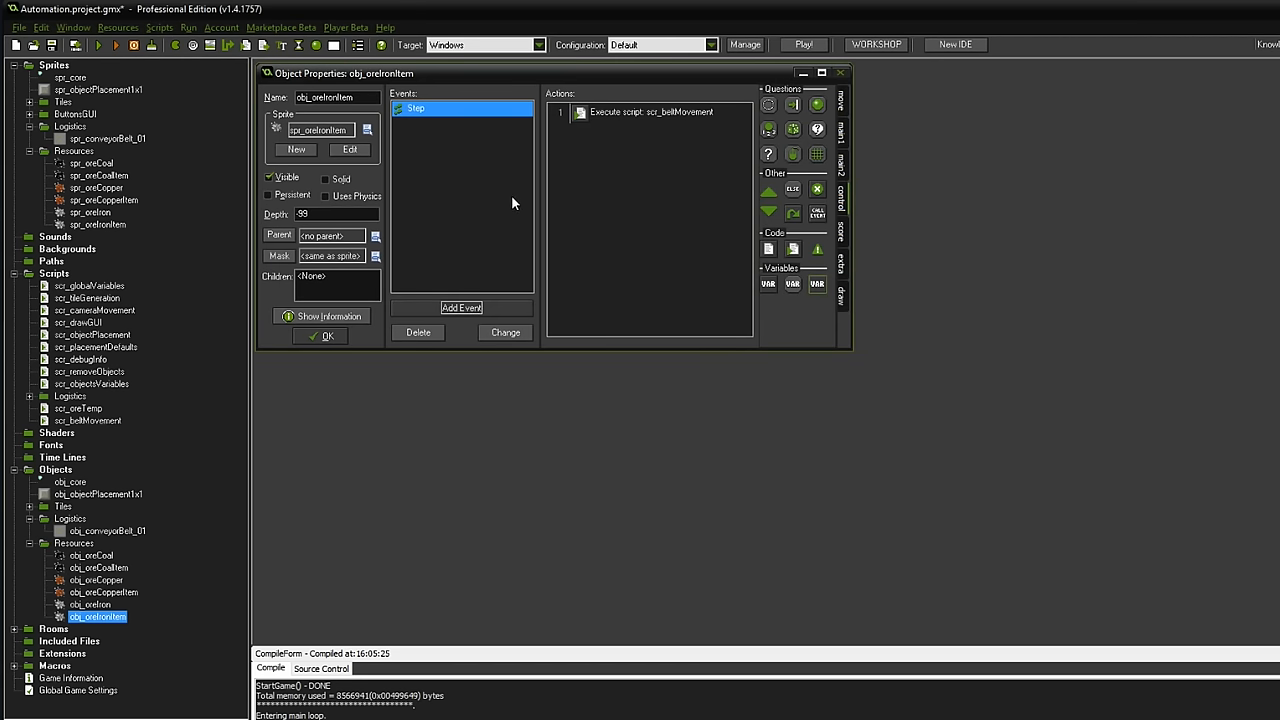
- Add a Create event to obj_oreIronItem setting self.moving to false
click(460, 308)
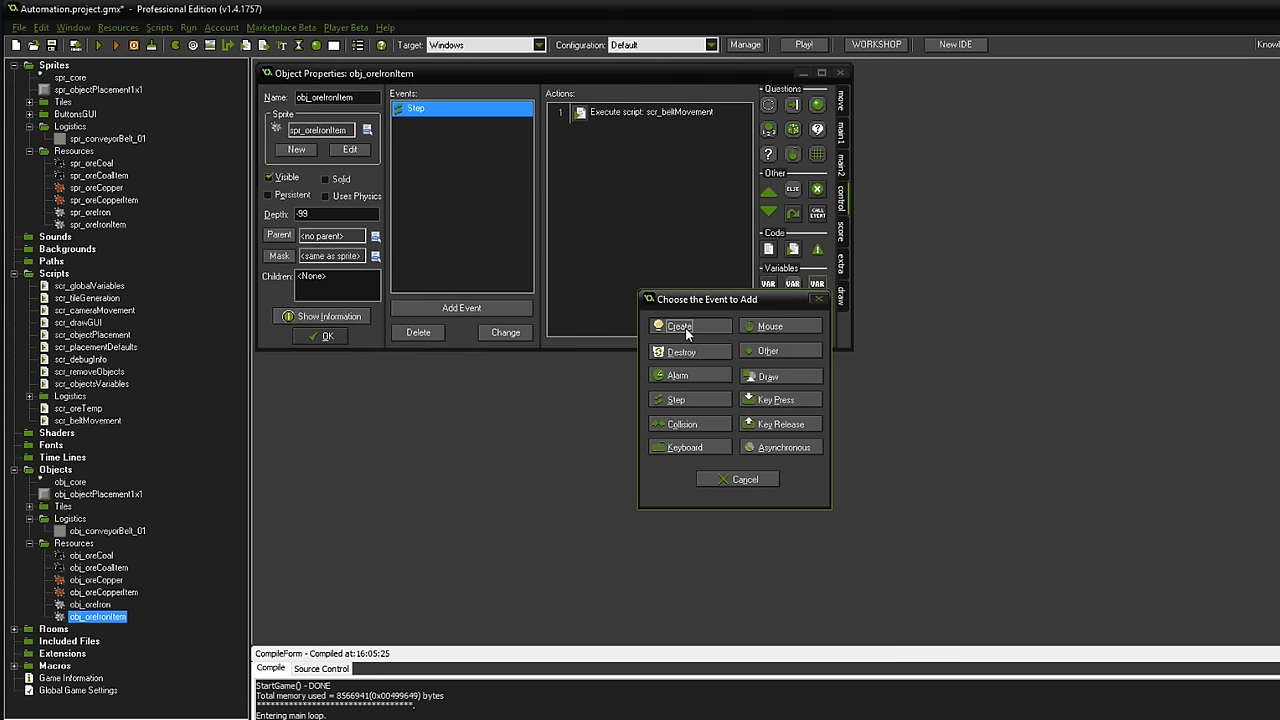
click(680, 324)
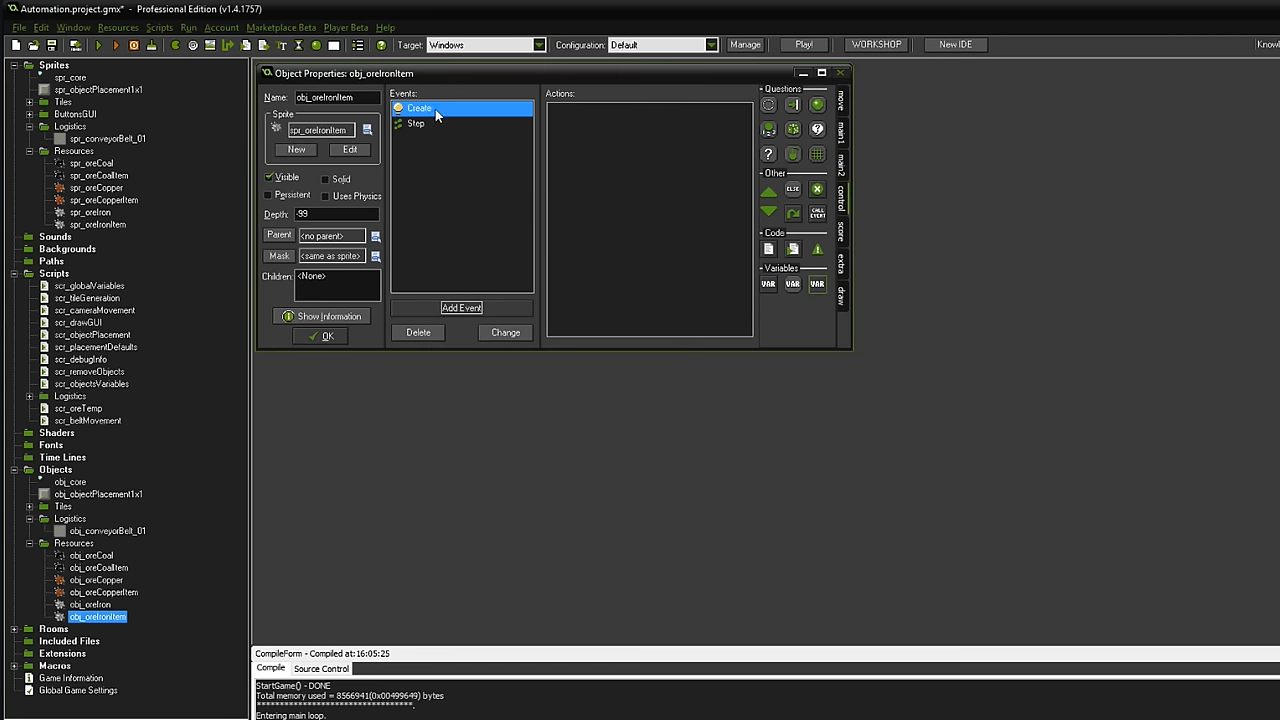
mouse_move(472, 112)
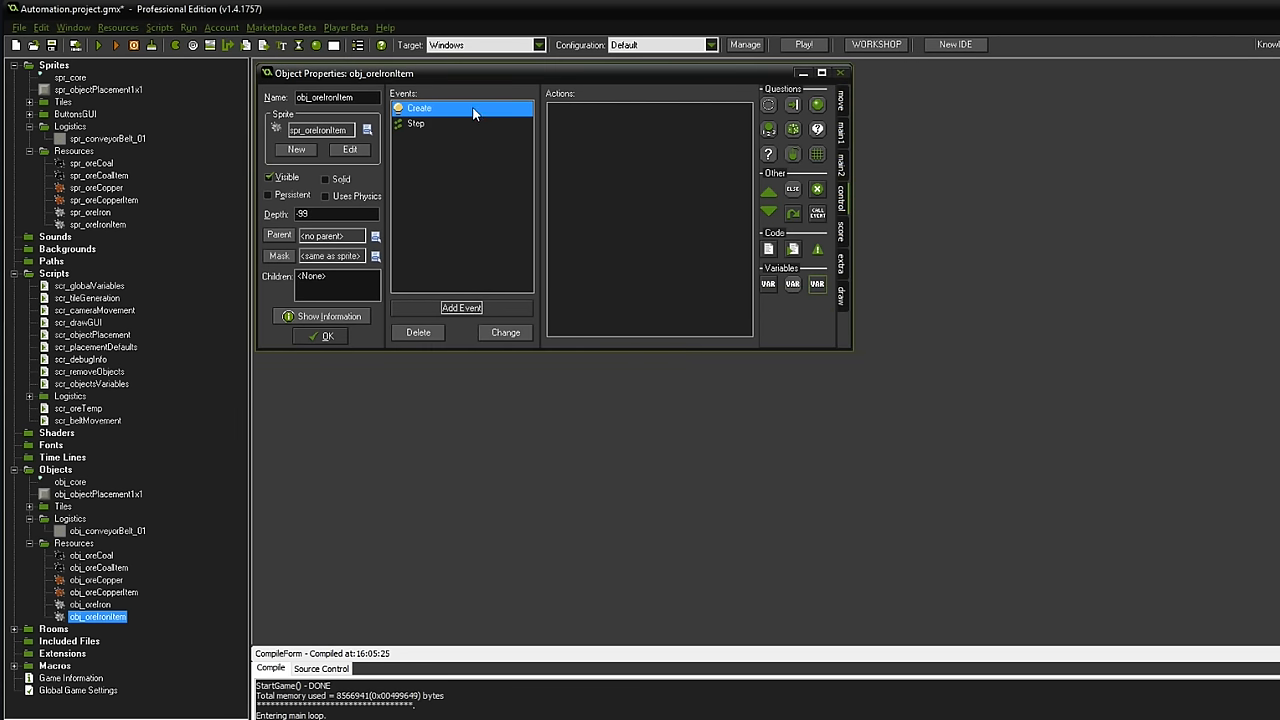
mouse_move(476, 112)
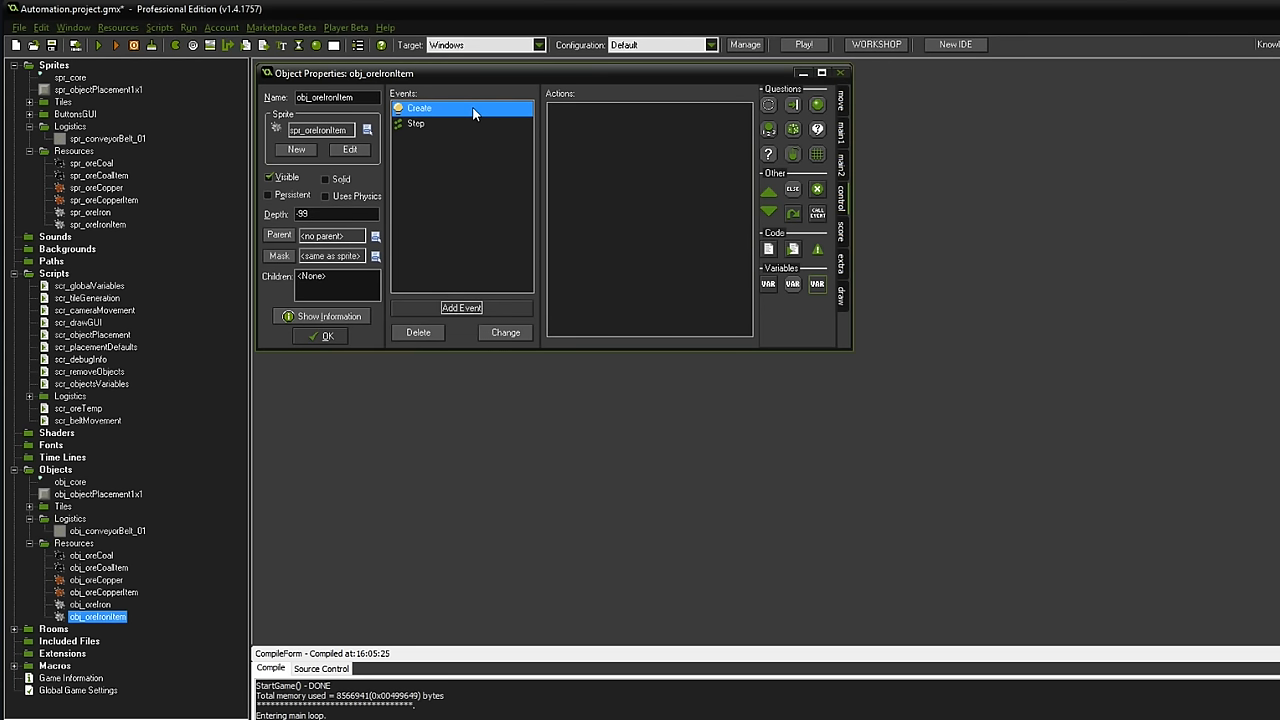
mouse_move(844, 210)
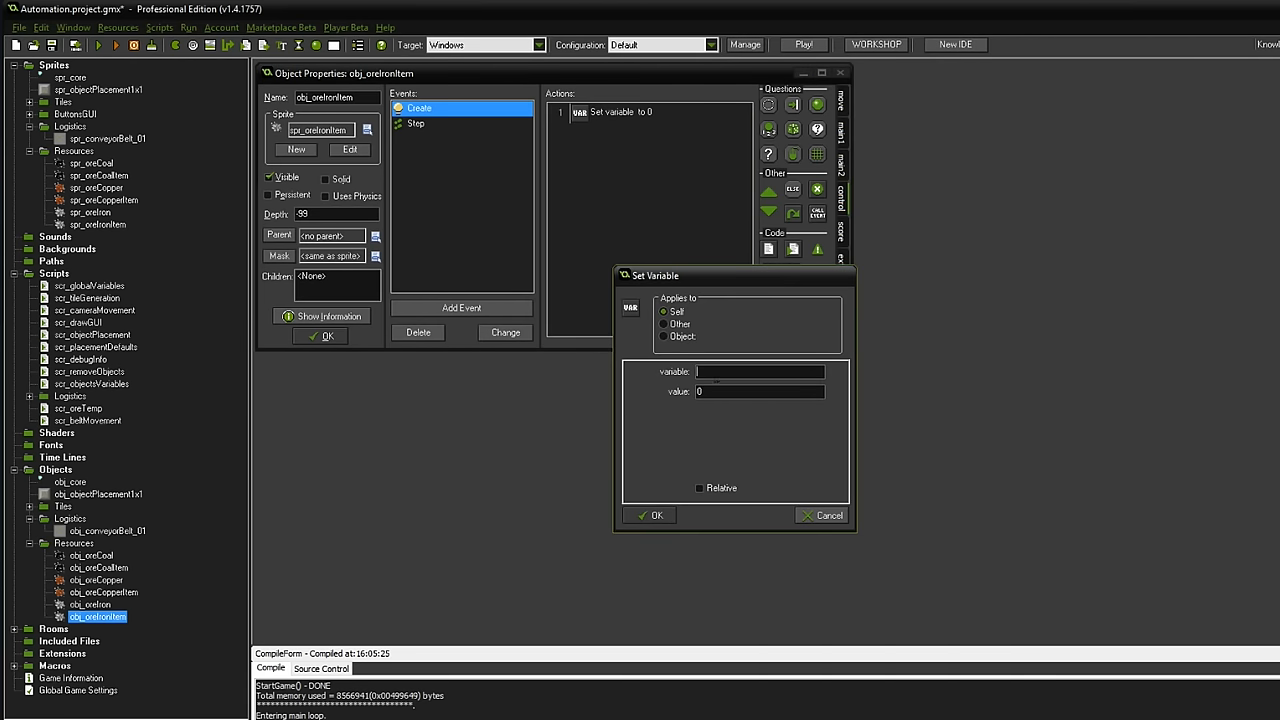
text(sell.moving)
click(760, 390)
text(f)
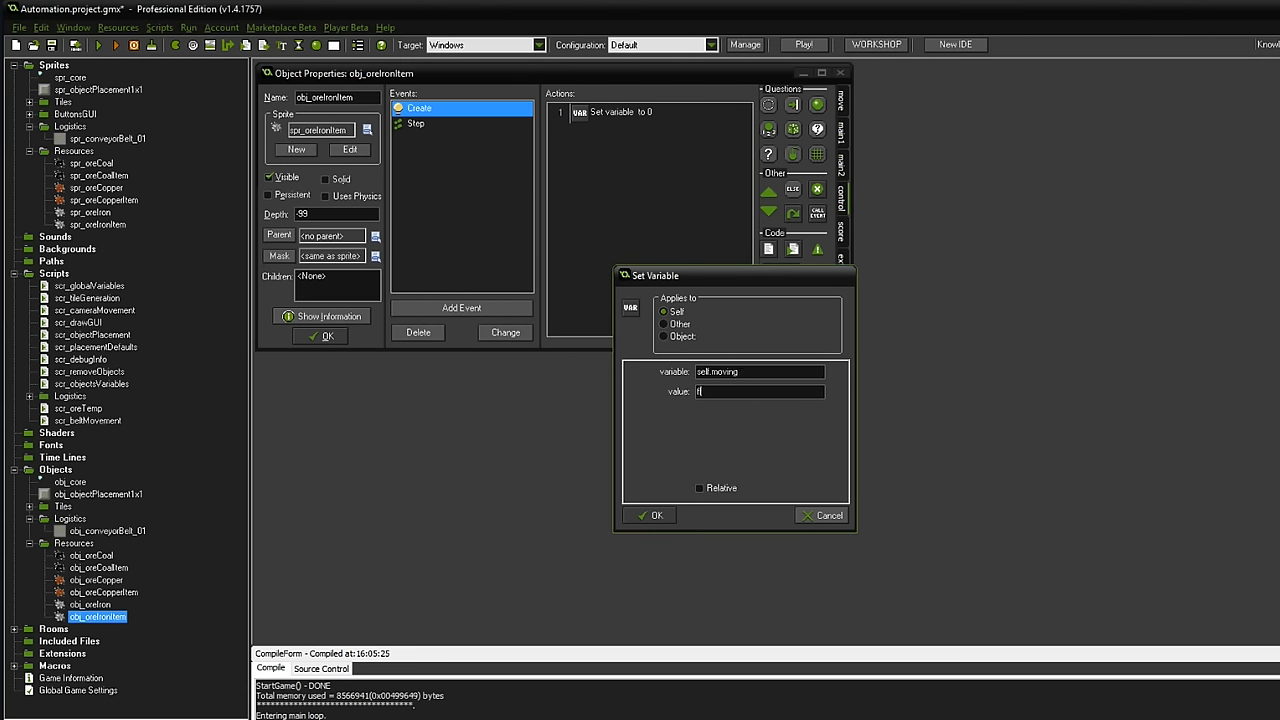
click(650, 516)
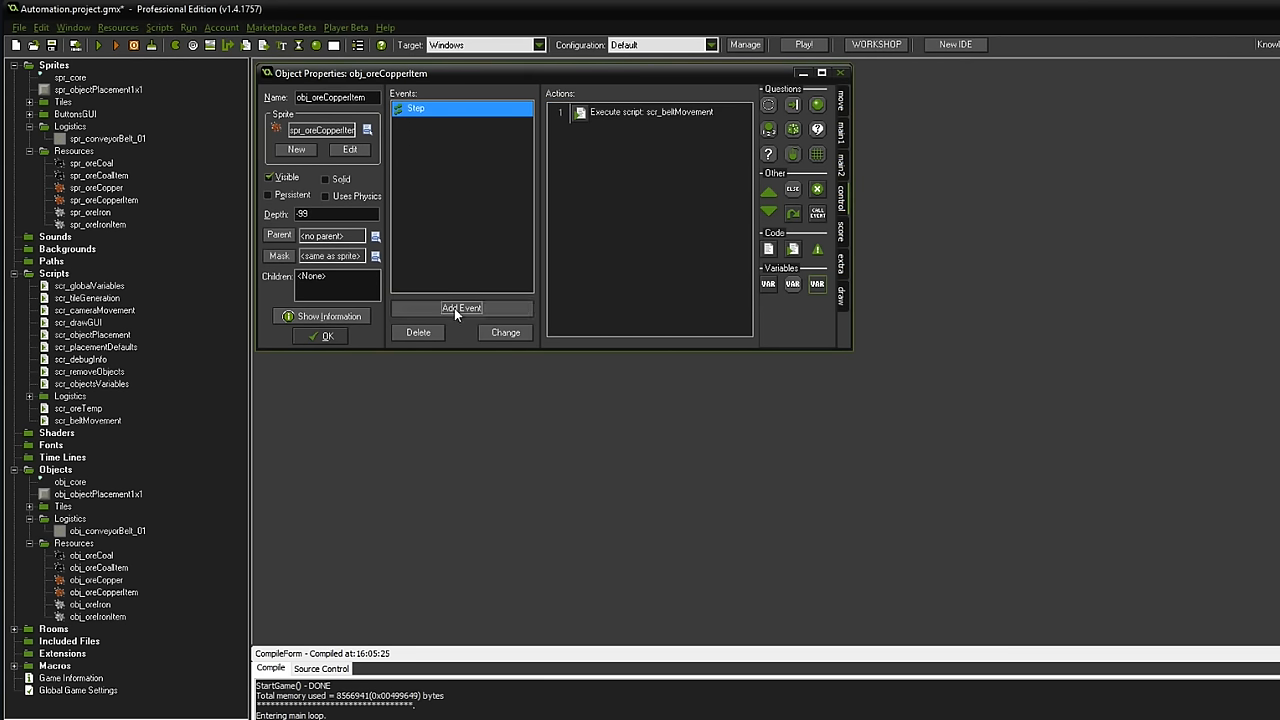
- Review obj_oreCopperItem's Create event and close the ore item object windows
click(460, 308)
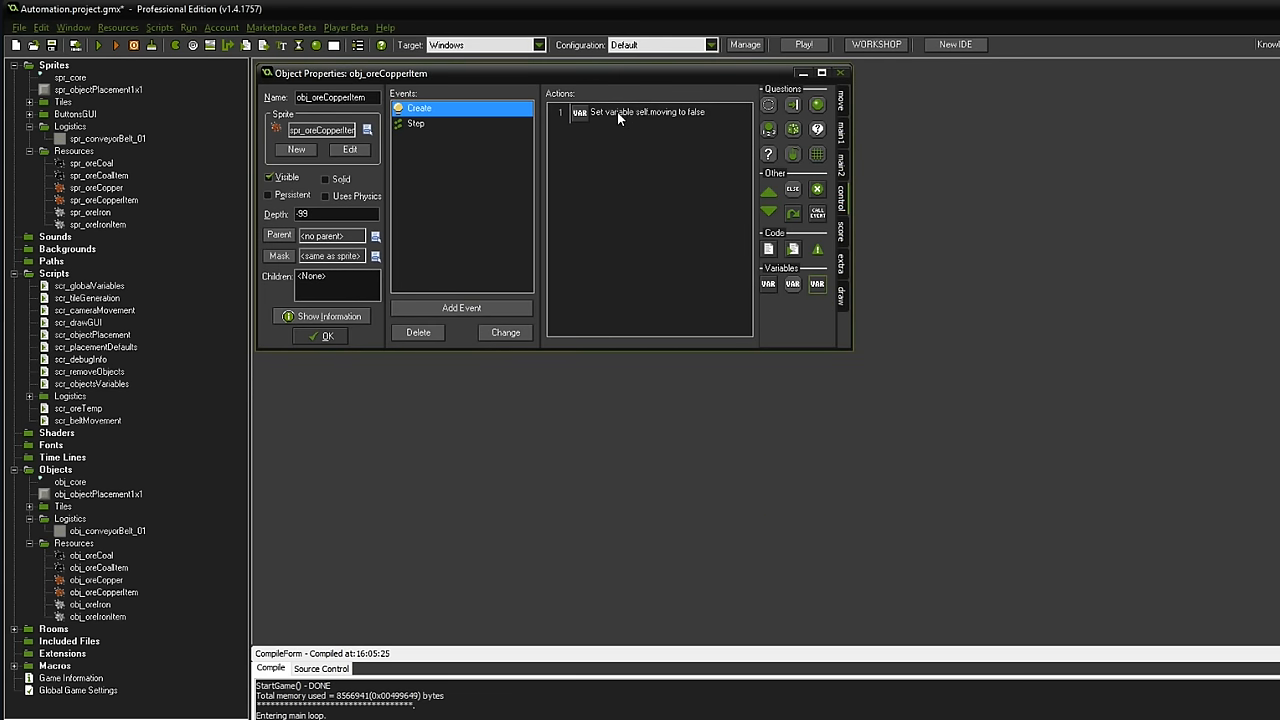
click(648, 112)
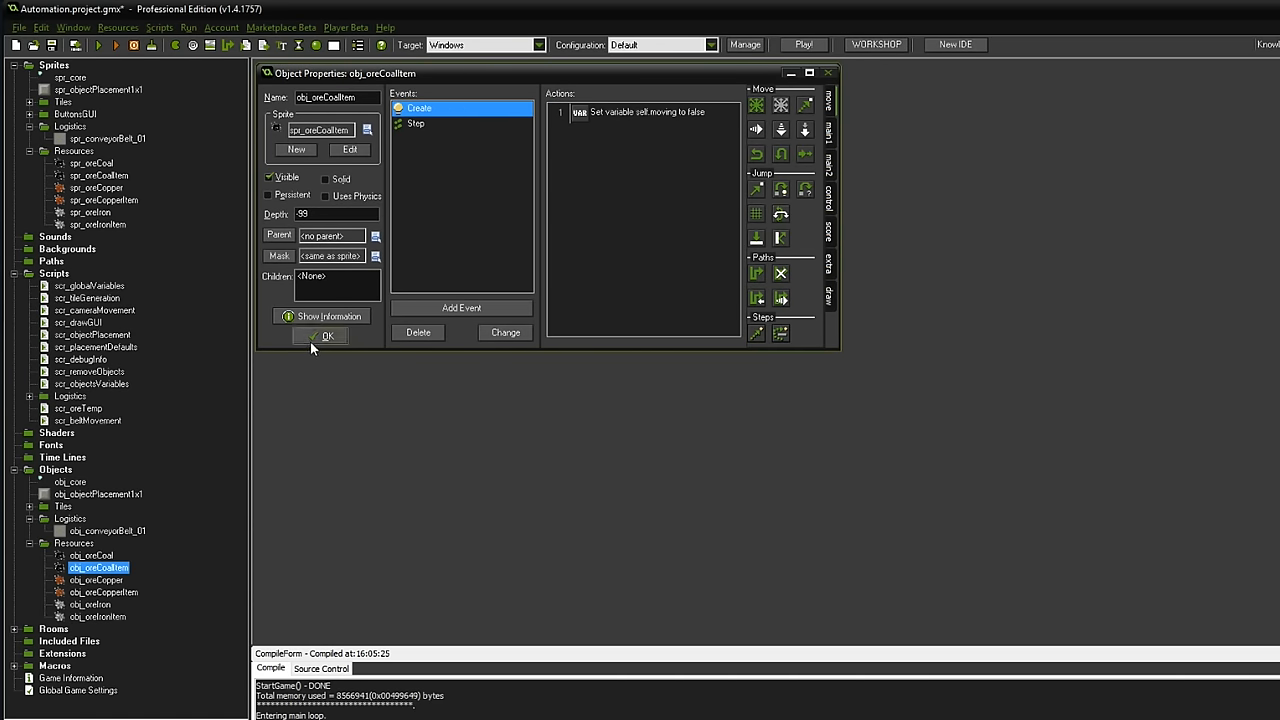
click(328, 336)
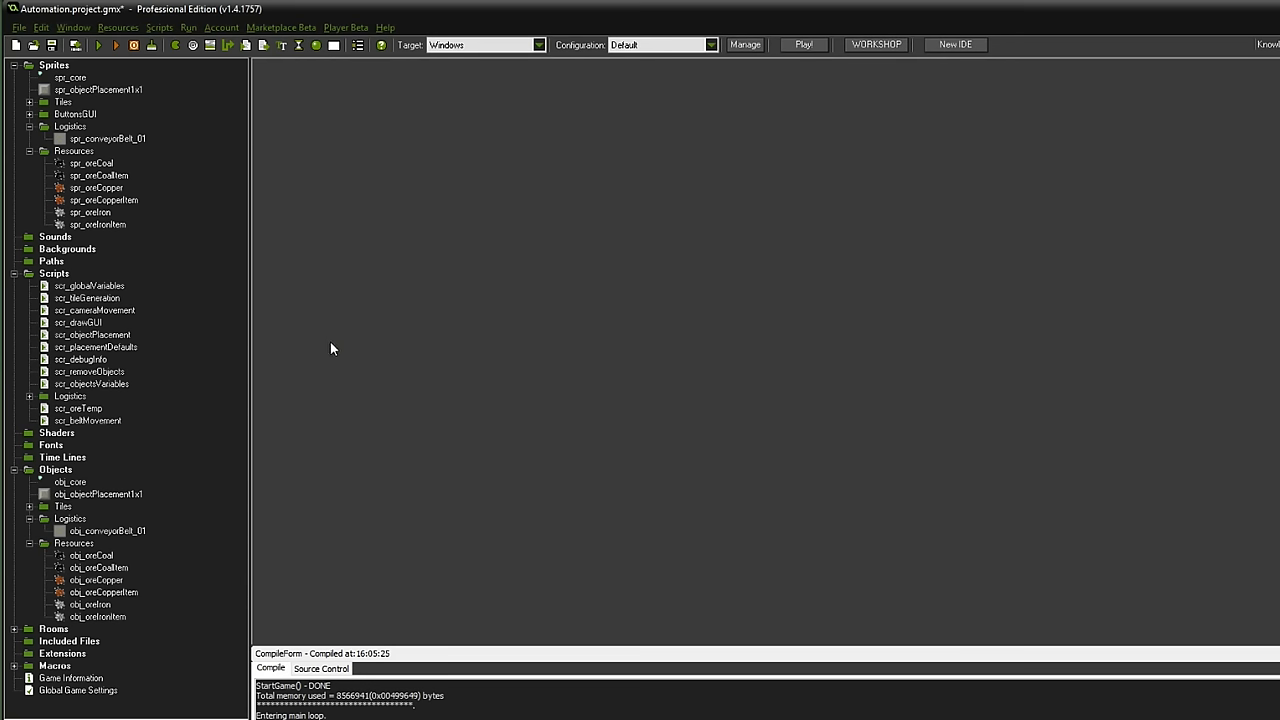
mouse_move(804, 410)
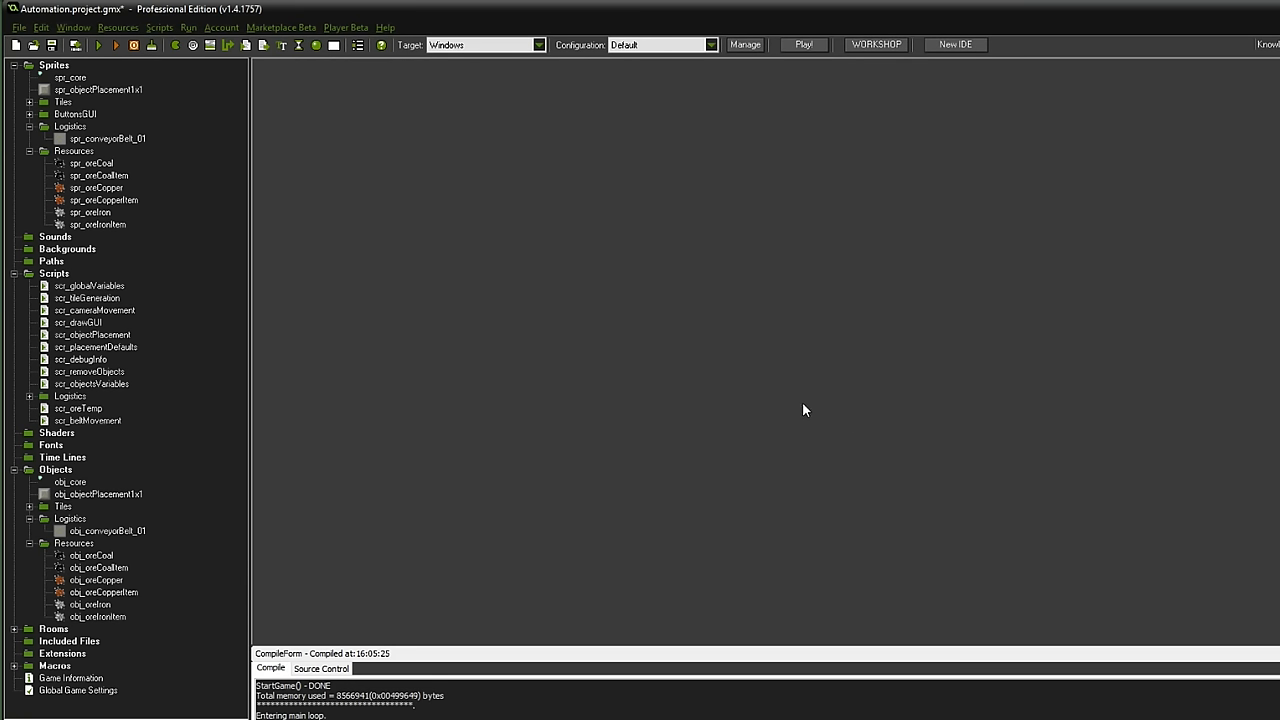
click(92, 384)
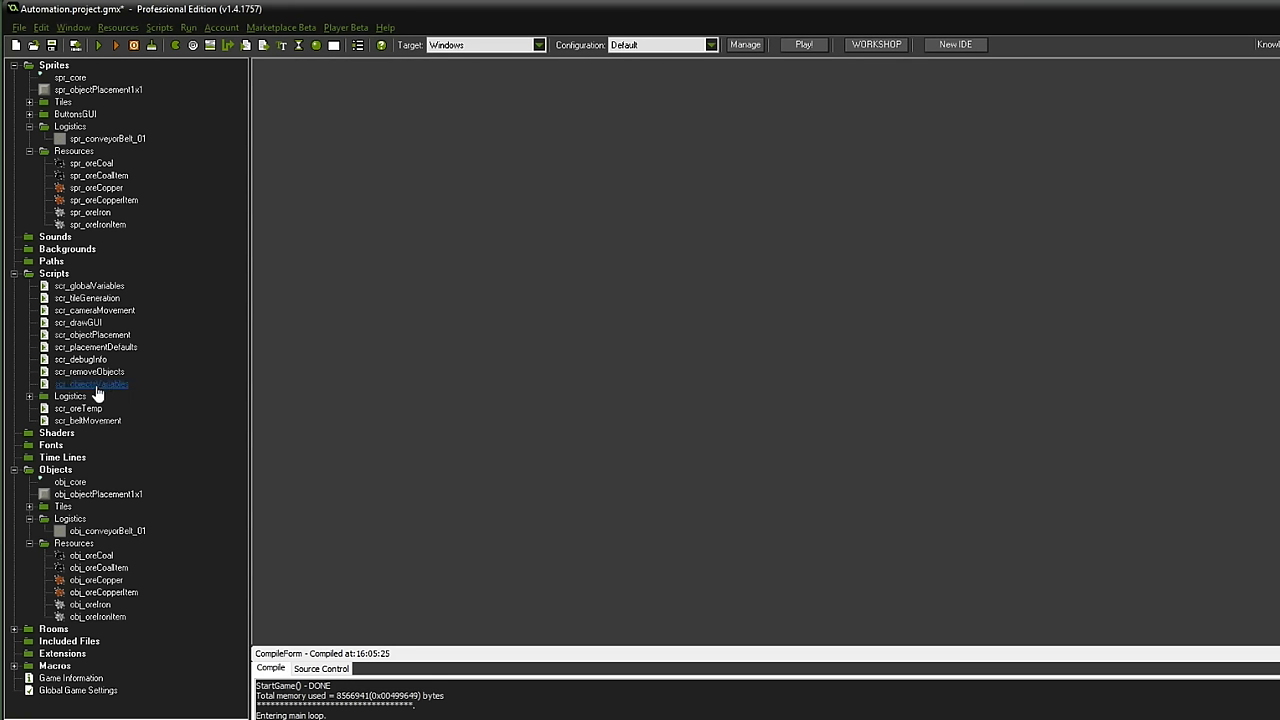
- Start scr_oreTemp with an '///===ORE TEMP==' header and 'var instance;'
double_click(78, 408)
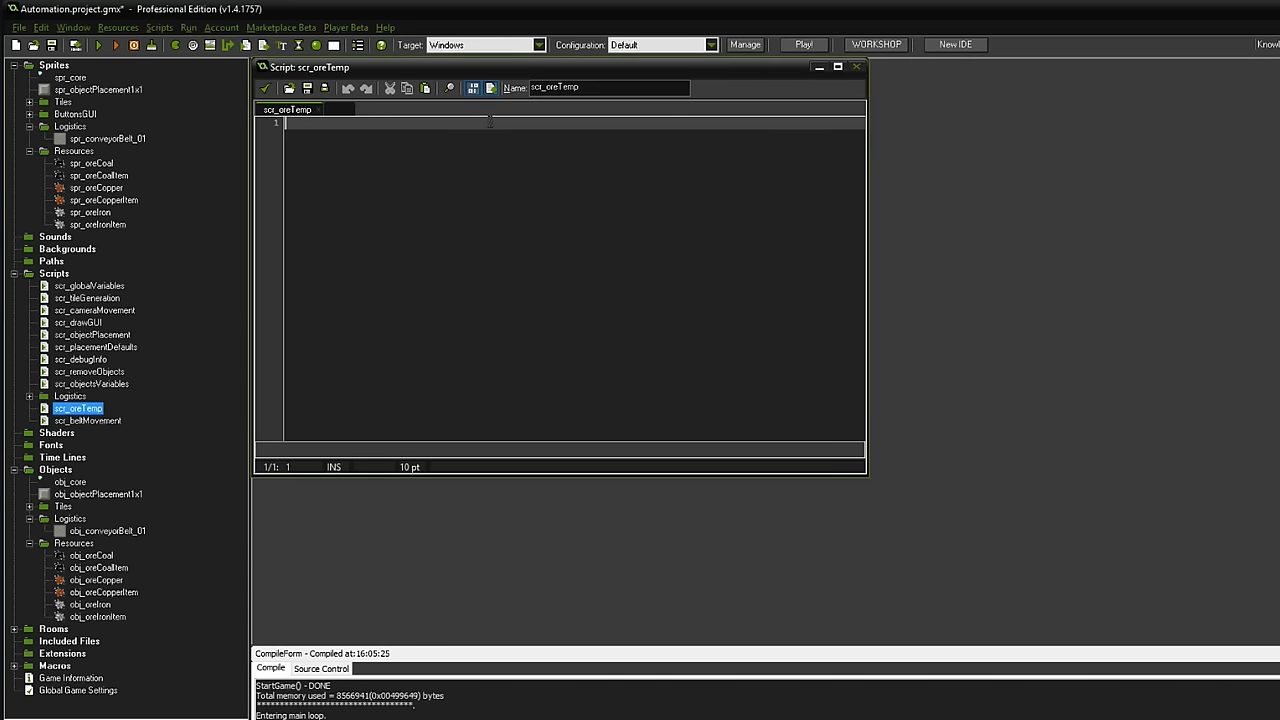
text(///===ORE TEMP===///)
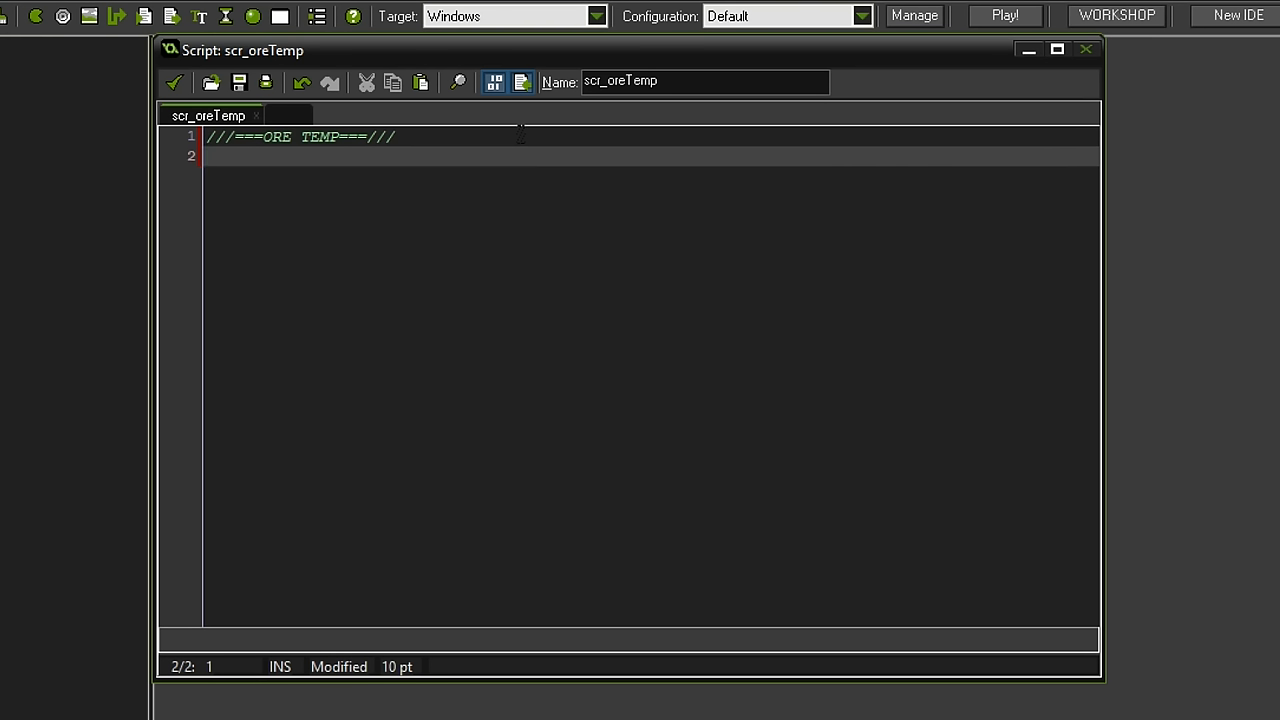
text(v)
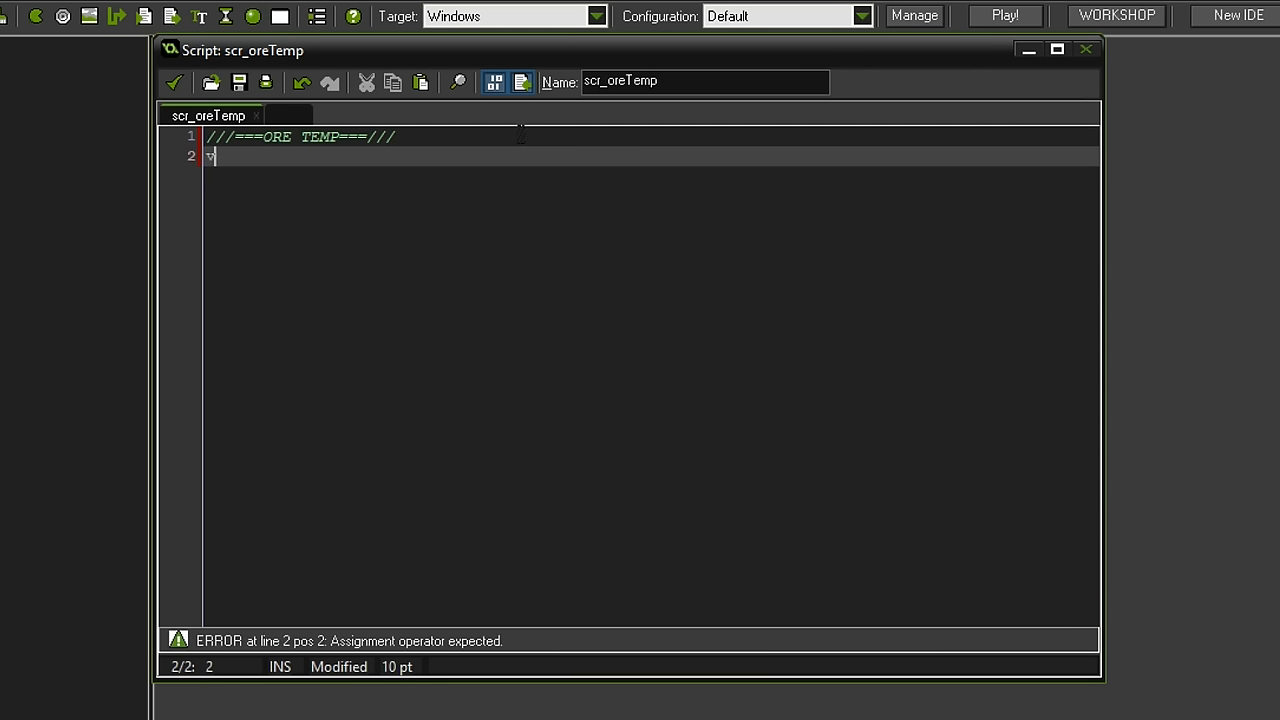
text(ar instance)
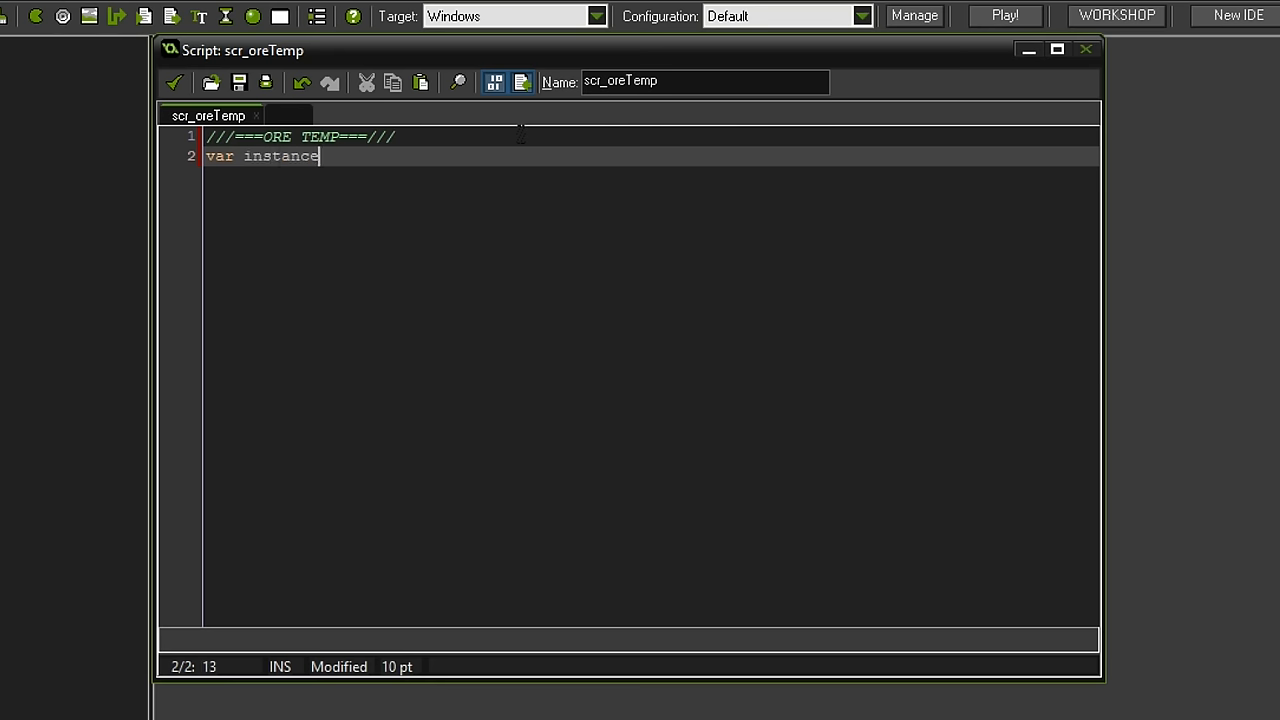
text(;)
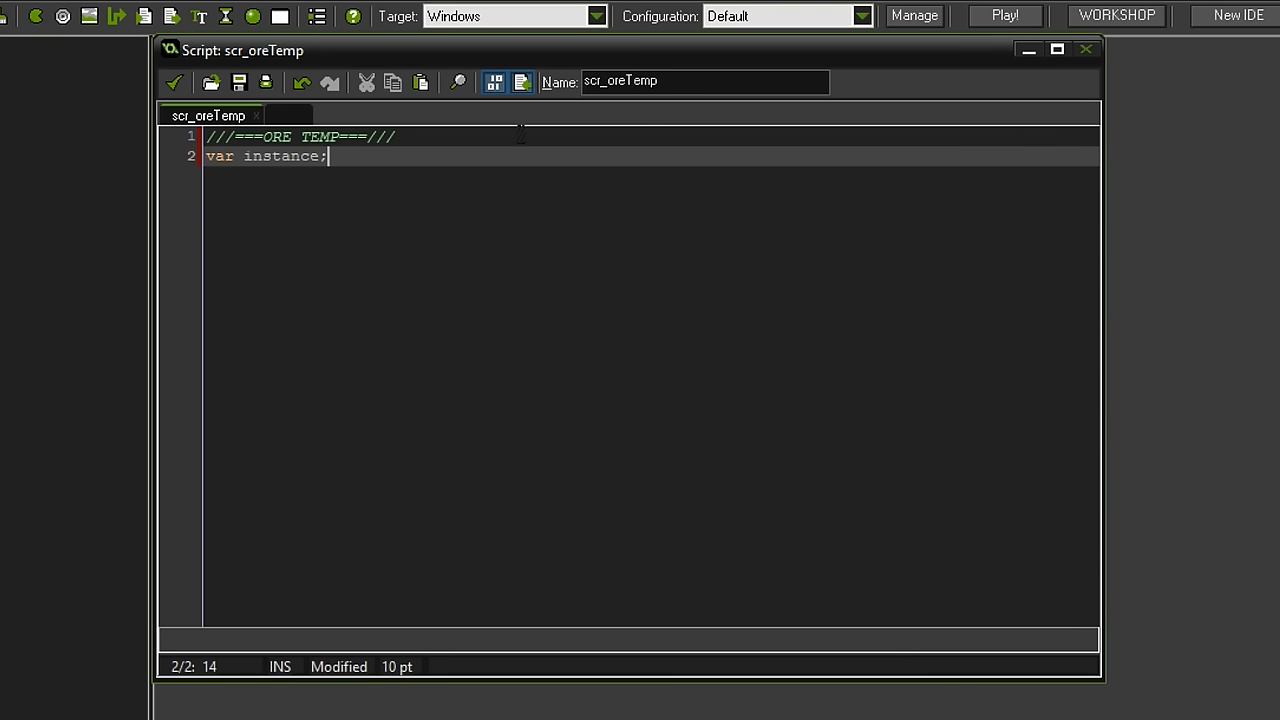
- Add an empty 'switch (object_index) { }' block and position the cursor inside it
text(switch)
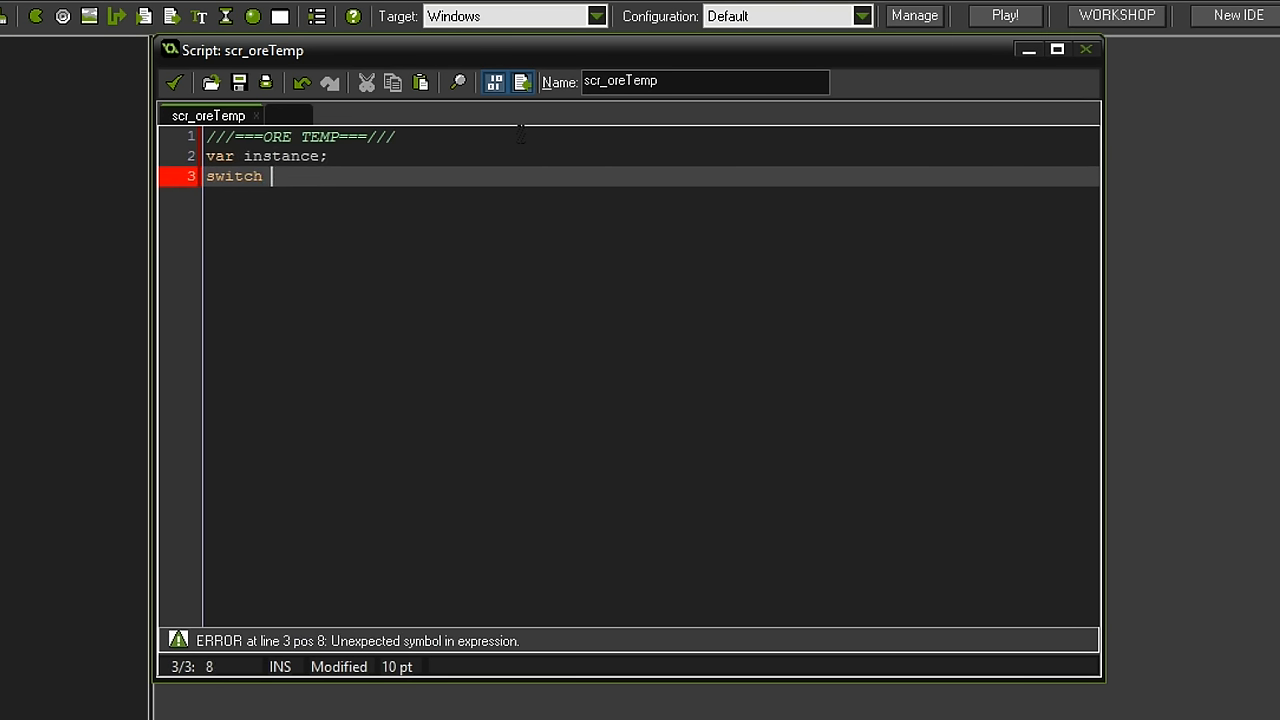
text((object)
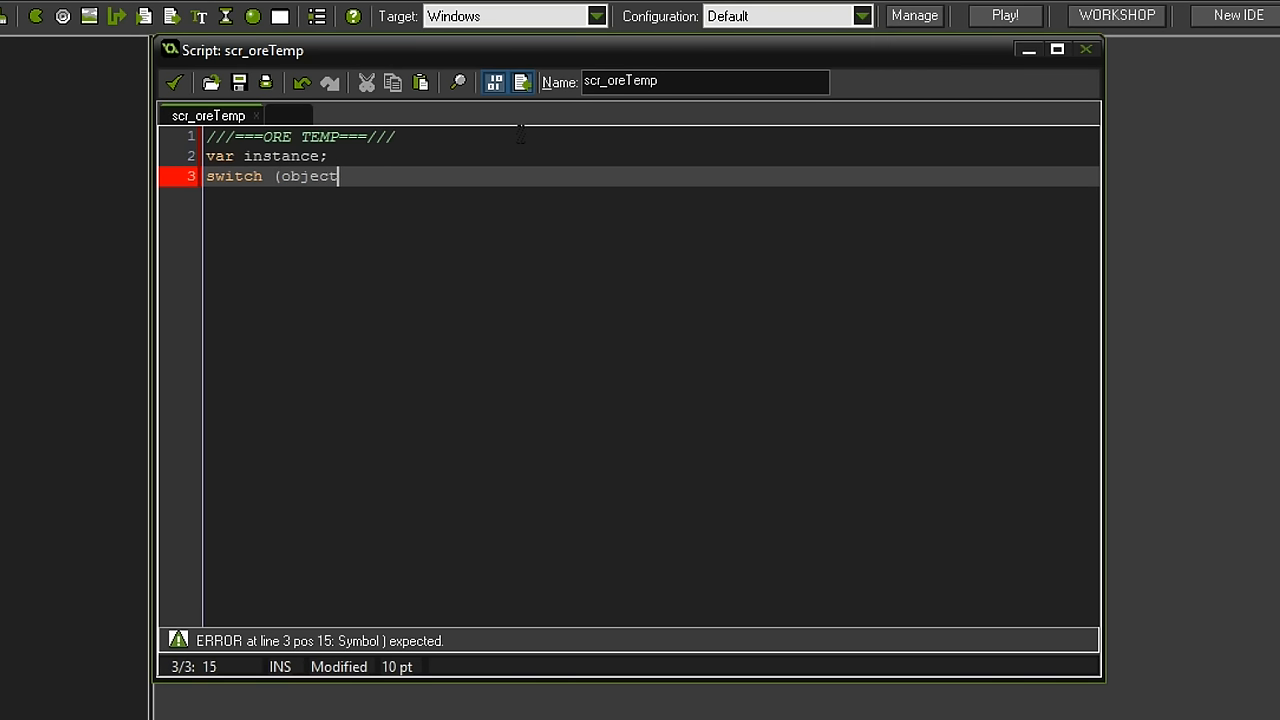
text(_index);)
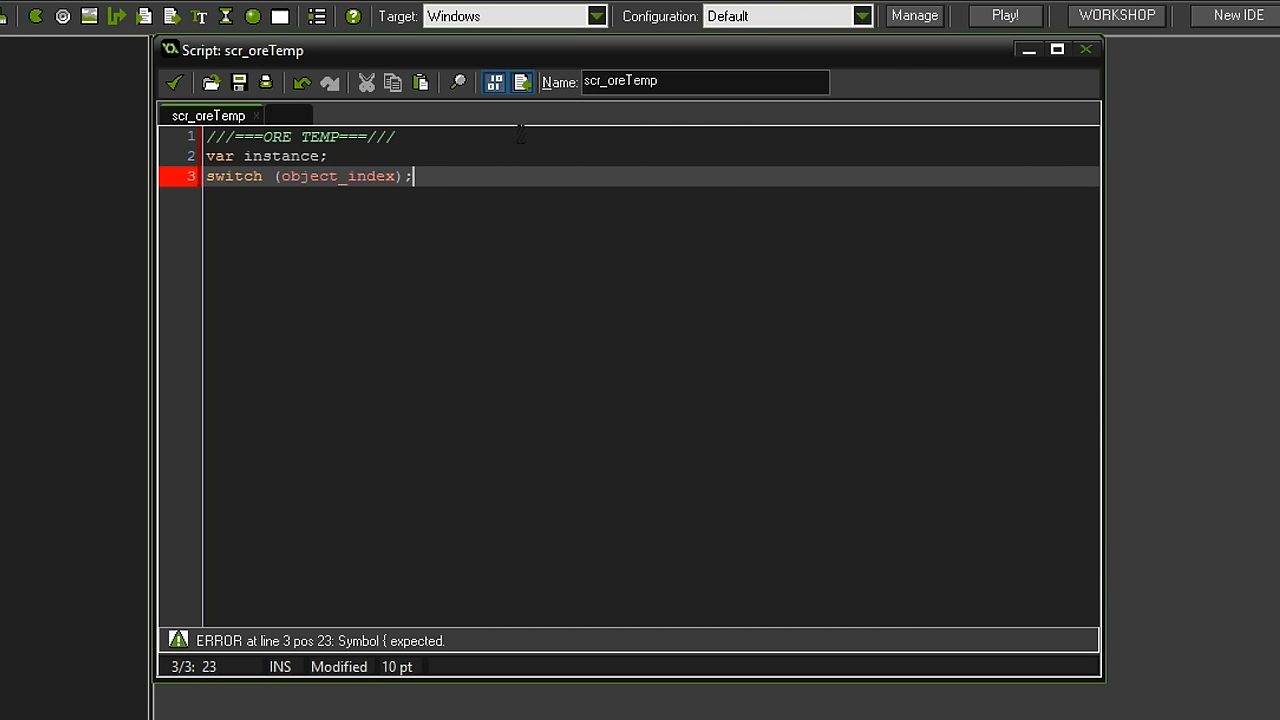
text({)
text(})
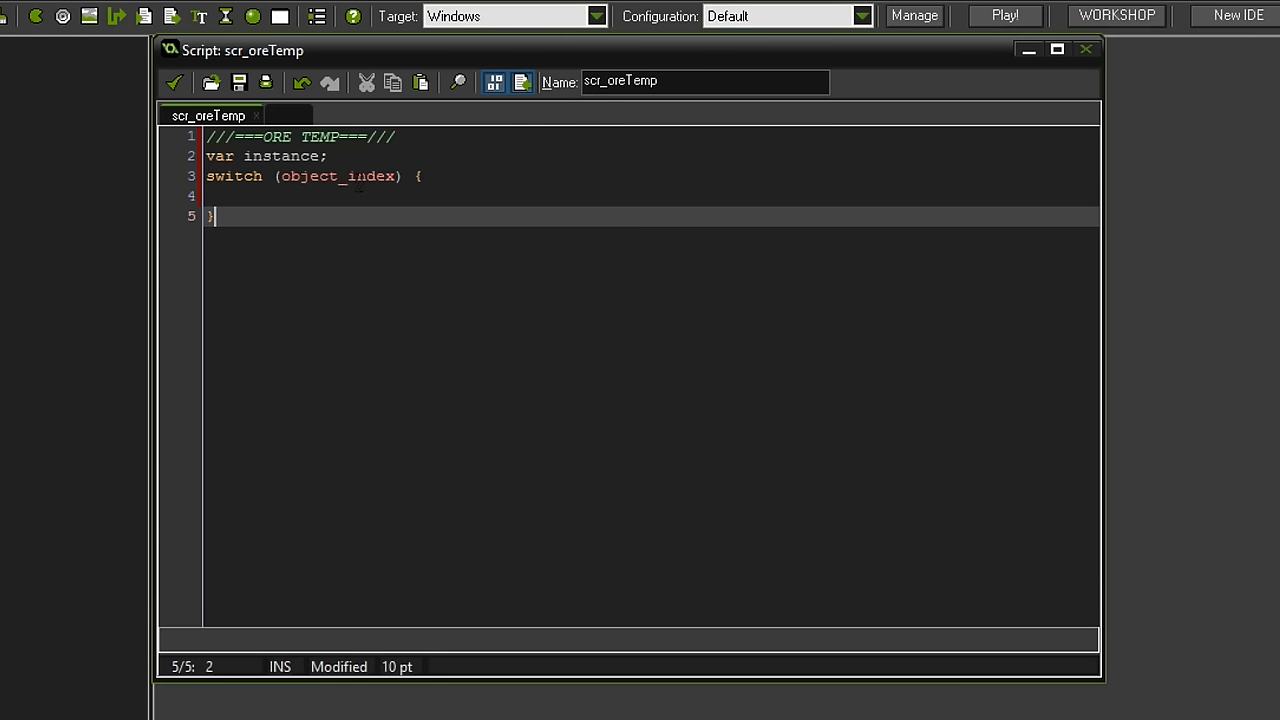
double_click(336, 176)
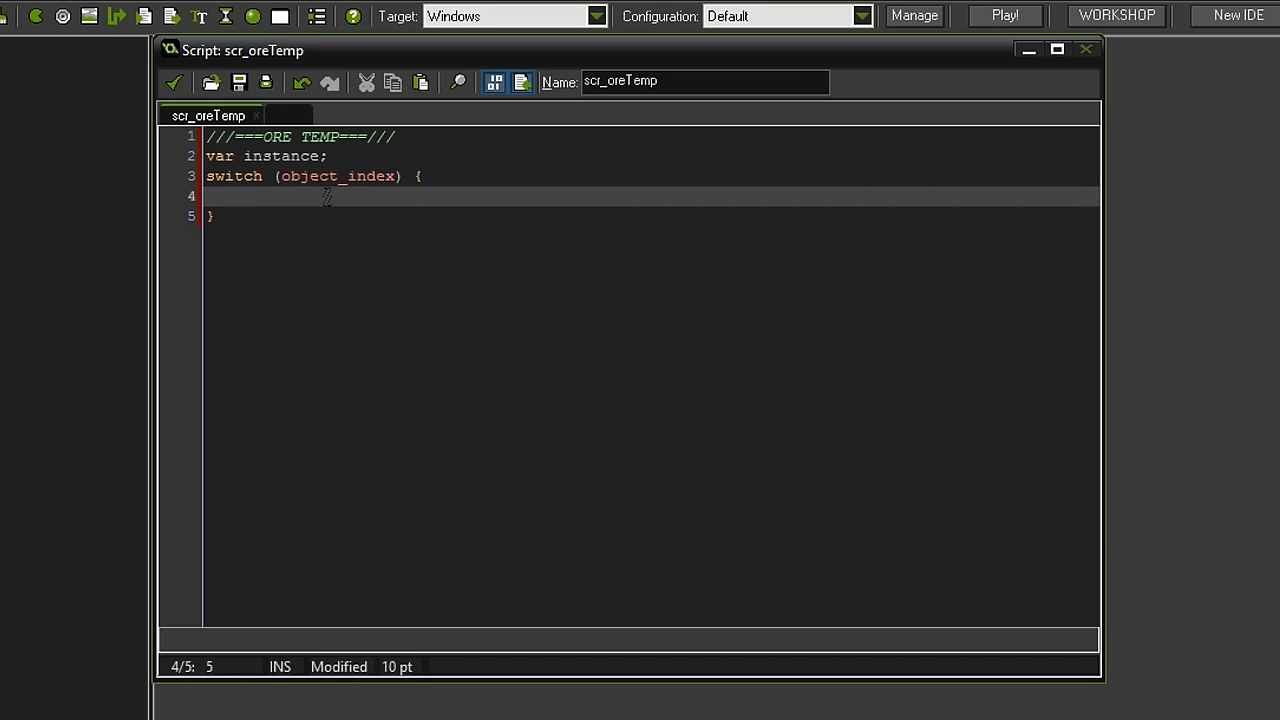
- Write the obj_oreCoal case assigning instance = obj_oreCoalItem
text(case (obj_oreCoal)
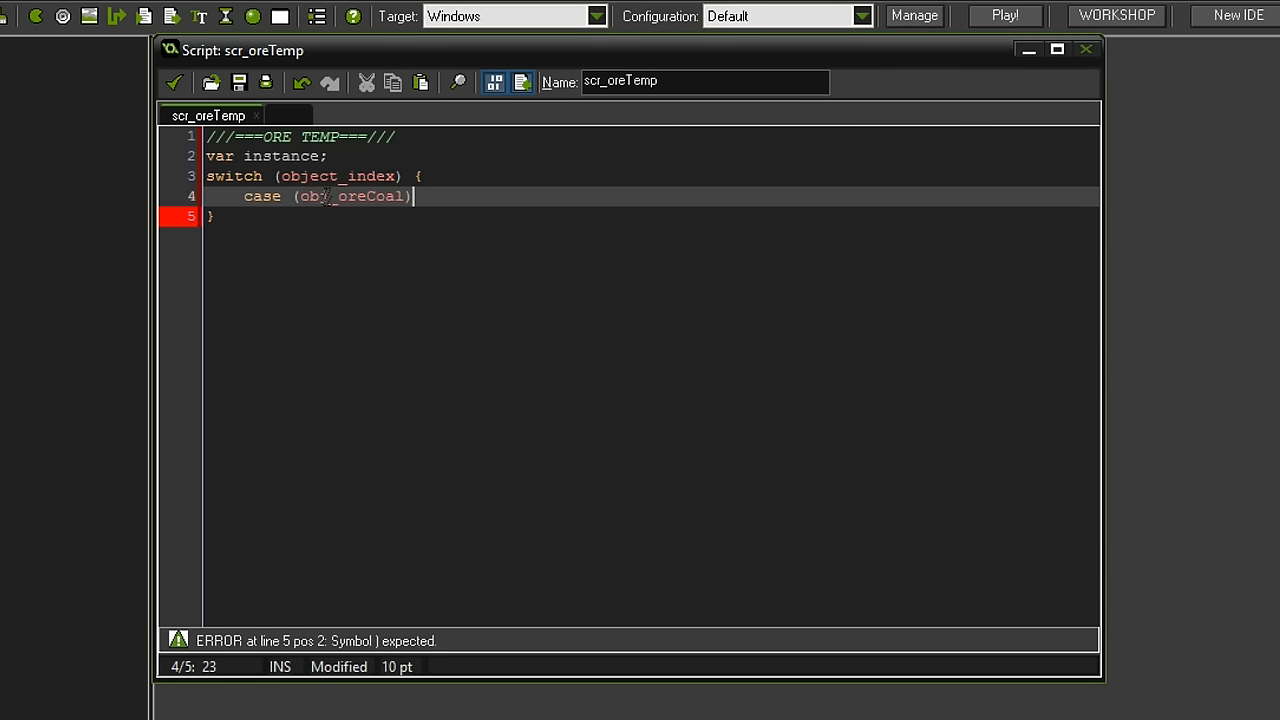
text({)
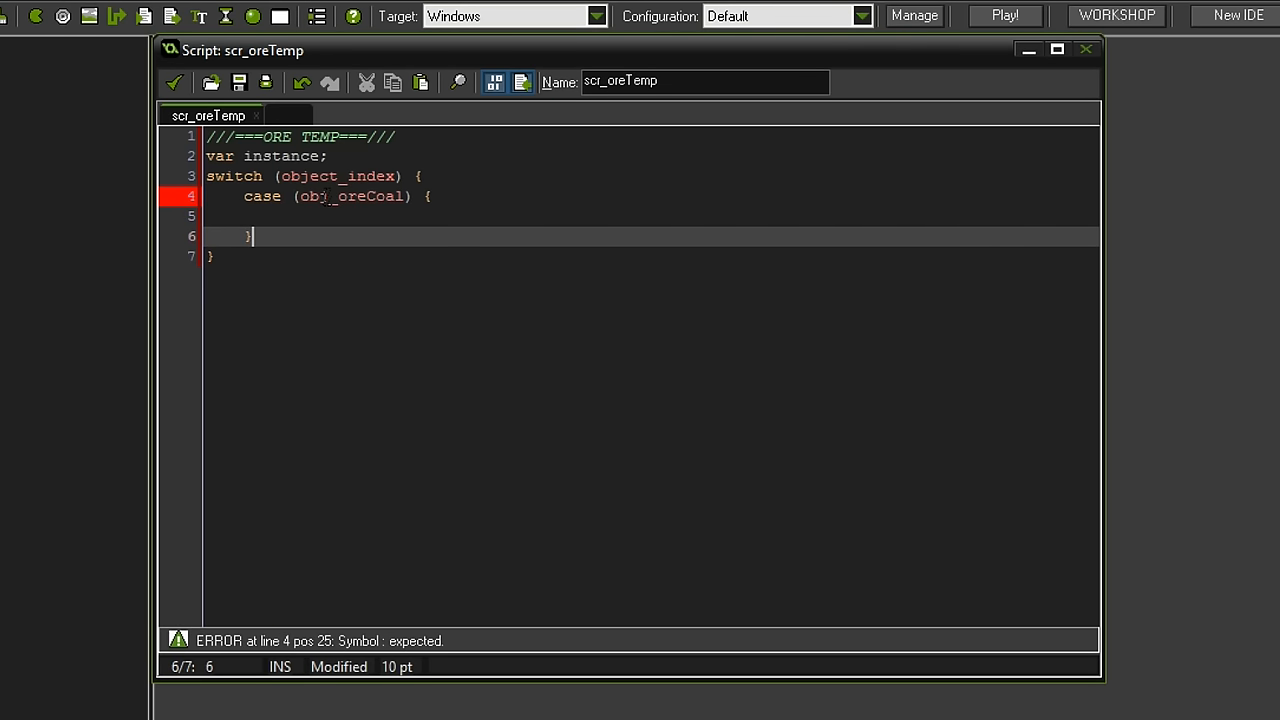
text(instance)
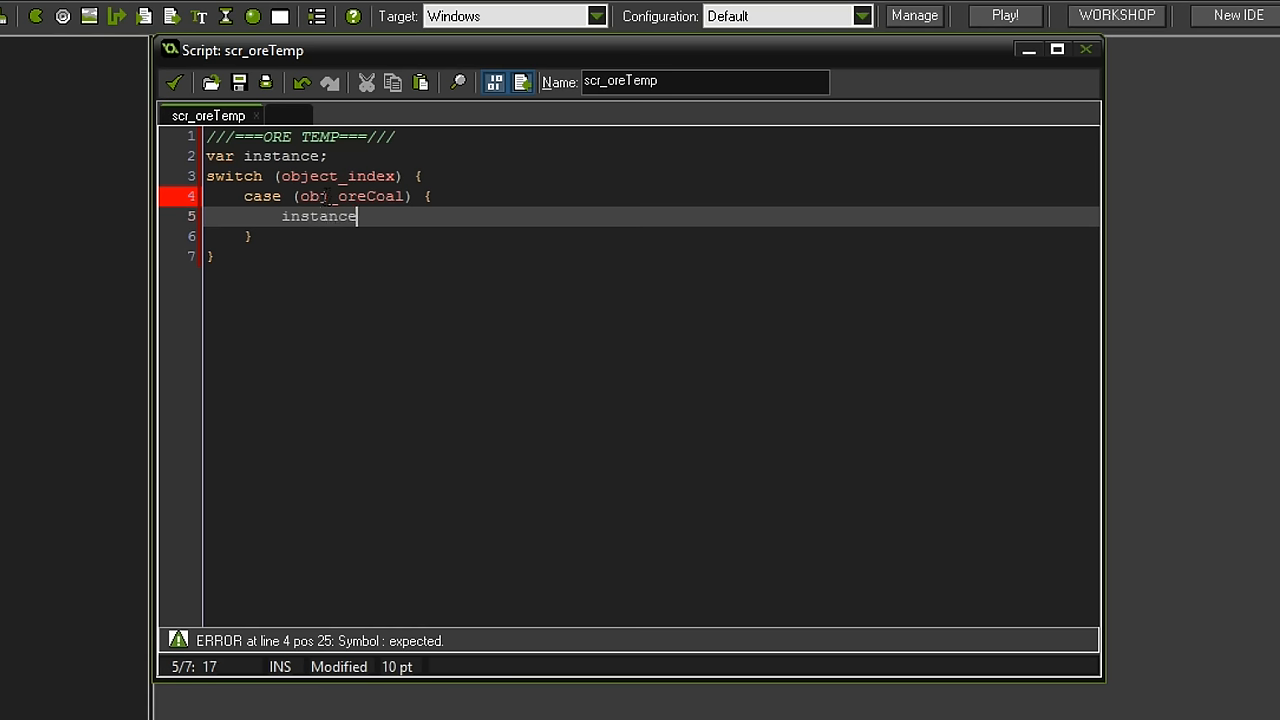
text(=)
click(652, 196)
text(:)
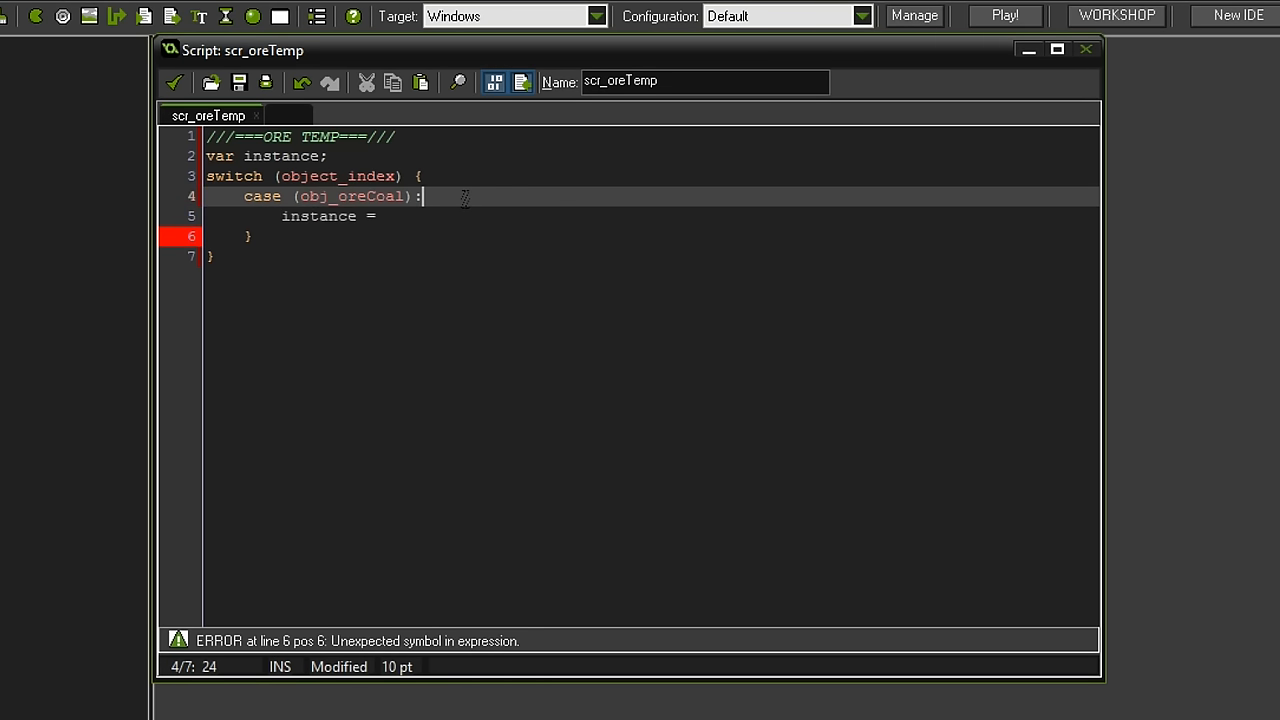
text(obj)
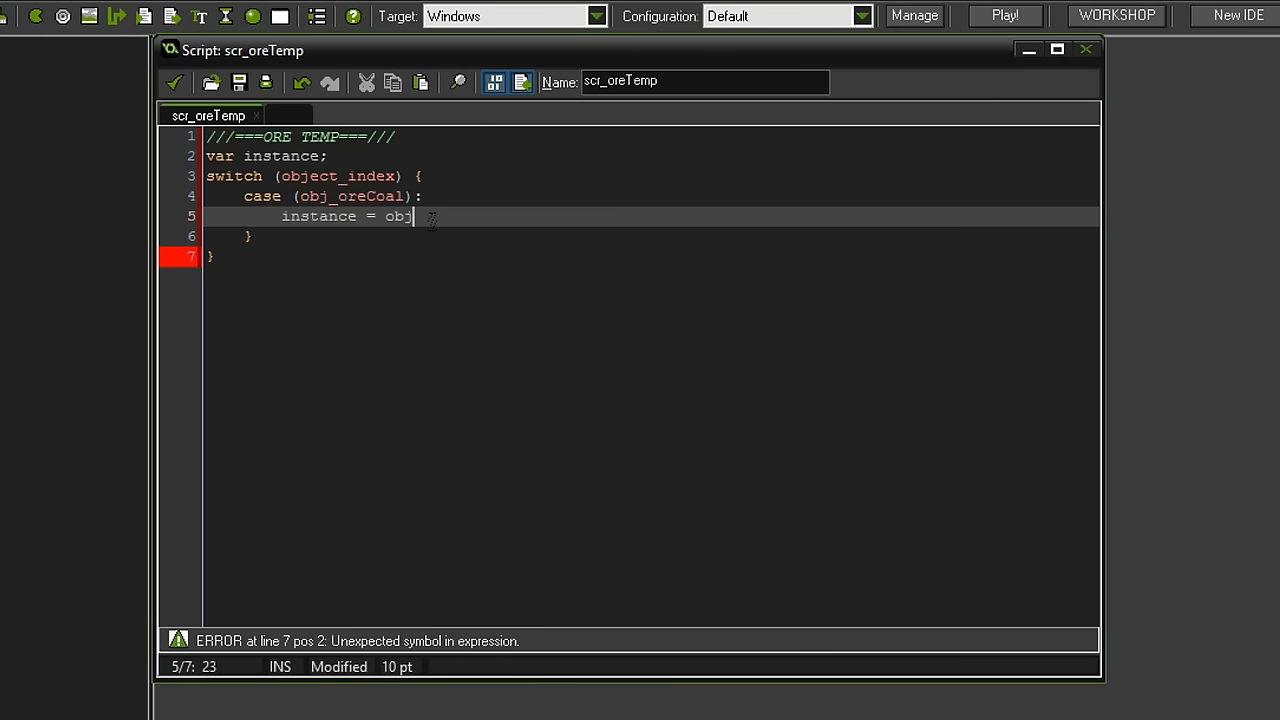
text(_ore)
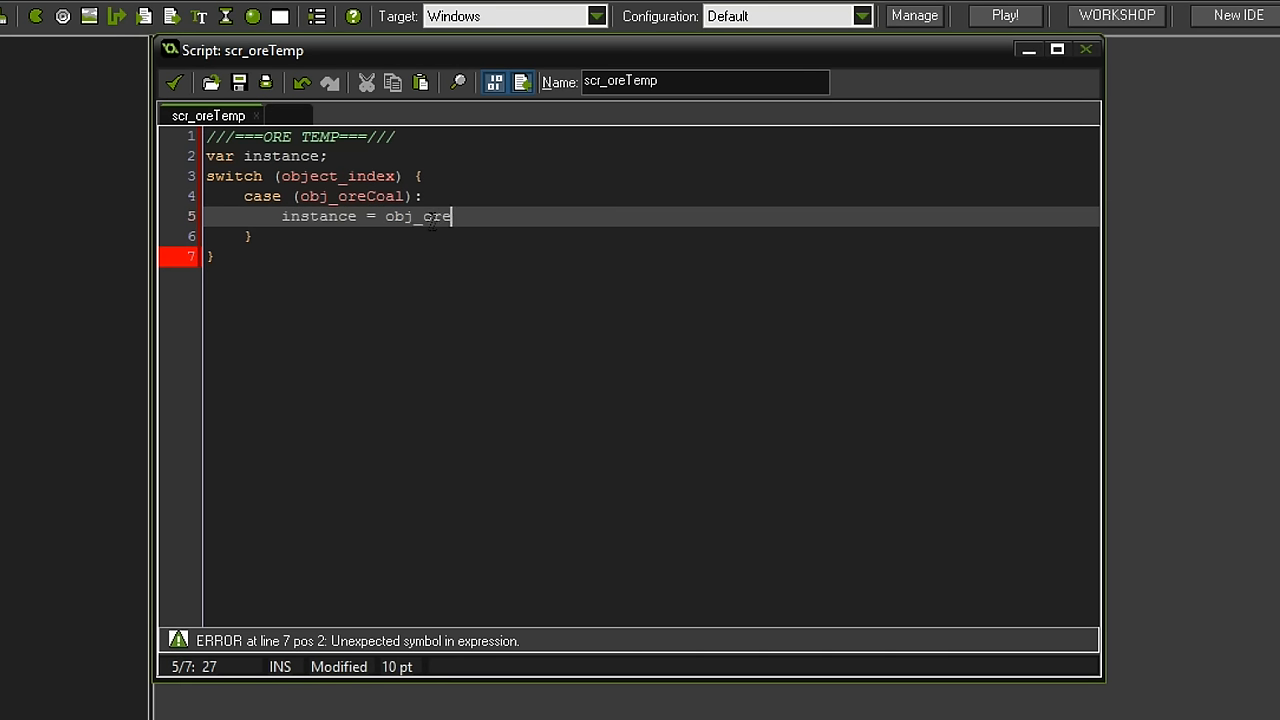
text(Coali)
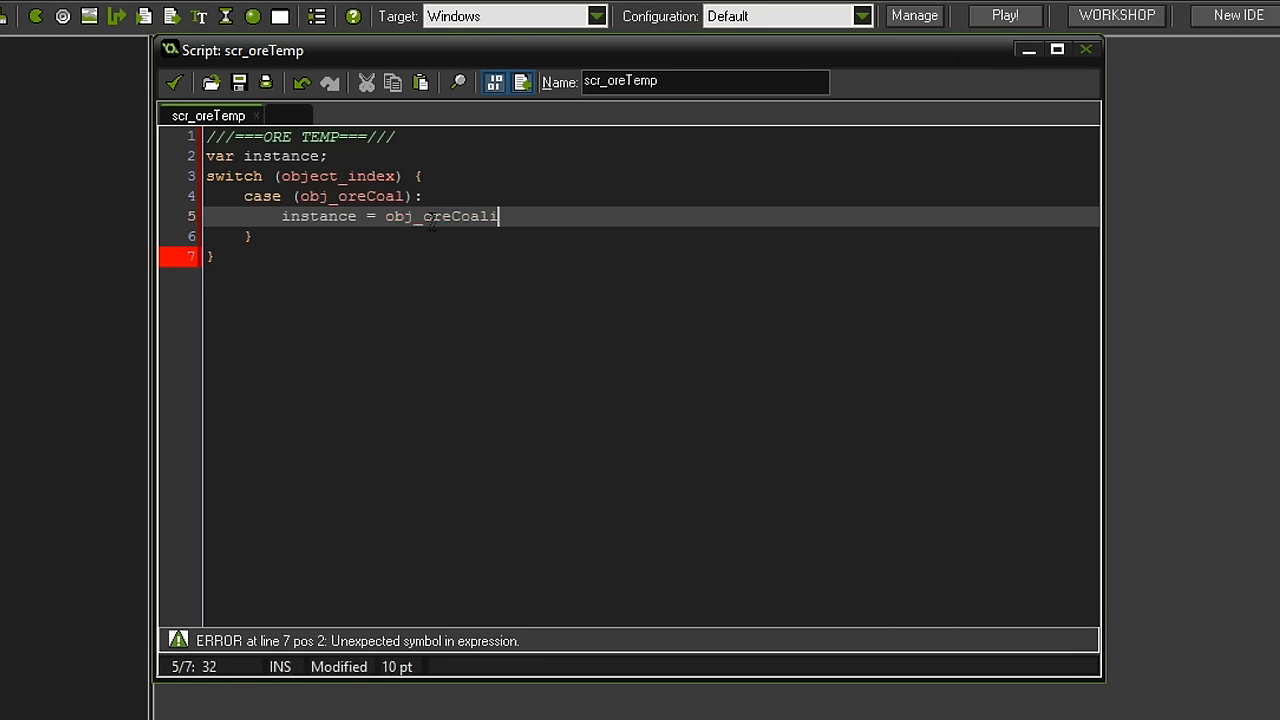
text(tem;)
text(break;)
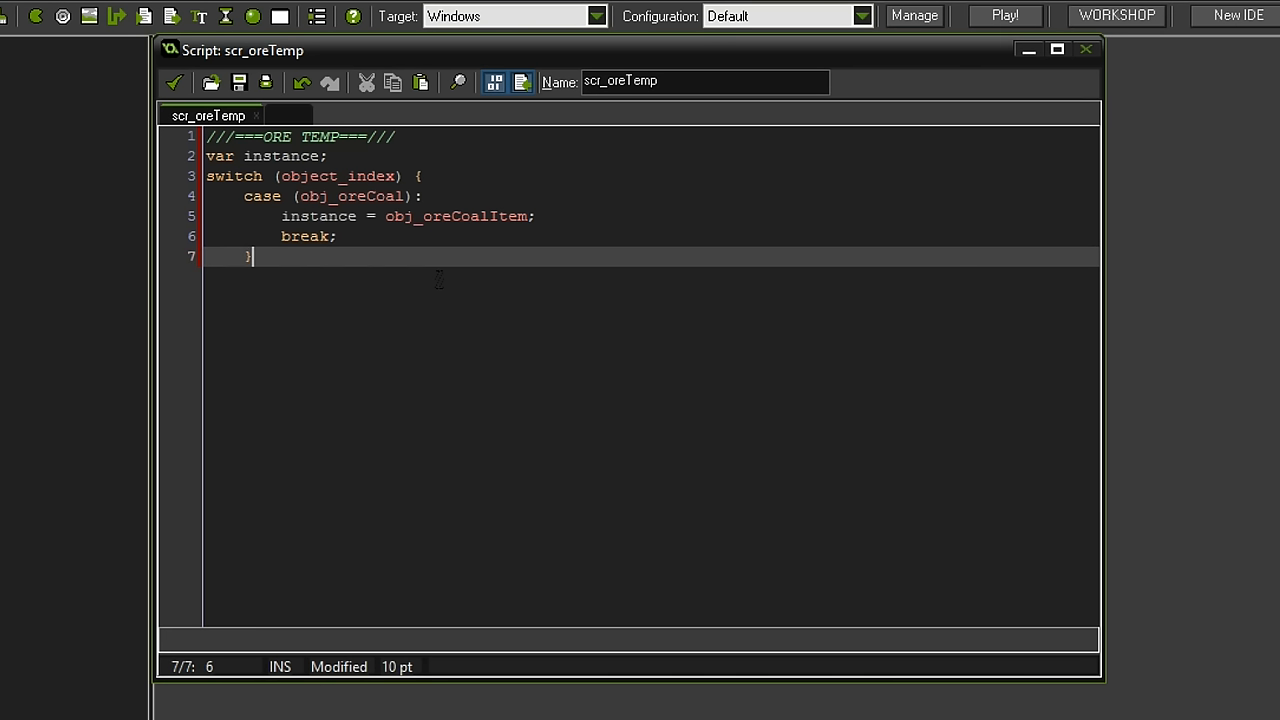
- Add obj_oreCopper and obj_oreIron cases with their item objects and breaks, then begin 'if (mouse_x'
text(case ()
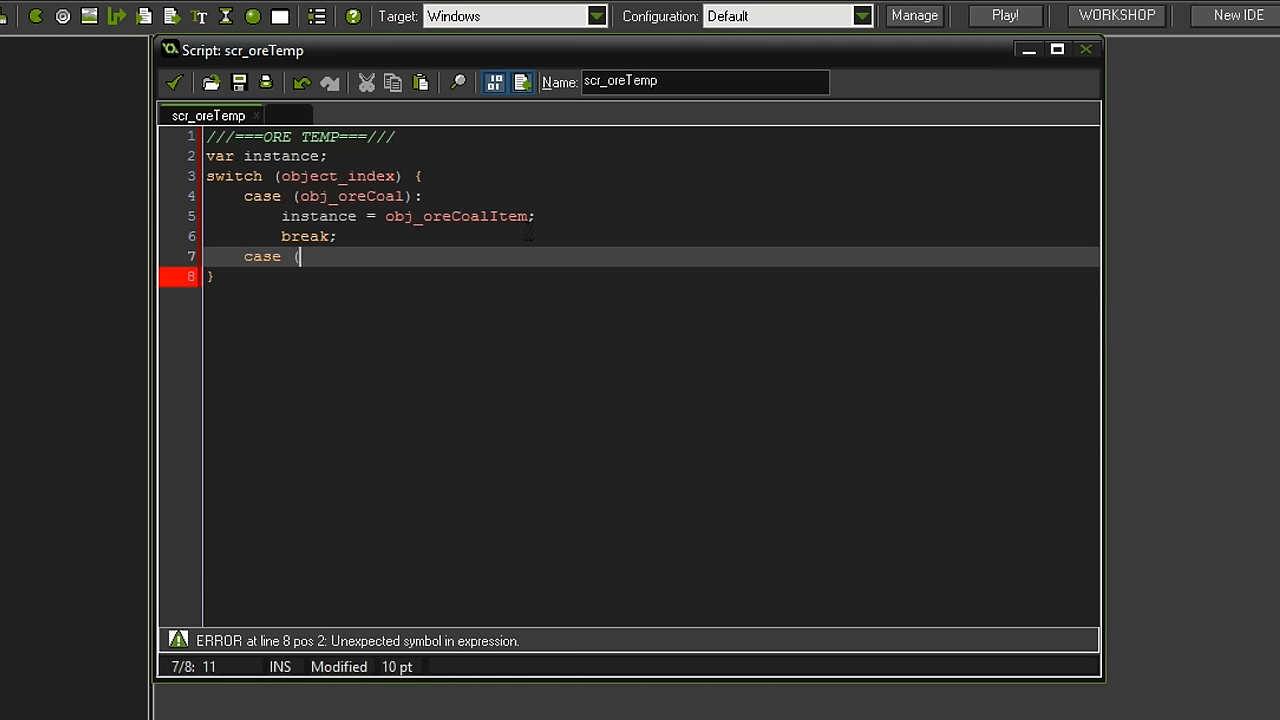
text(obj_ore)
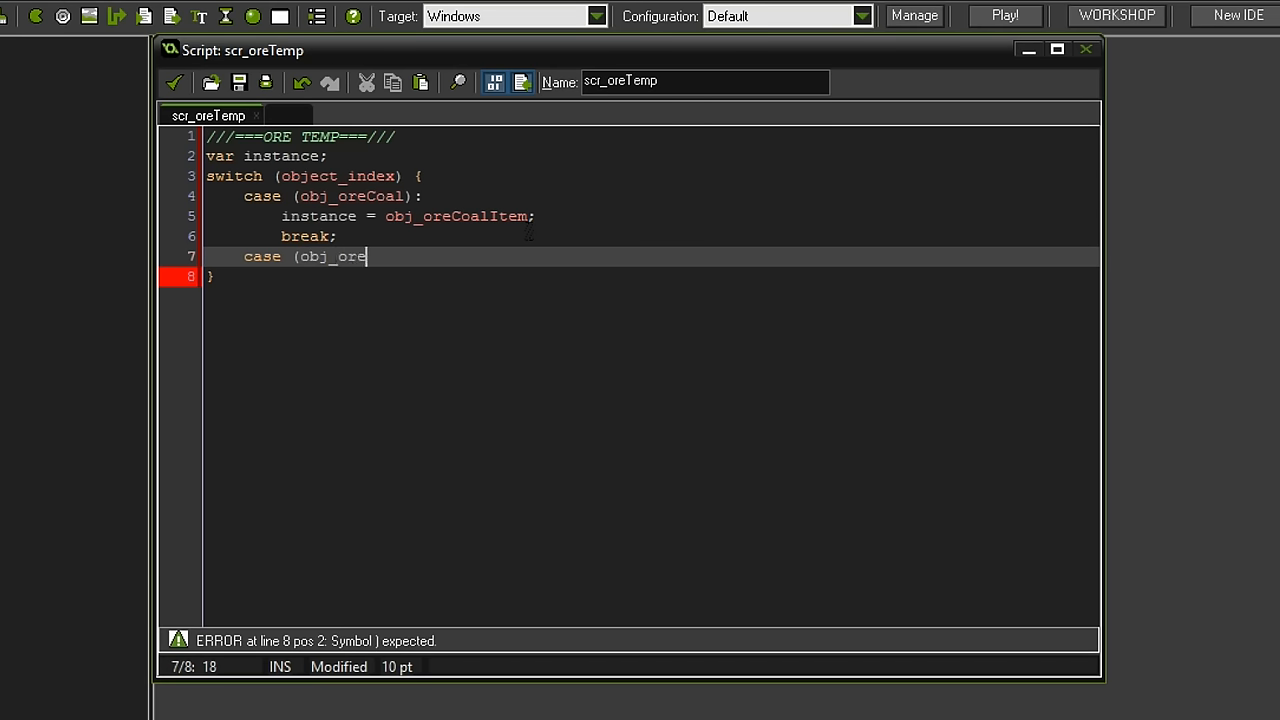
text(Copper):)
text(instance = obj_ore)
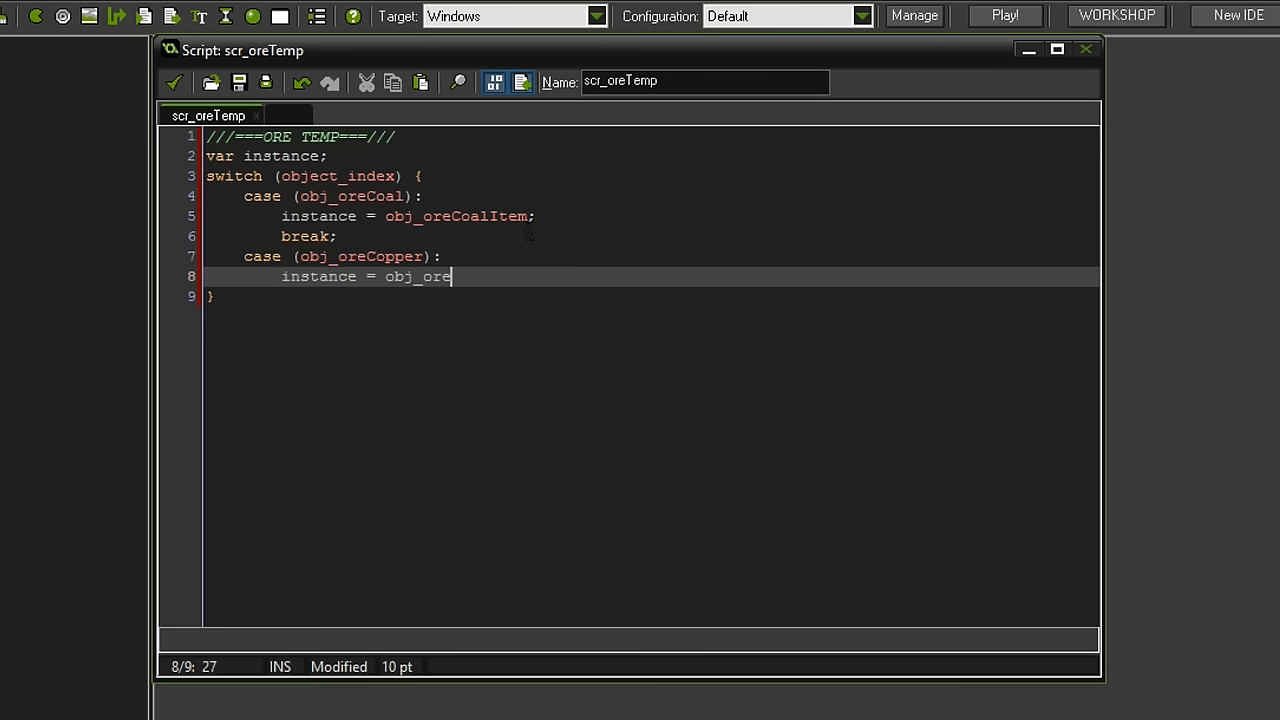
text(CopperItem;)
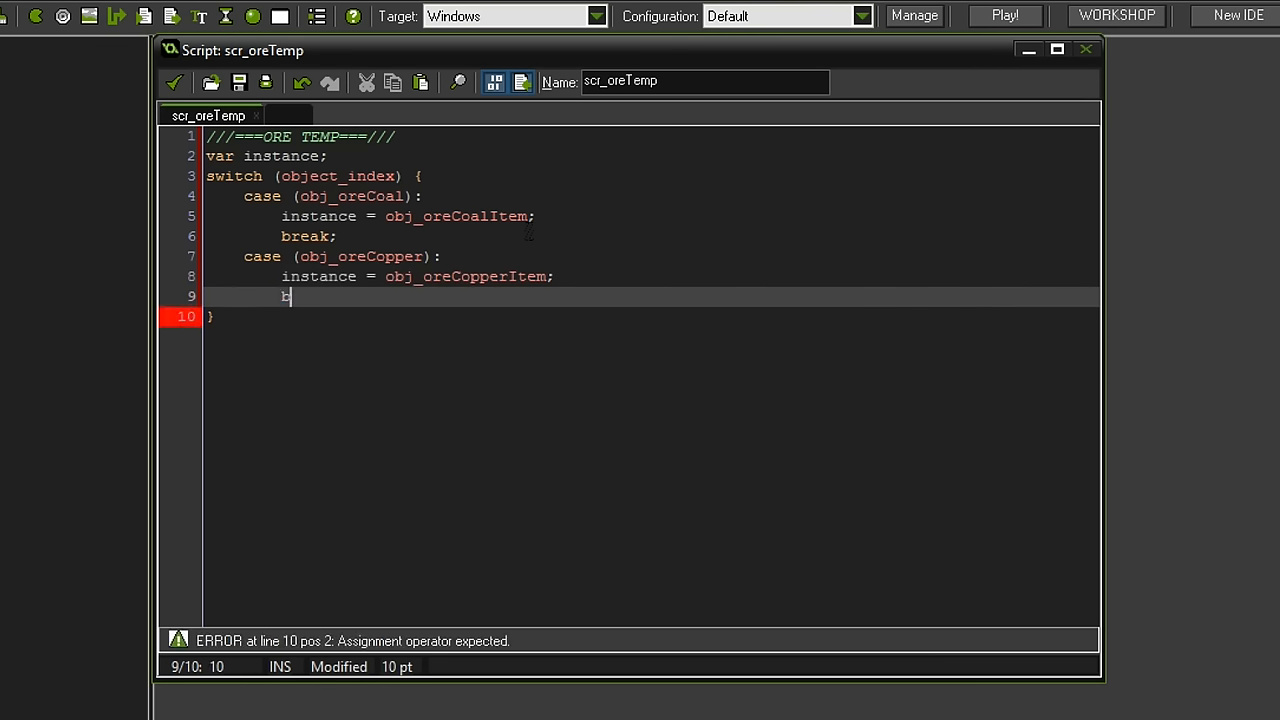
text(break;)
text(case (obj_ore)
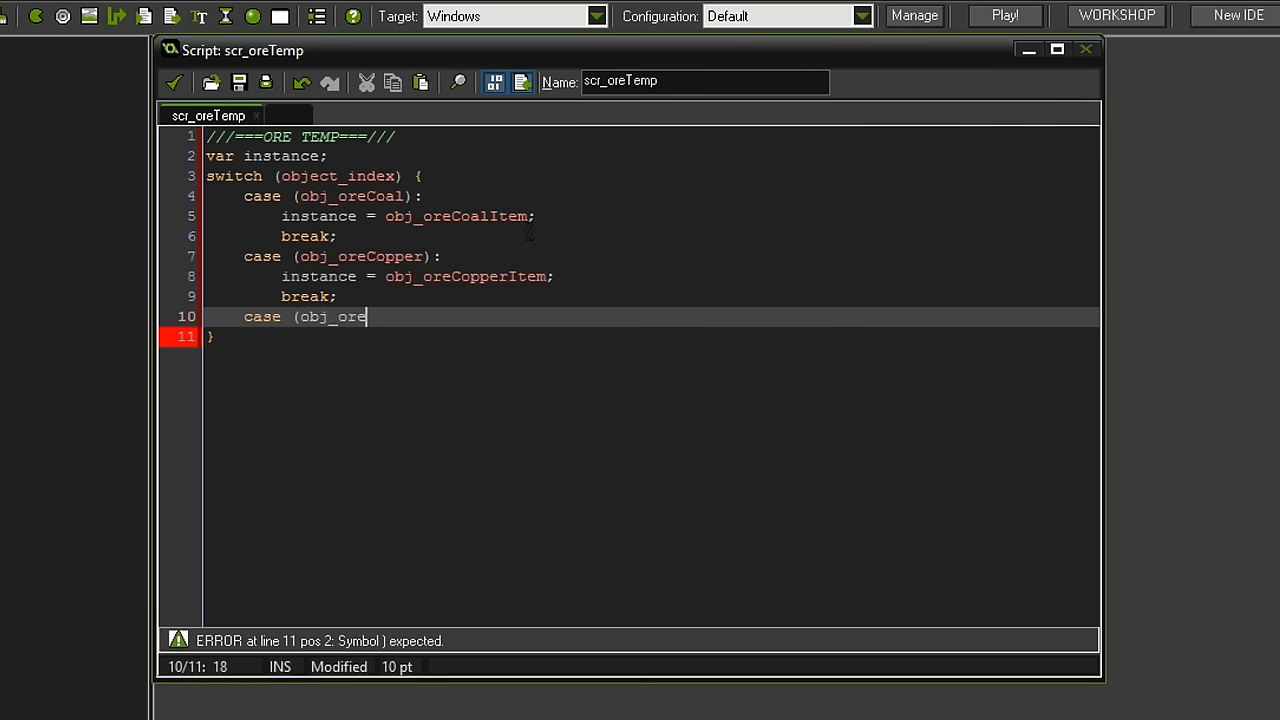
text(Iron):)
text(instance = obj_ore)
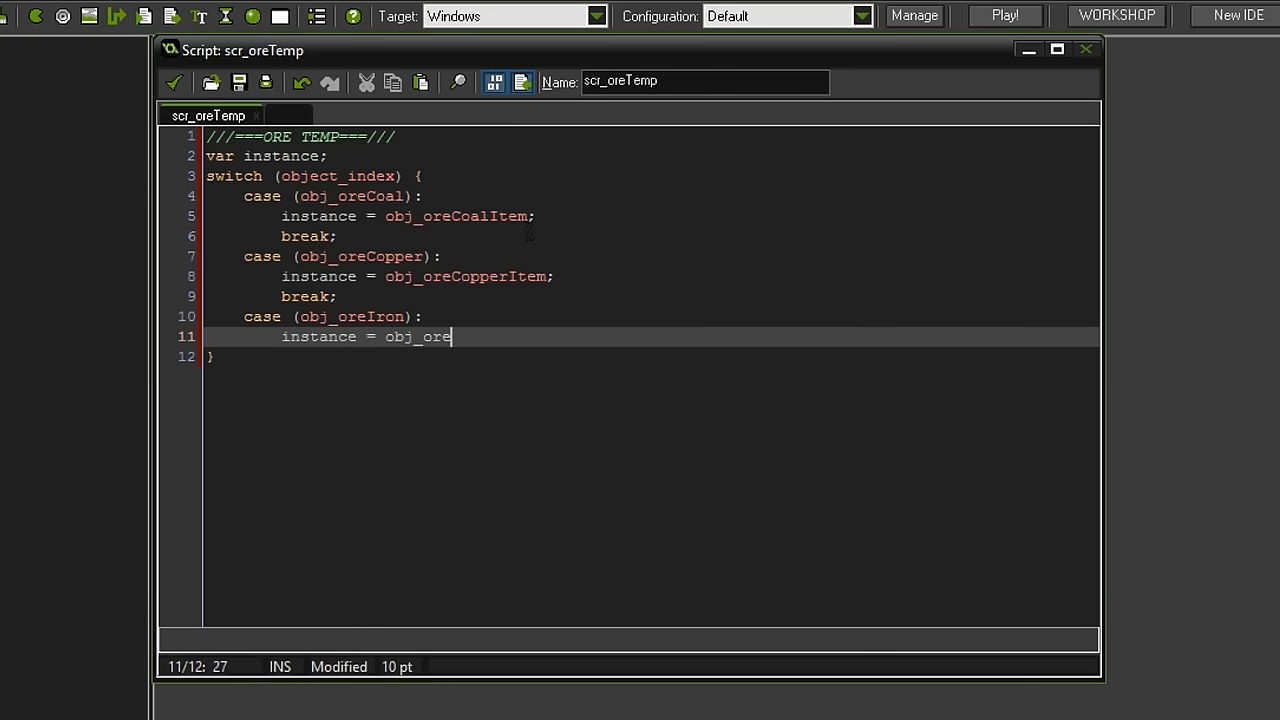
text(IronItem;)
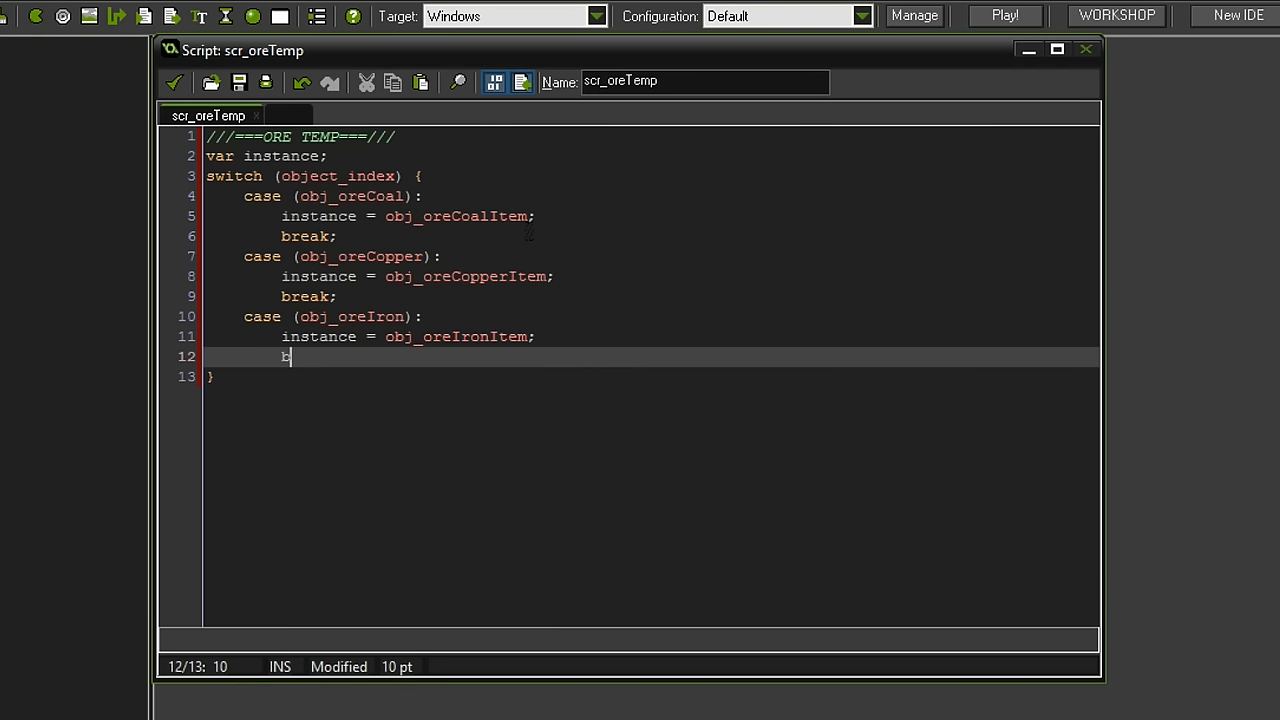
text(reak;)
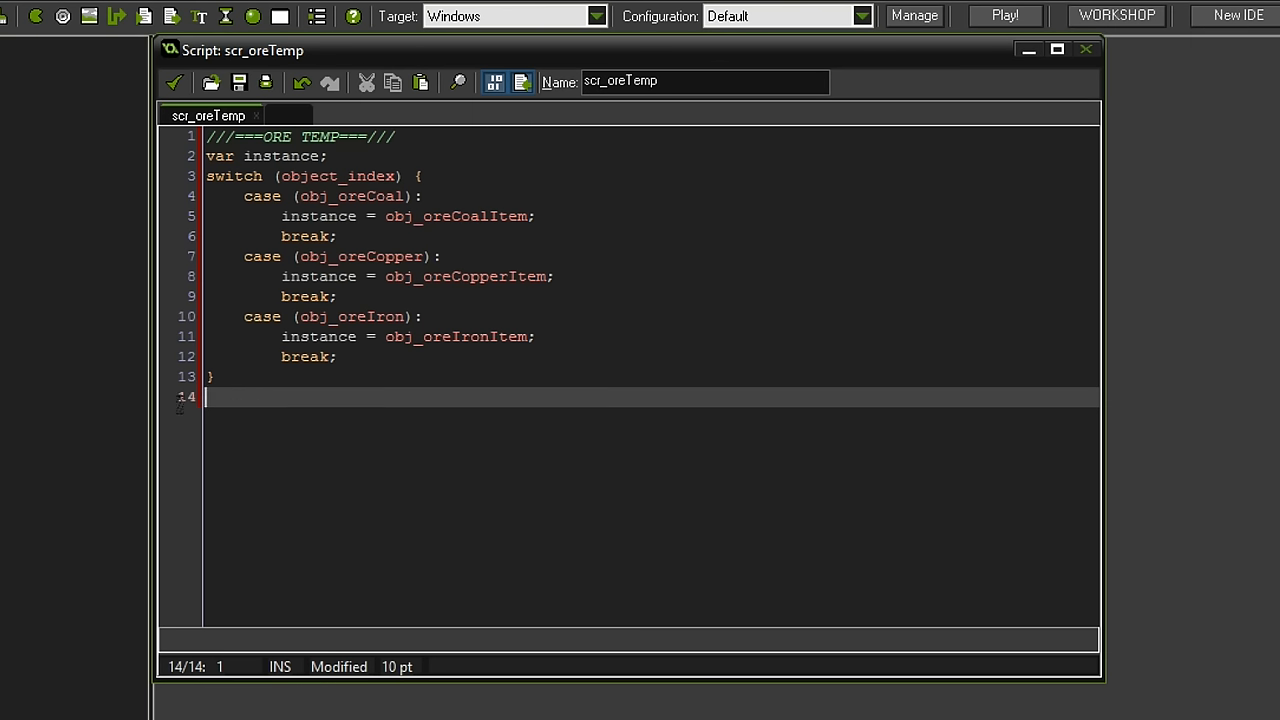
text(if (mouse_x)
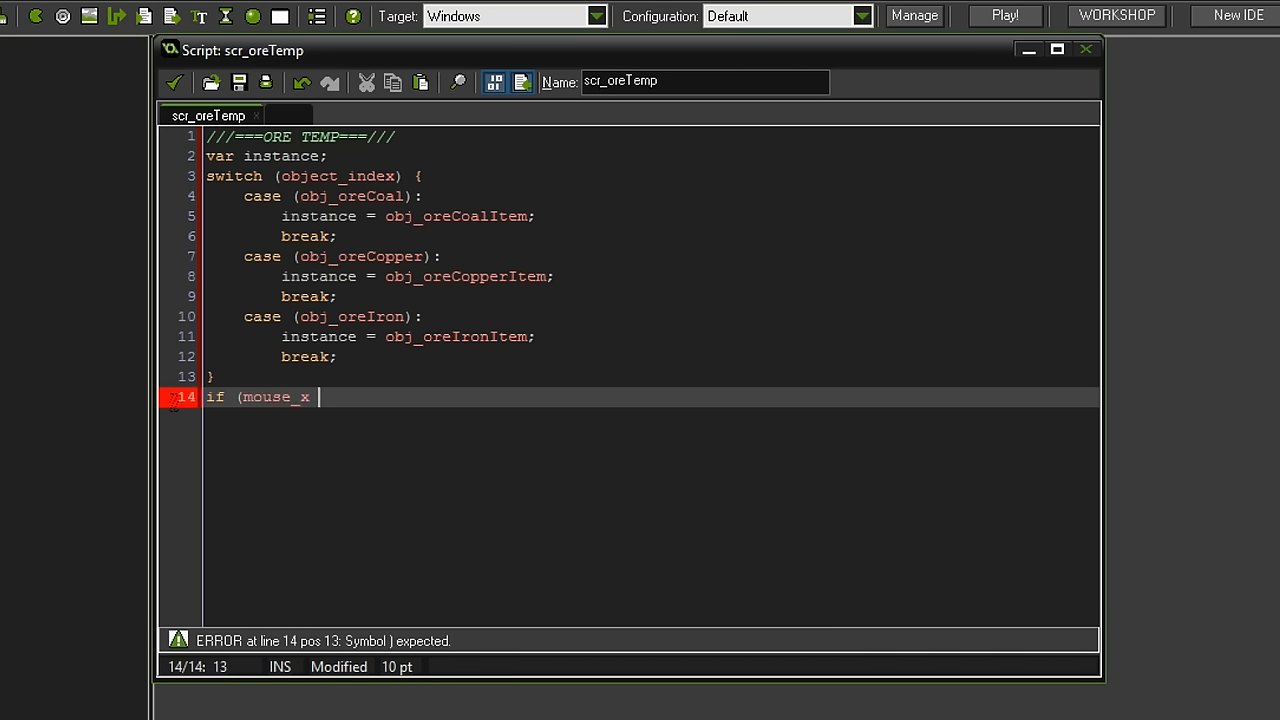
- Complete the mouse-over check comparing mouse_x/mouse_y against the ore's sprite bounds
text(> x and mouse_x < x+s)
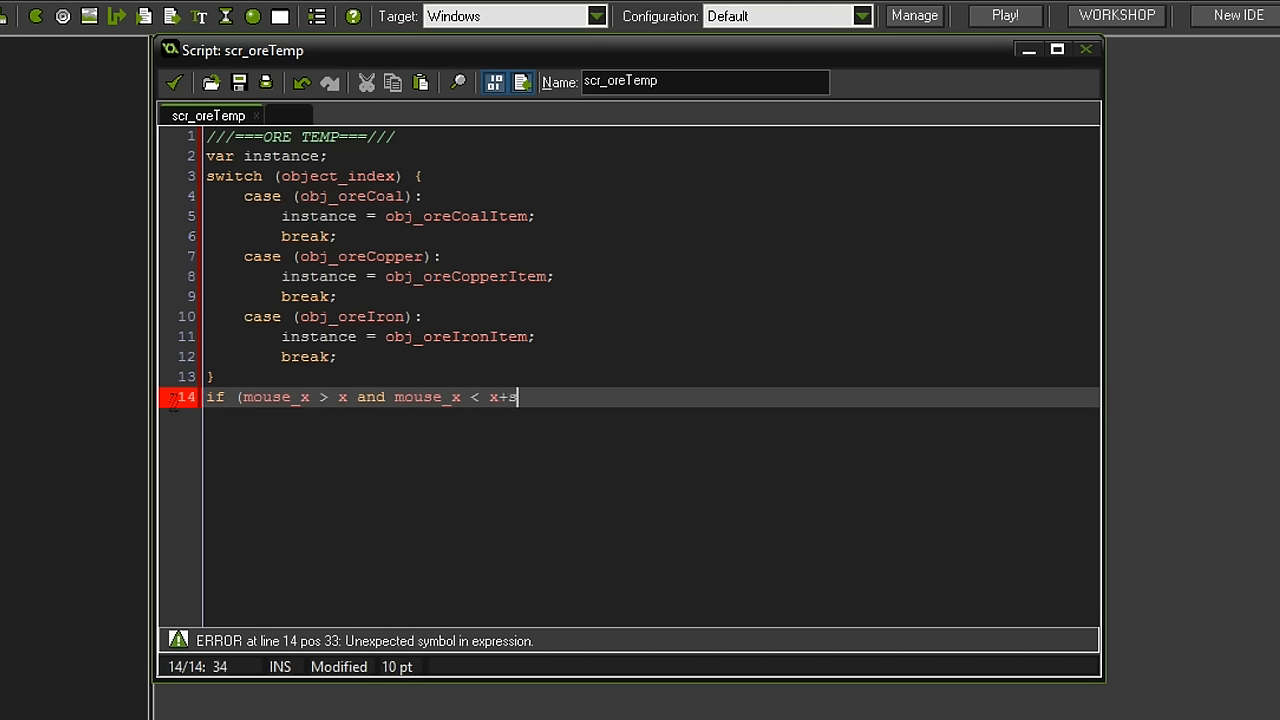
text(prite_width and)
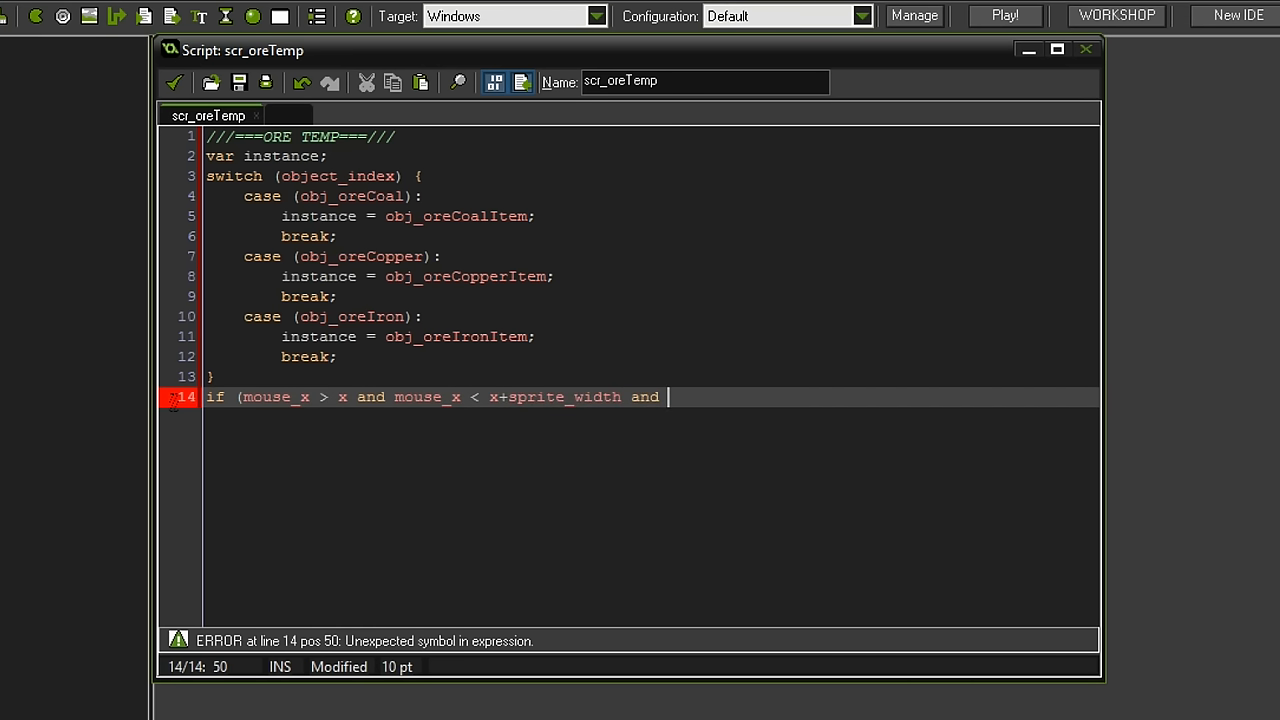
text(mouse_y)
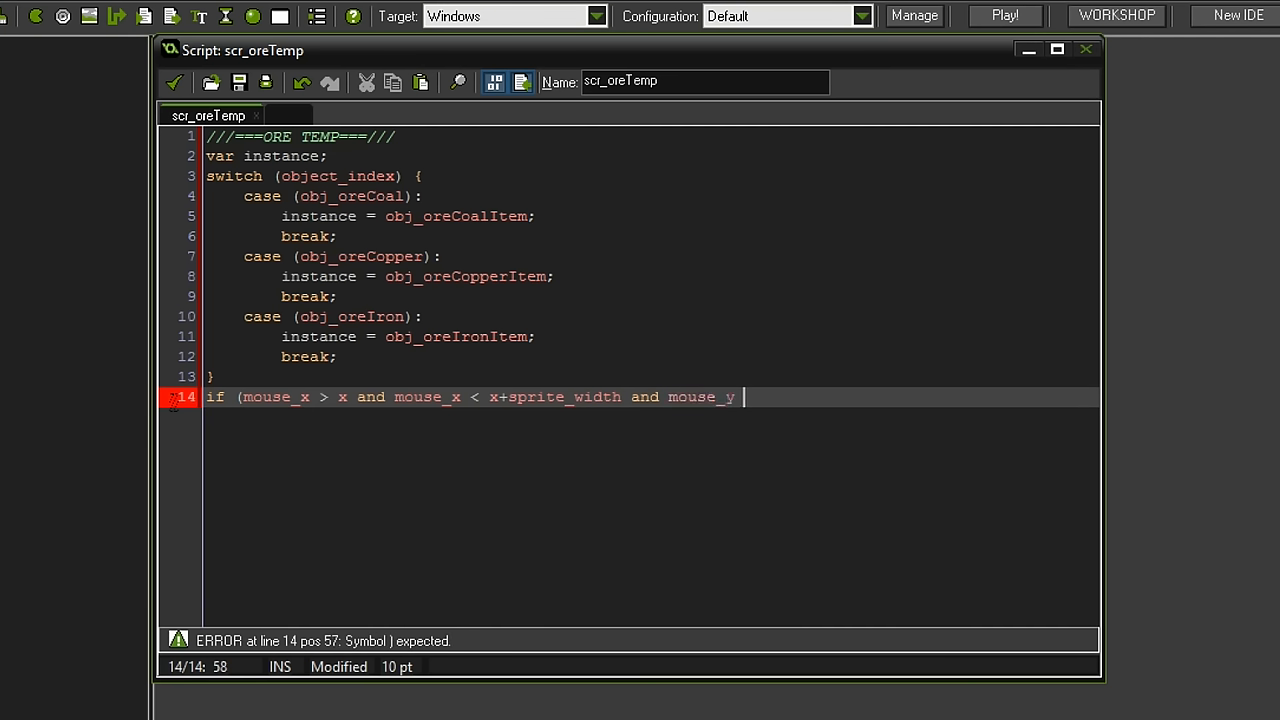
text(> y and mouse_y)
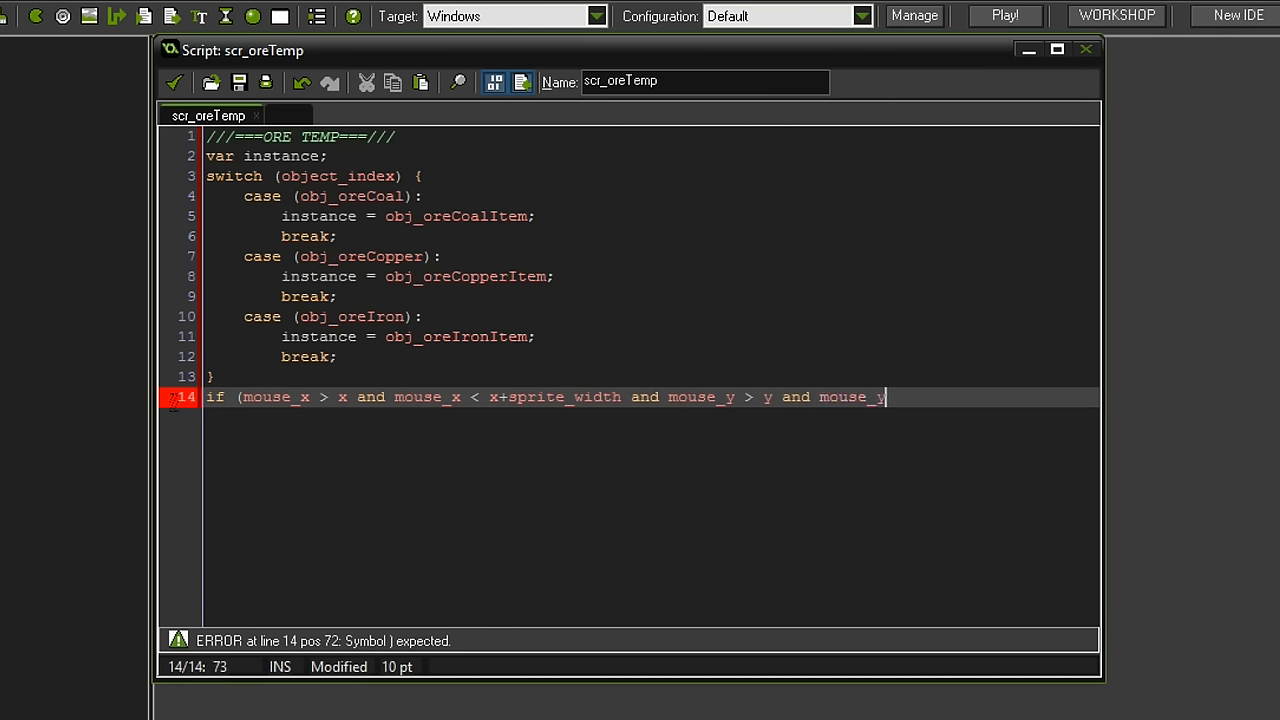
text(<)
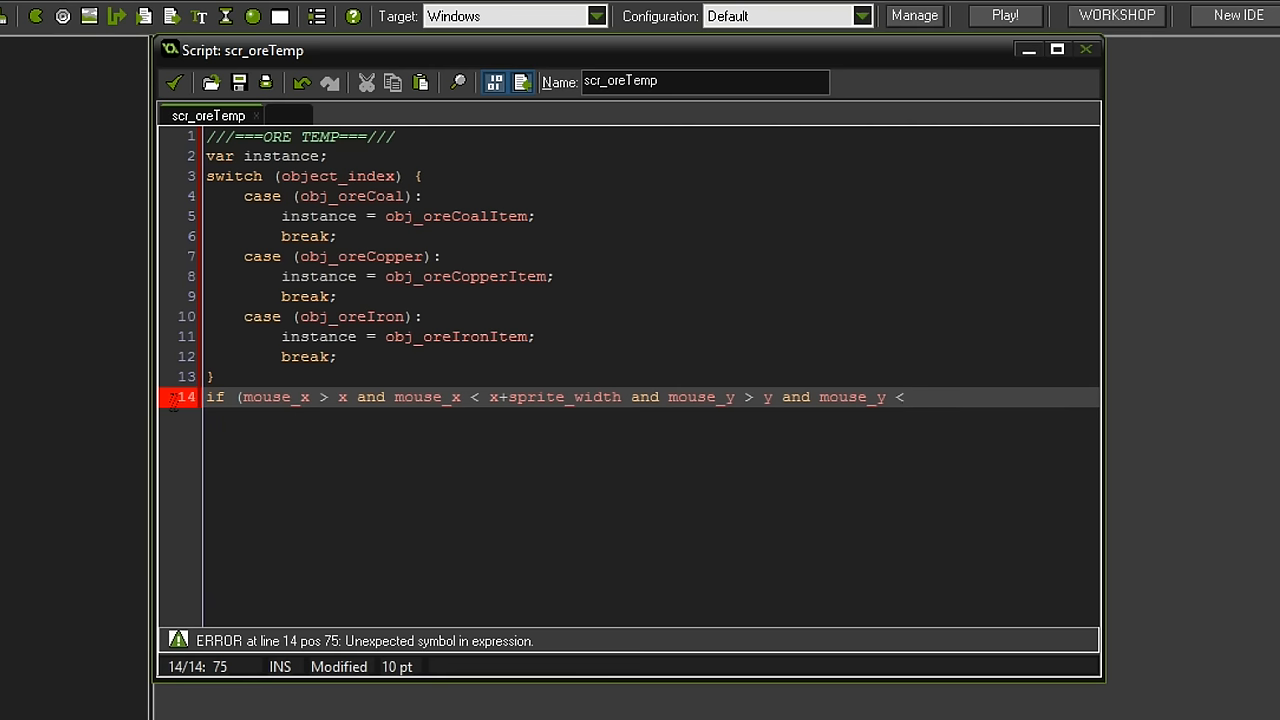
text(y+sp)
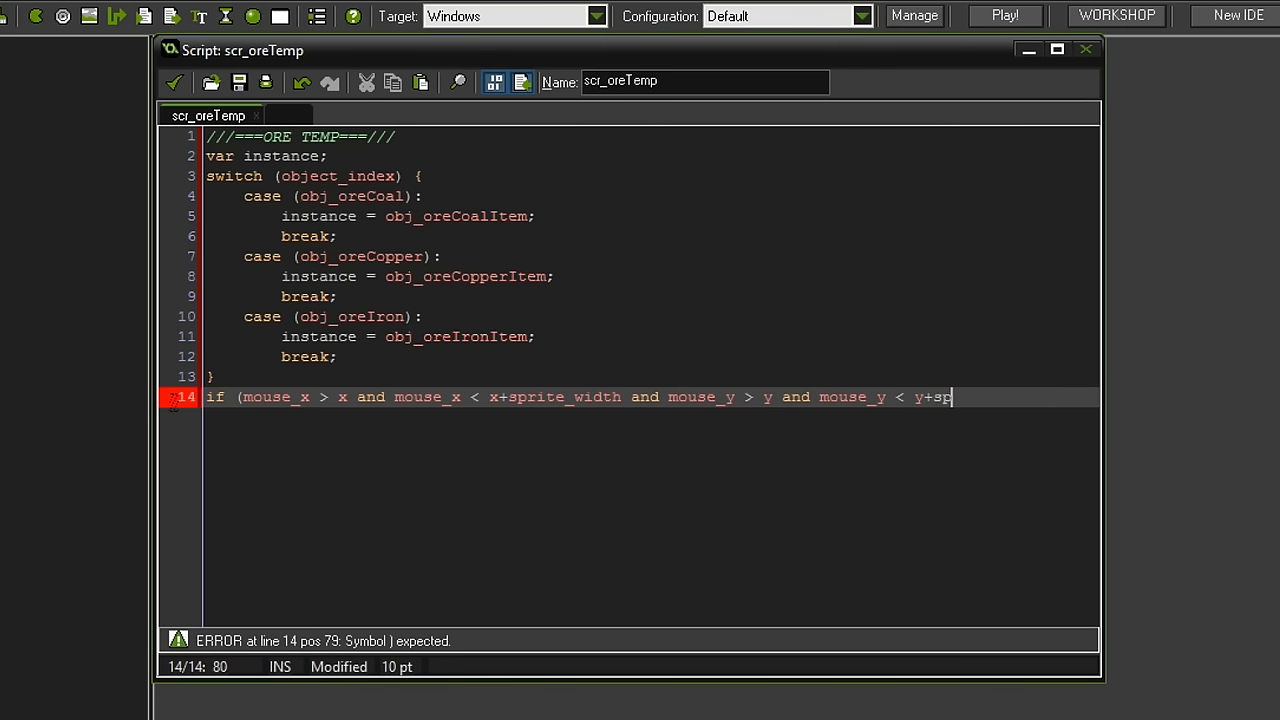
text(rite_height) {)
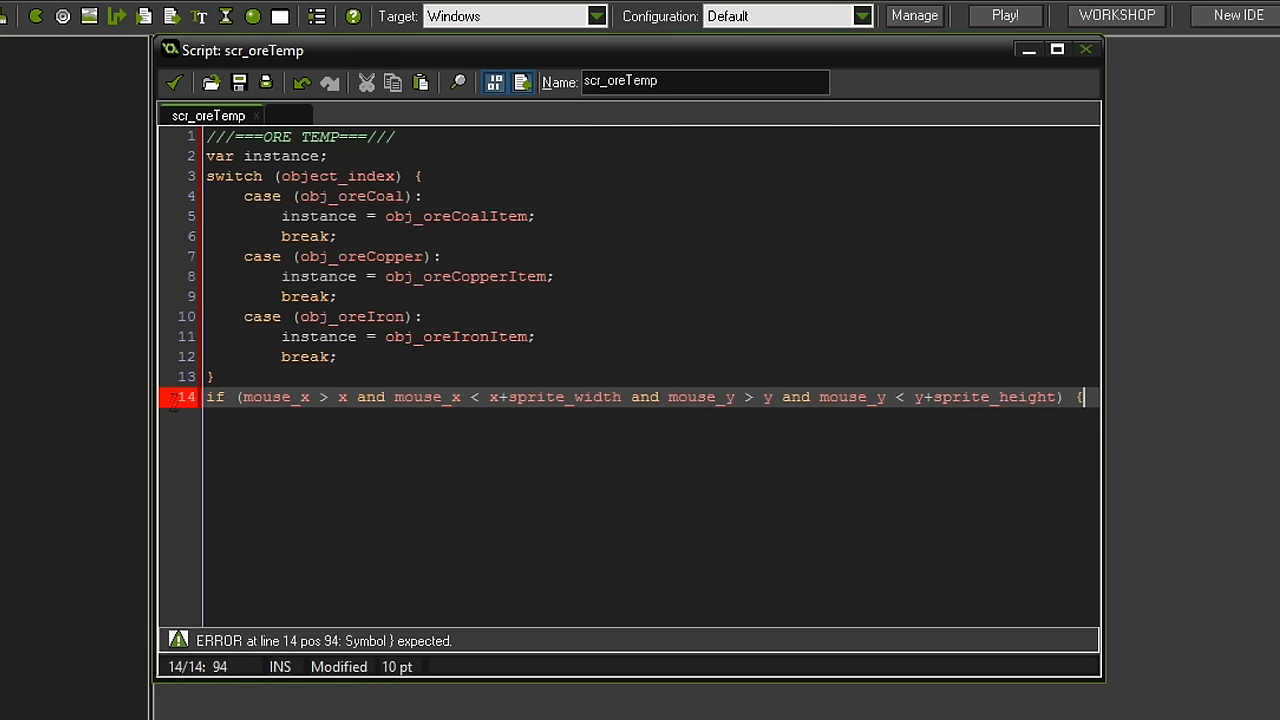
key(enter)
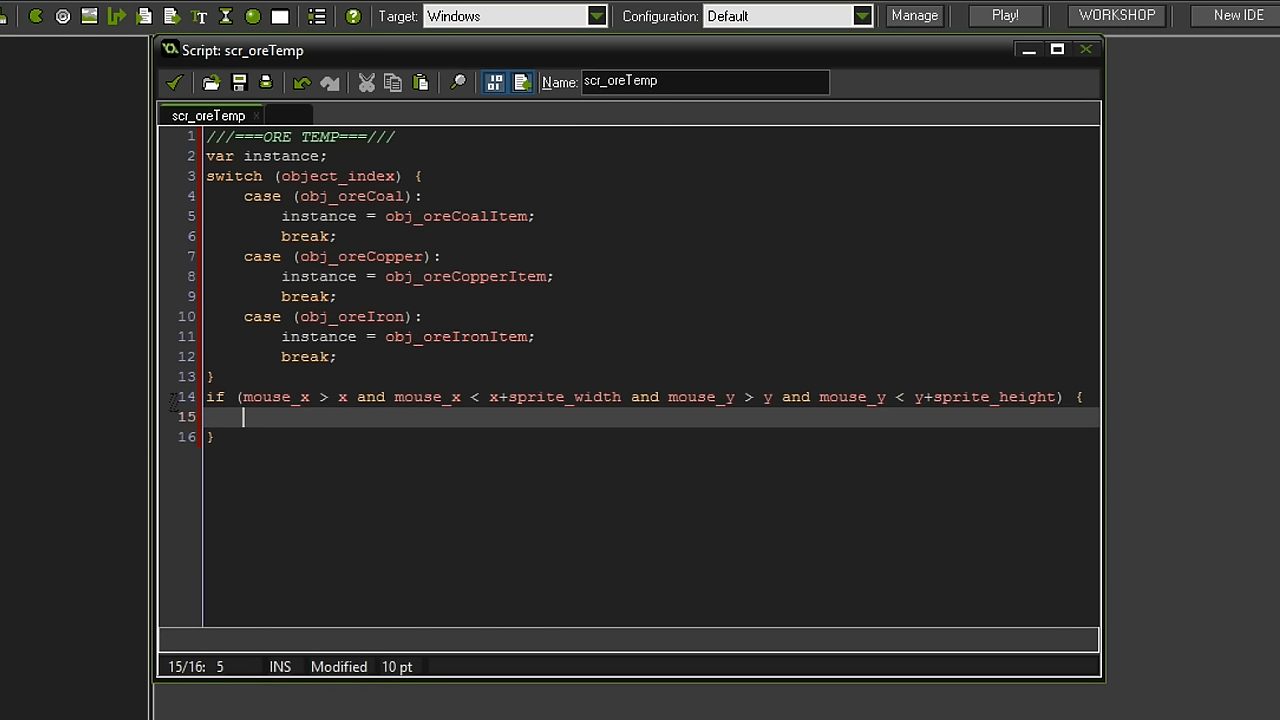
- Add an inner 'if (mouse_check_button_released(mb_left))' condition
text(if (mouse)
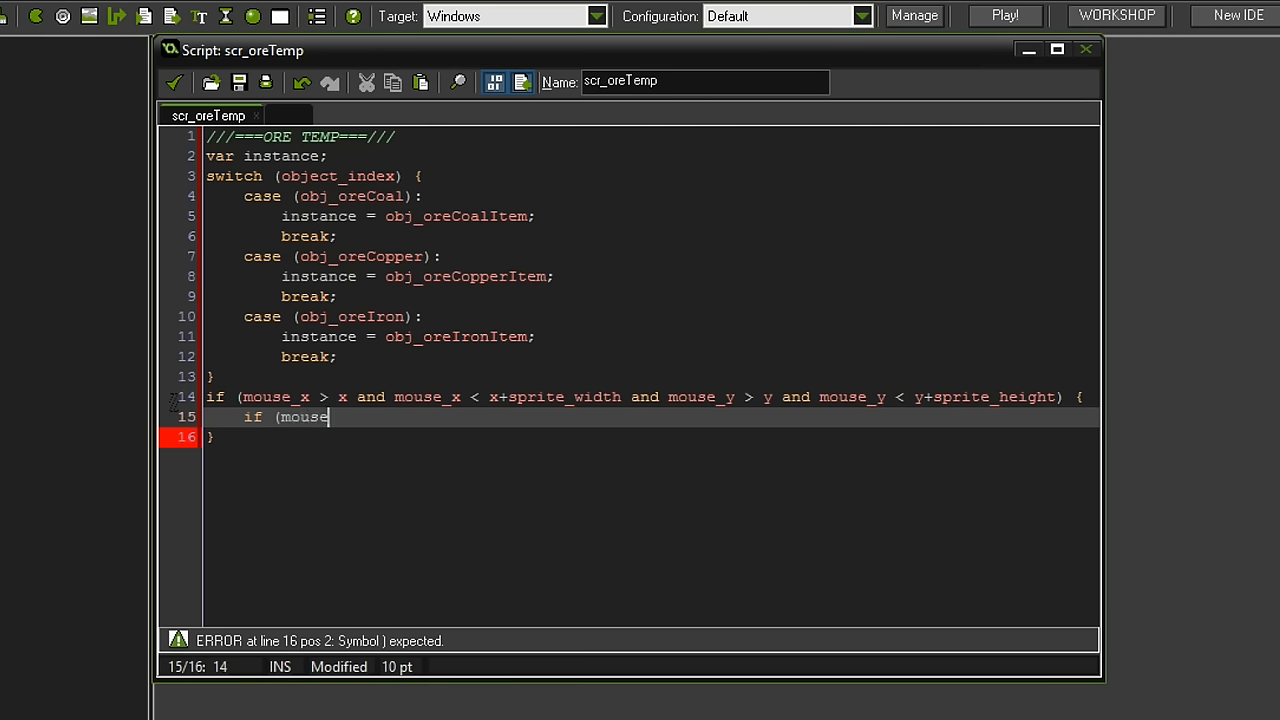
text(_check_button_)
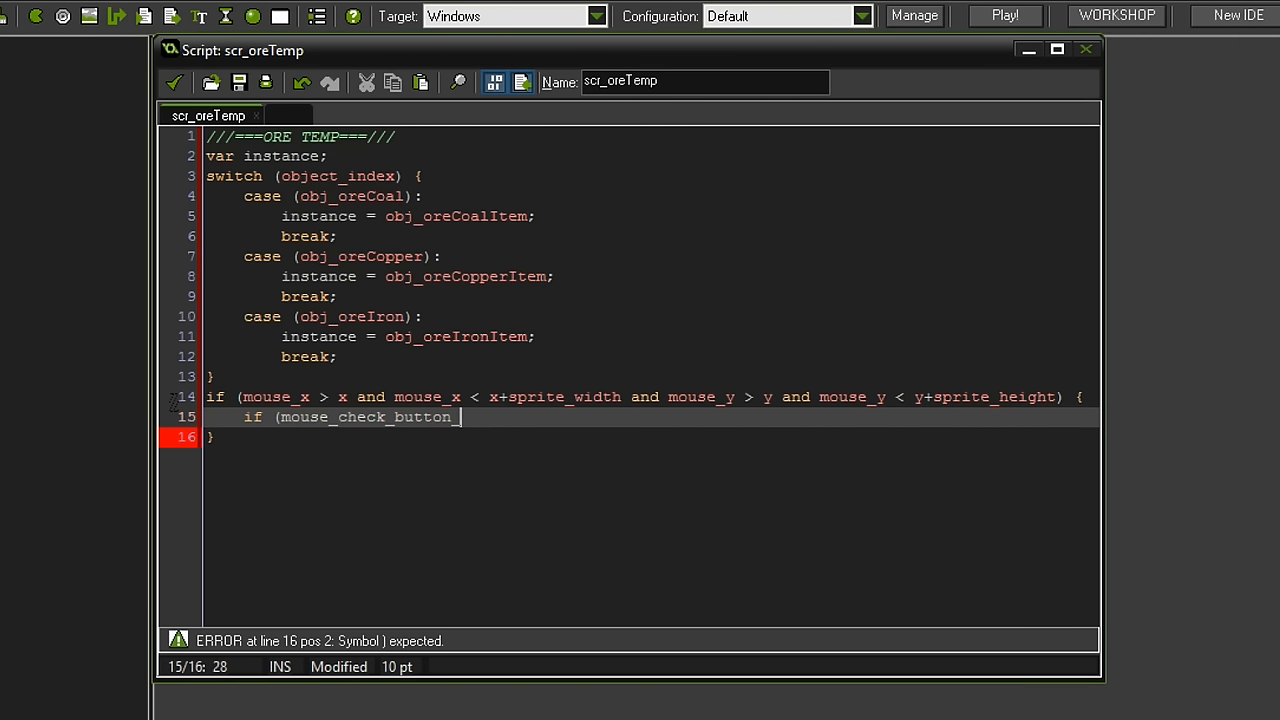
text(released(mb_)
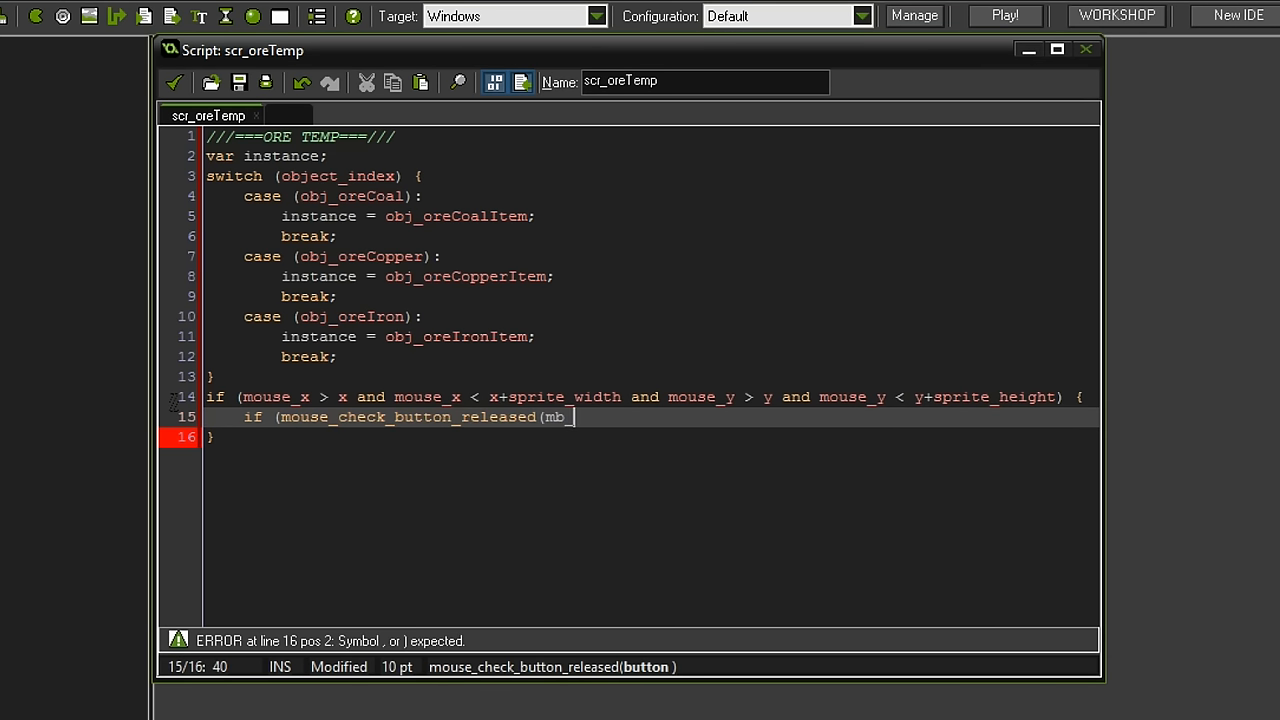
text(left)) {)
text(})
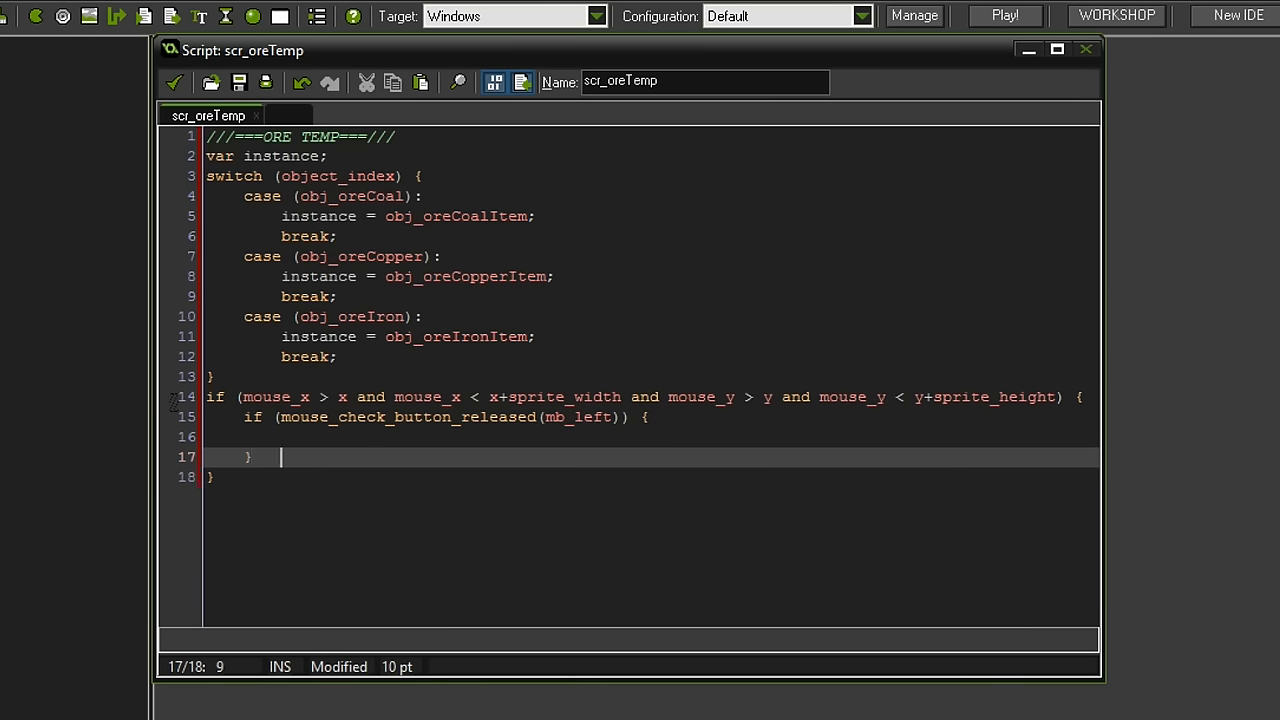
- Call instance_create(x+sprite_width/2, y+sprite_height+sprite_height/2, instance) inside the click check
text(instance_create(x)
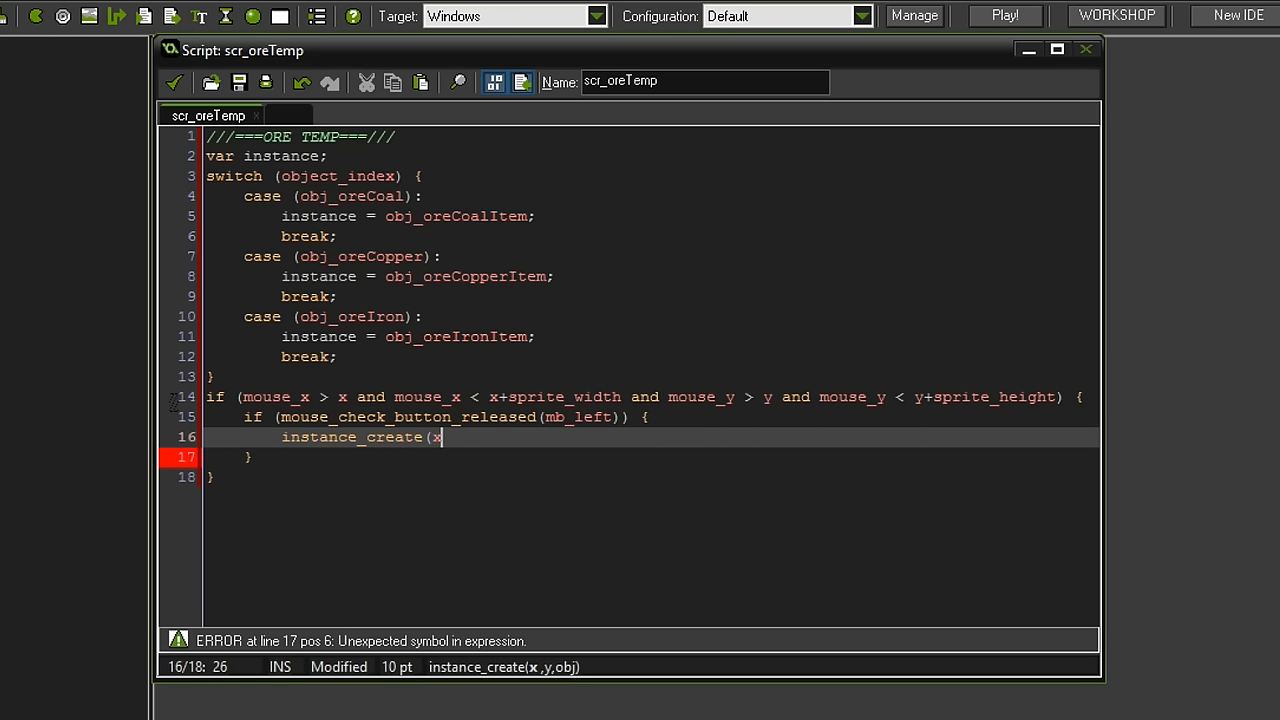
text(+s)
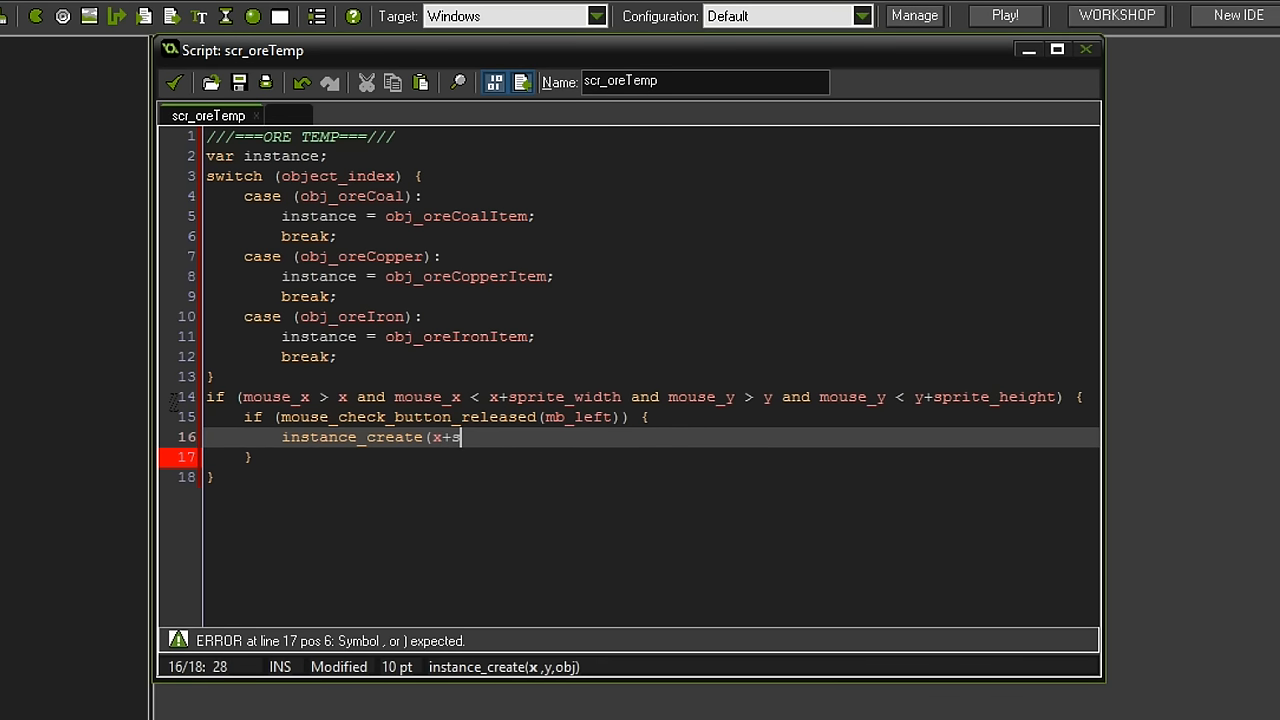
text(prite_width)
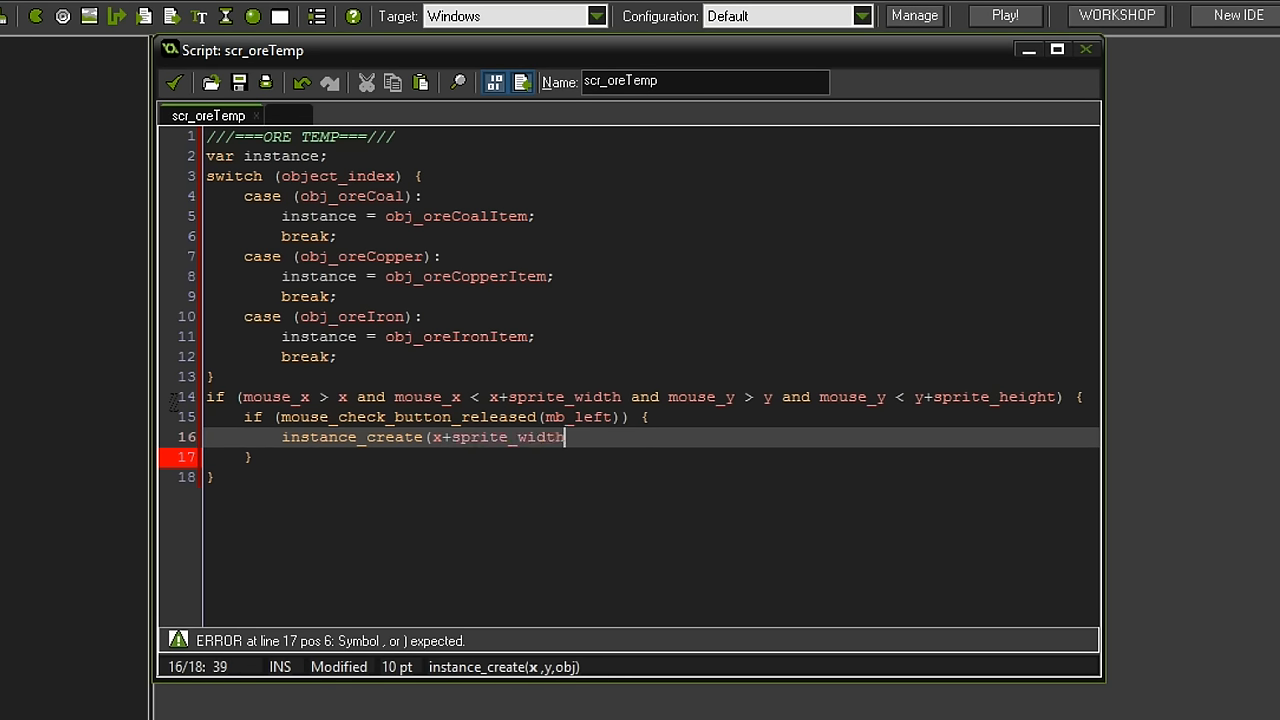
text(/2,y)
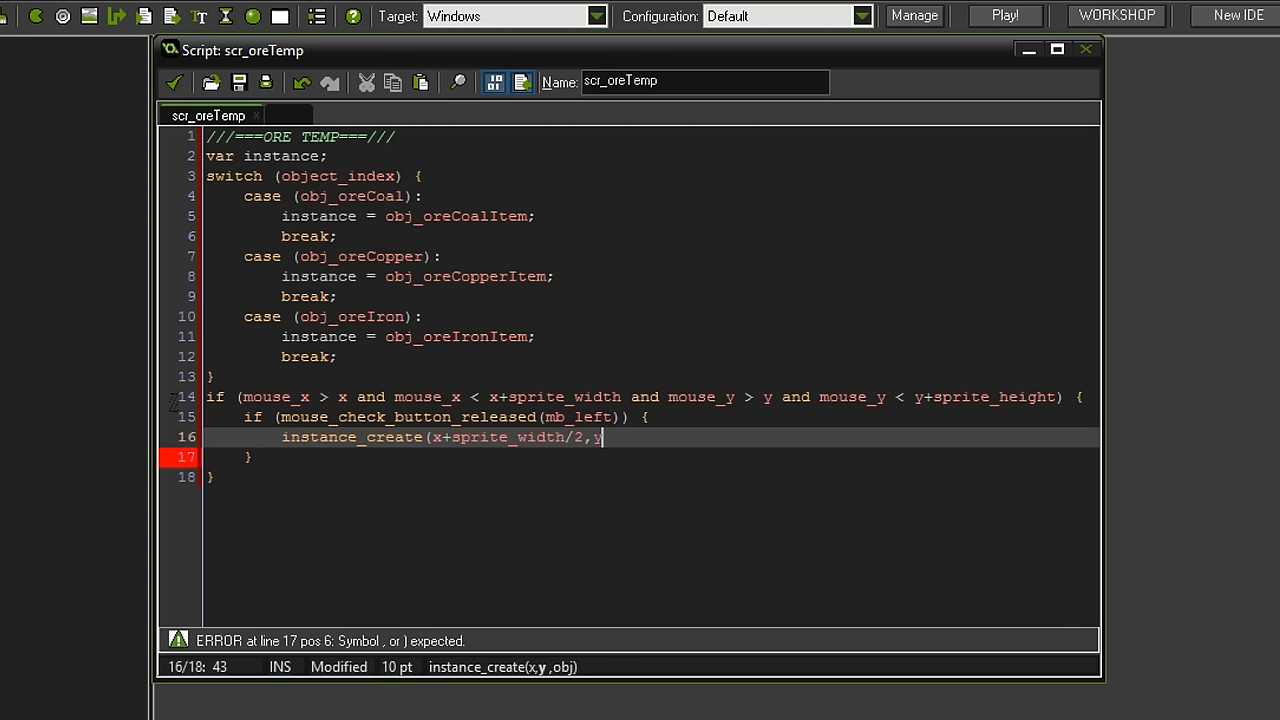
text(+sprite_)
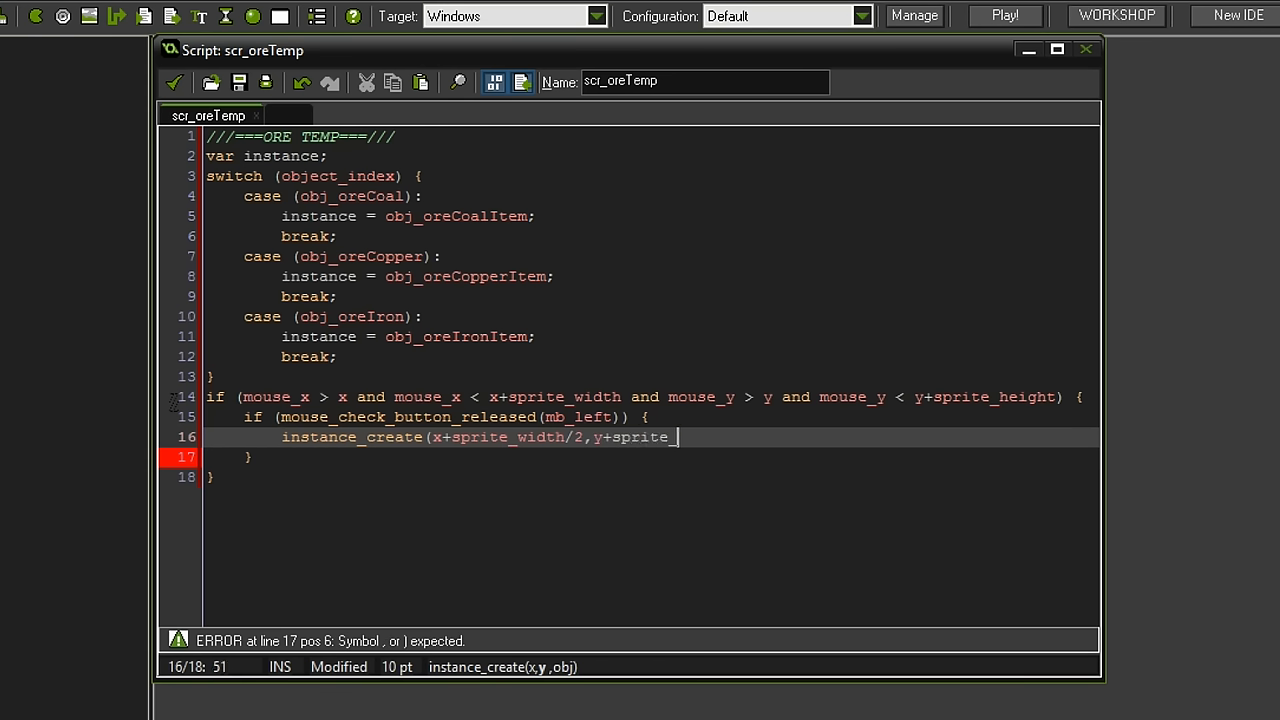
text(height+sprite_height/2,)
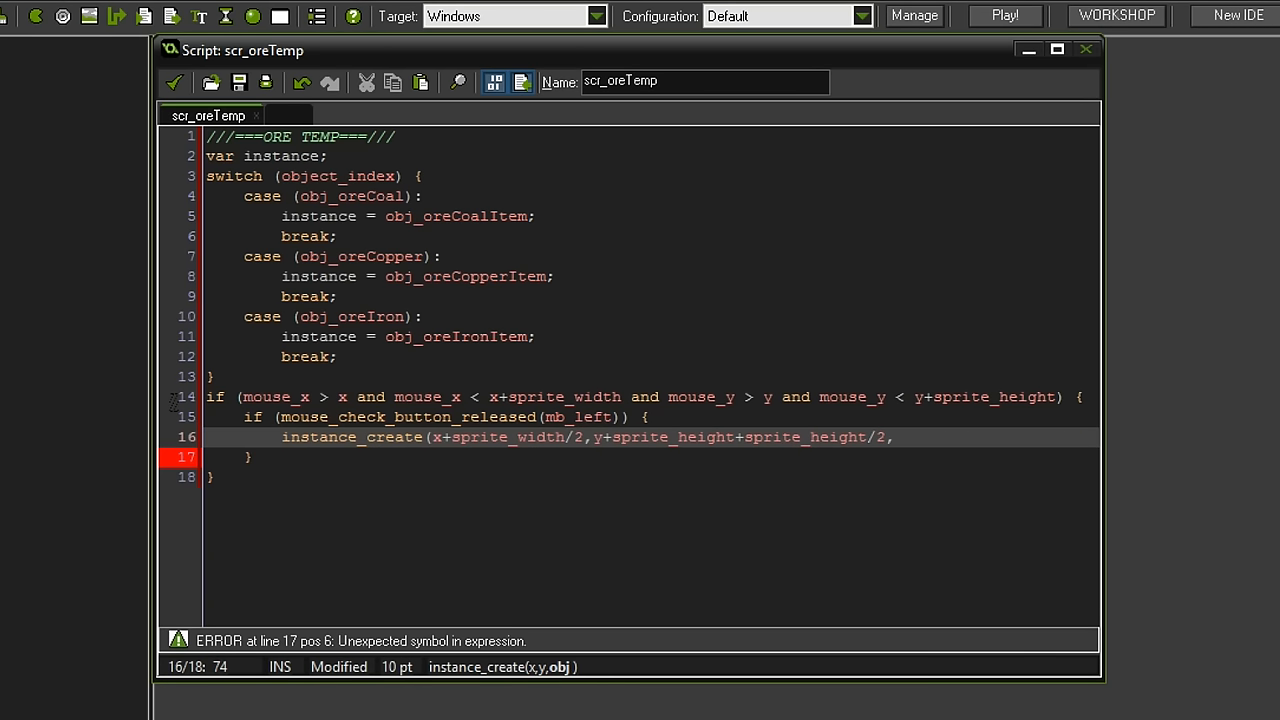
text(instance);)
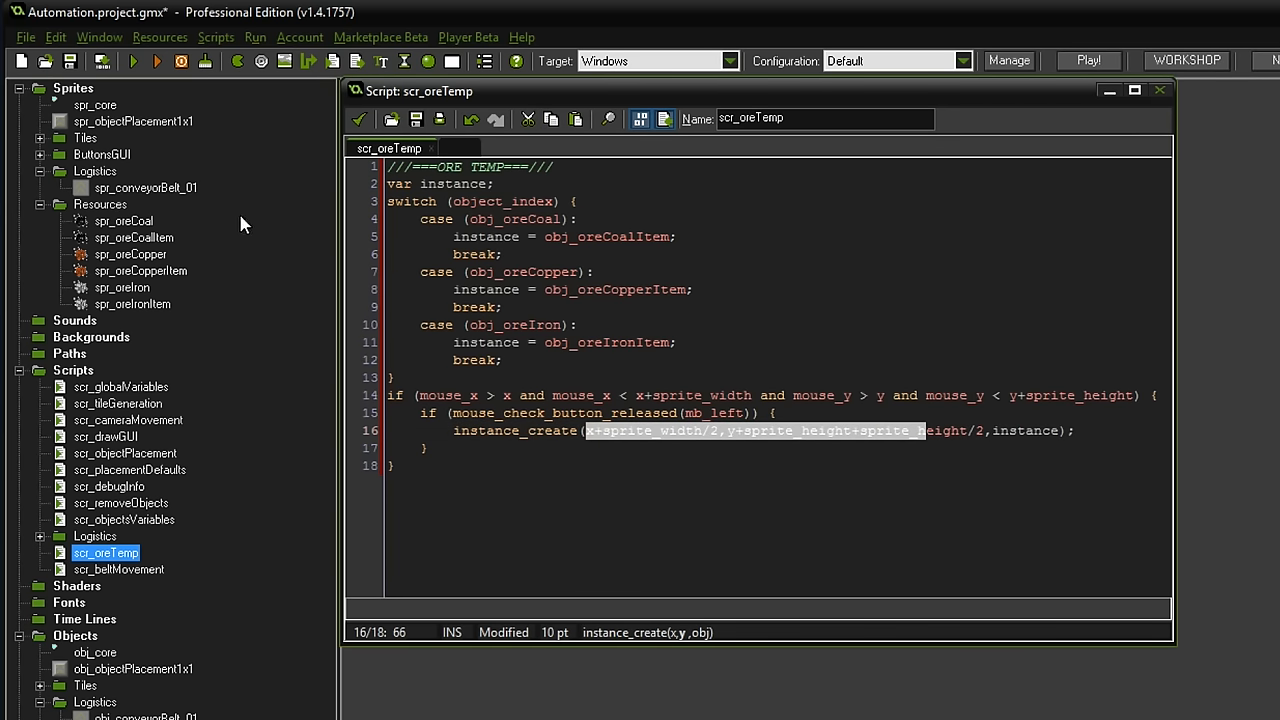
mouse_move(134, 238)
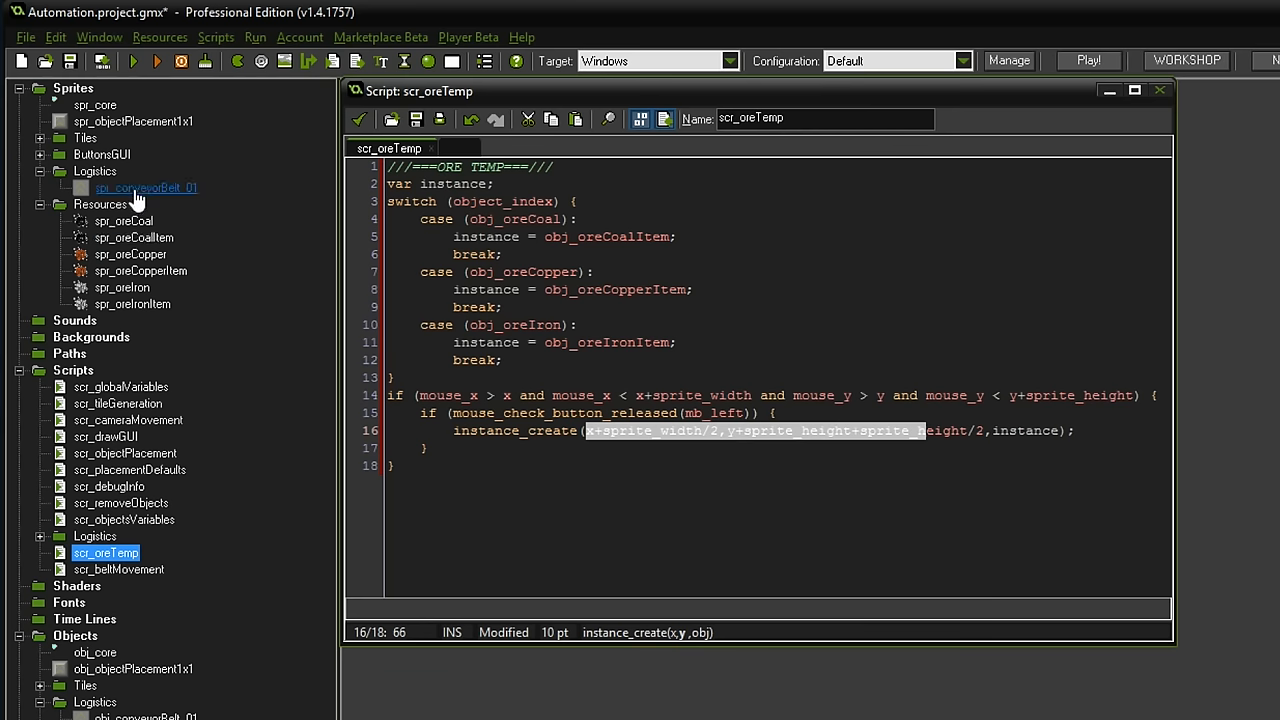
- Check spr_conveyorBelt_01's origin (16,16), then change the spawn x argument to plain x
double_click(144, 188)
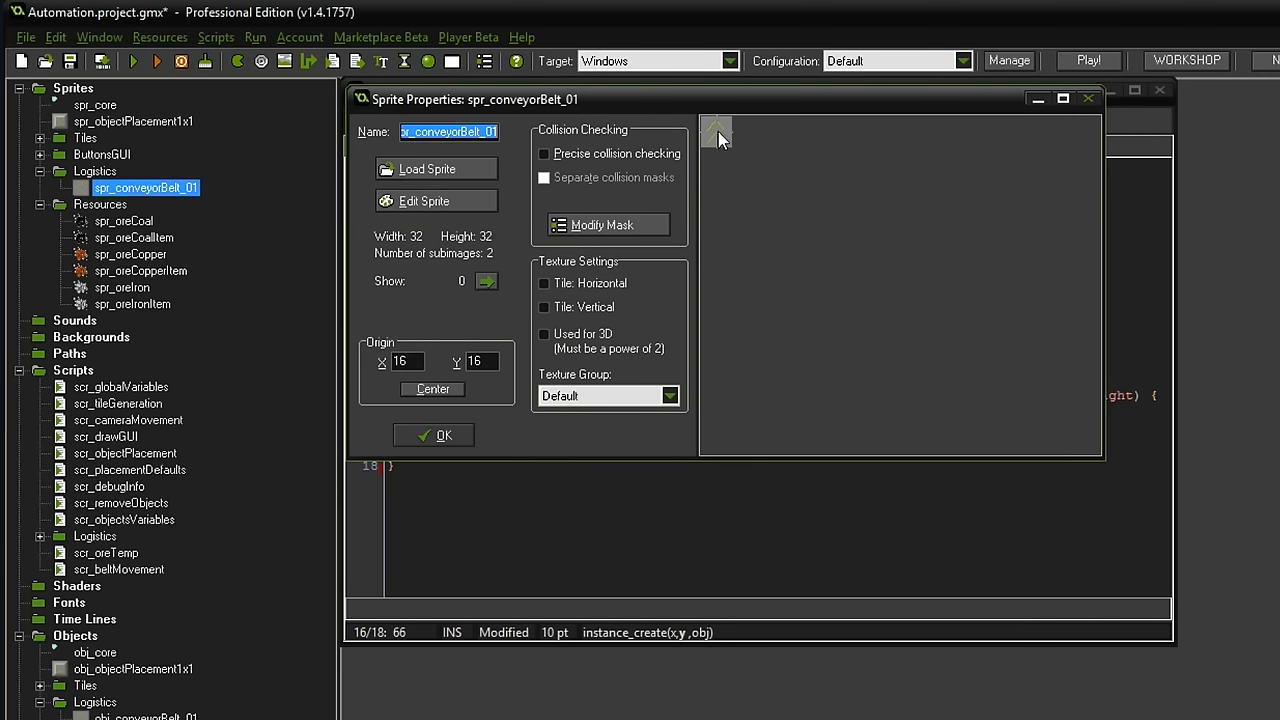
mouse_move(456, 432)
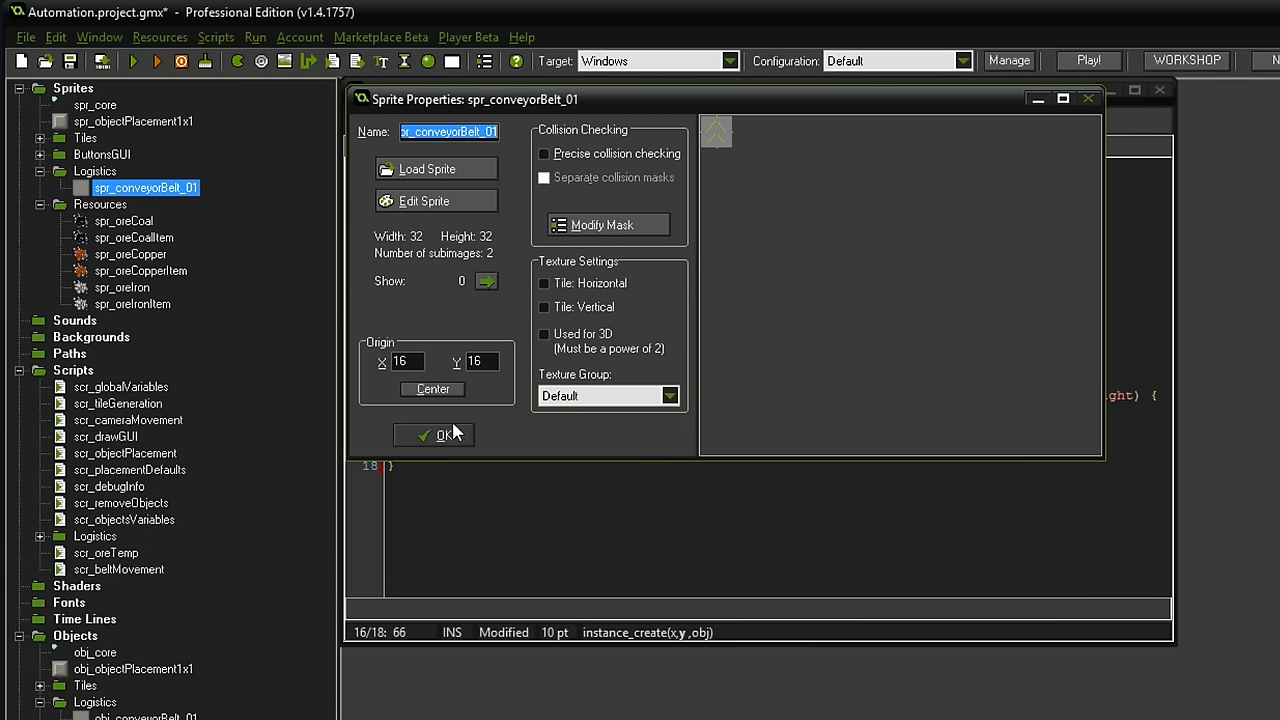
click(440, 434)
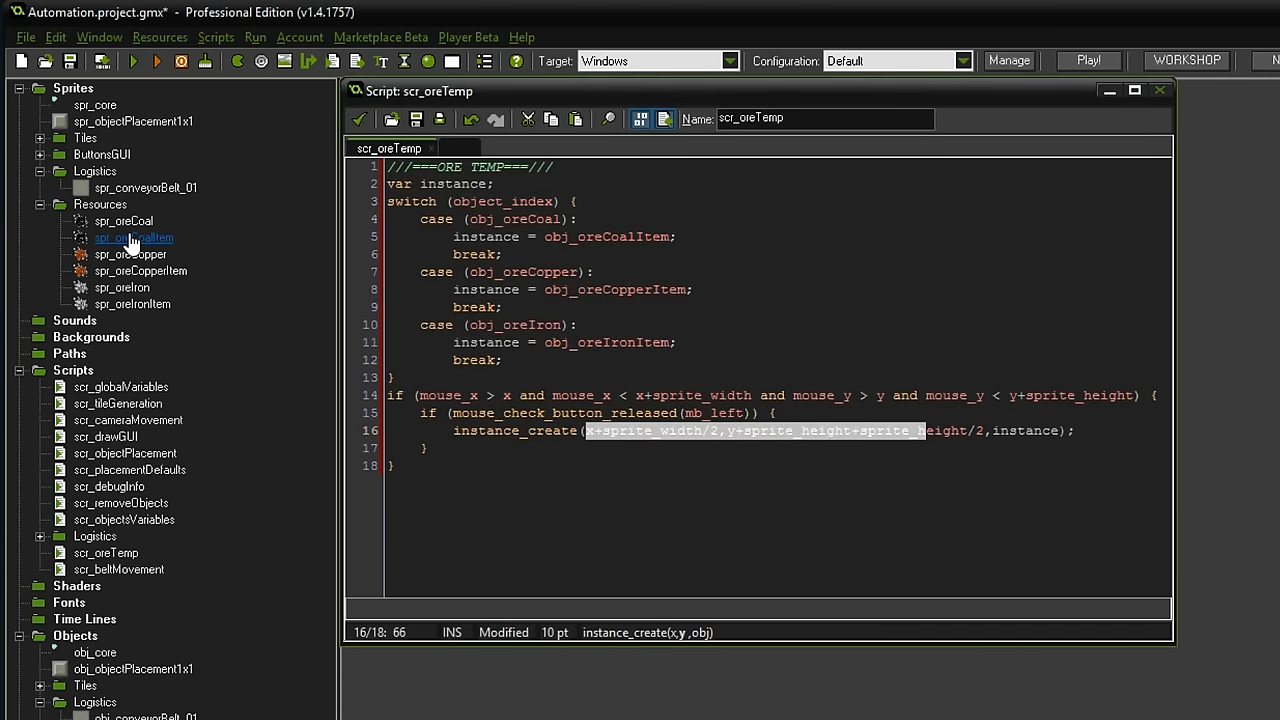
double_click(132, 236)
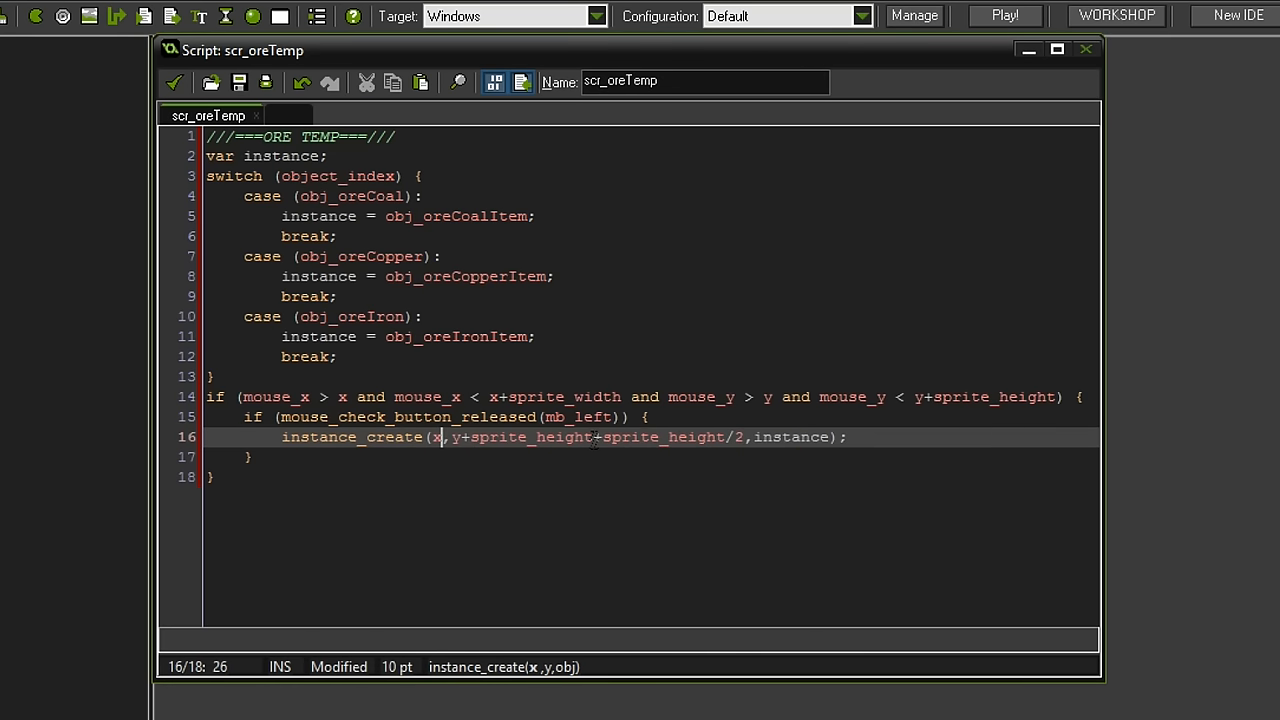
- Replace the y offset so instance_create spawns at y+sprite_height
drag(460, 436, 744, 436)
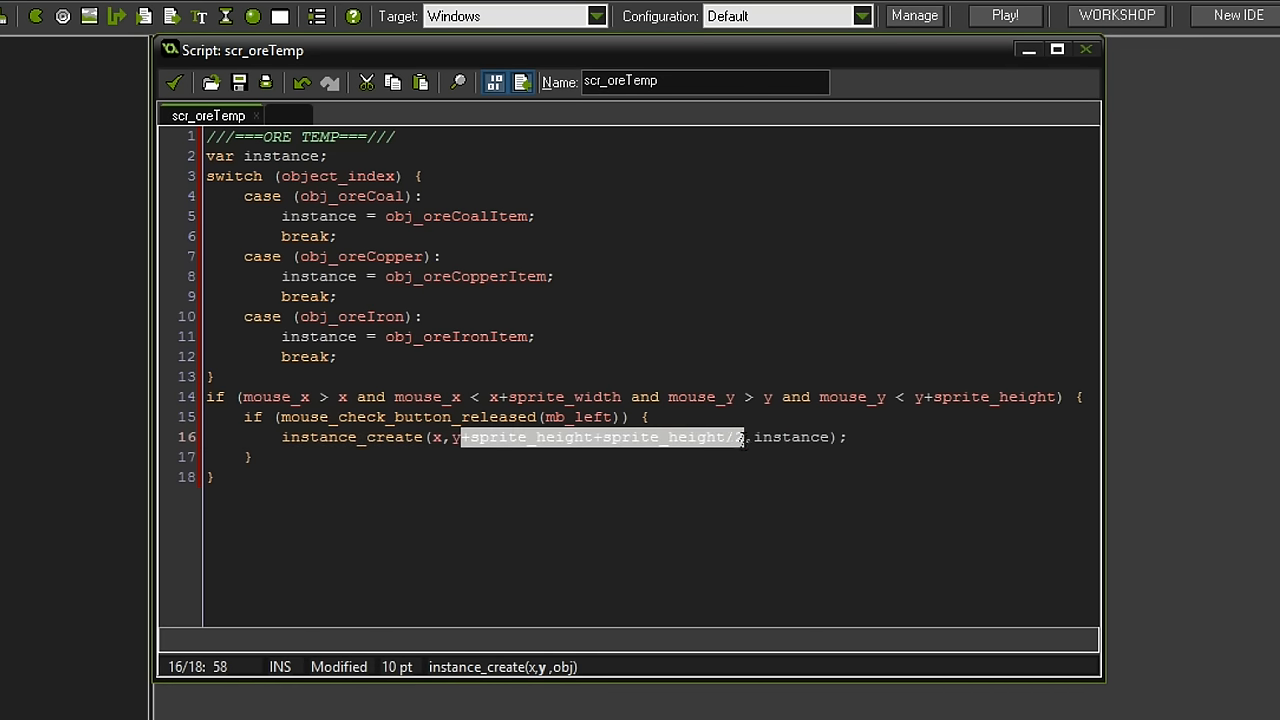
key(Delete)
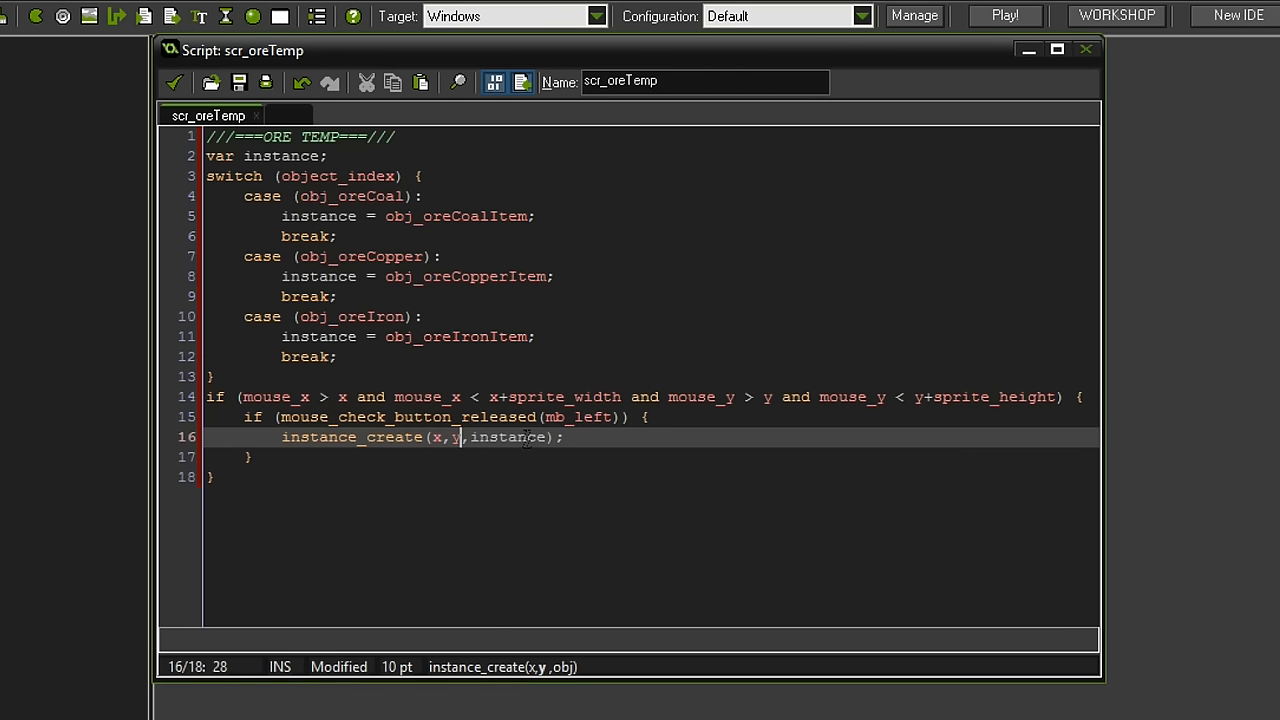
text(+sprite_ehgit)
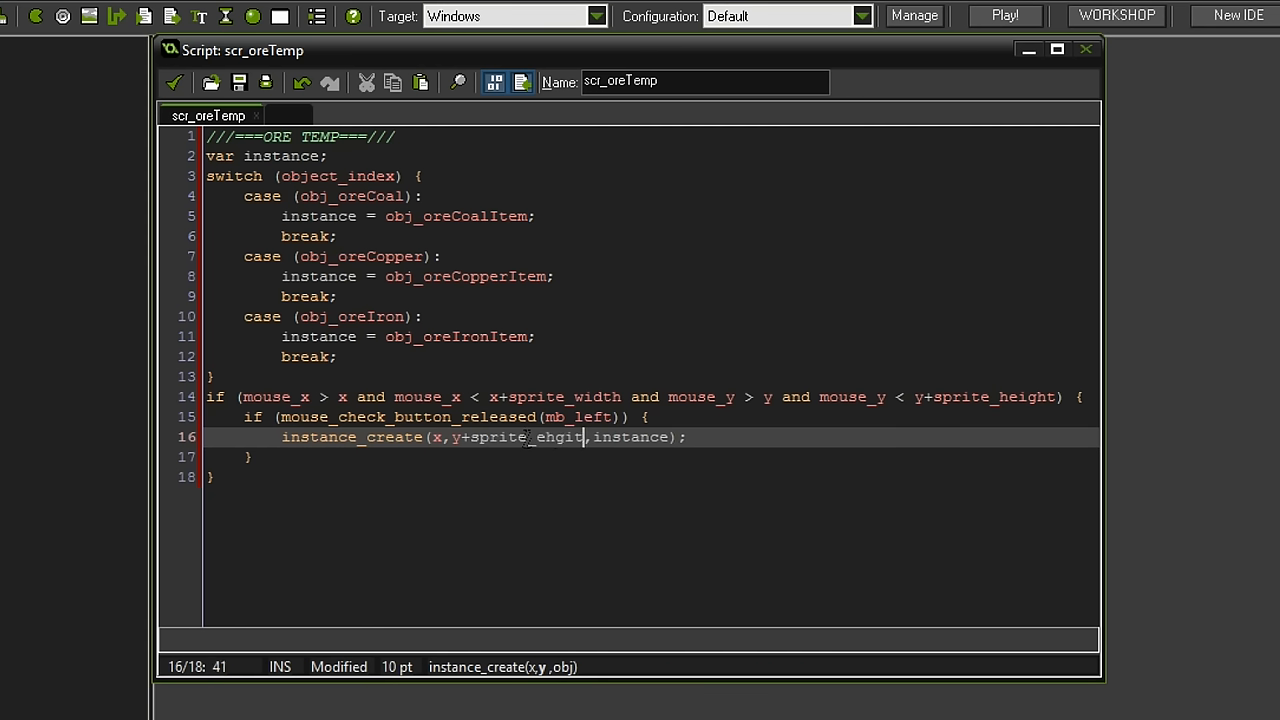
text(height)
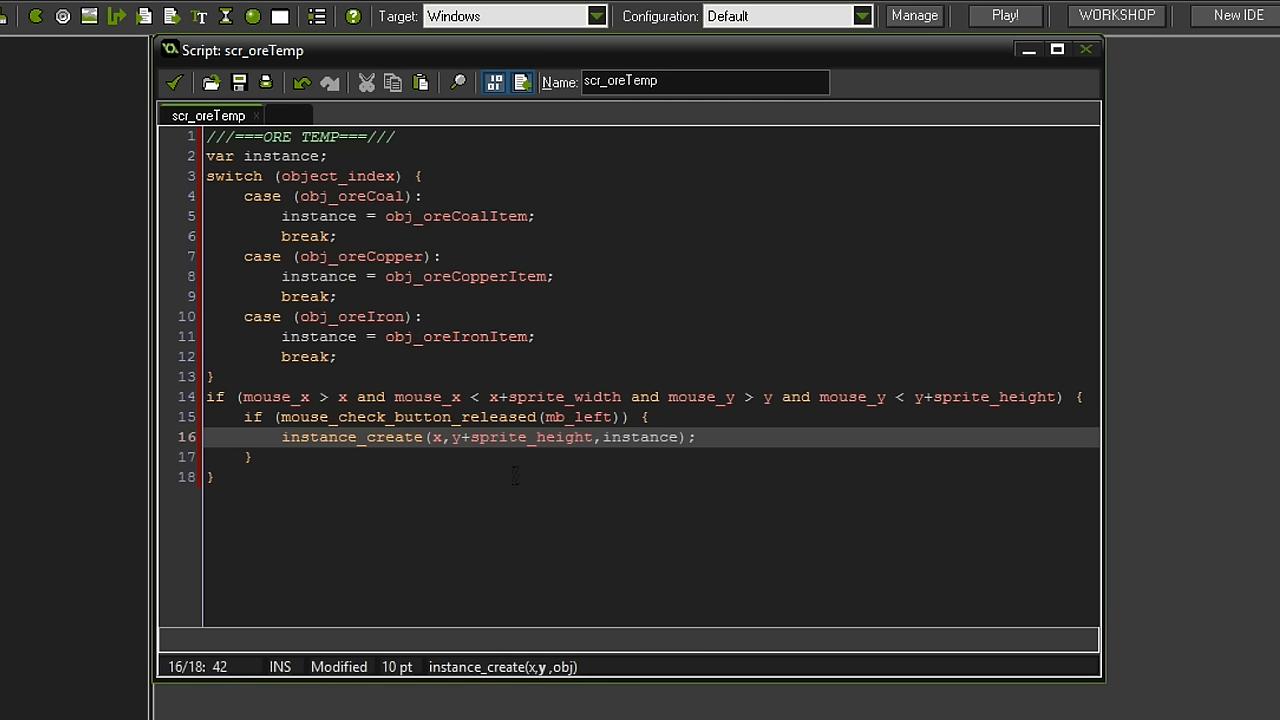
click(632, 436)
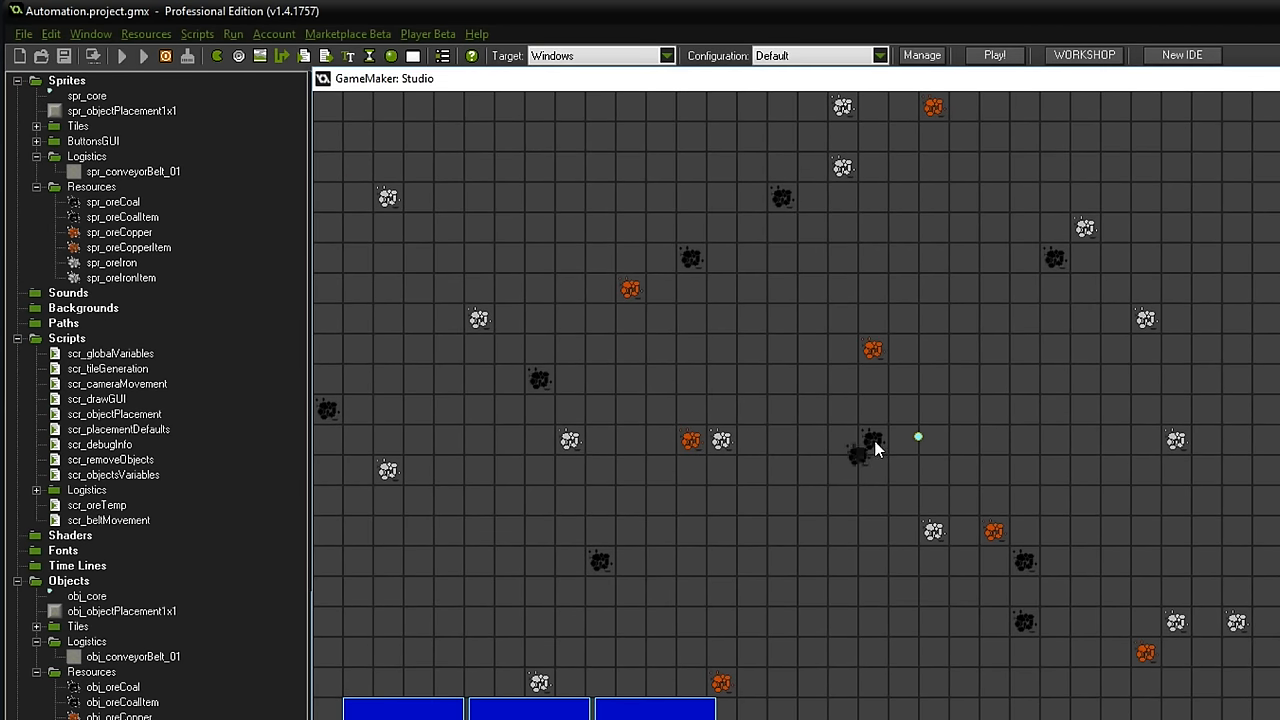
mouse_move(856, 460)
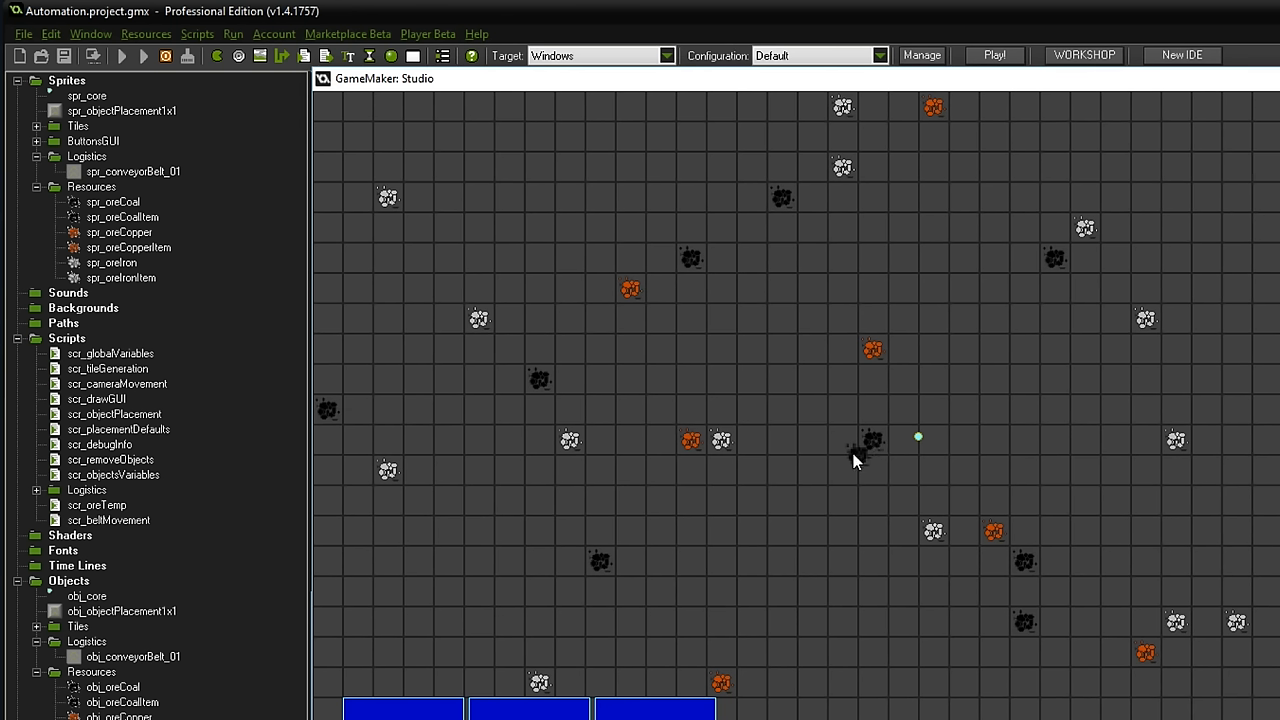
mouse_move(858, 464)
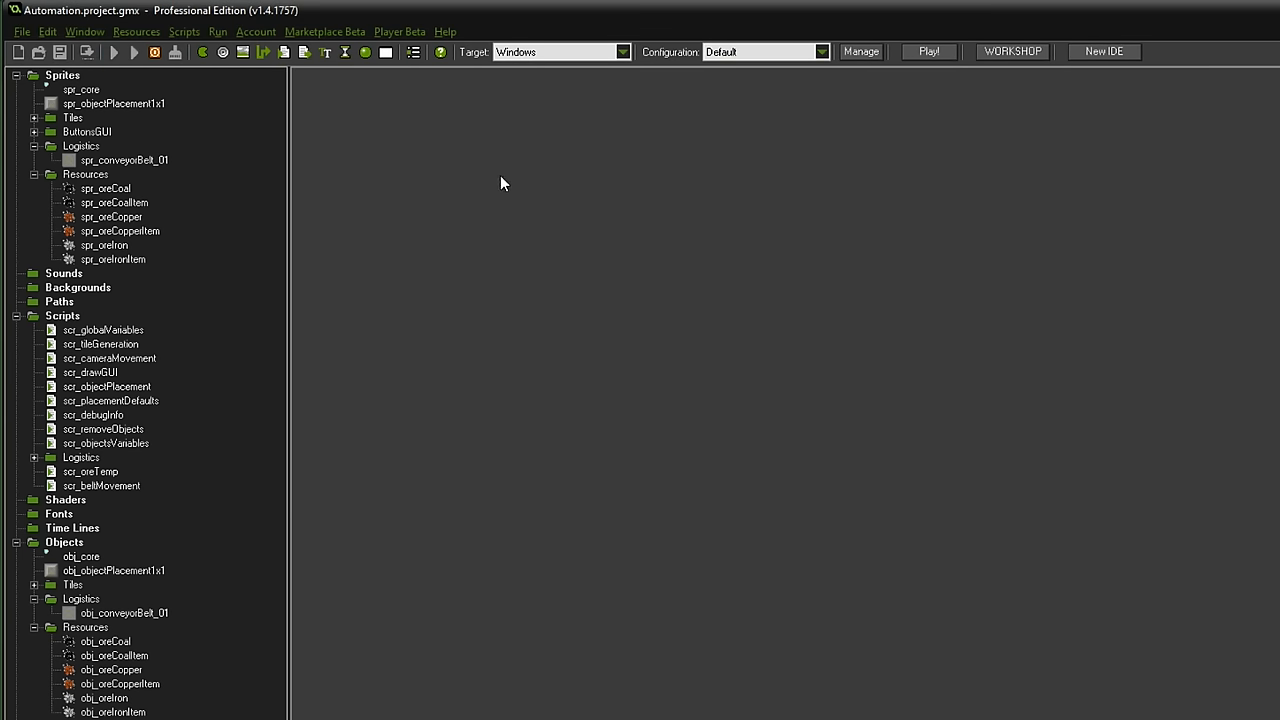
- Run the game to test clicking ores, then open scr_beltMovement for editing
click(112, 52)
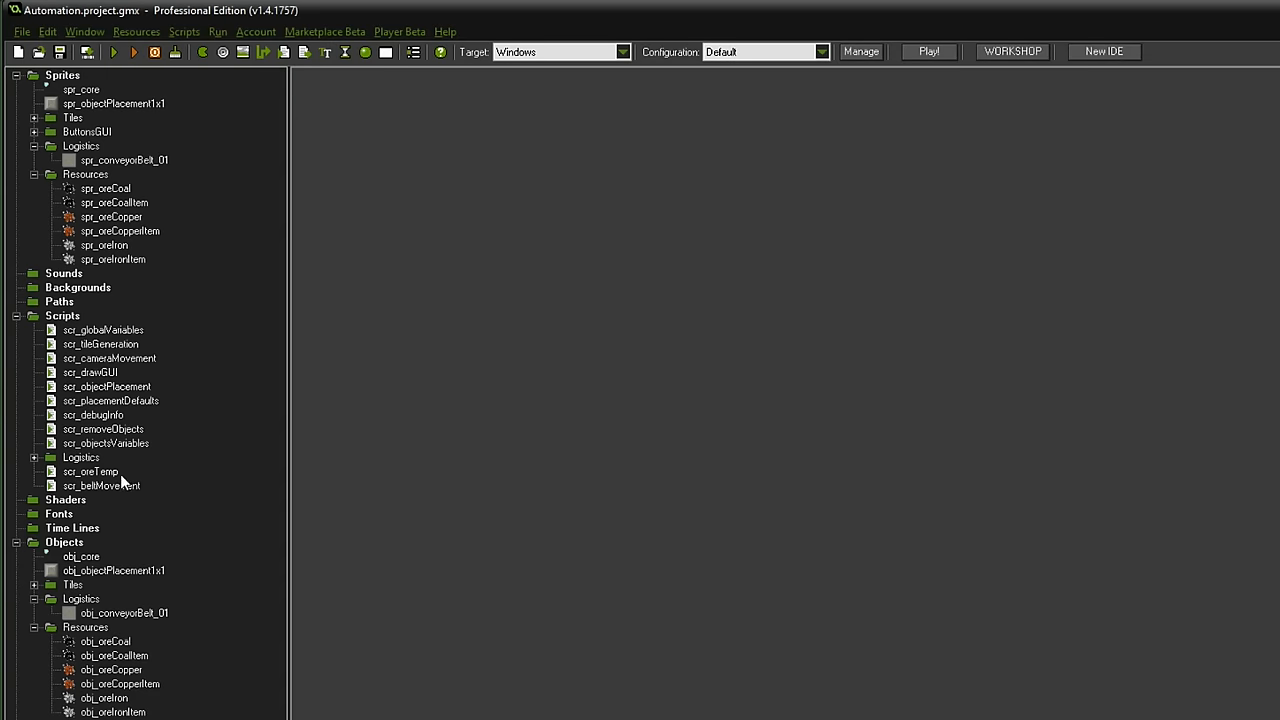
double_click(100, 486)
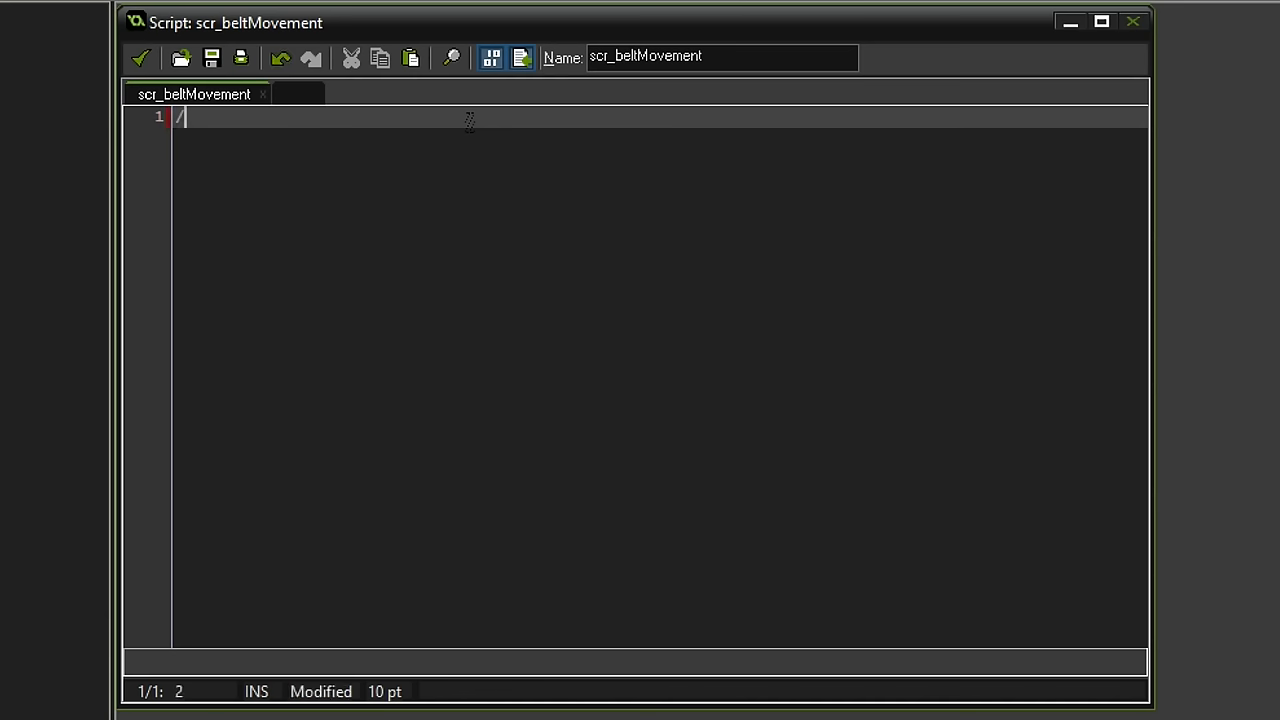
- Write the ///===BELT MOVEMENT===/// header and a //Movement Direction comment at the top of scr_beltMovement
text(//===BELT)
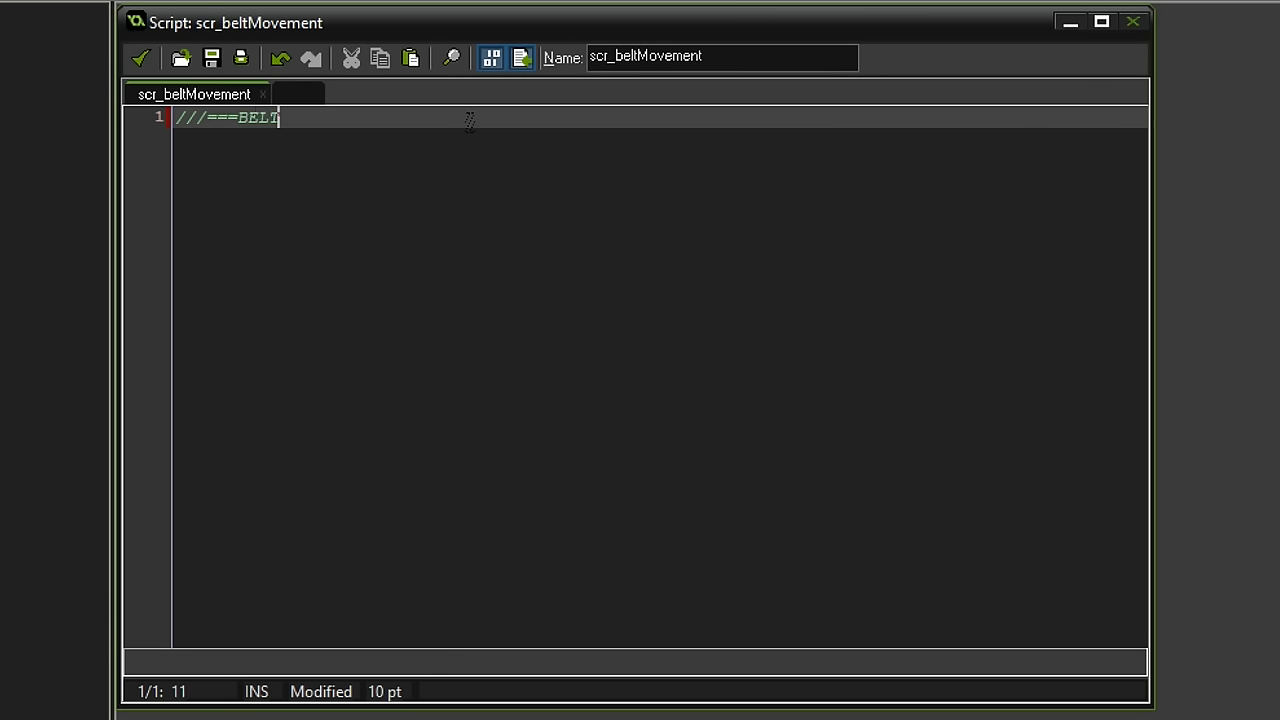
text(MOVEMENT===/)
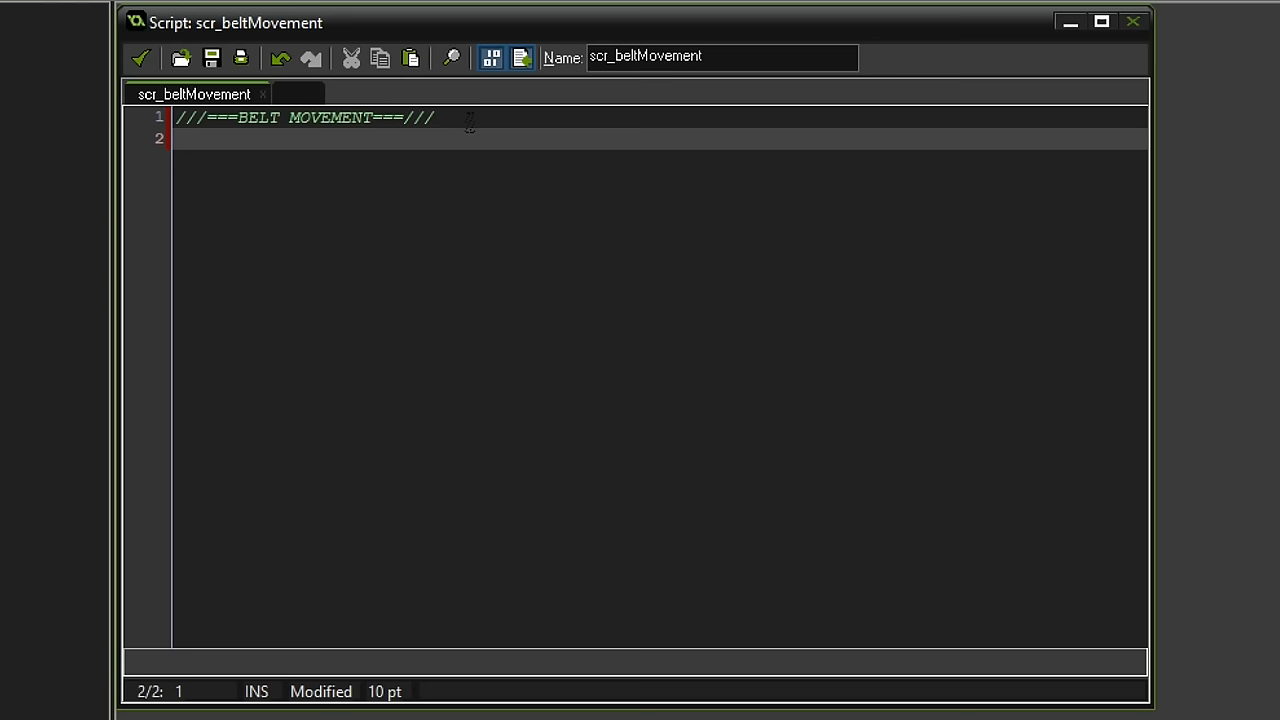
text(//)
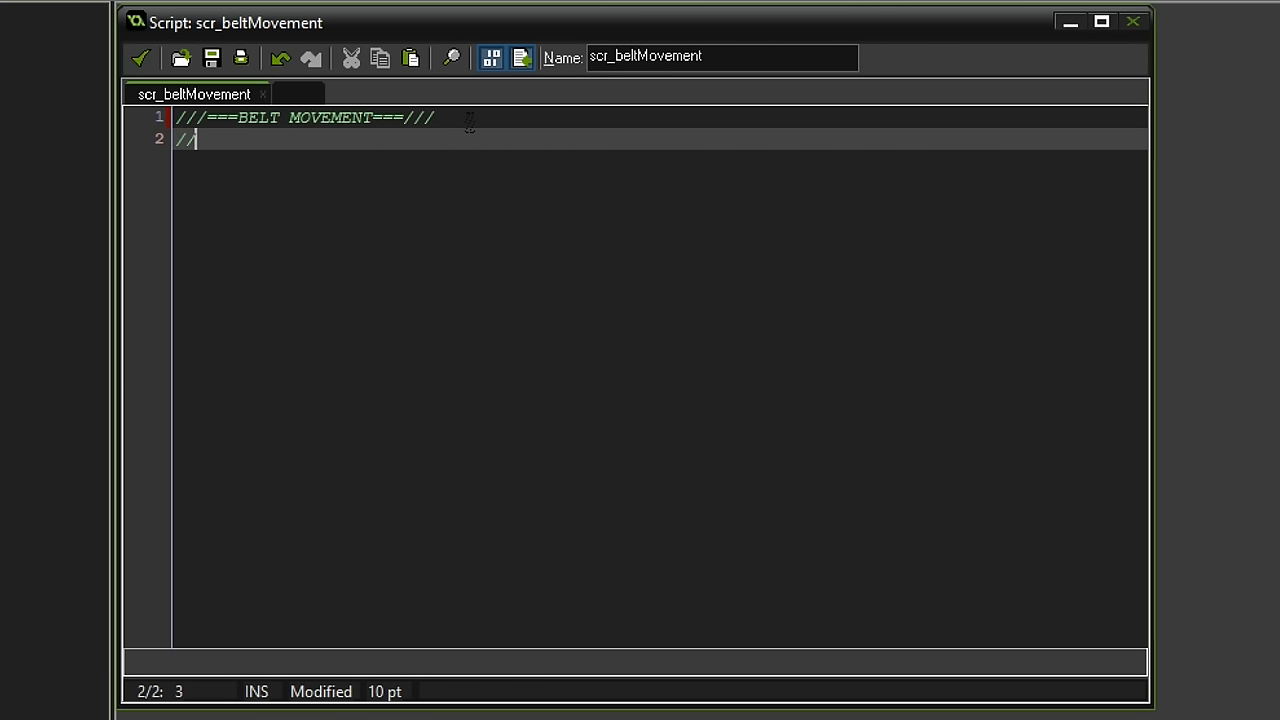
text(Movement)
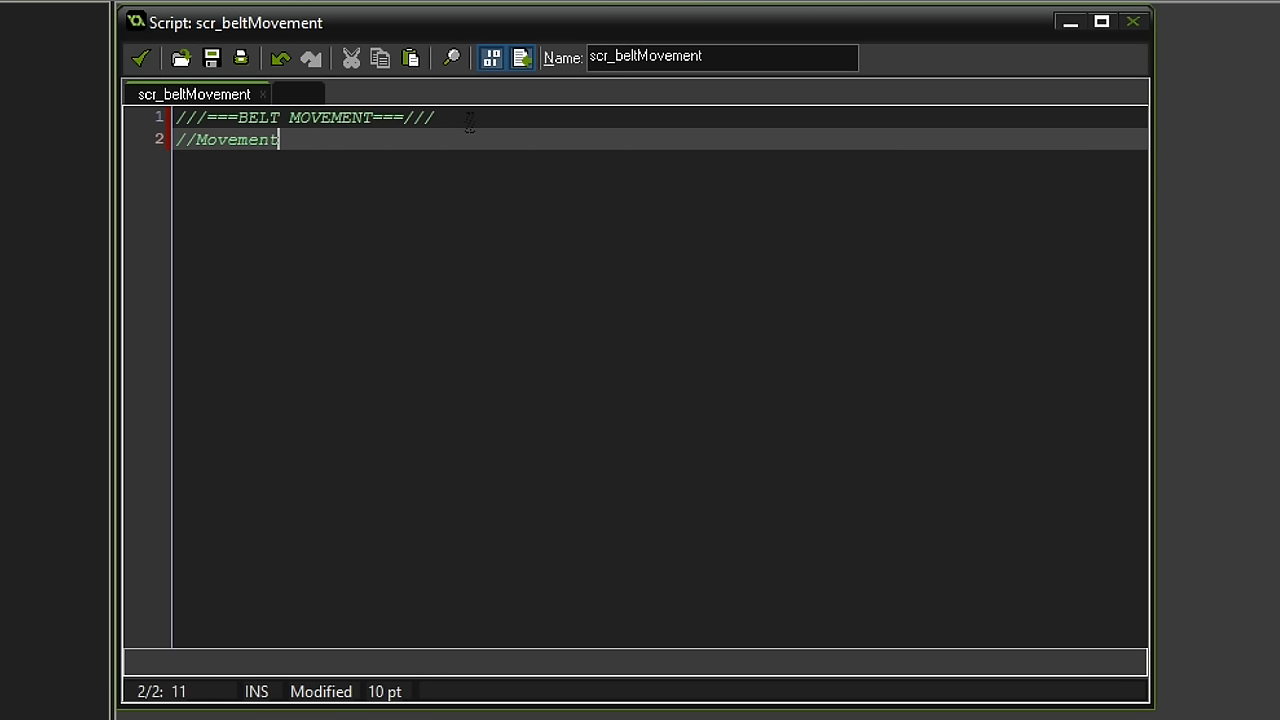
text(Direction)
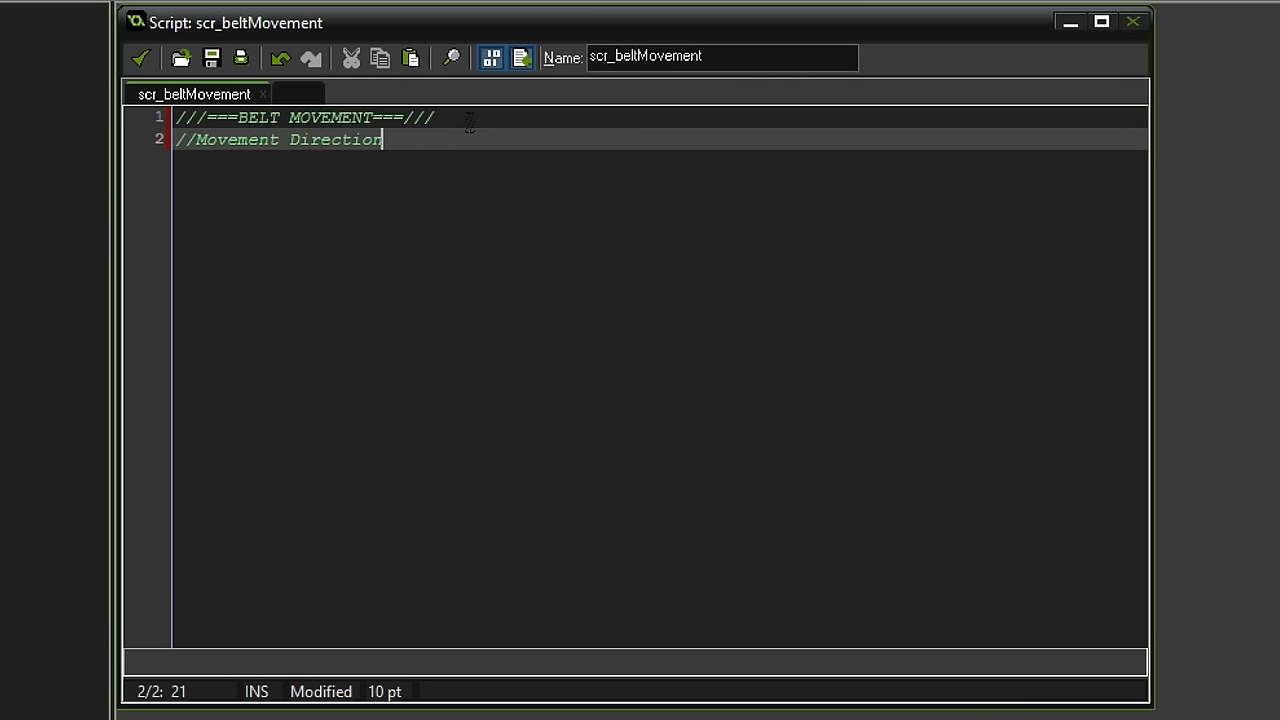
key(enter)
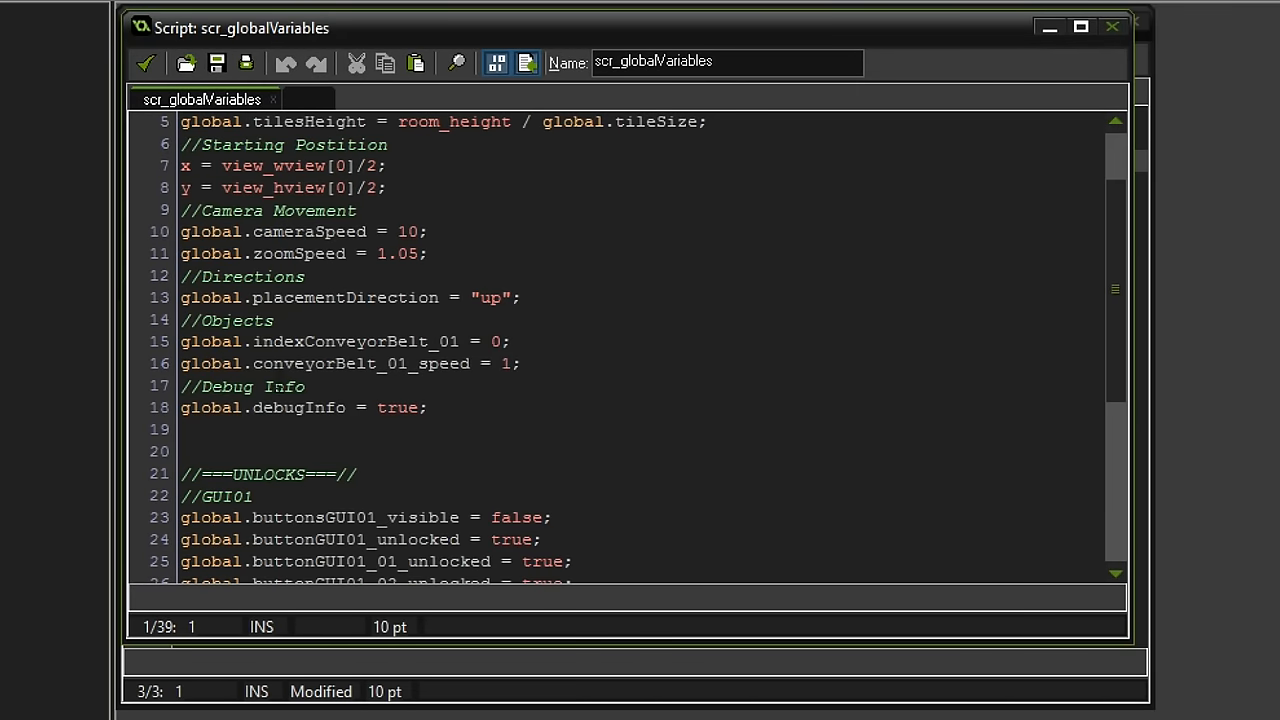
- Write an if testing self.moving = false and instance_place(x, y, obj_conveyorBelt_01) under the item
double_click(320, 364)
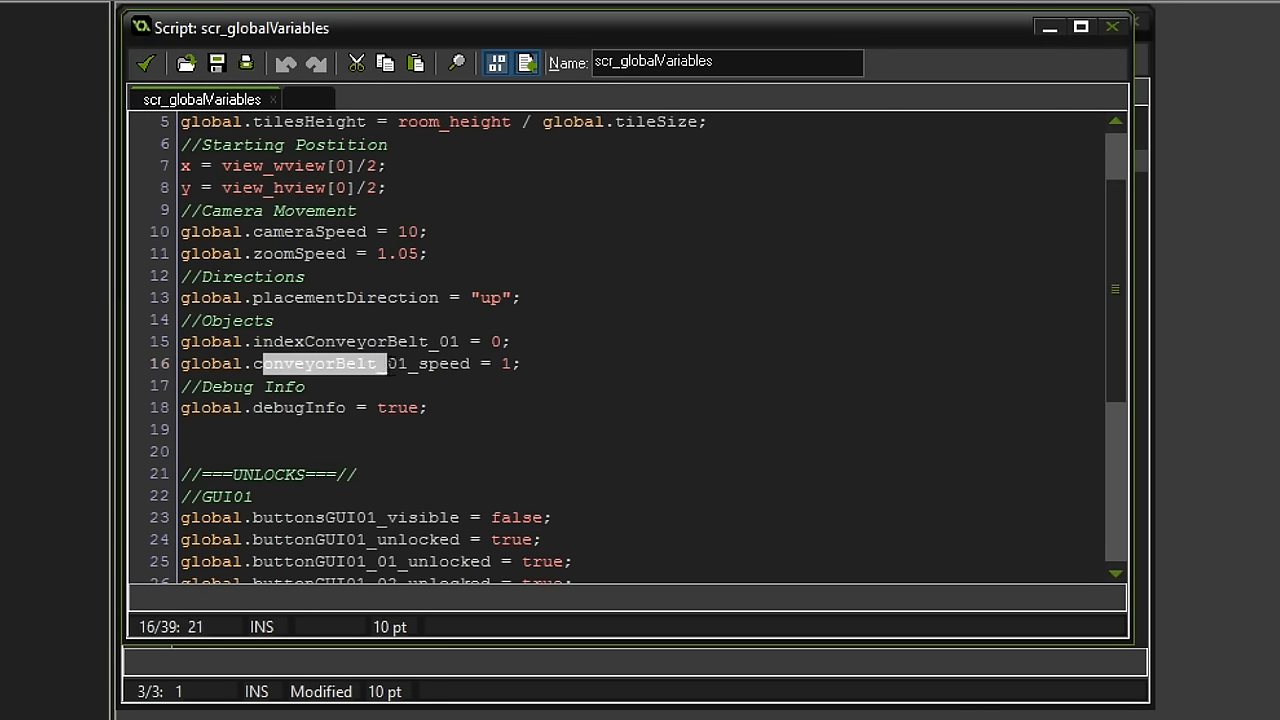
click(510, 364)
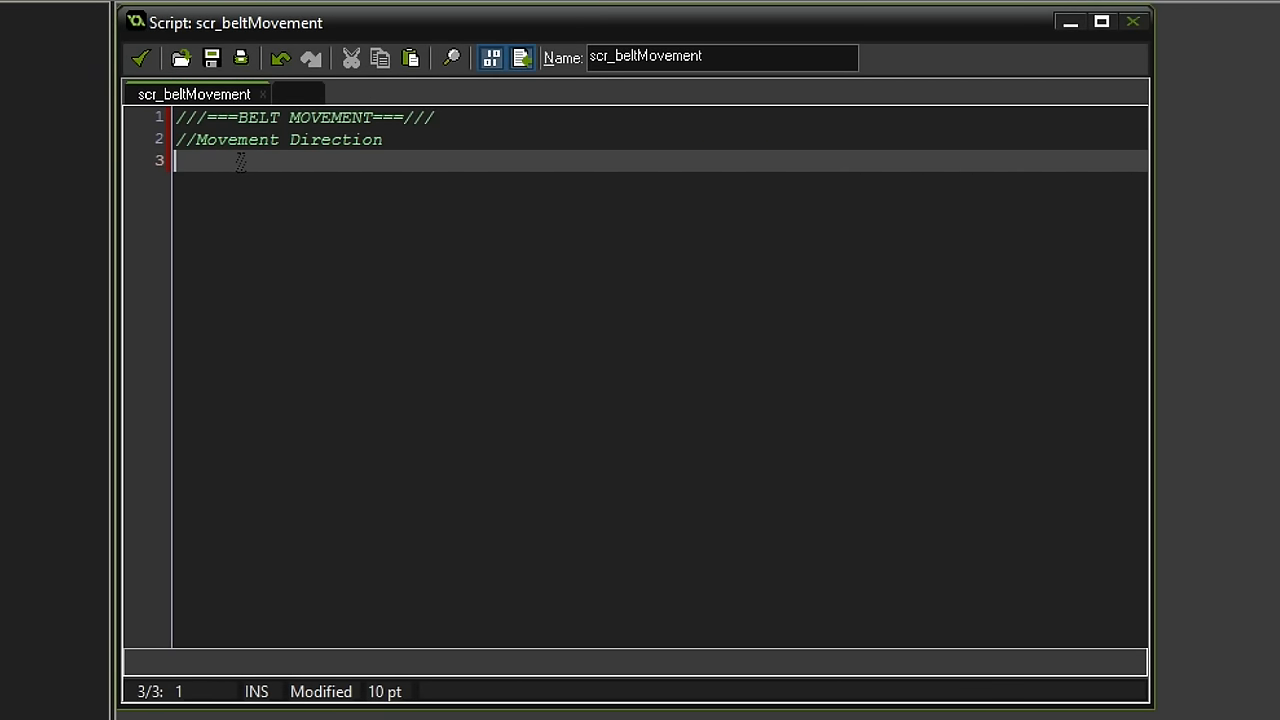
text(if ()
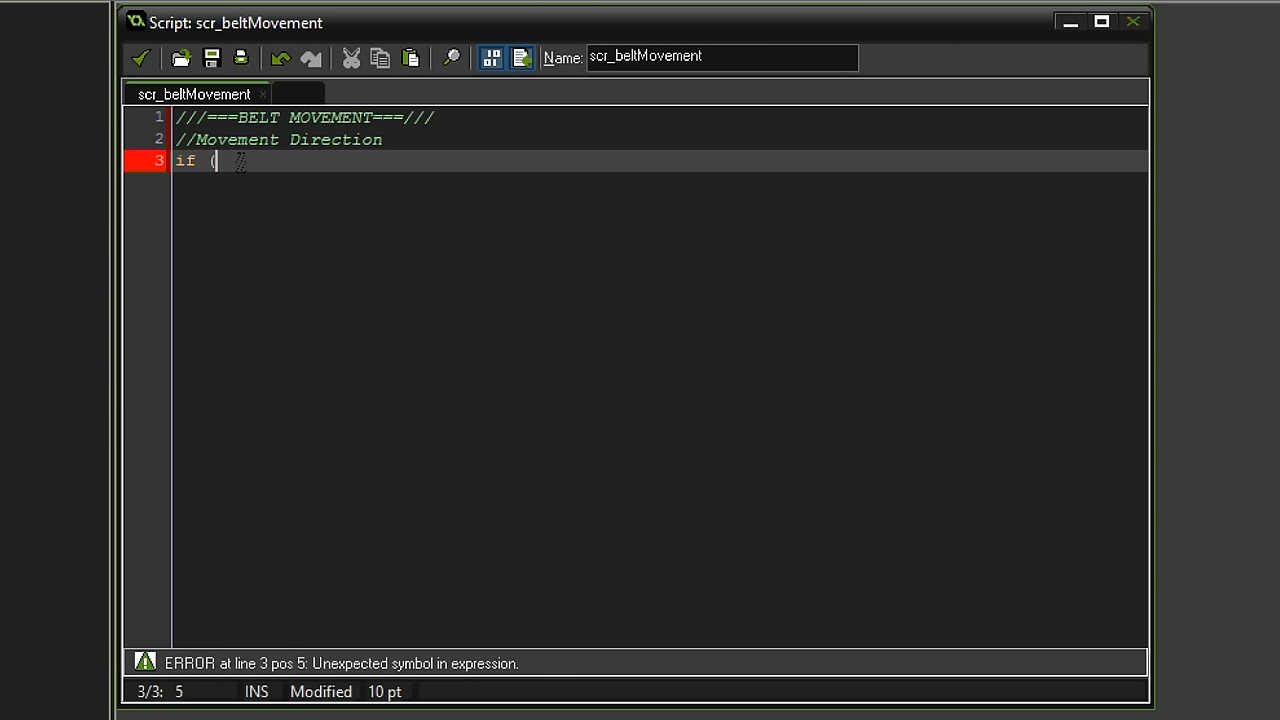
text(self)
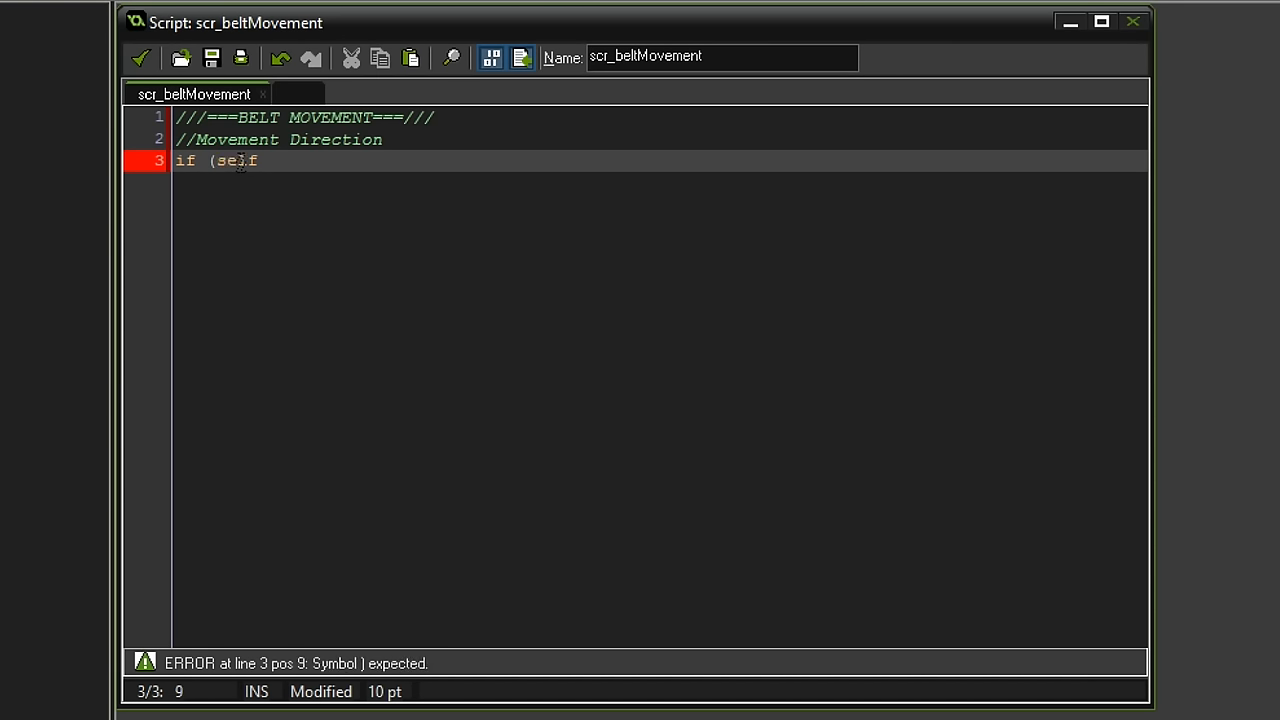
text(.moving)
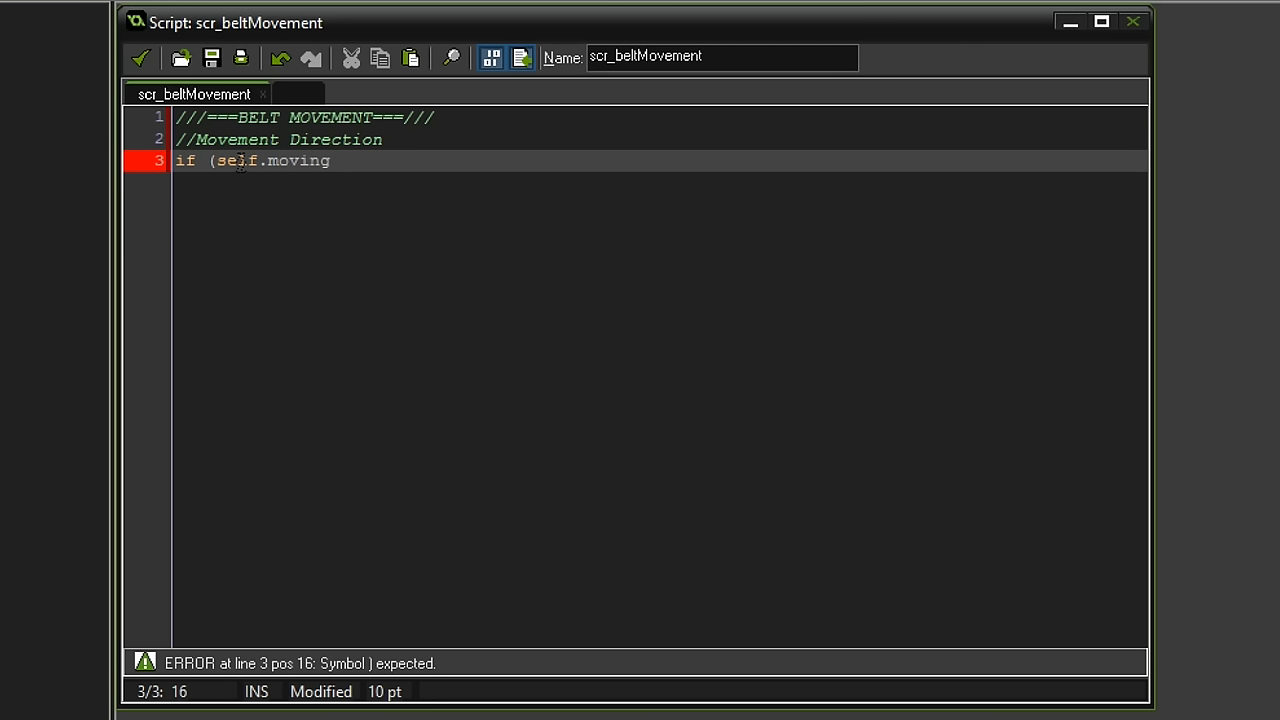
text(= false)
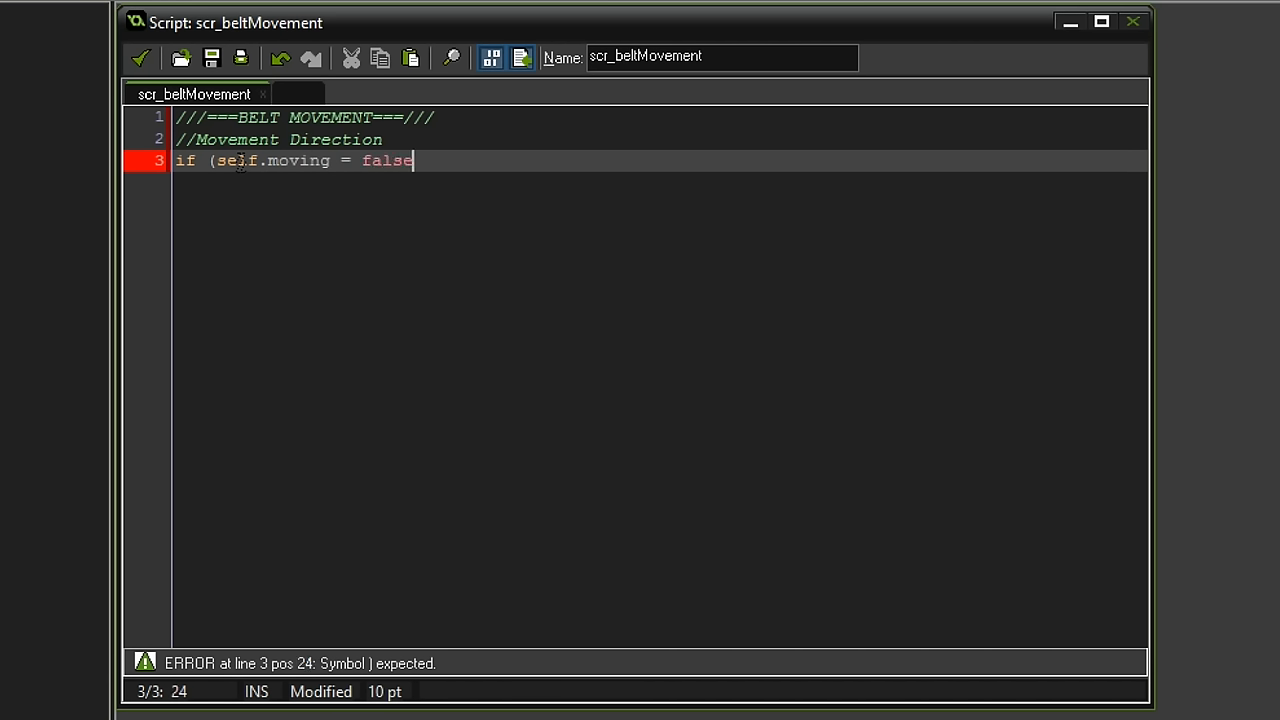
text() and)
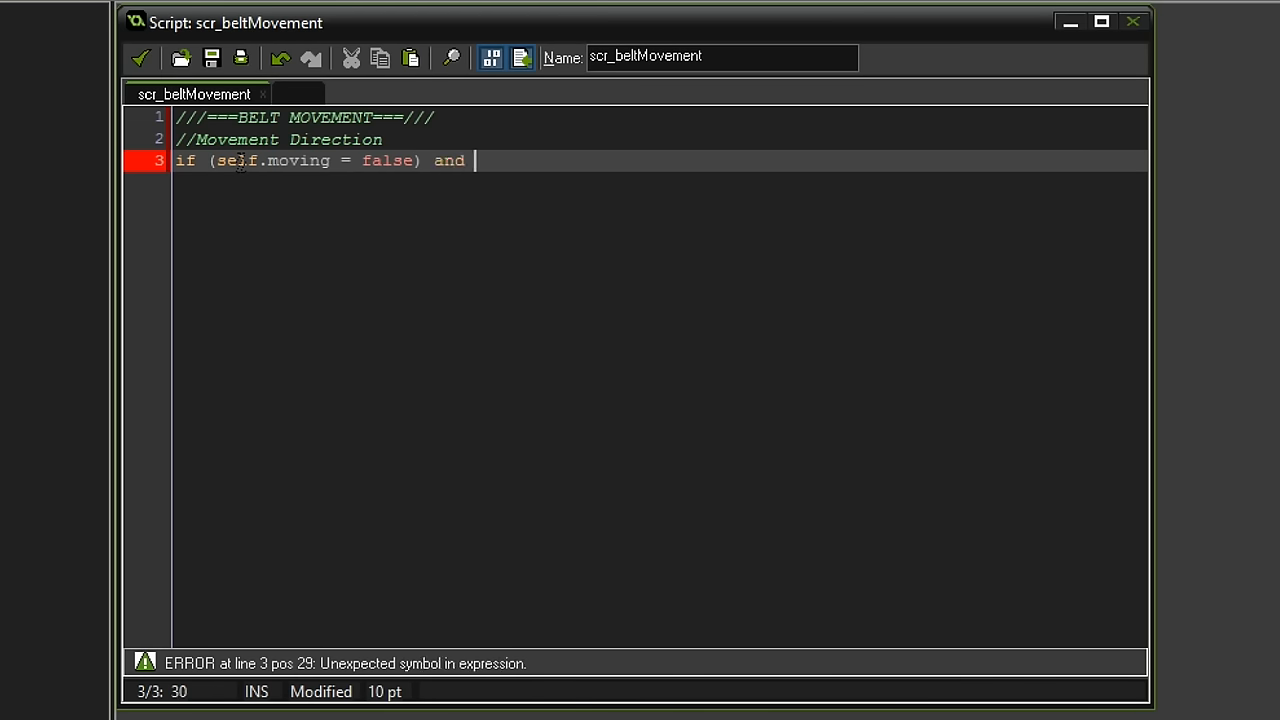
text((instan)
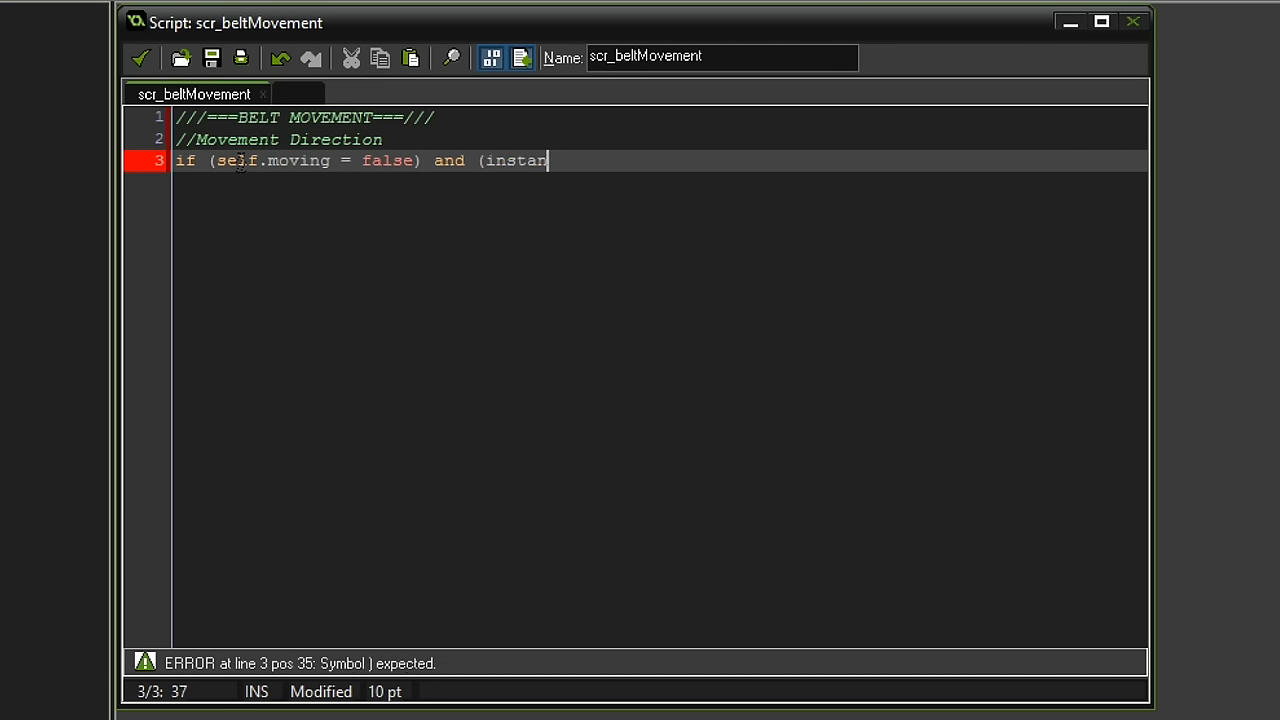
text(ce_place ()
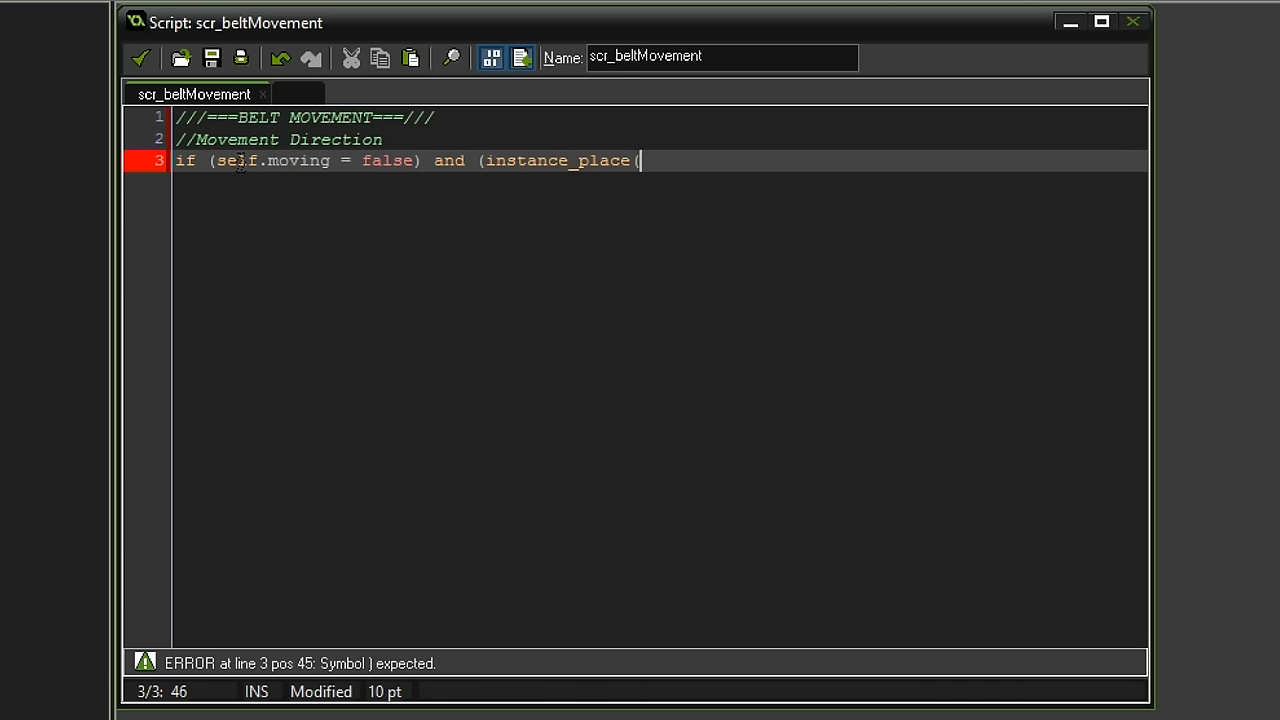
text(x,y)
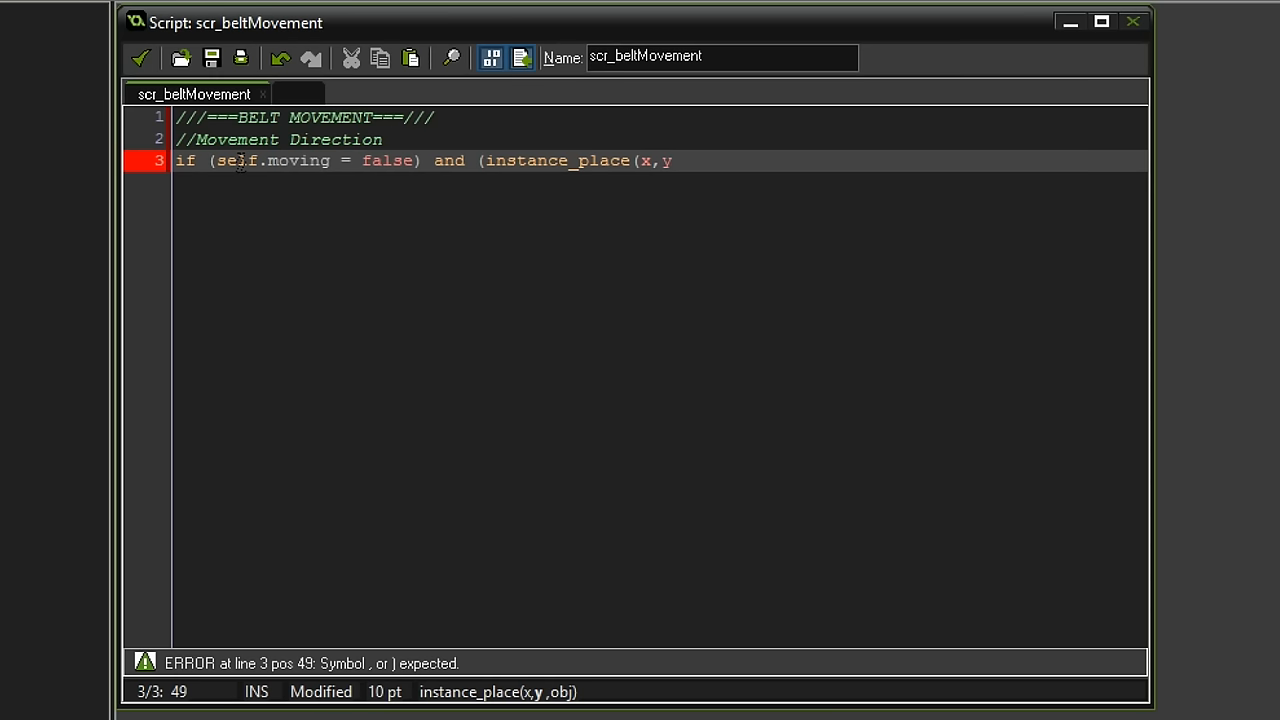
text(obj)
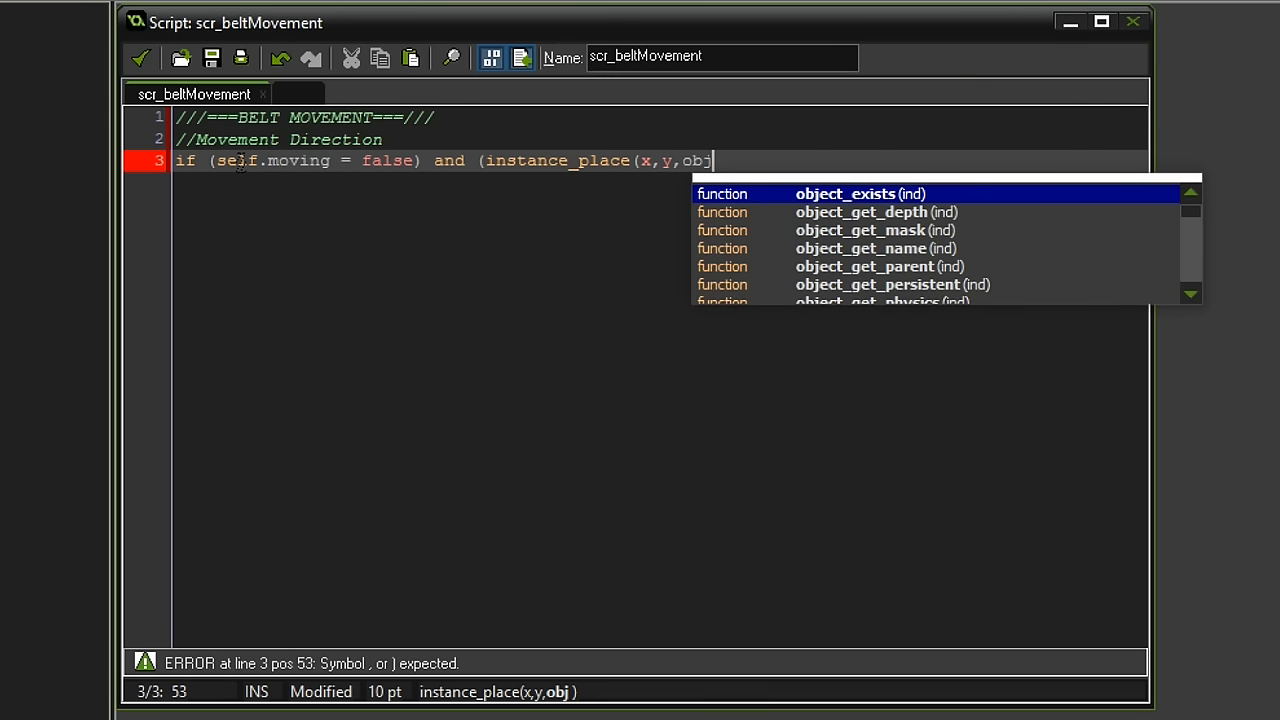
text(_conveyorBelt_01)) {)
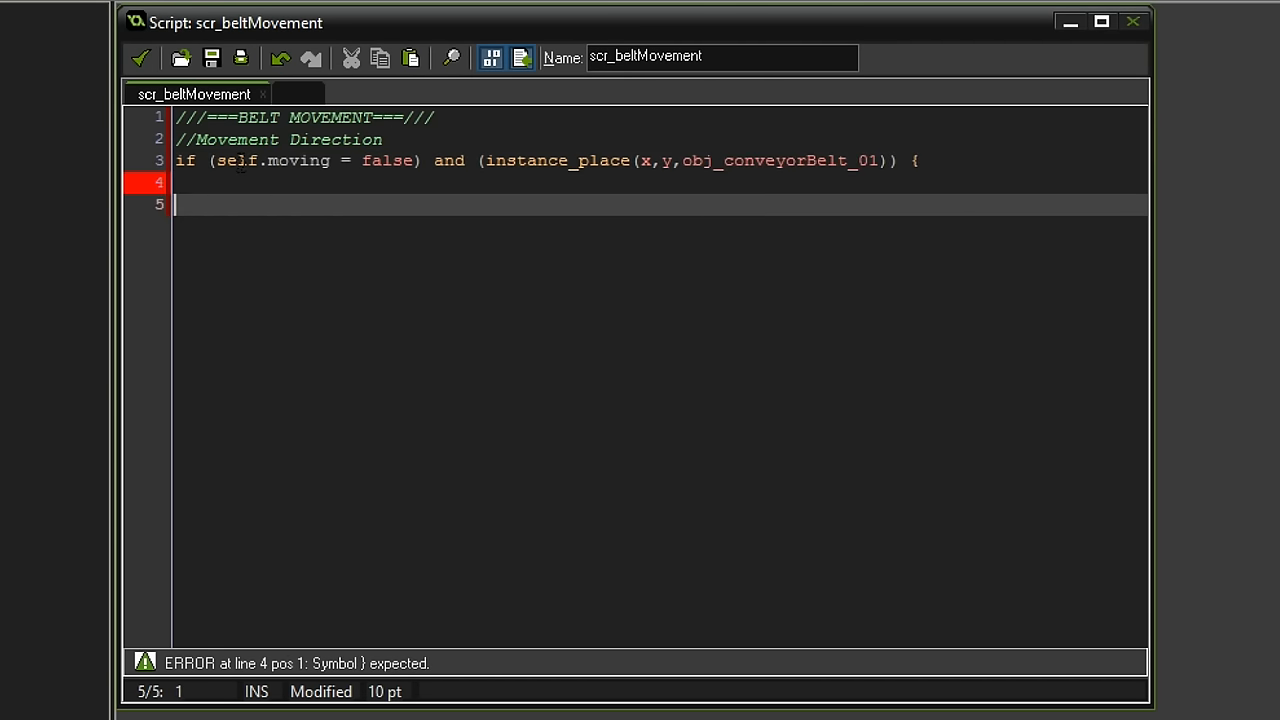
text(})
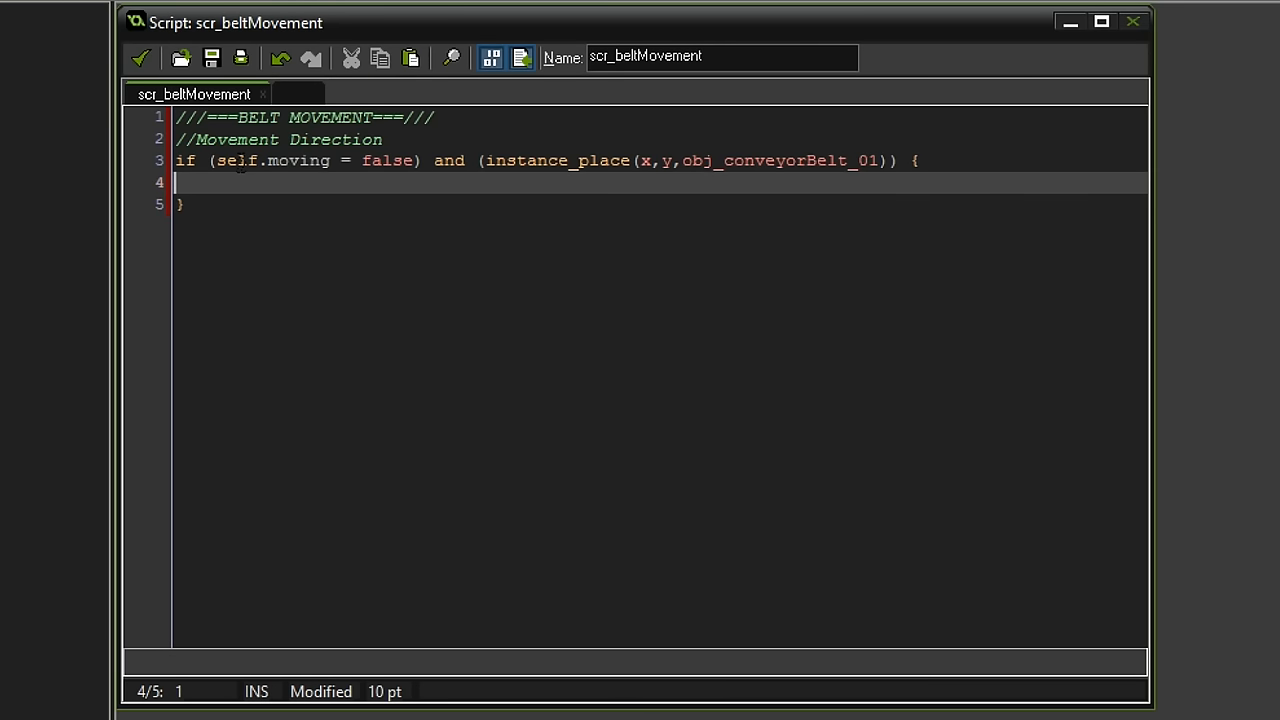
- Inside the if, assign nearestBelt = instance_nearest(x, y, obj_conveyorBelt_01)
text(near)
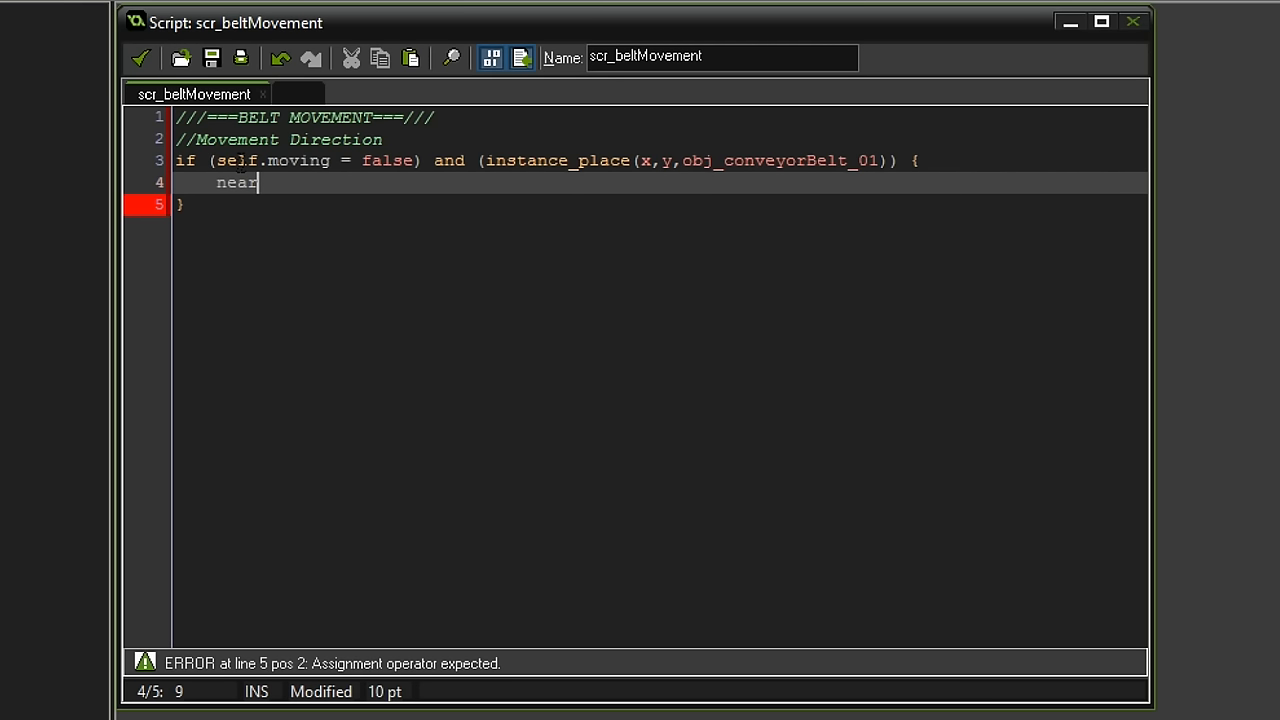
text(estBelt)
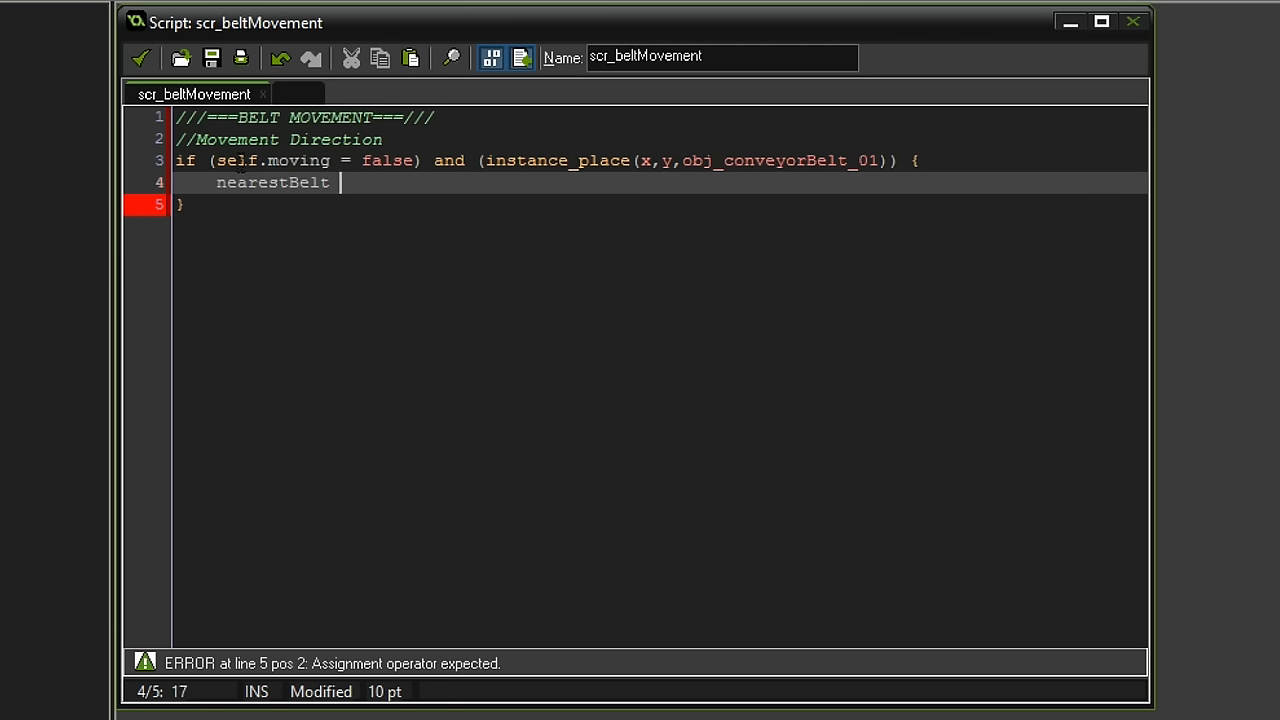
text(= instance)
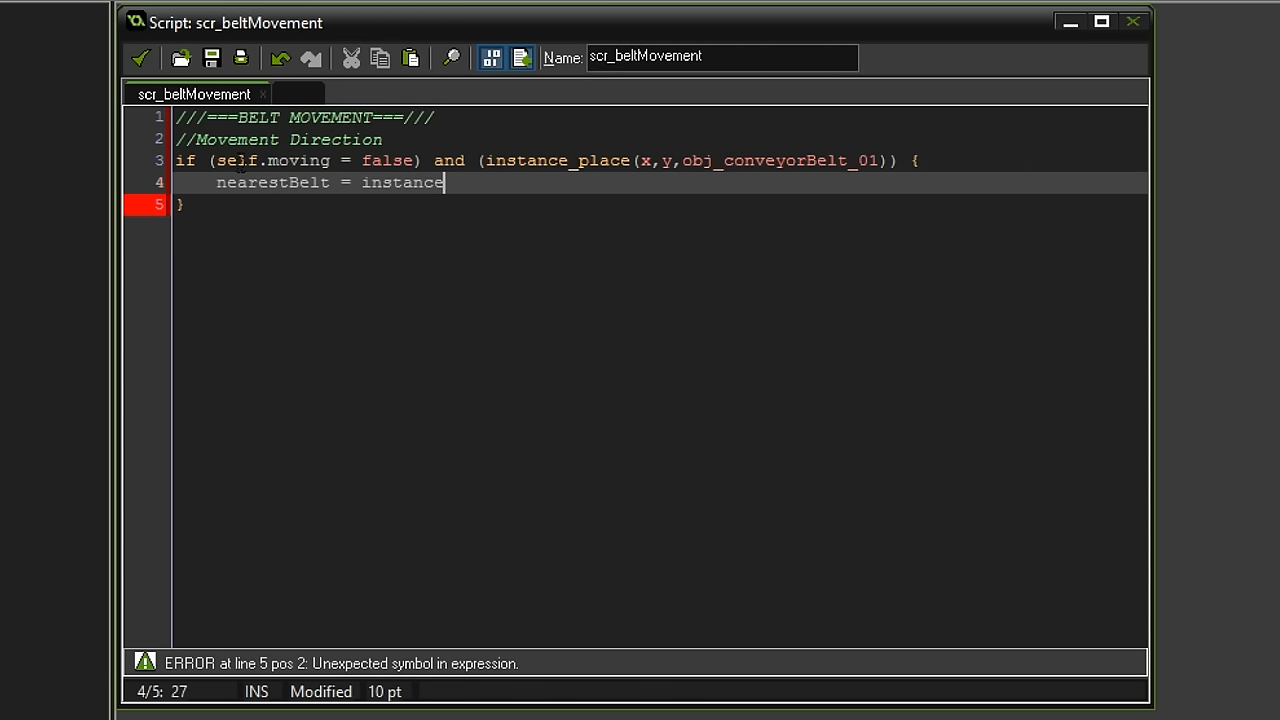
text(_nearest()
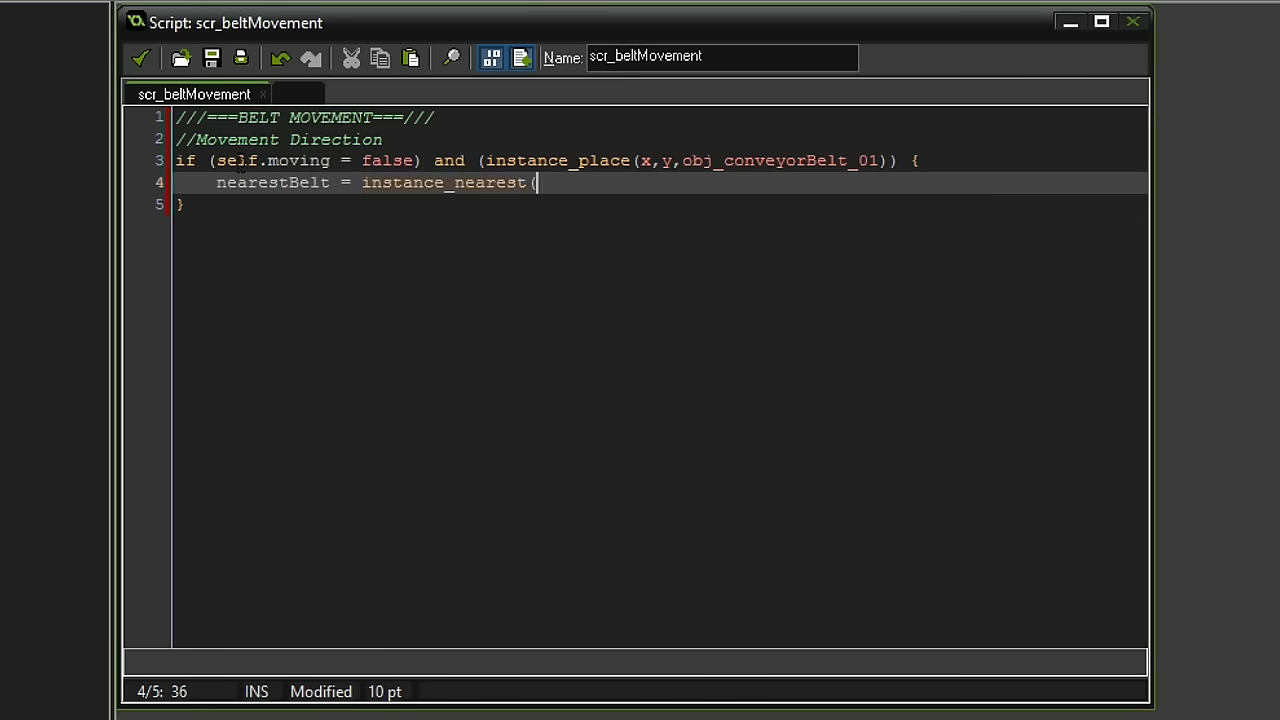
text(x,y,)
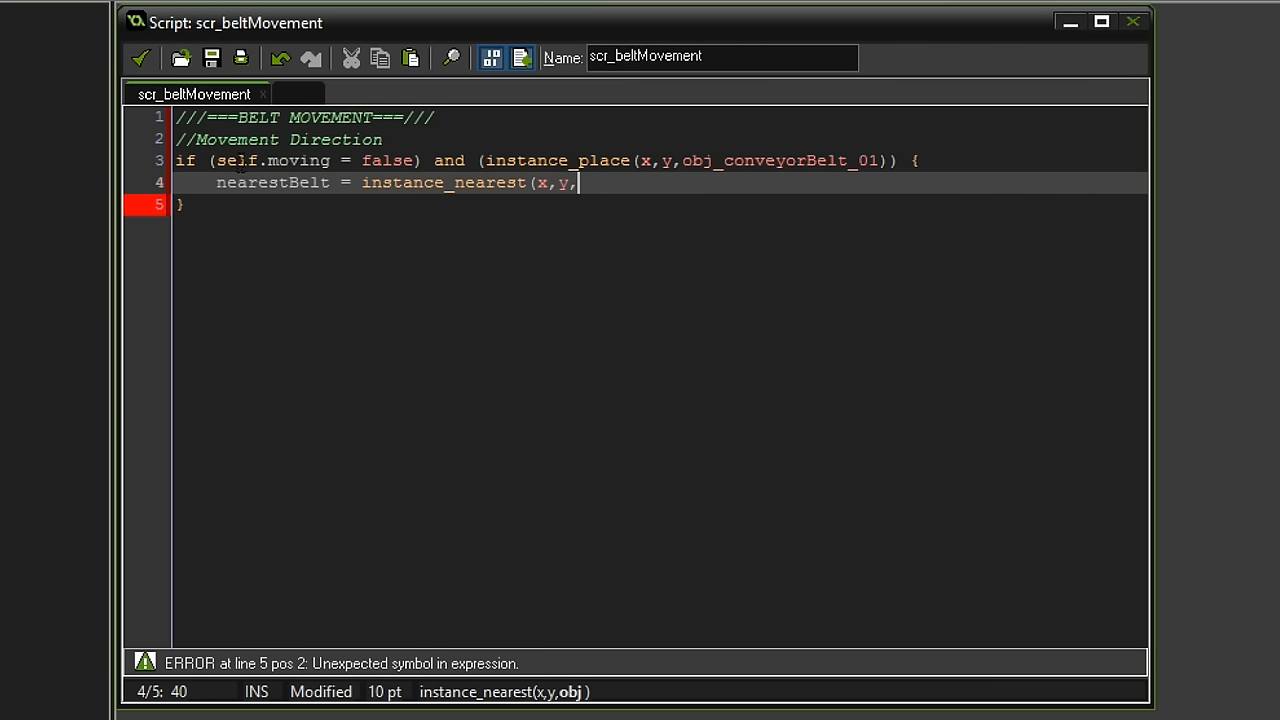
text(obj_con)
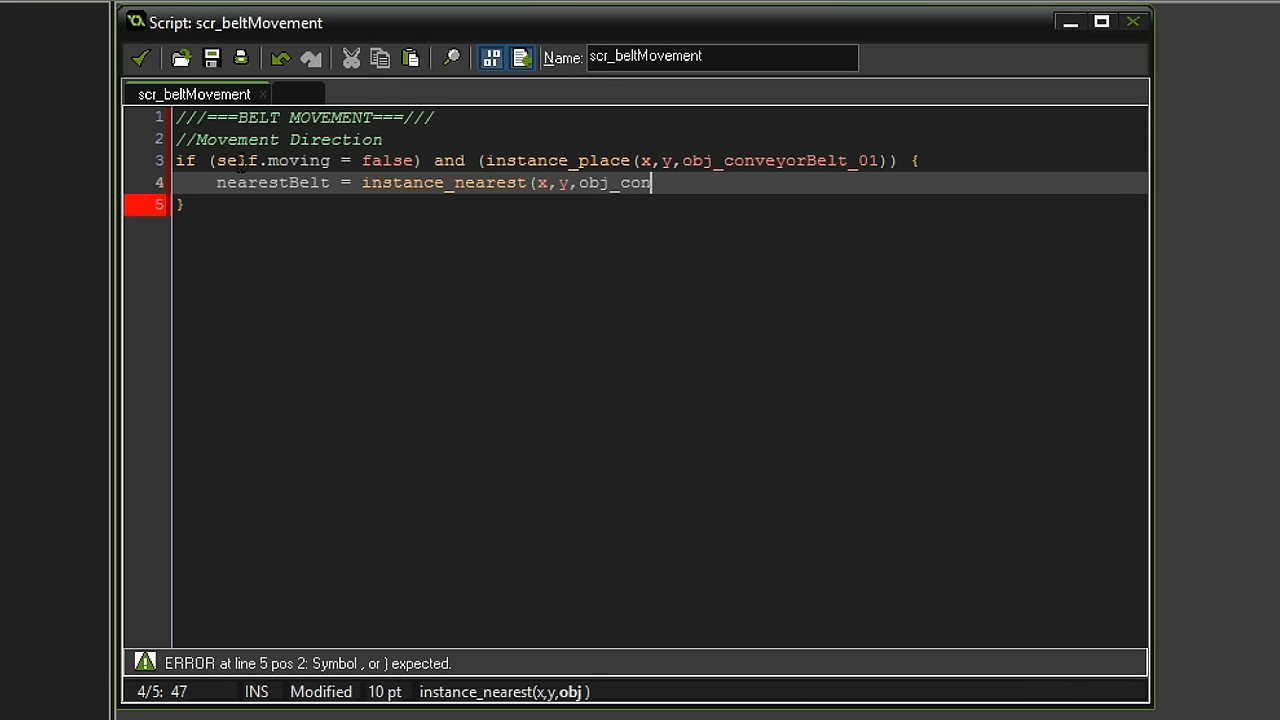
text(v)
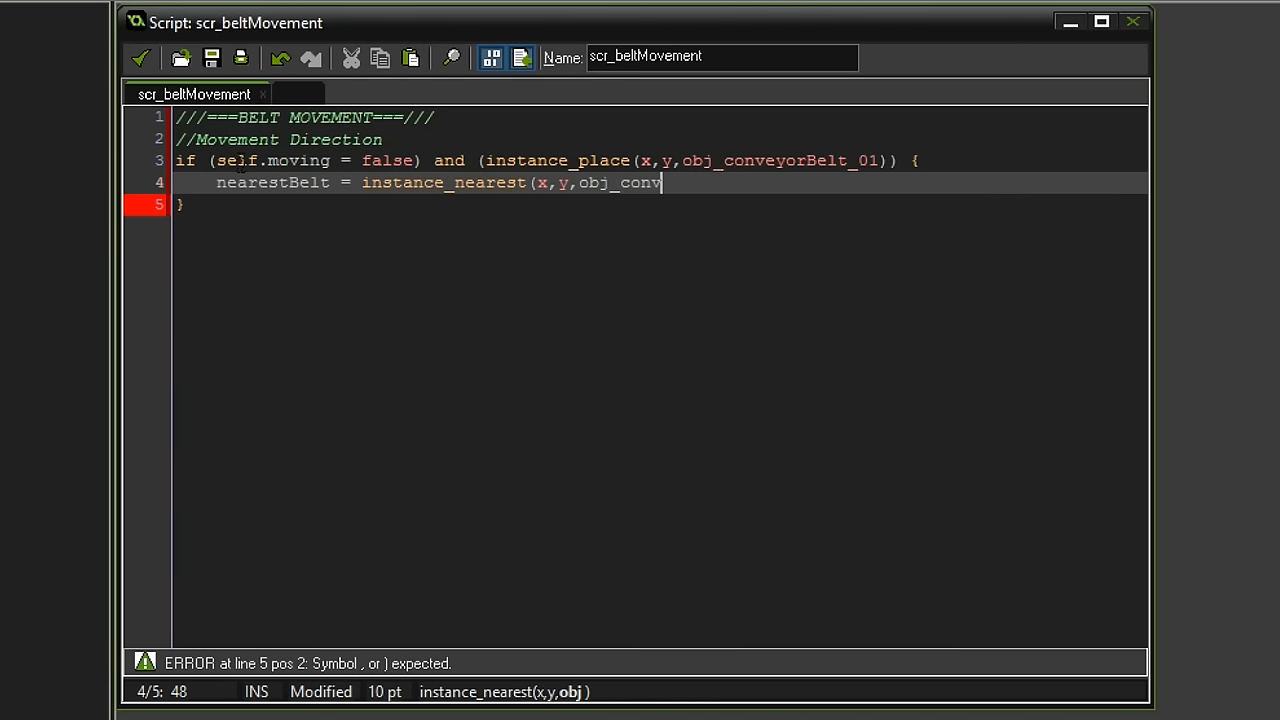
text(ey)
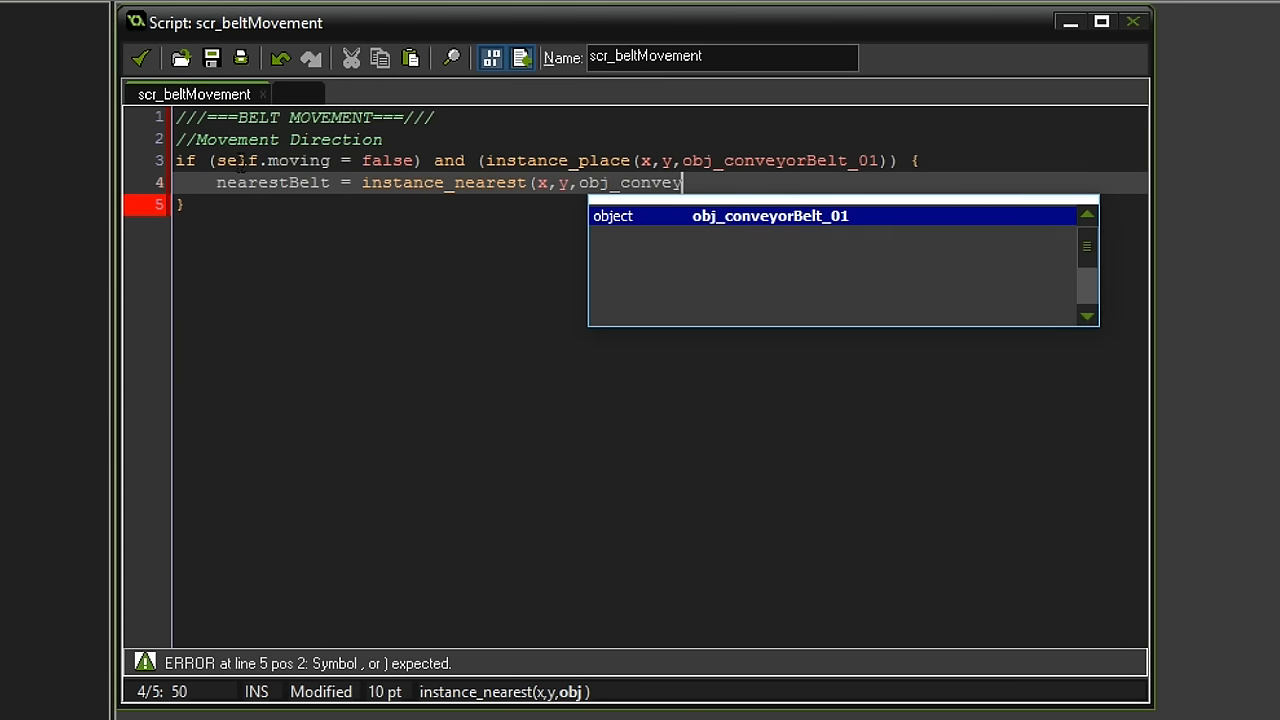
text(o)
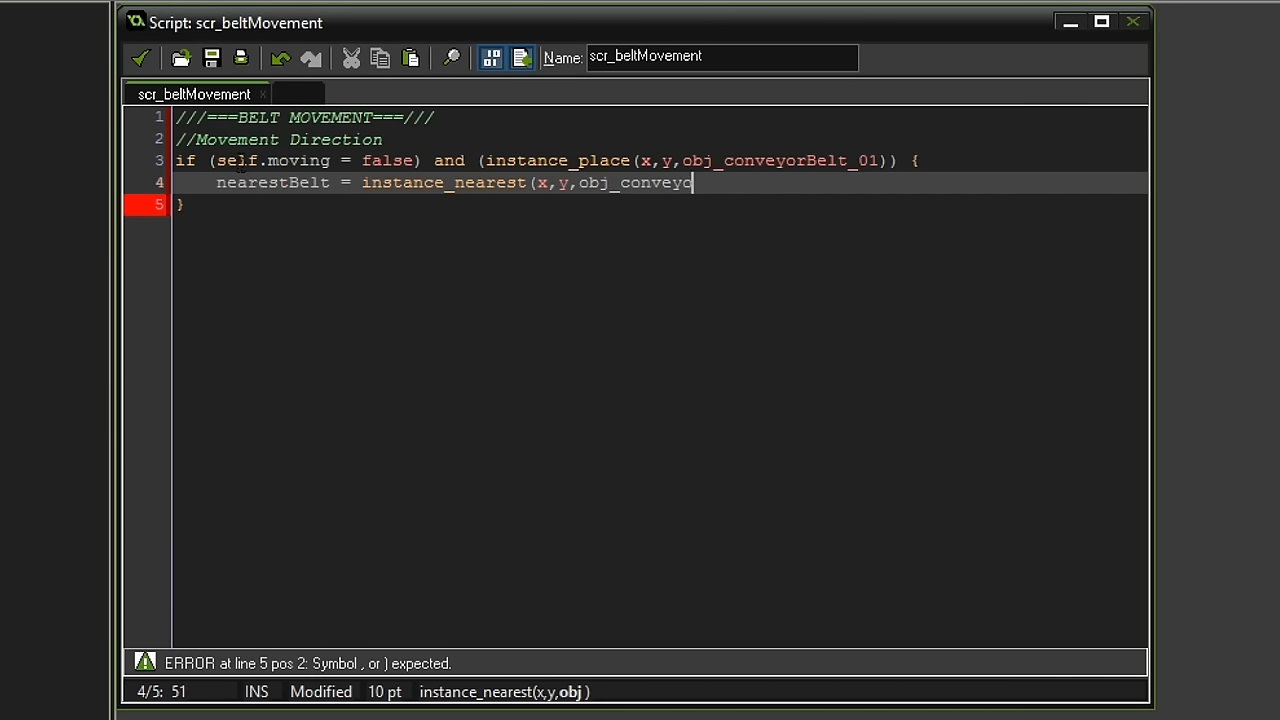
text(rBelt_01);)
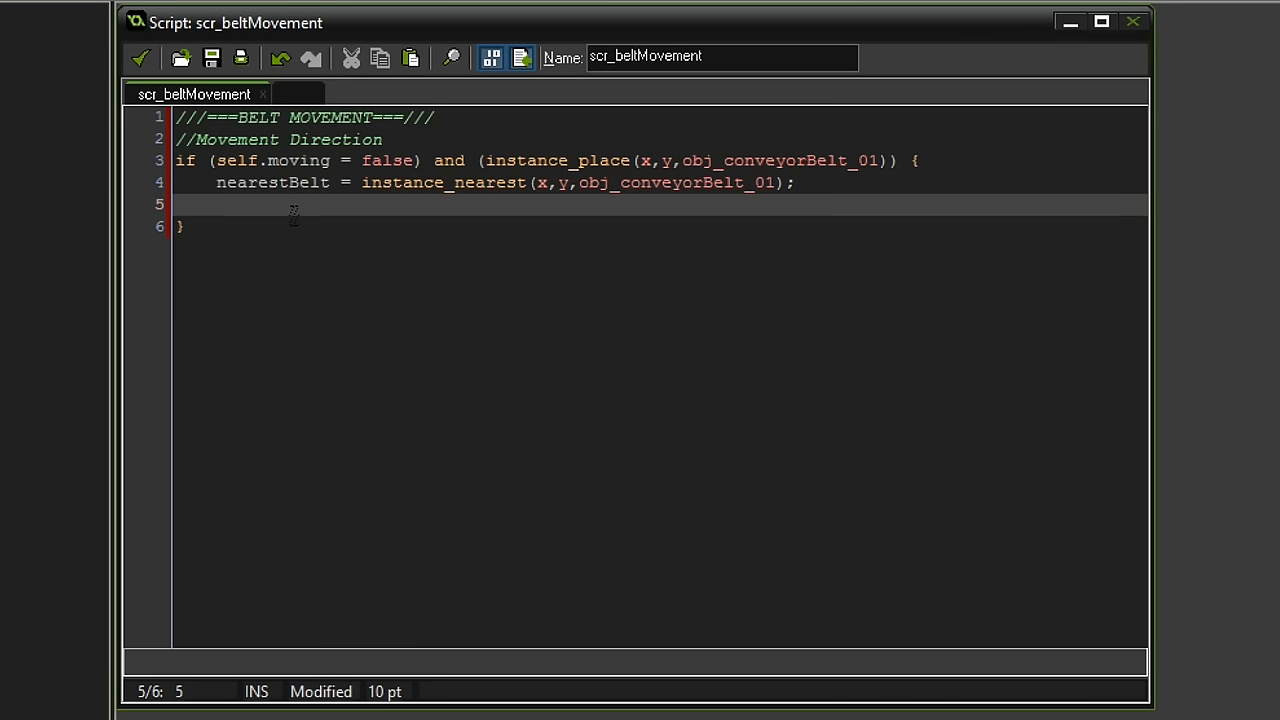
- Add a with (nearestBelt) block setting moveDirection = self.placementDir; inside the if
text(with ()
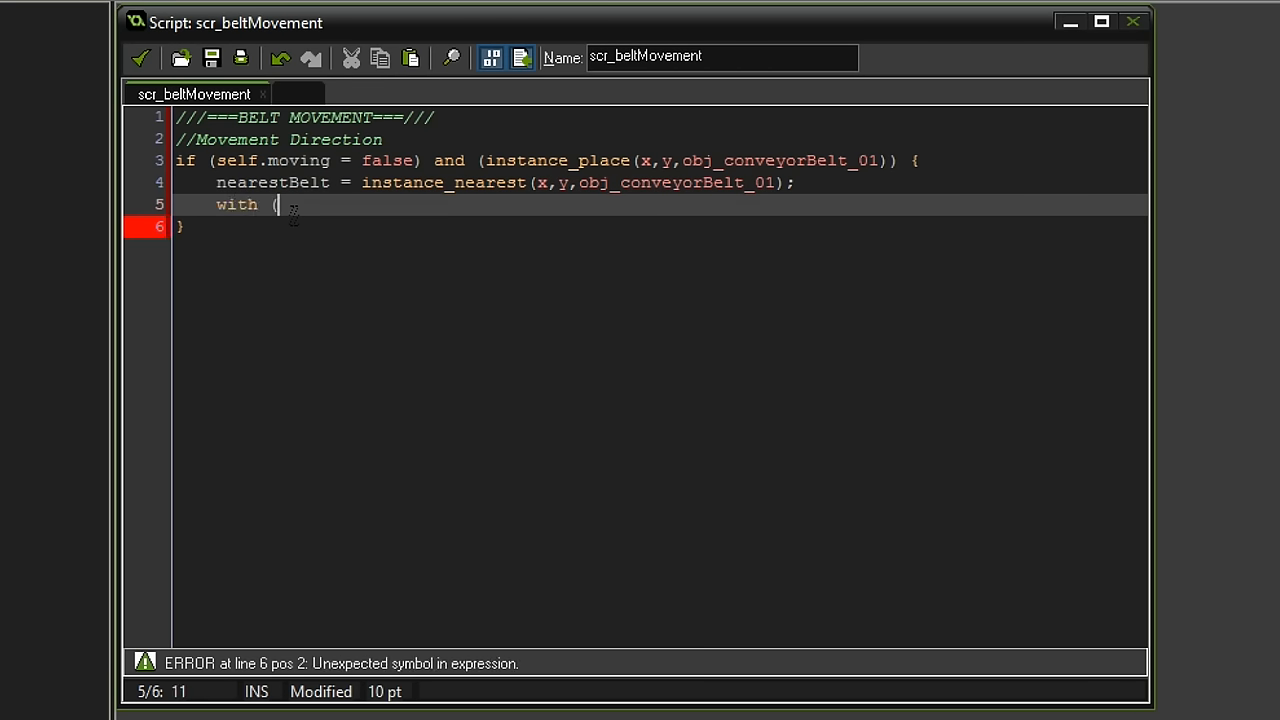
text(nearestBelt) {)
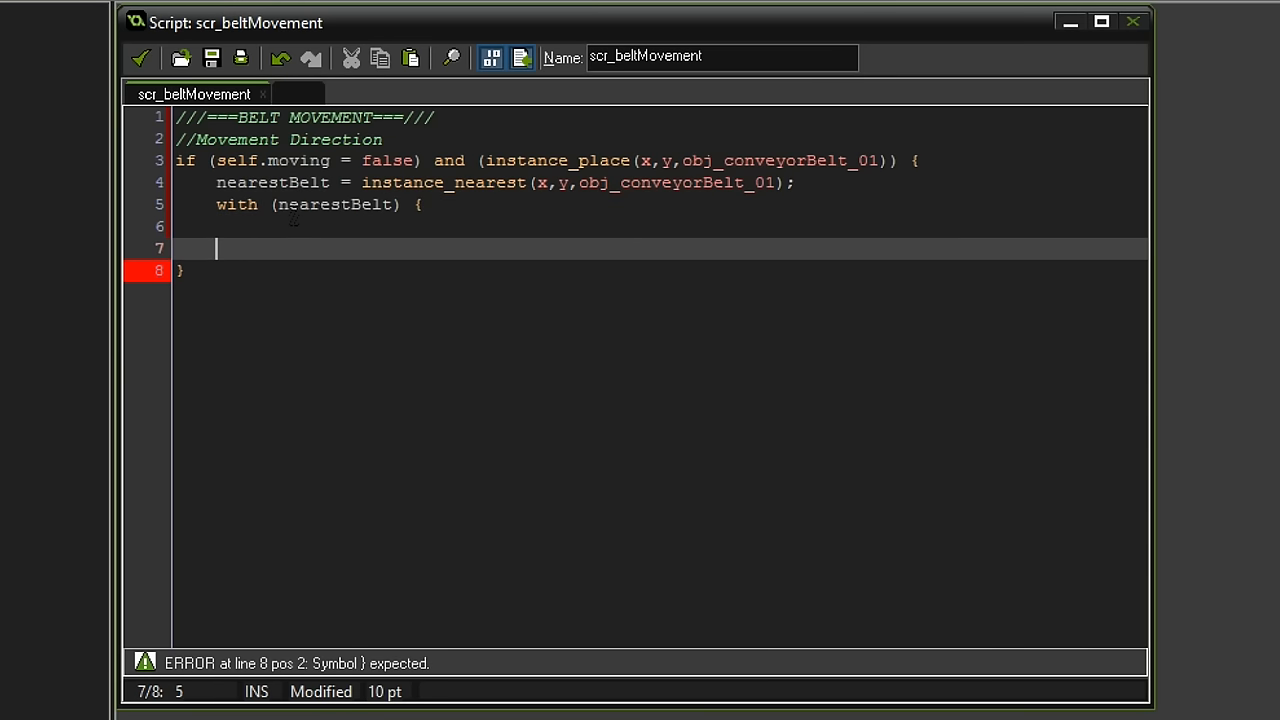
text(})
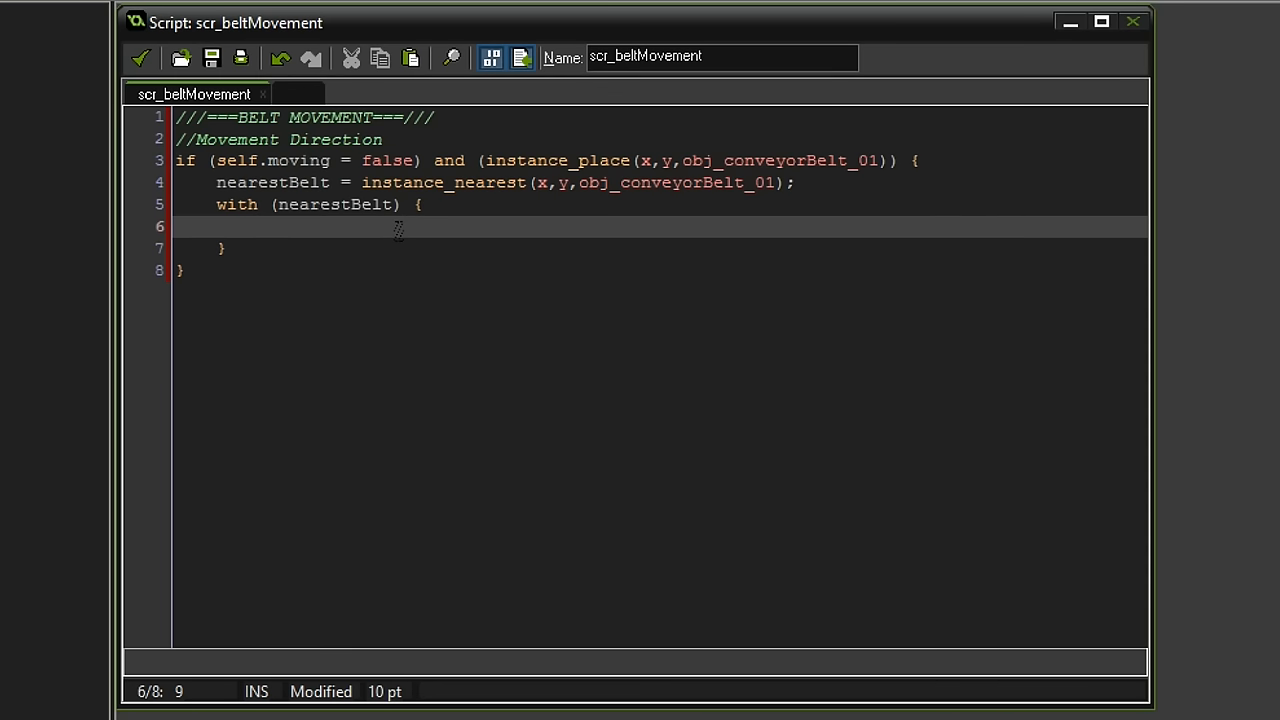
text(moveDi)
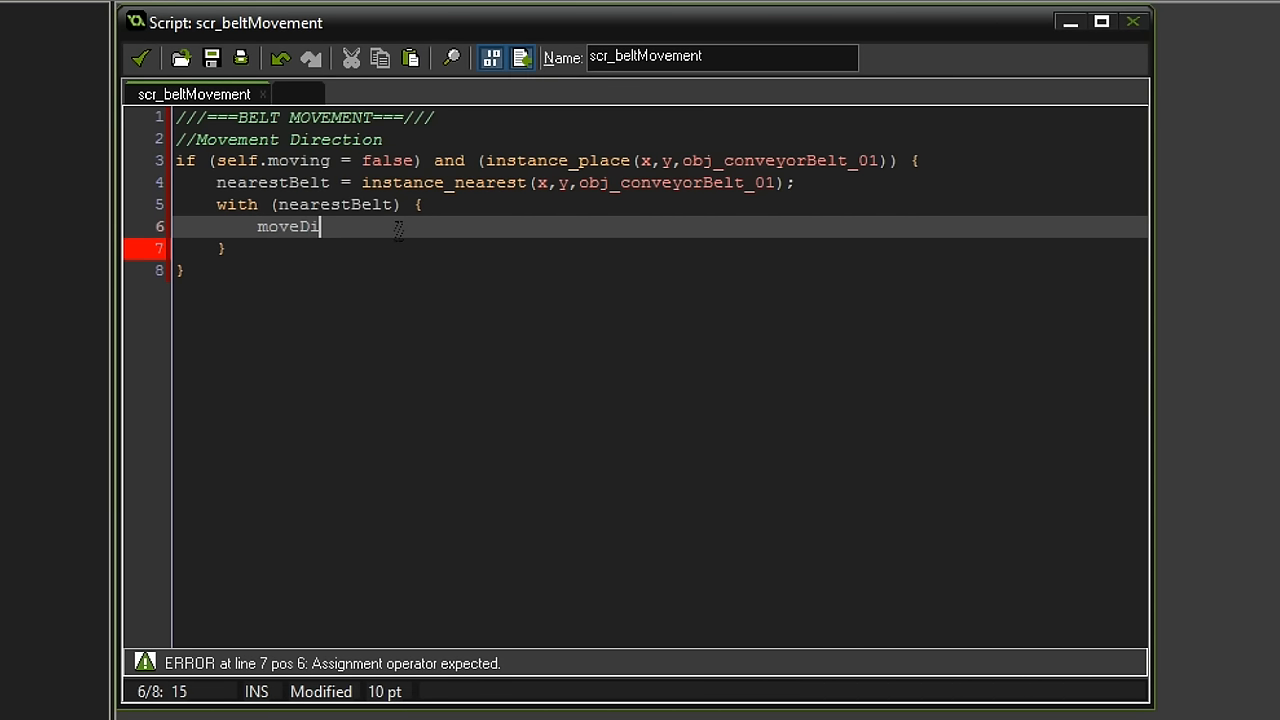
text(rection)
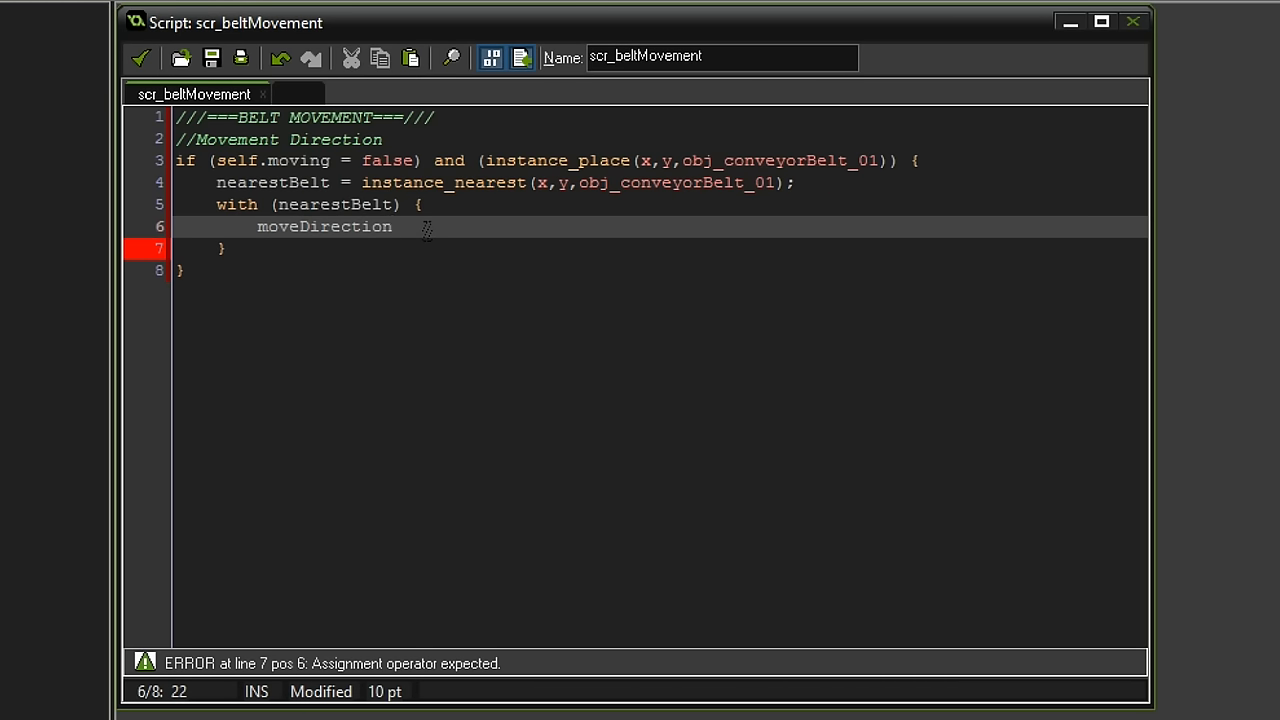
text(= g)
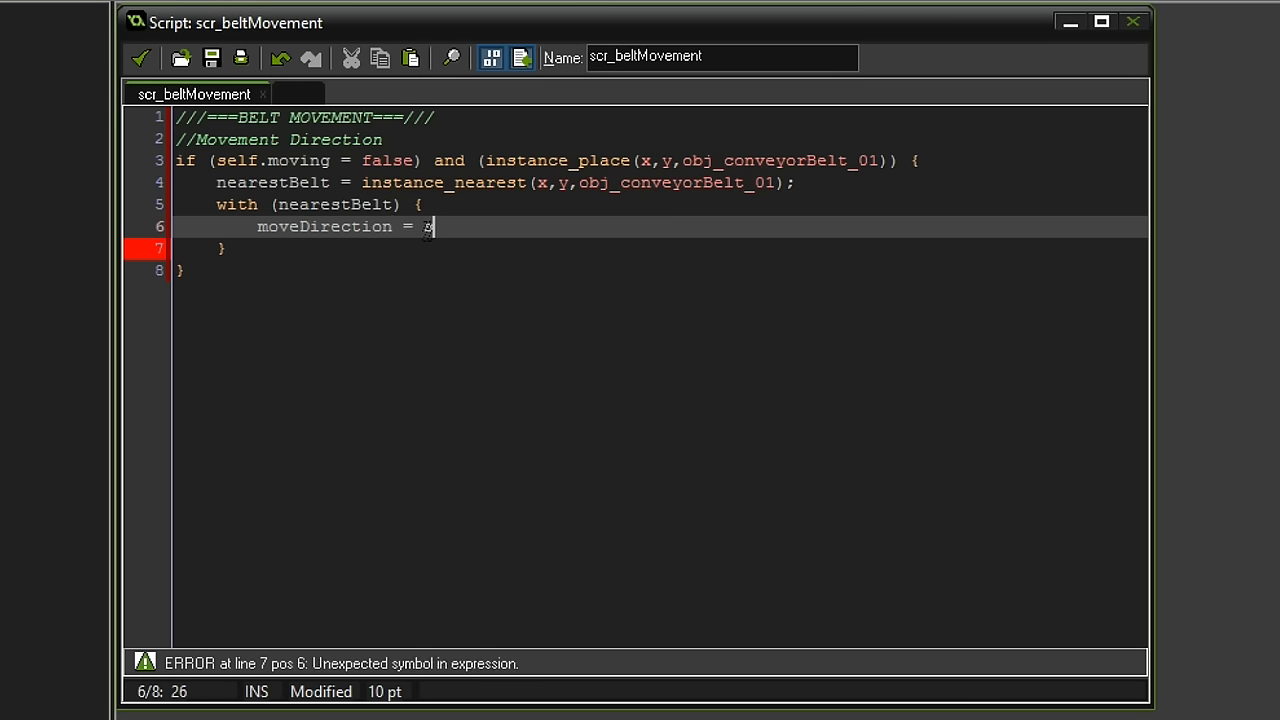
text(elf.)
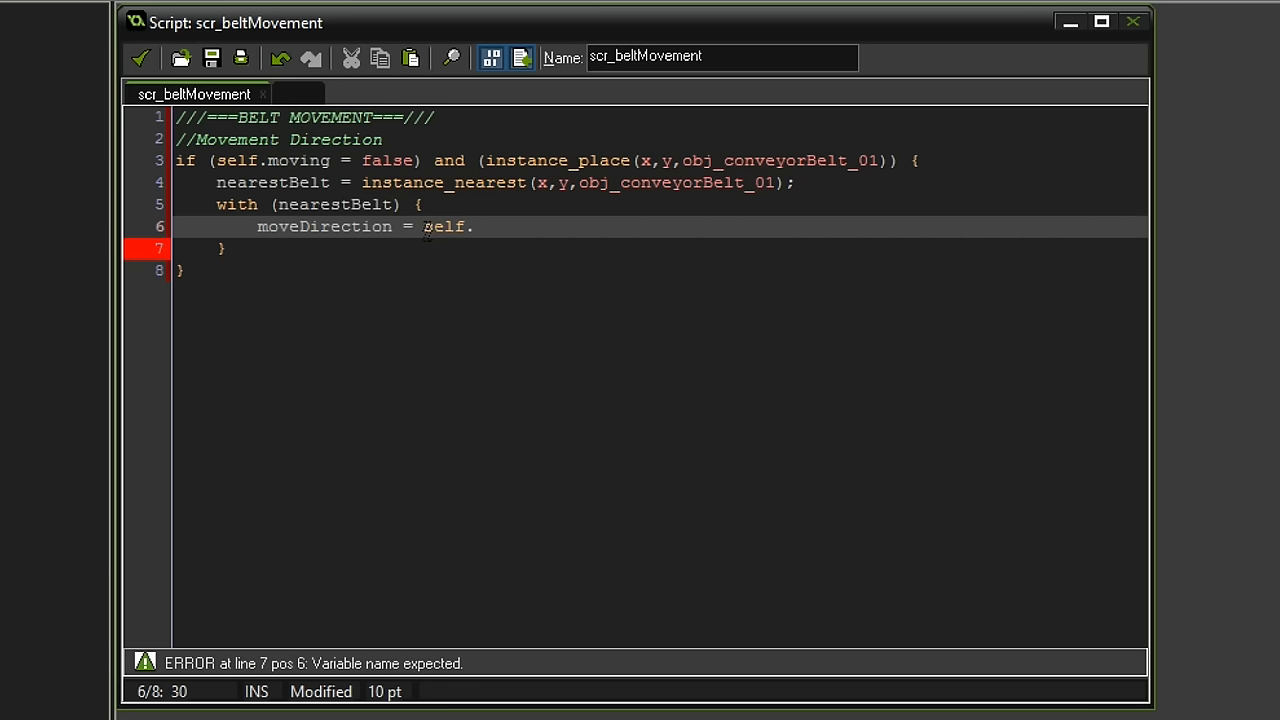
text(placementD)
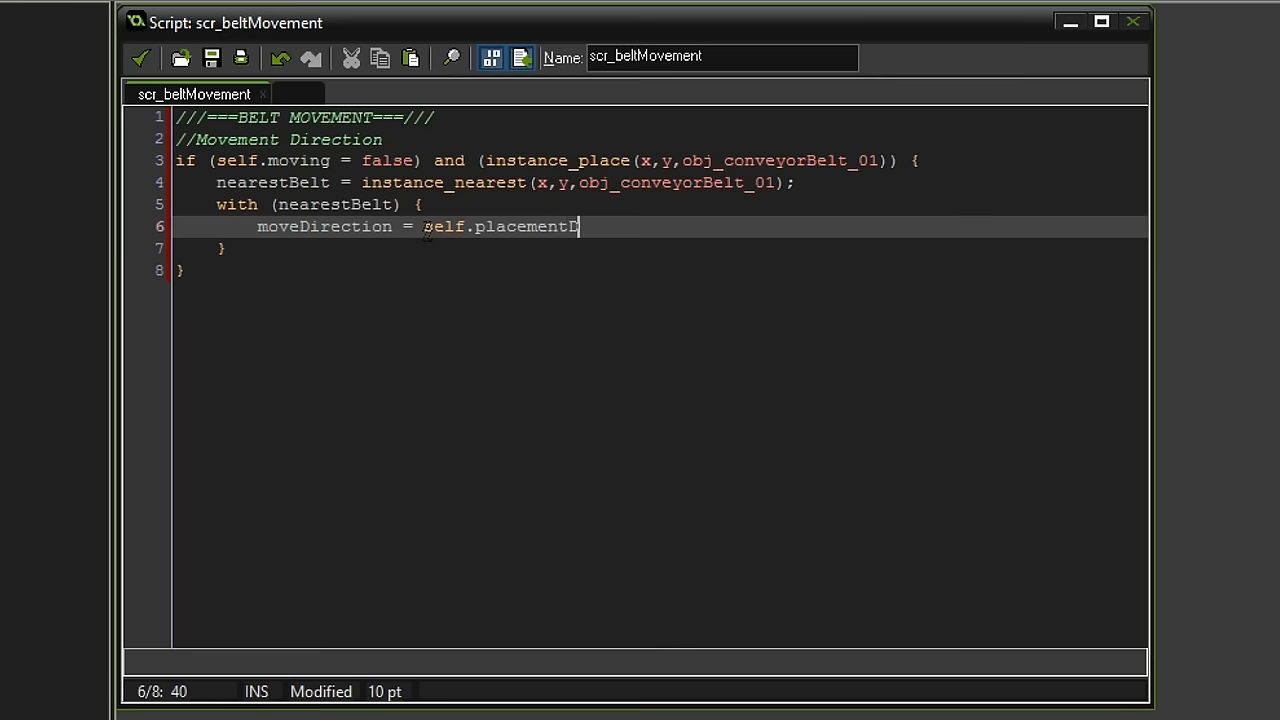
text(ir;)
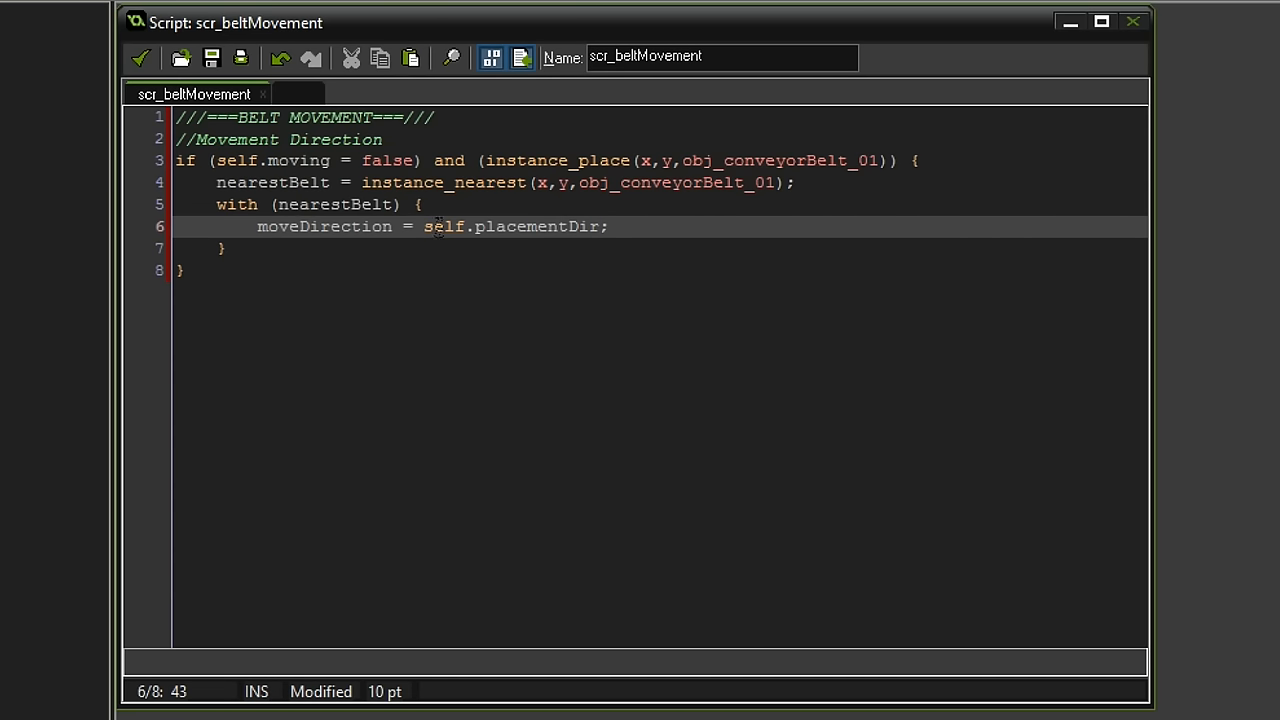
double_click(442, 226)
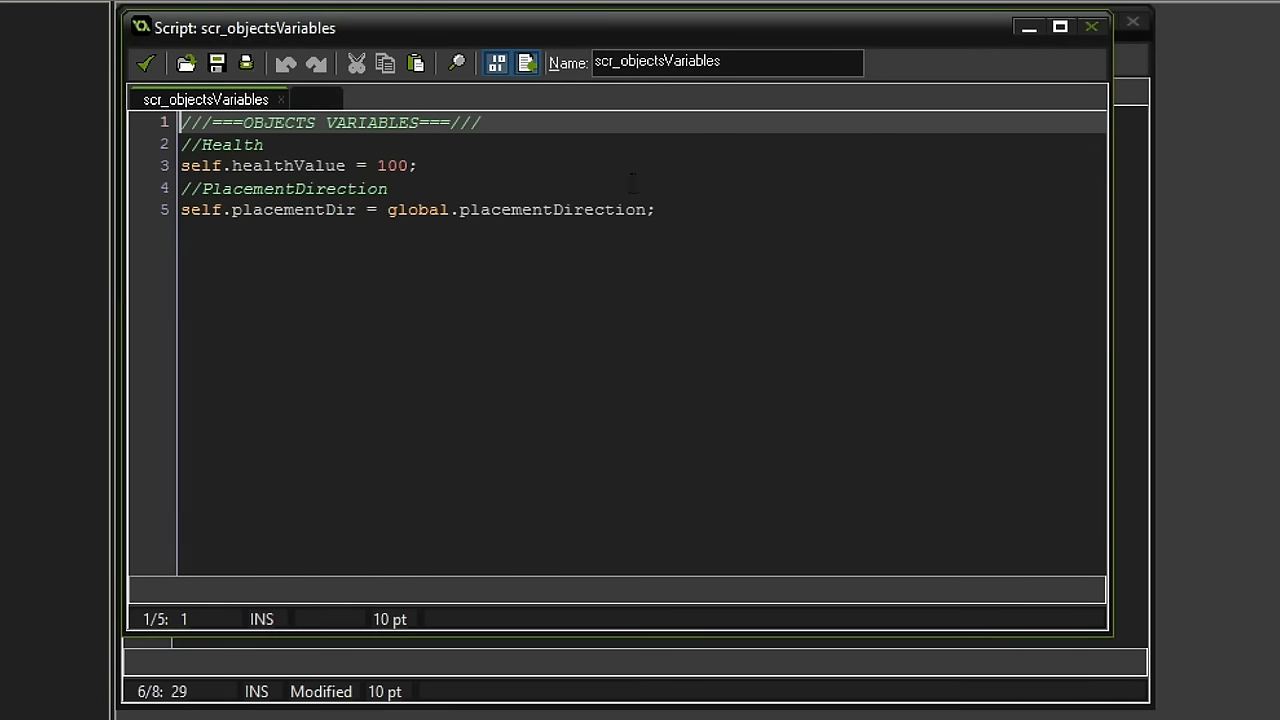
- Close scr_objectsVariables and return to editing scr_beltMovement
double_click(216, 210)
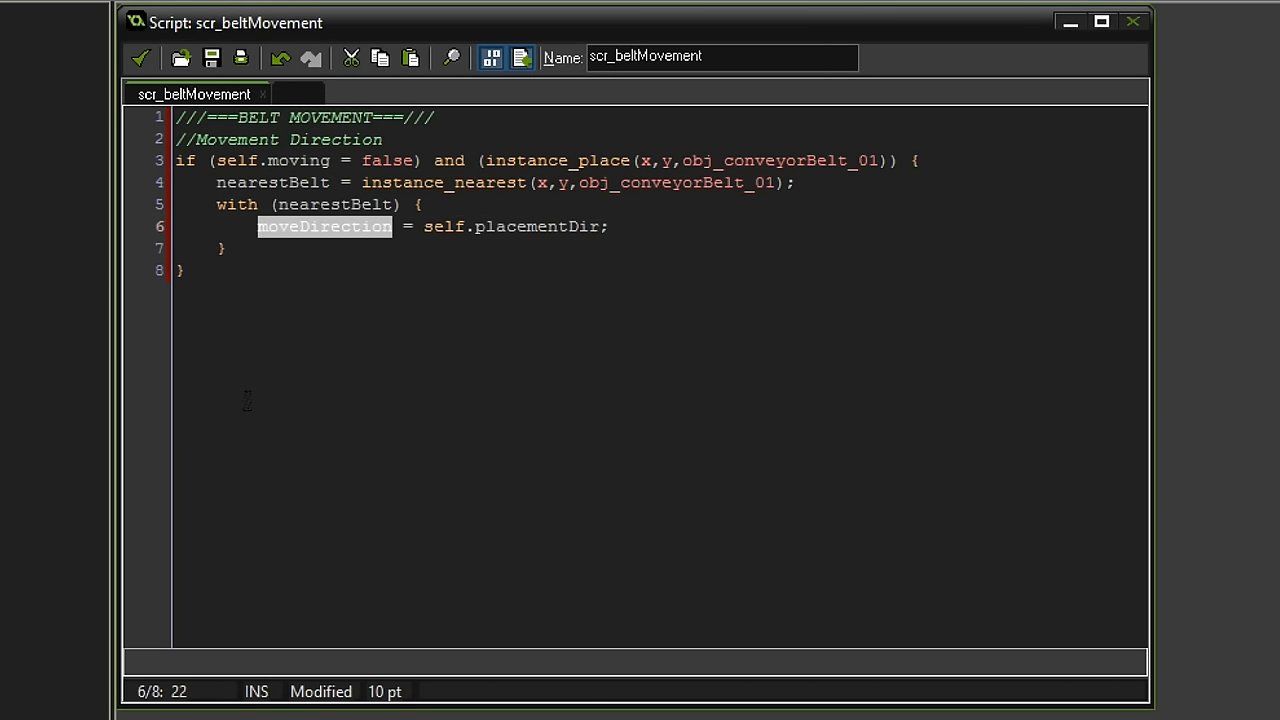
- Prefix the moveDirection assignment in the with block with other
click(300, 226)
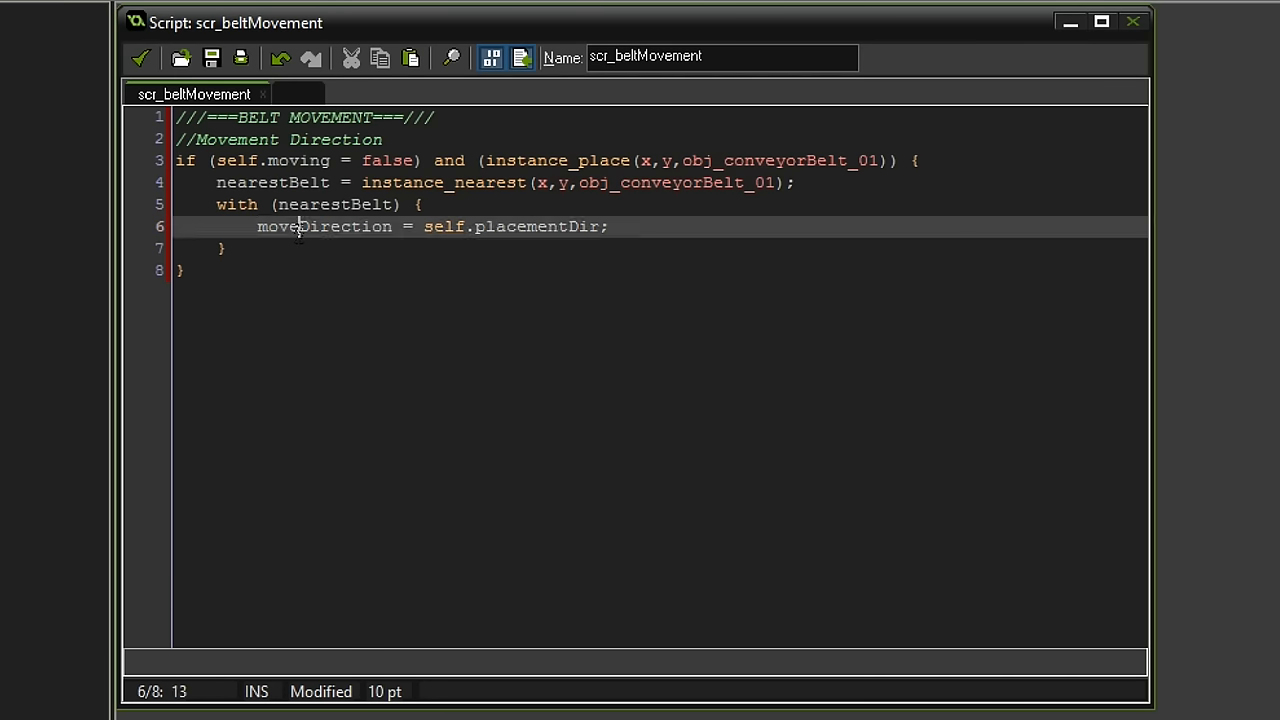
double_click(324, 226)
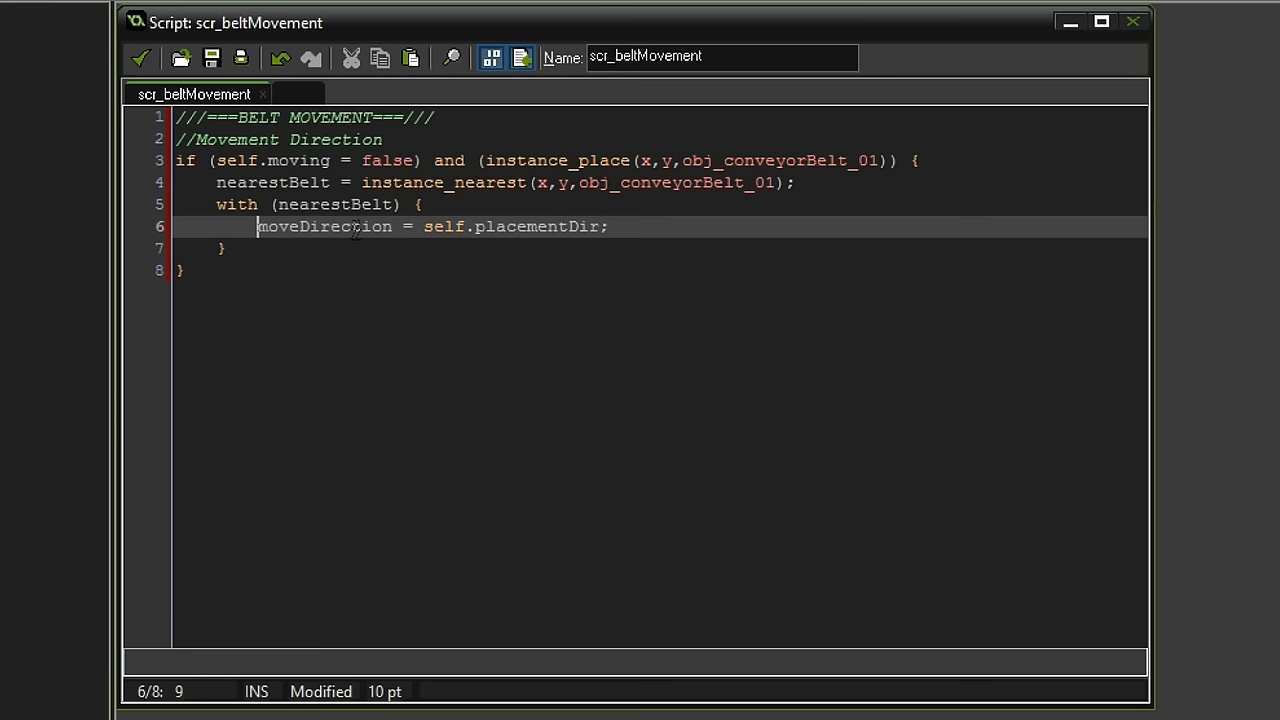
text(other)
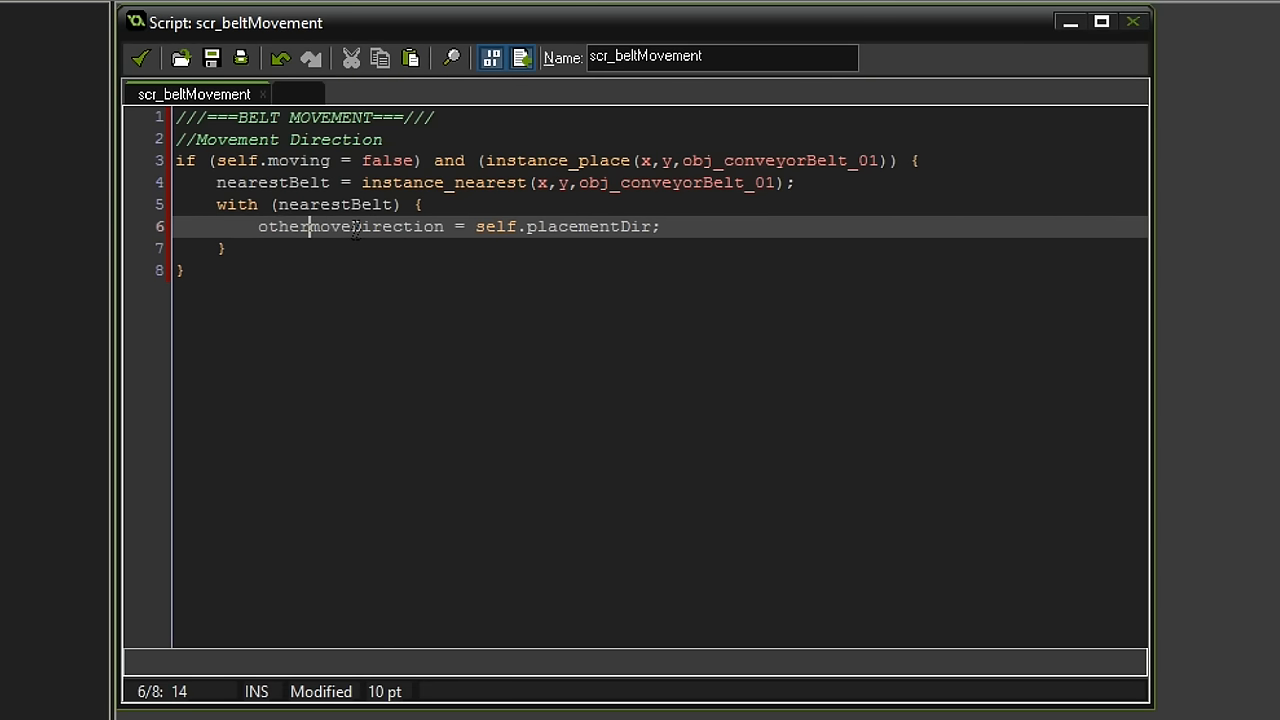
text(.)
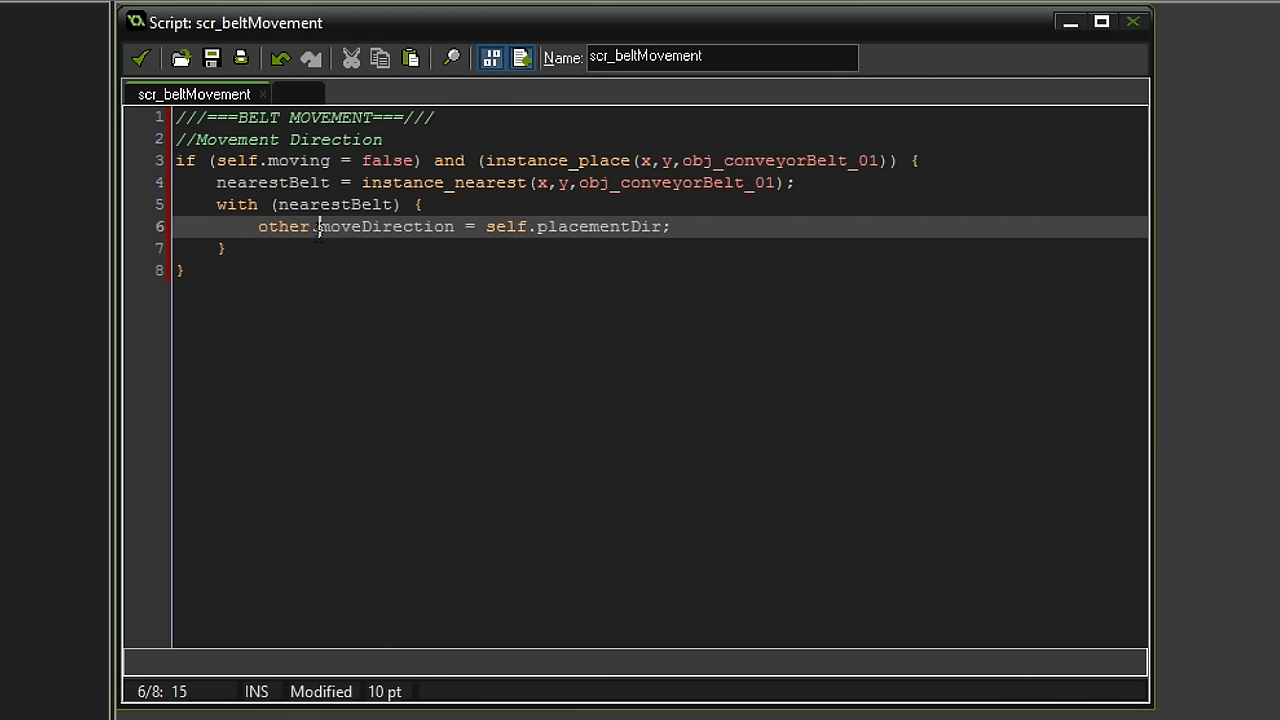
double_click(284, 226)
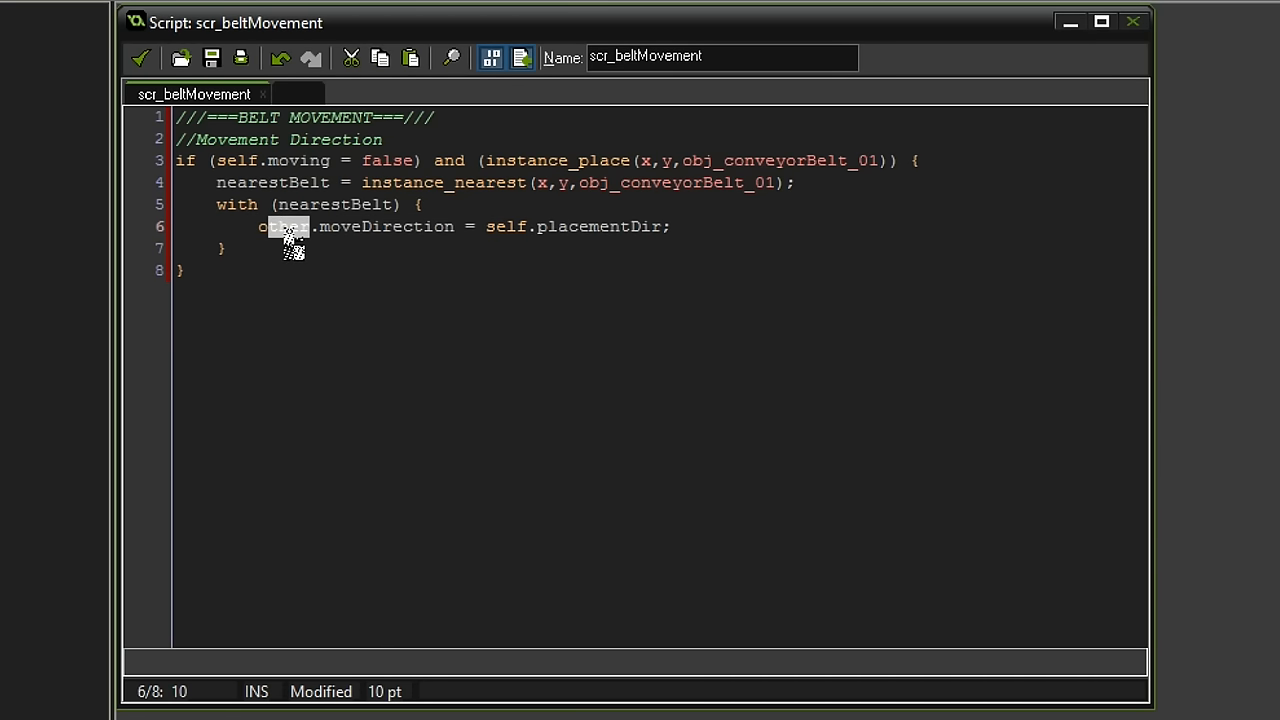
double_click(284, 226)
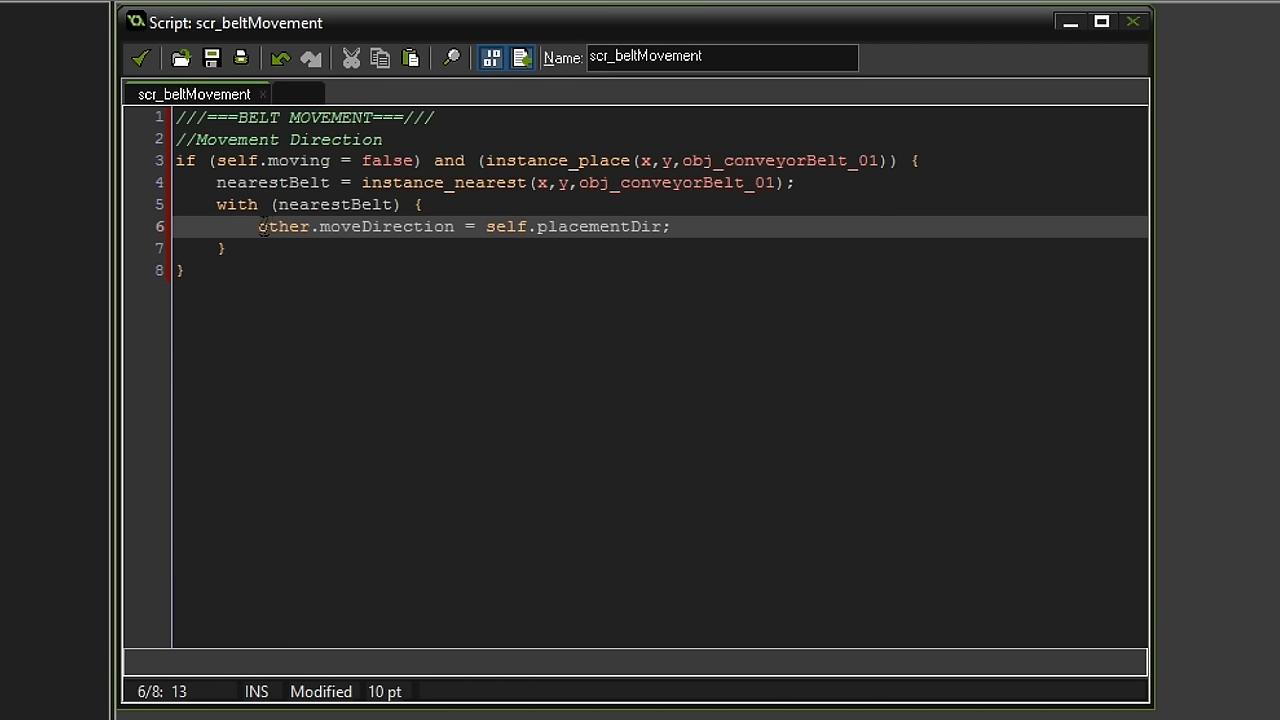
- Add other.moving = true; after the direction line and move past the belt block's closing brace
double_click(284, 226)
text(other)
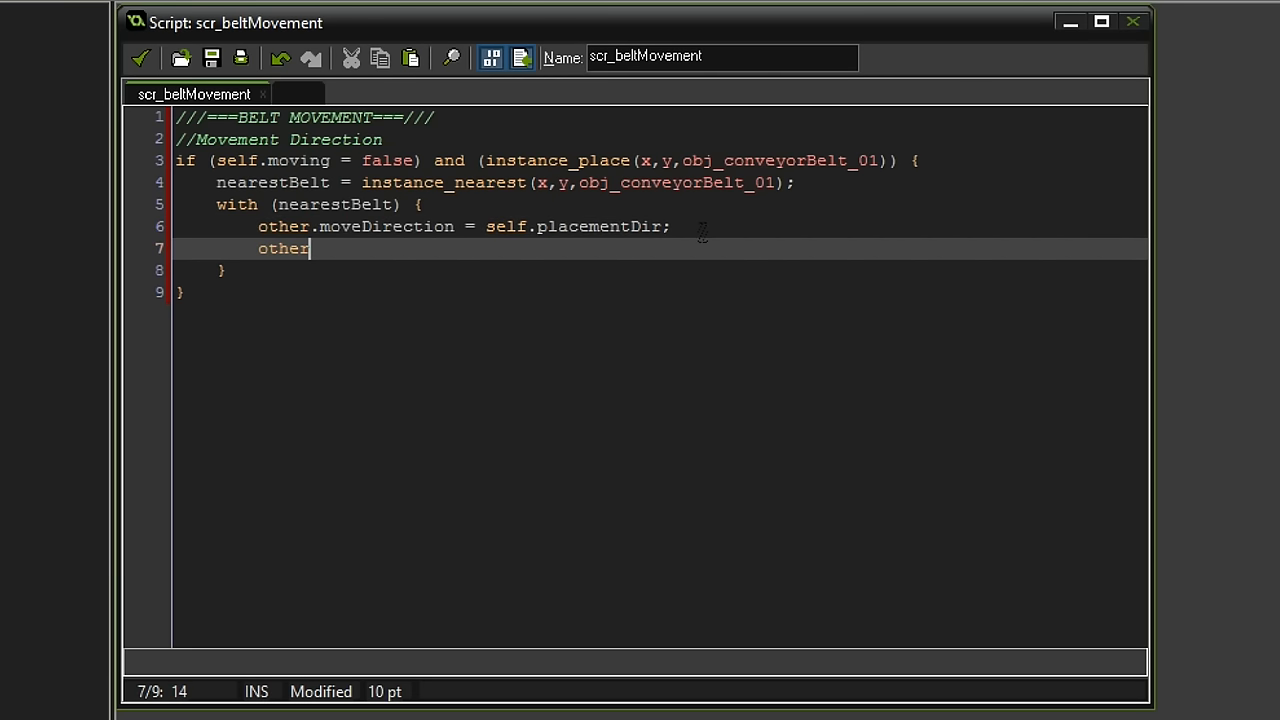
text(.moving = tru)
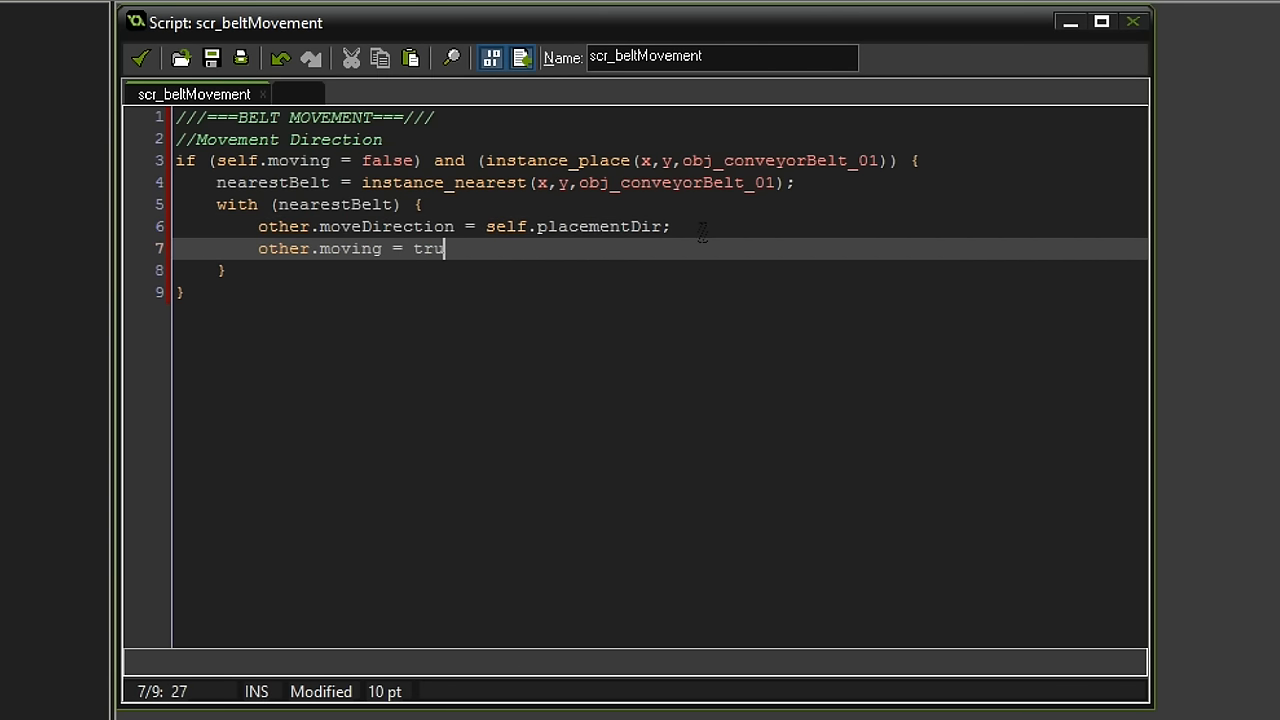
text(e;)
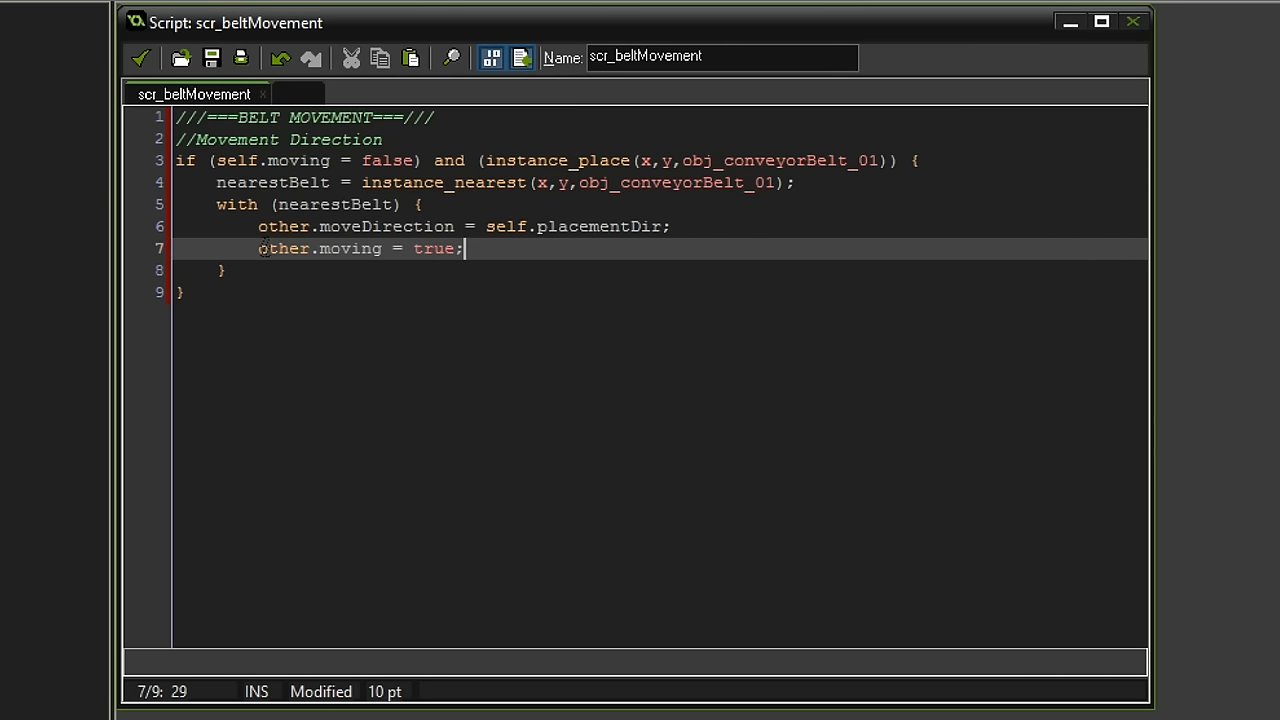
double_click(256, 160)
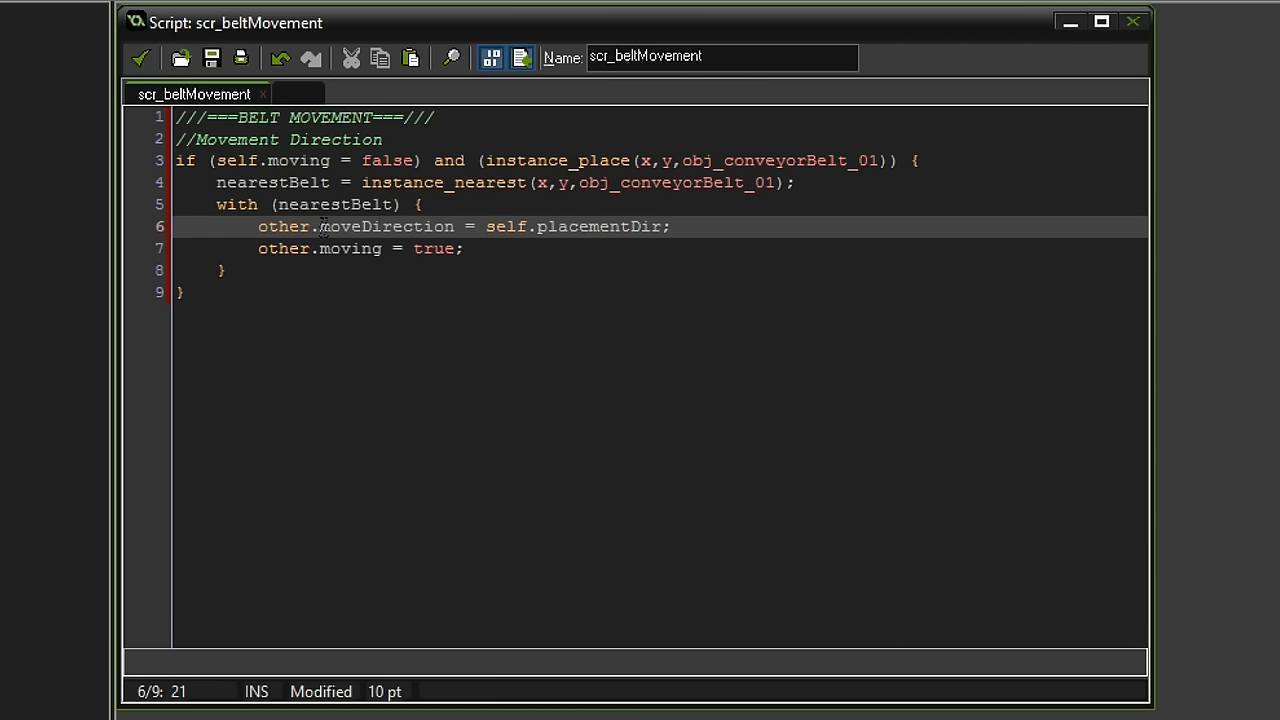
double_click(384, 226)
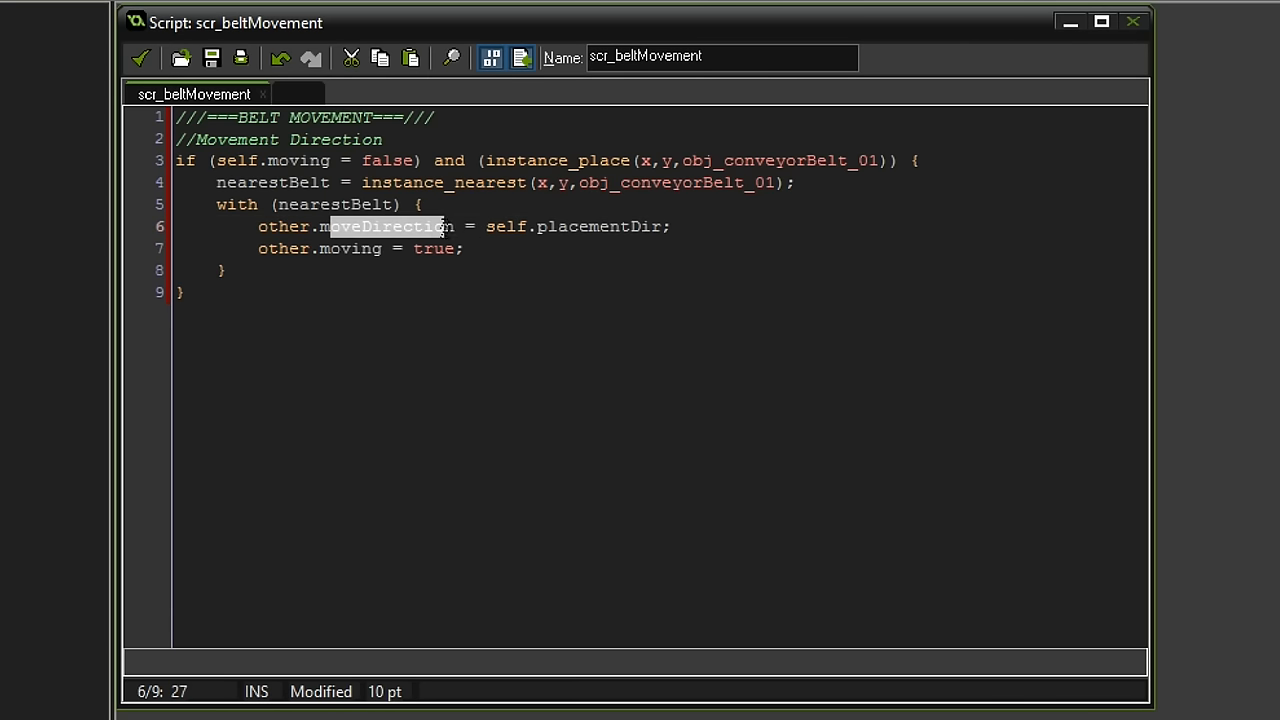
mouse_move(456, 248)
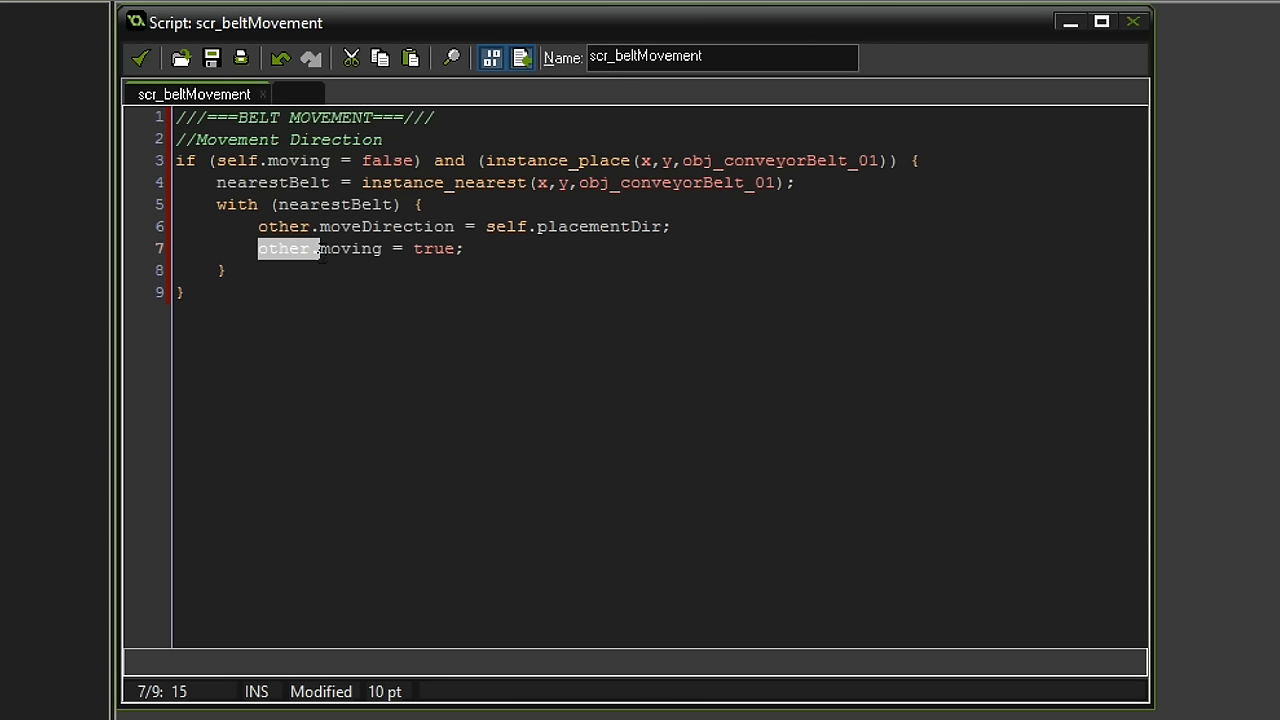
drag(258, 248, 464, 248)
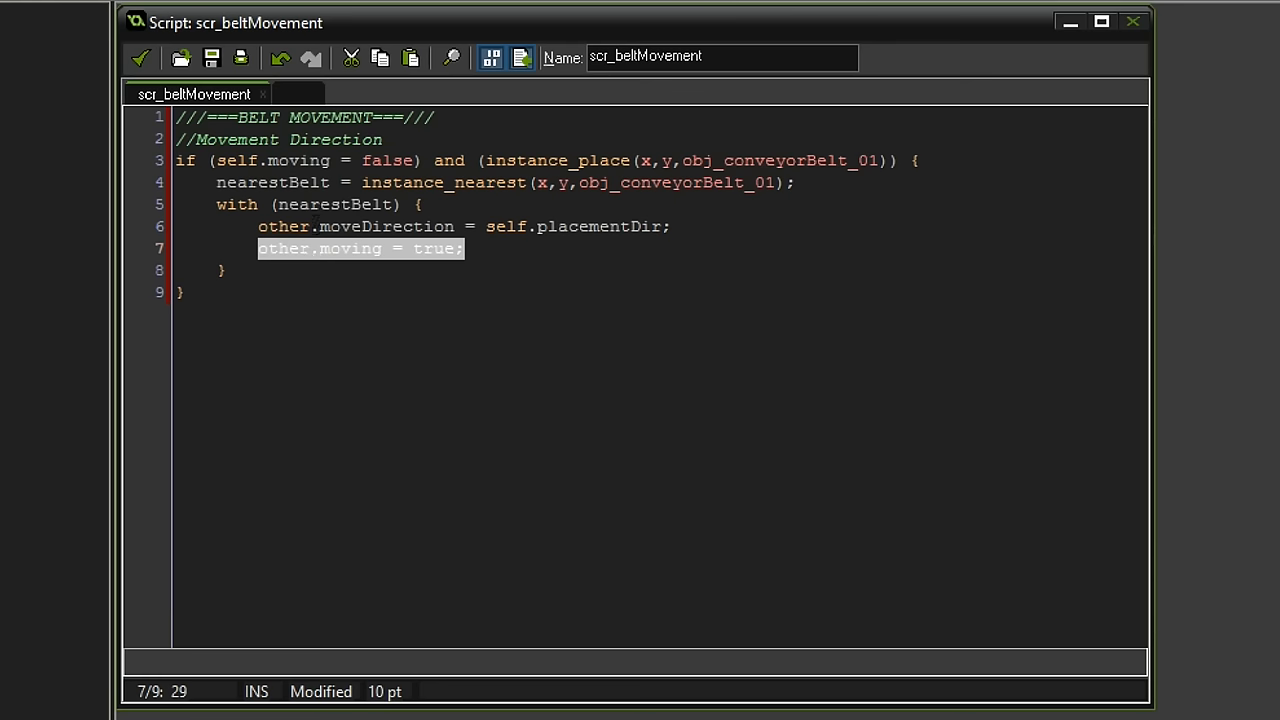
click(330, 248)
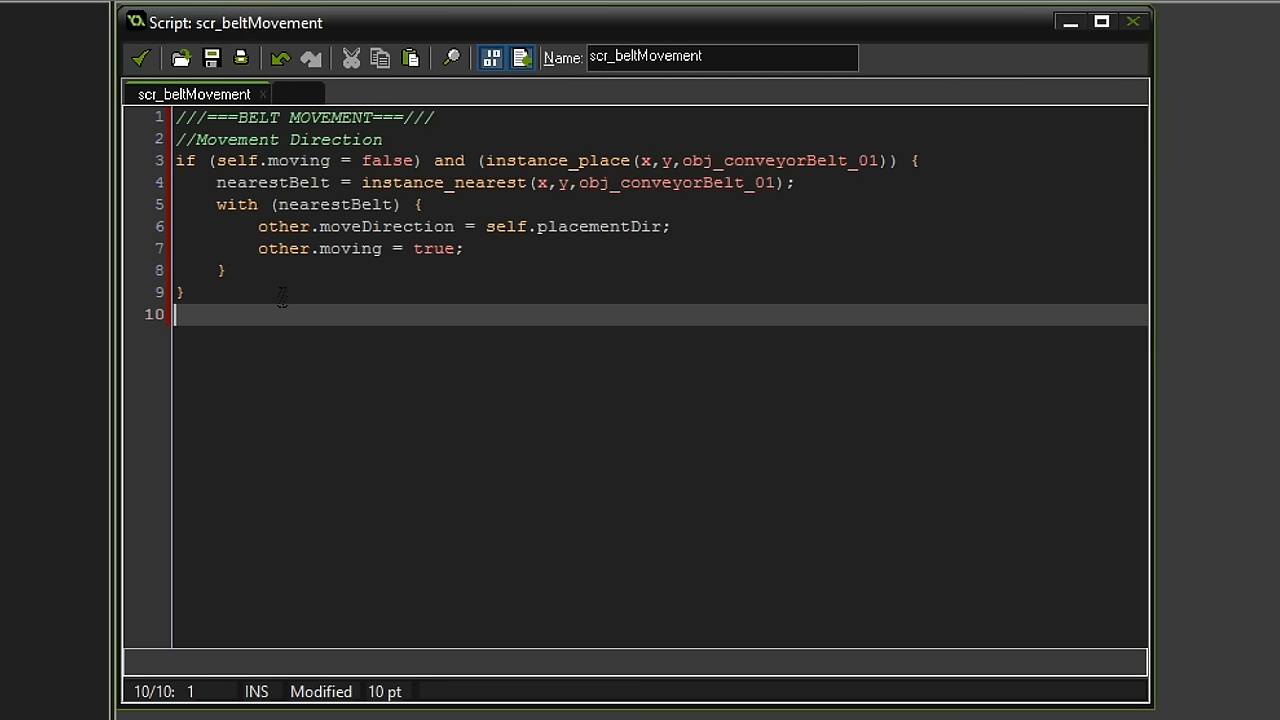
- Write a //Movement section: if (self.moving = true) wrapping a switch on self.moveDirection
text(//Movement)
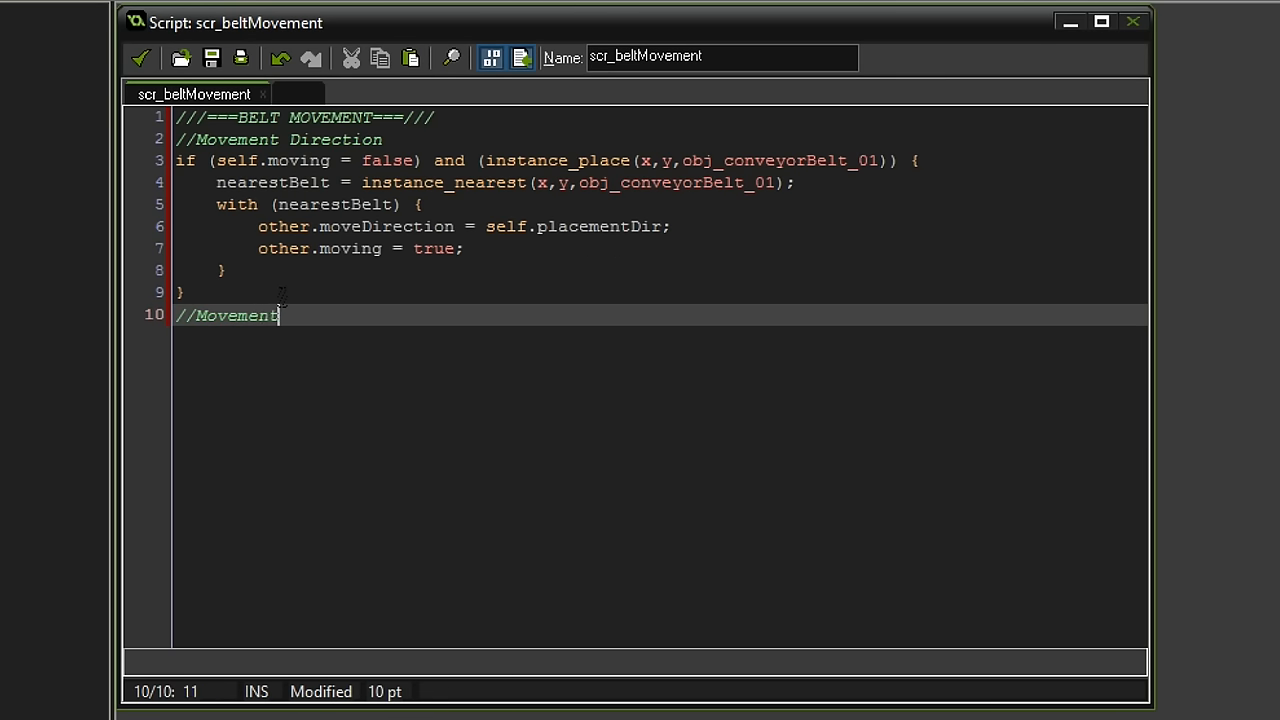
text(if (self.mov)
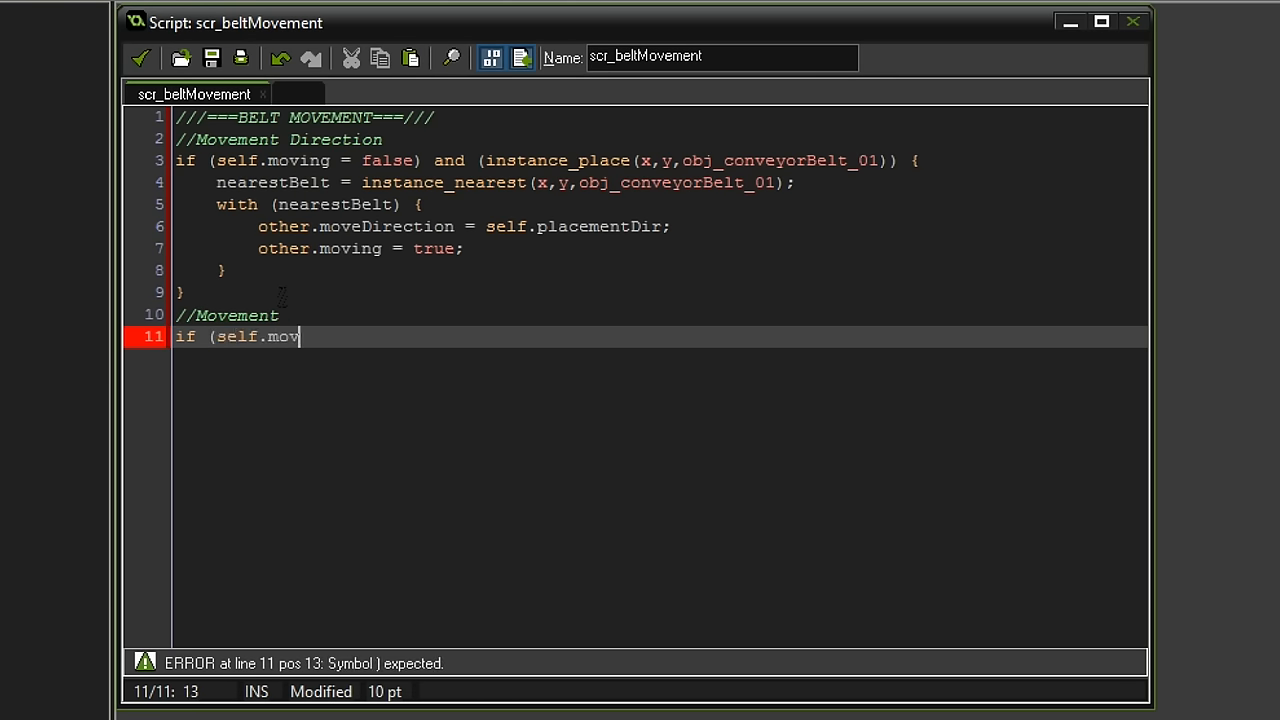
text(ing = true))
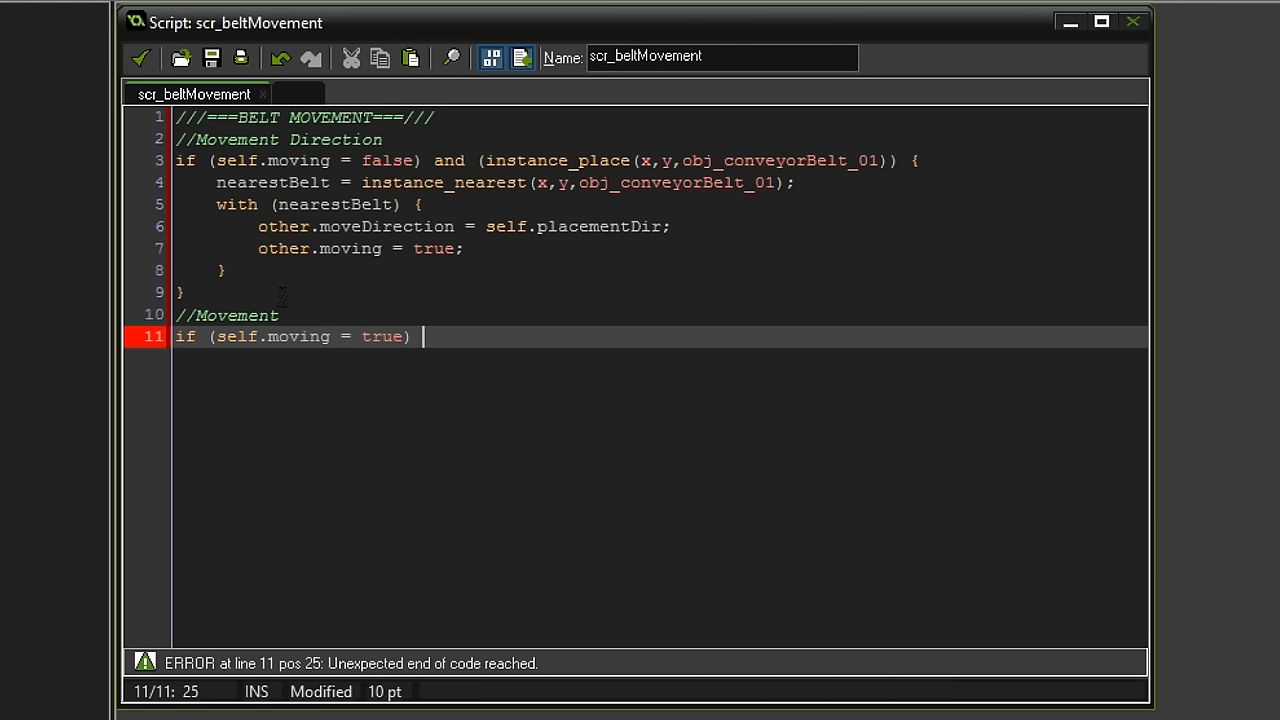
text({)
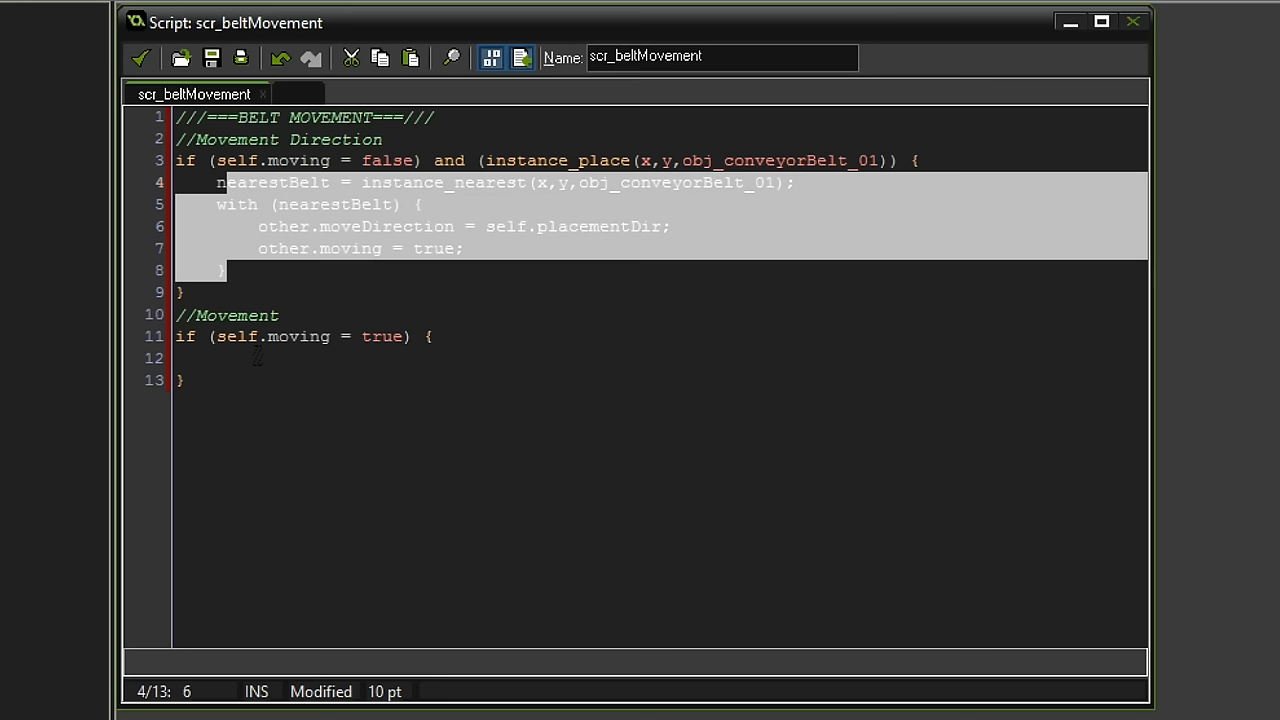
text(switch (self.)
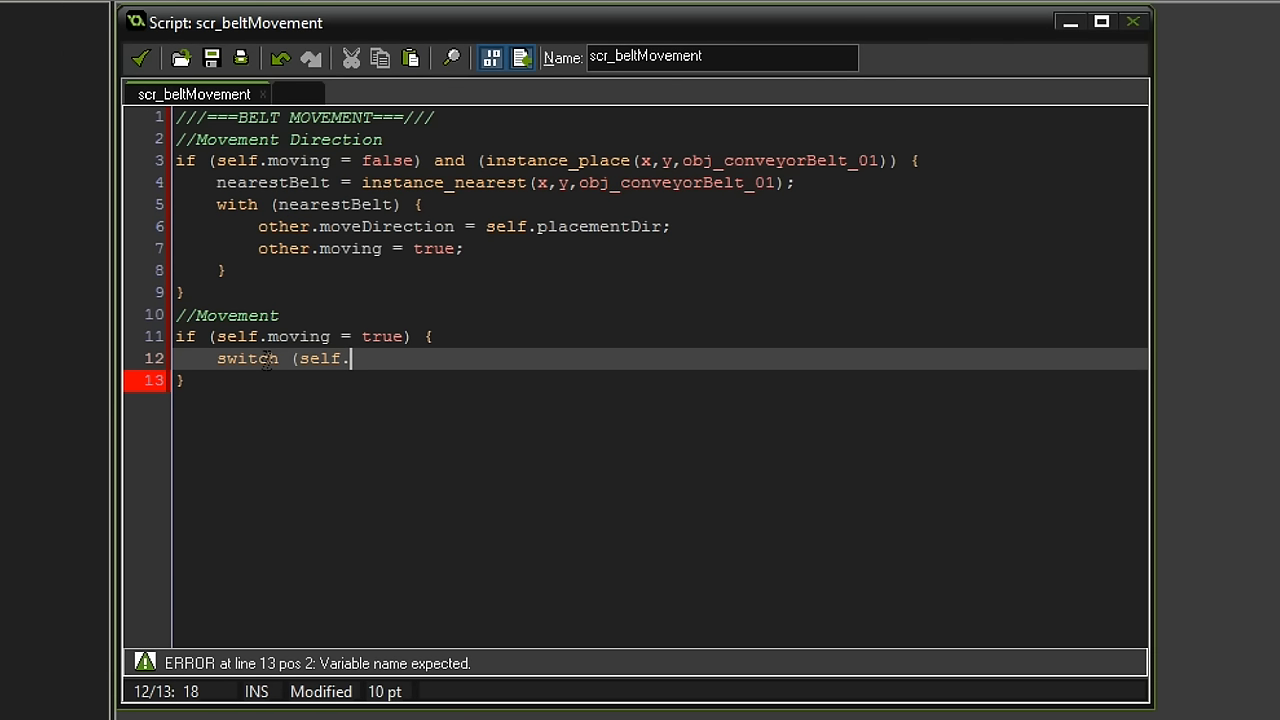
text(moveDirection) {)
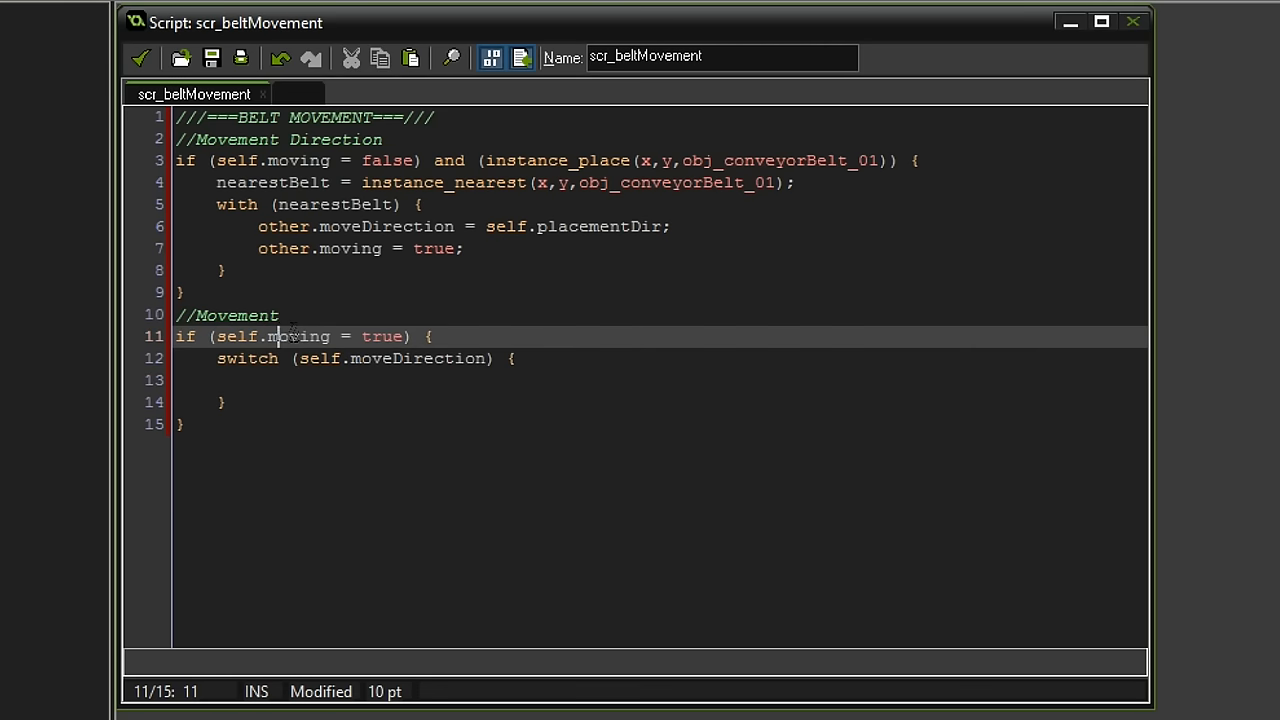
drag(258, 160, 384, 248)
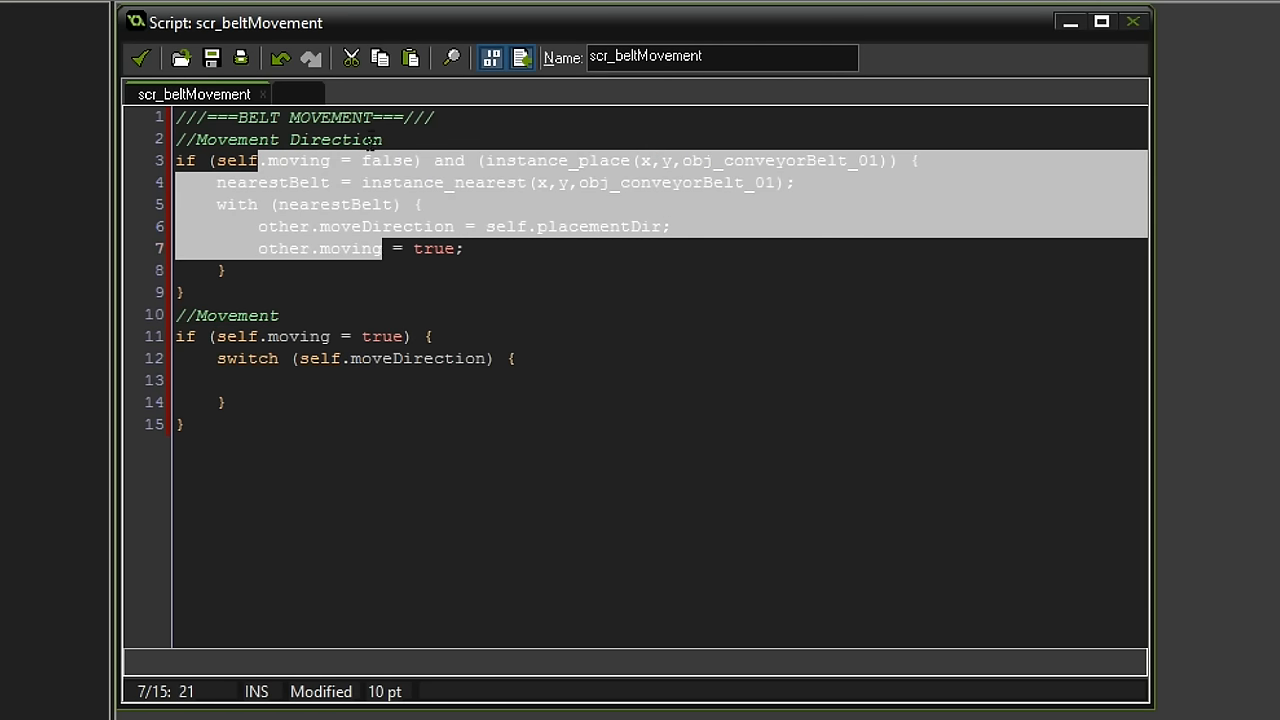
double_click(350, 248)
text(case)
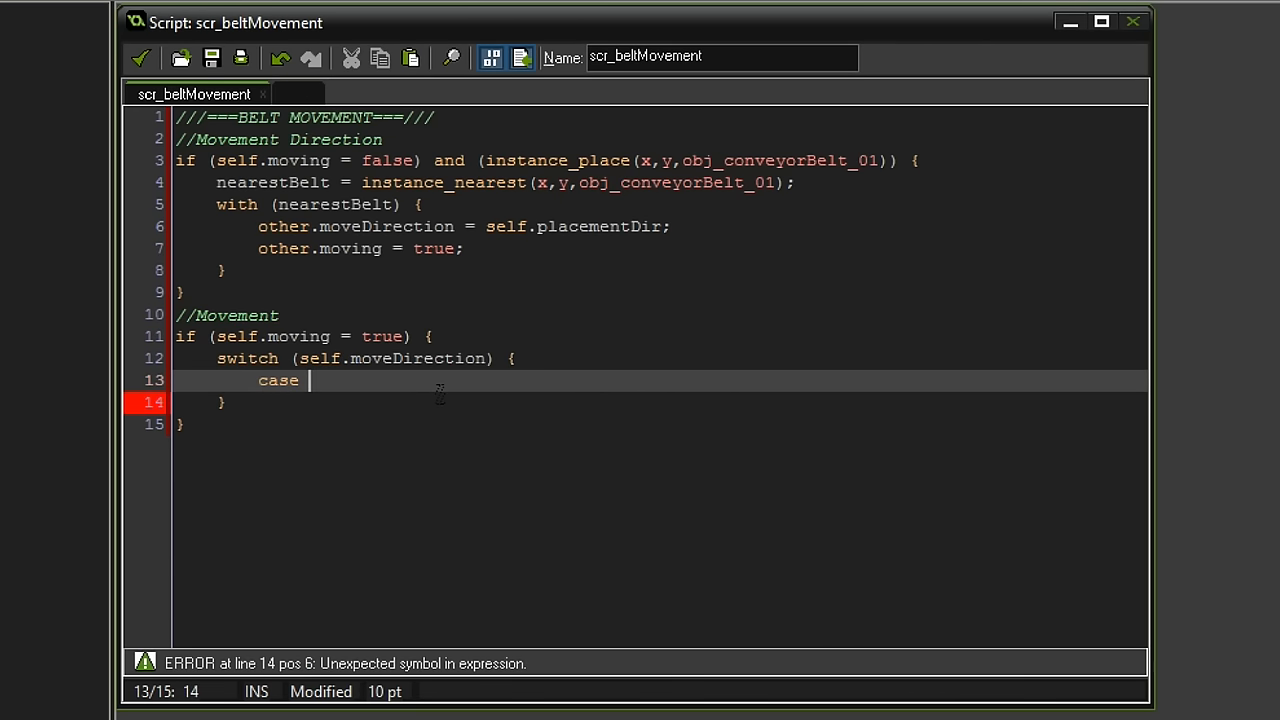
- Add case "up" moving the item with y -= global.conveyorBelt_01_speed;
text("up":)
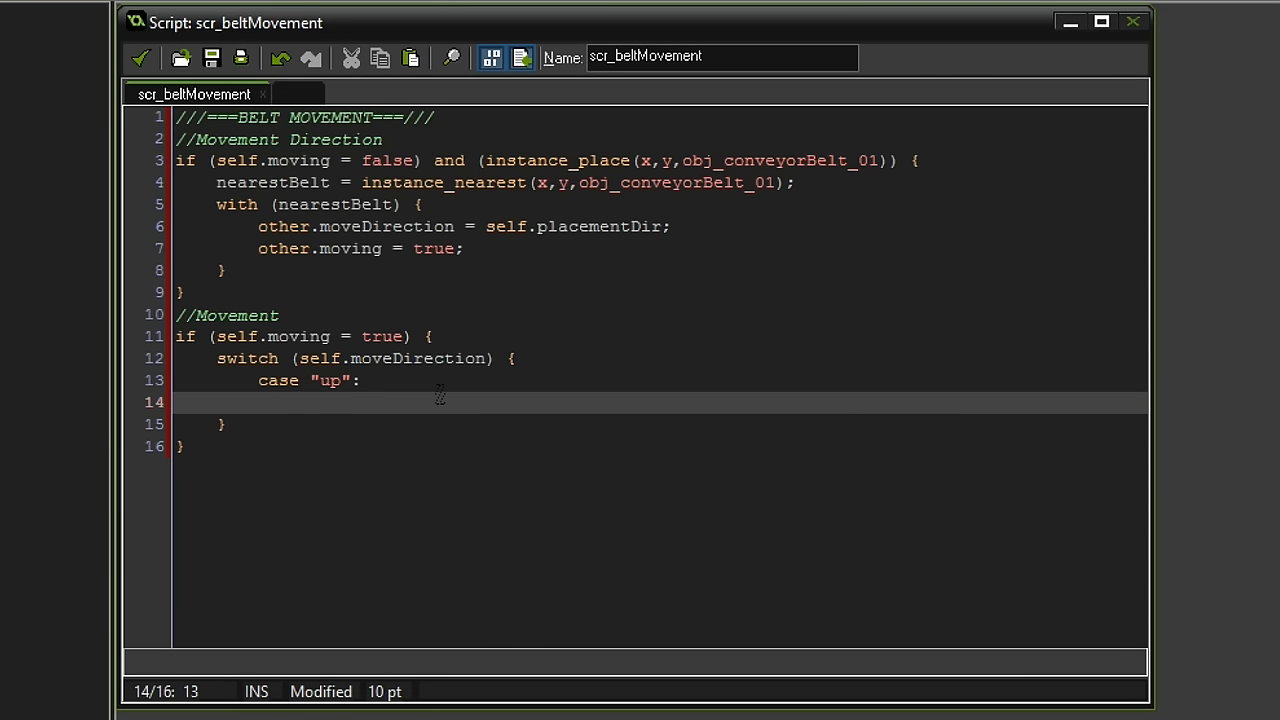
text(y -=)
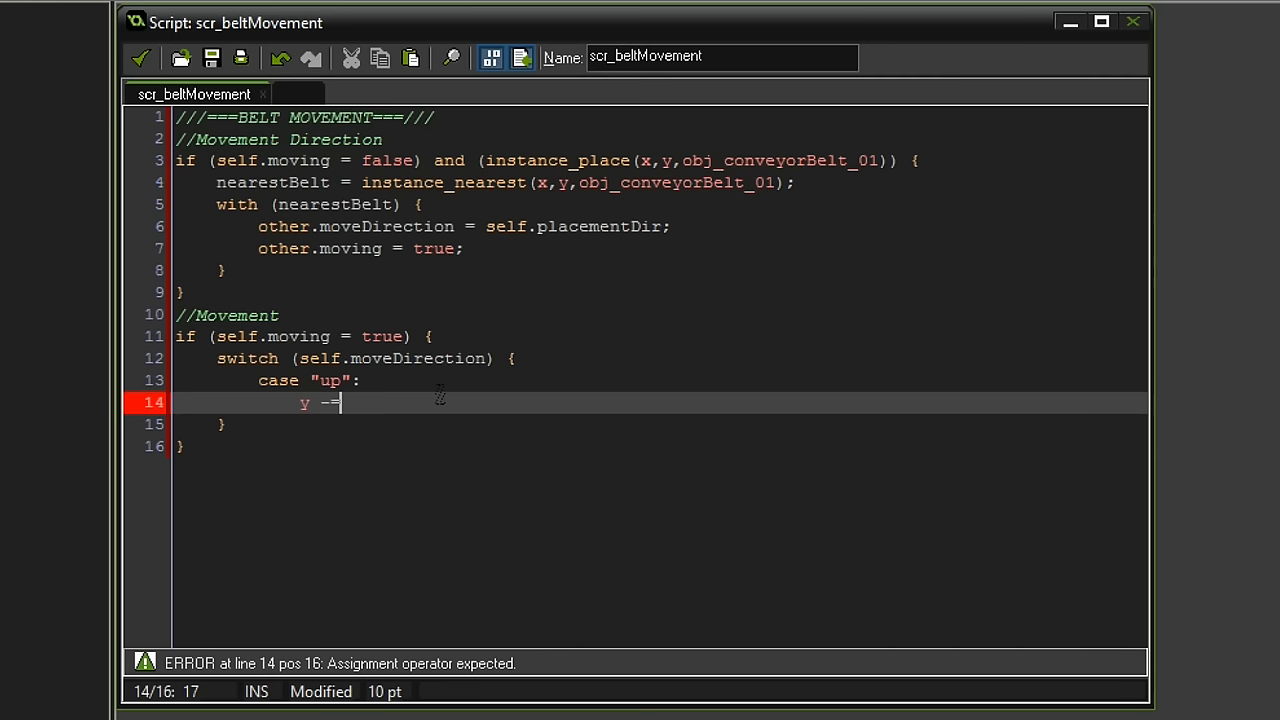
text(globa)
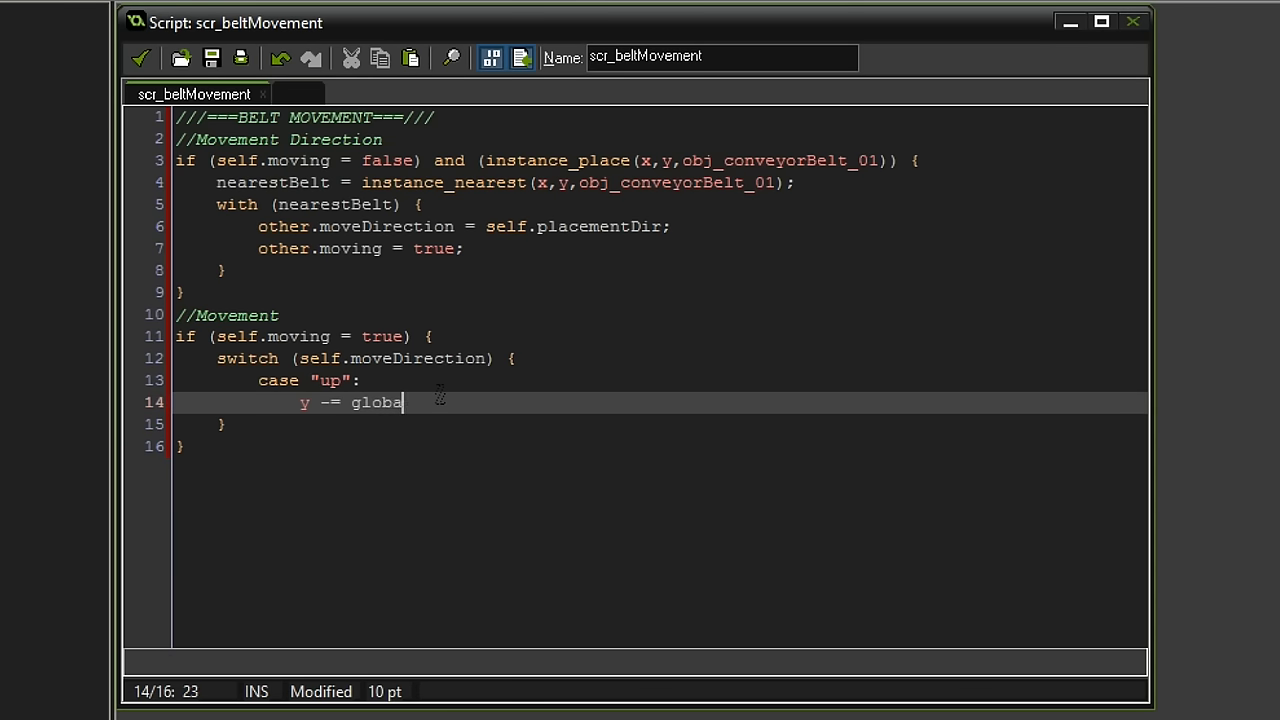
text(l.conveyorBel)
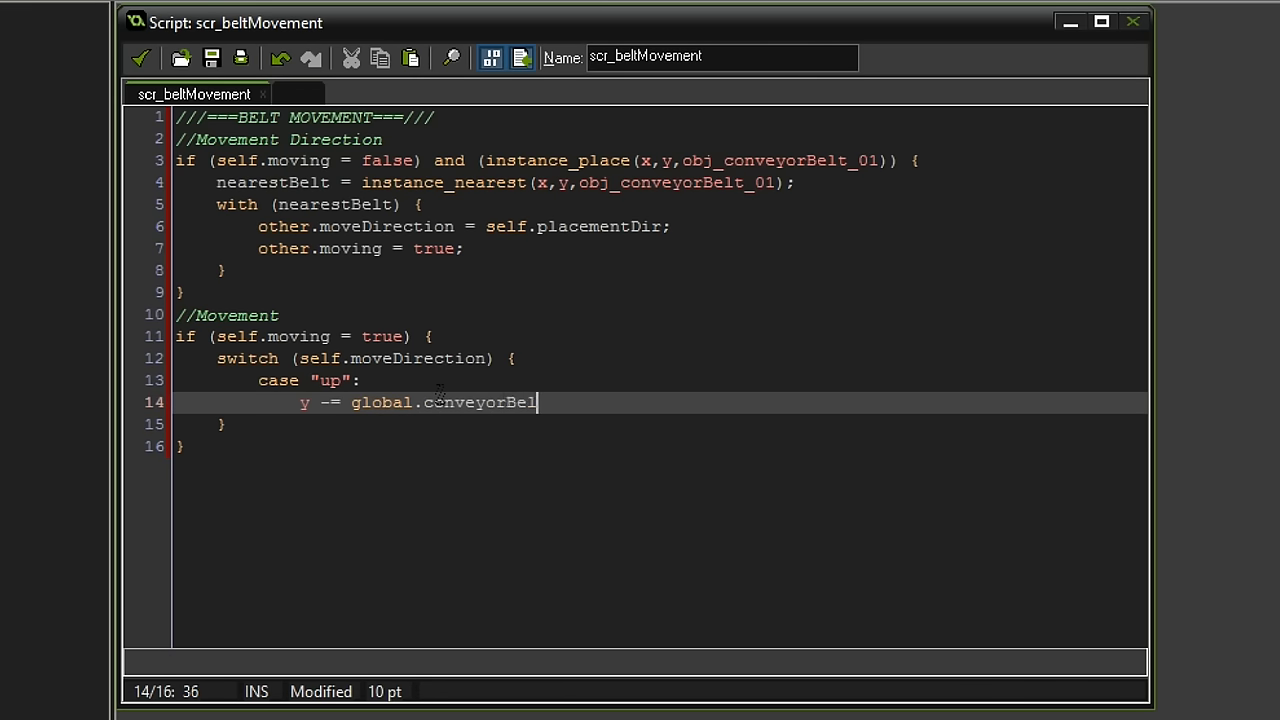
text(t_01)
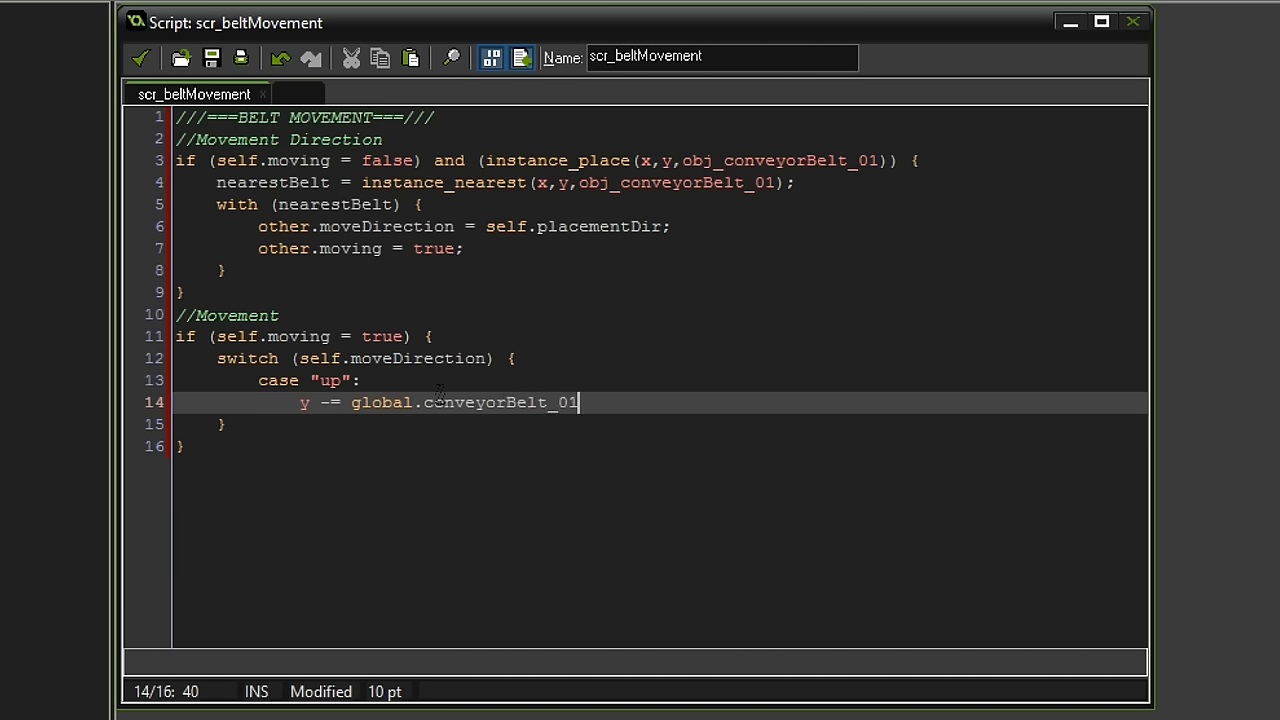
text(_speed;)
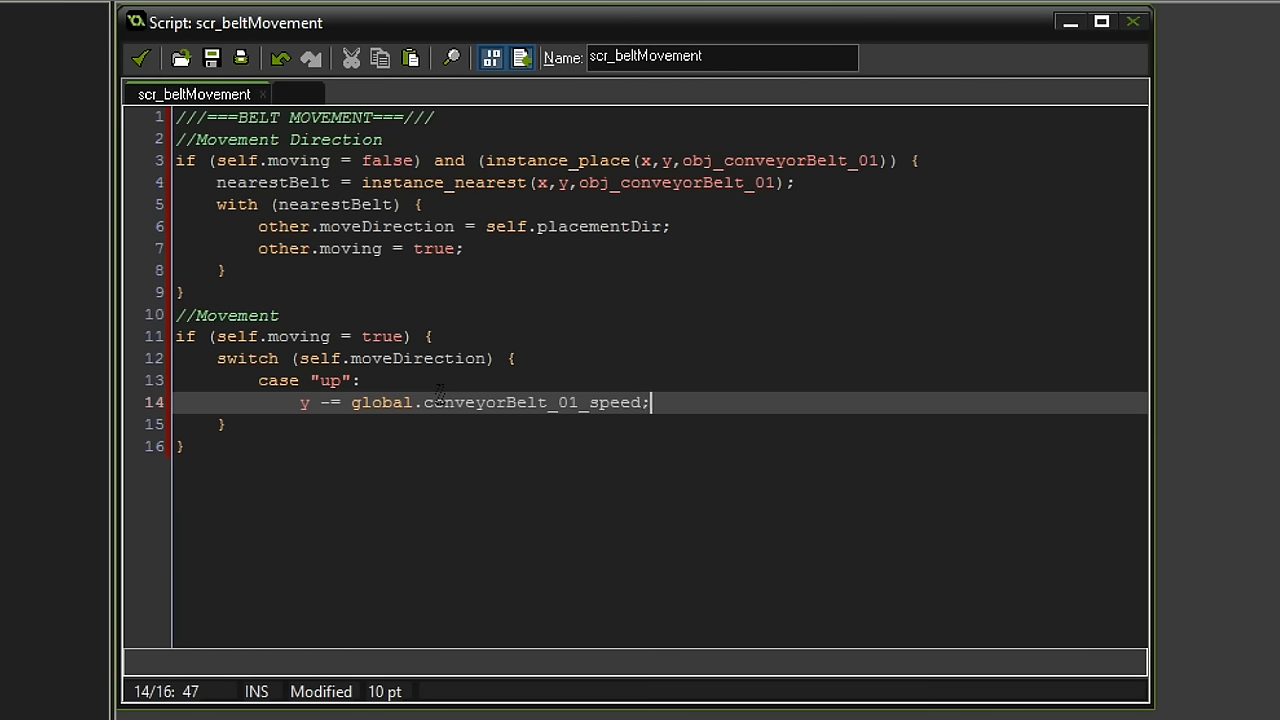
double_click(332, 380)
text(if (y =)
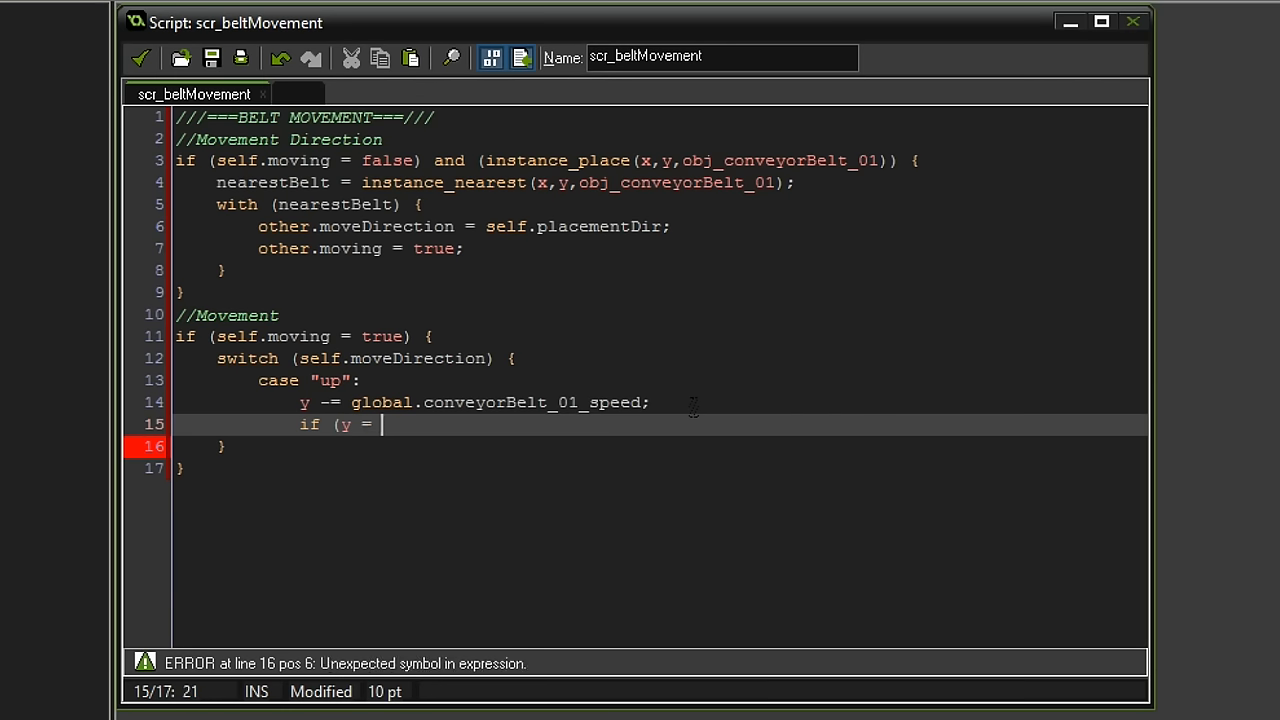
- Stop the item with self.moving = false once y reaches nearestBelt.y - global.tileSize
text(nearestBelt.y-sp)
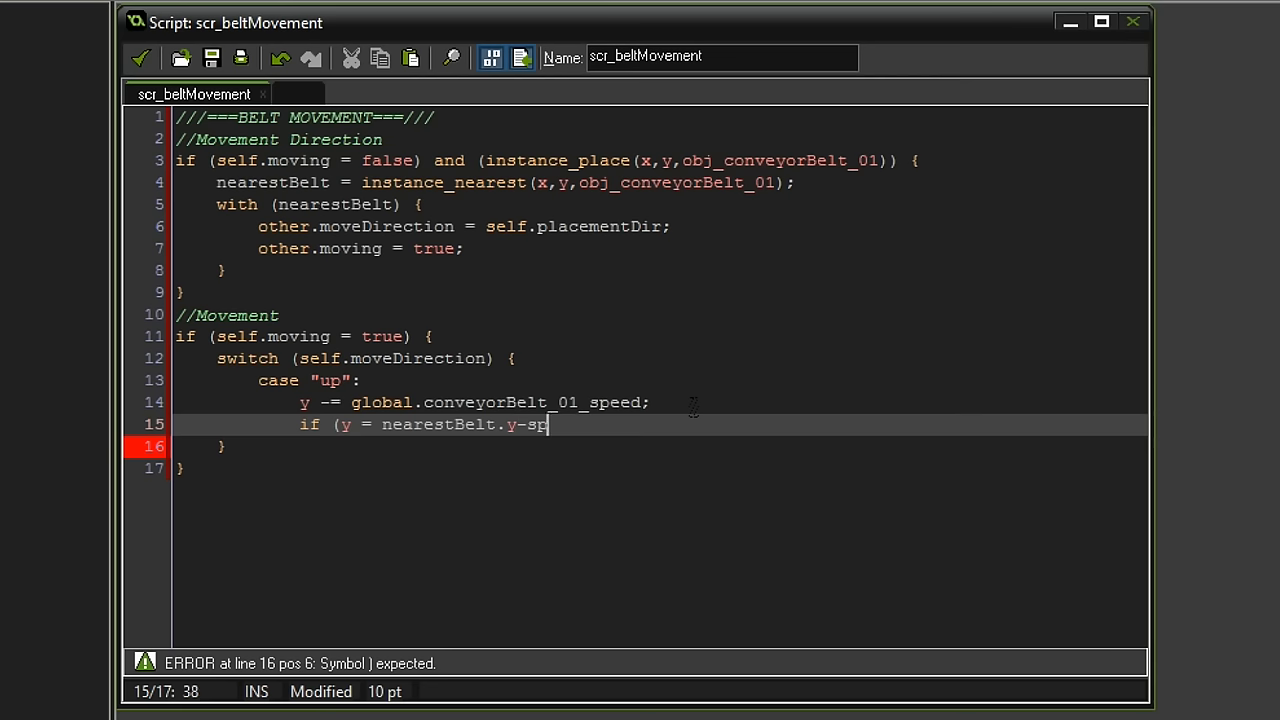
text(rite_height)
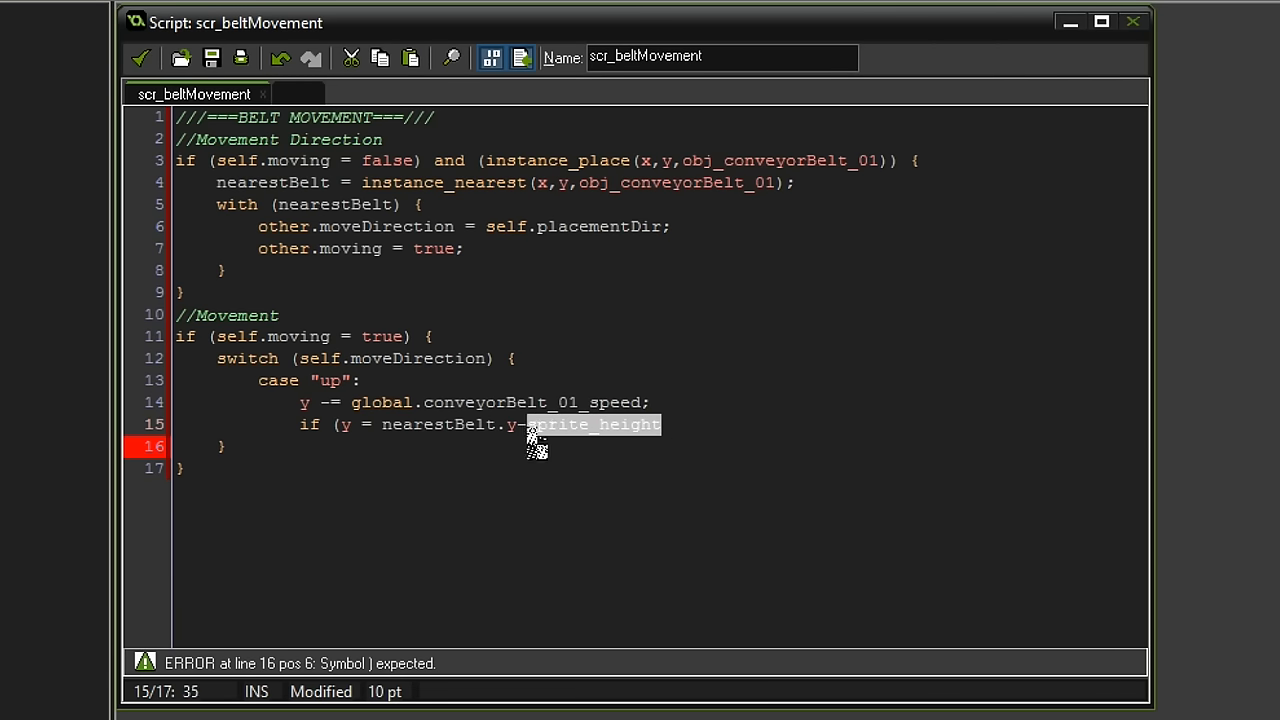
text(global)
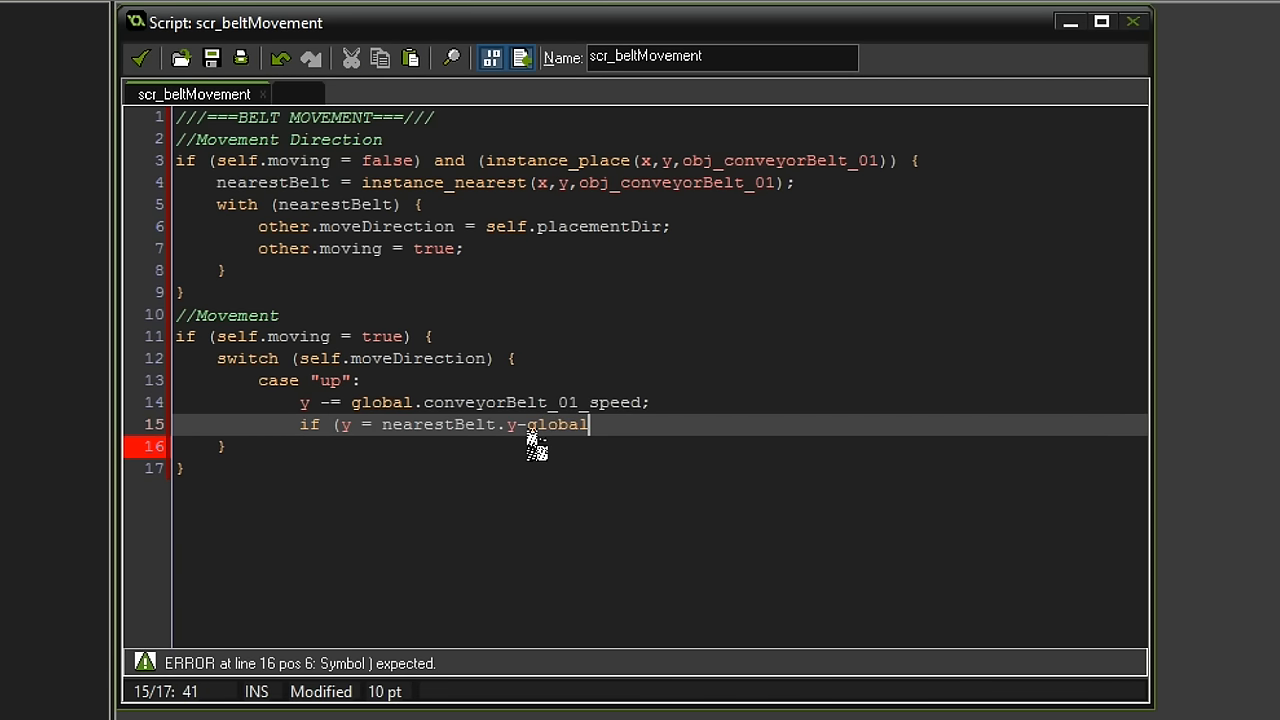
text(.tileSize;)
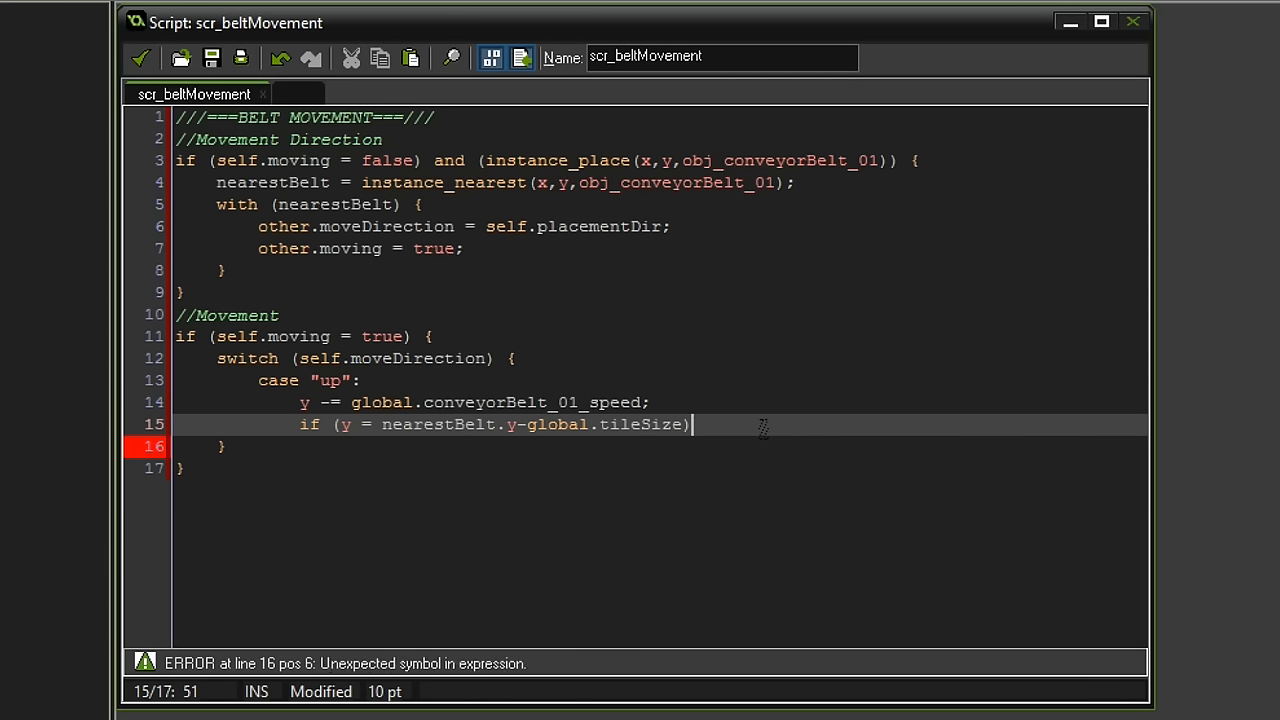
text({)
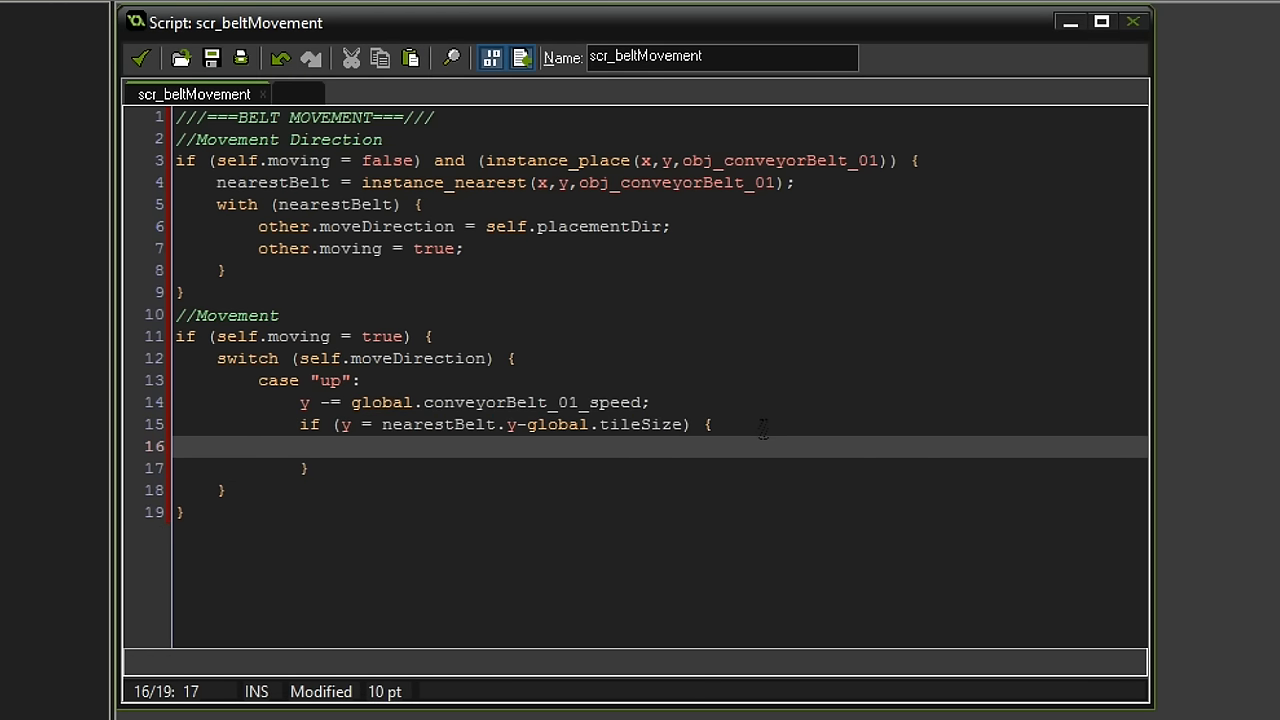
text(self.moving = false;)
text(cas)
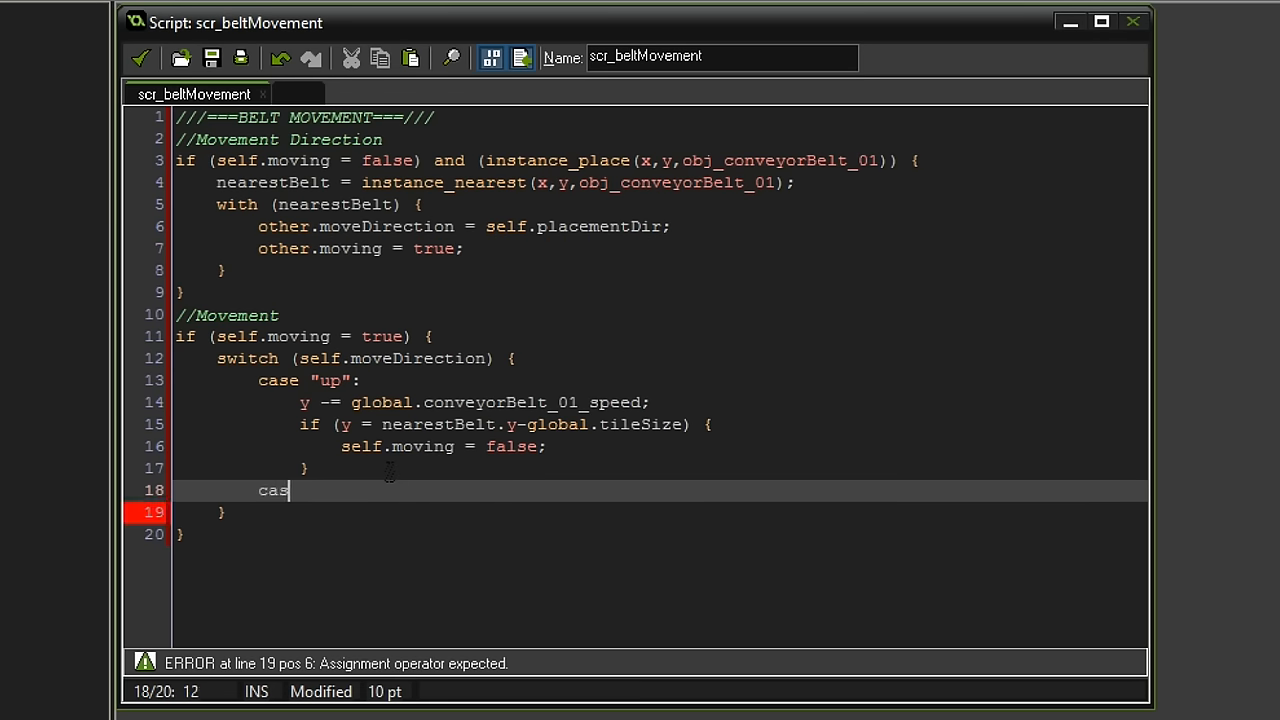
- Add case "right" with x += global.conveyorBelt_01_speed; stopping at nearestBelt.x + global.tileSize
text(e ")
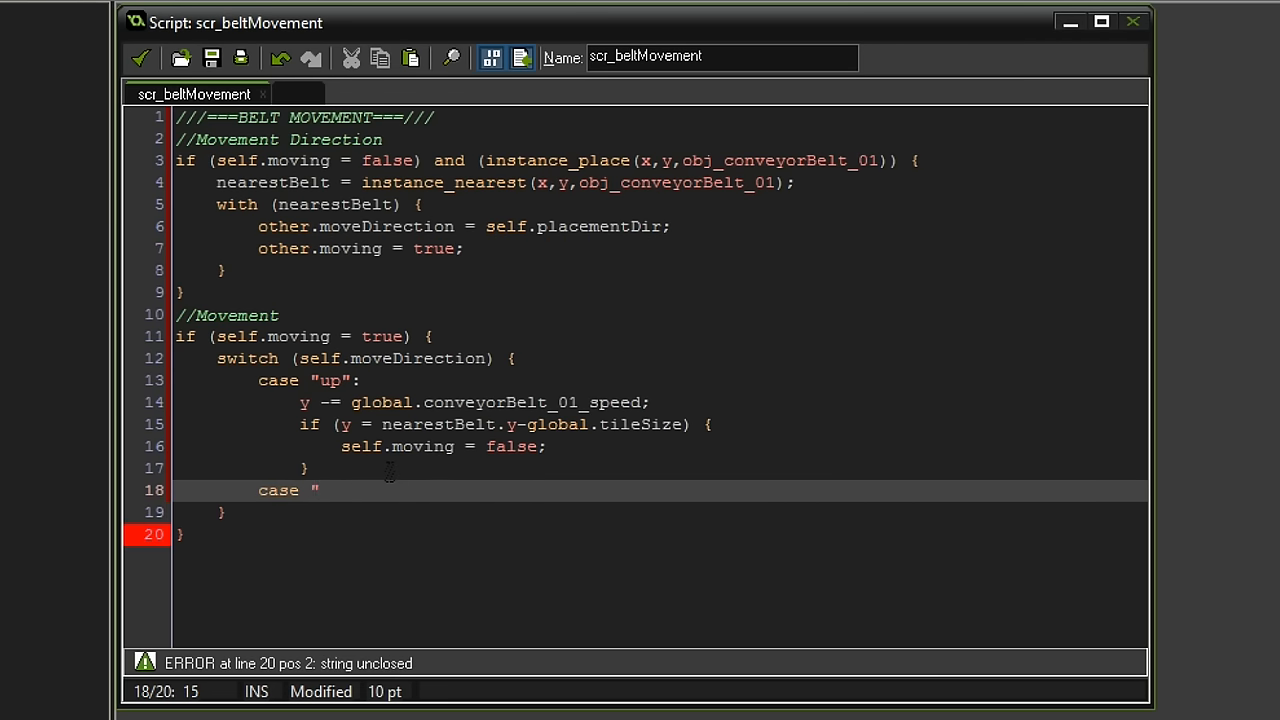
text(right":)
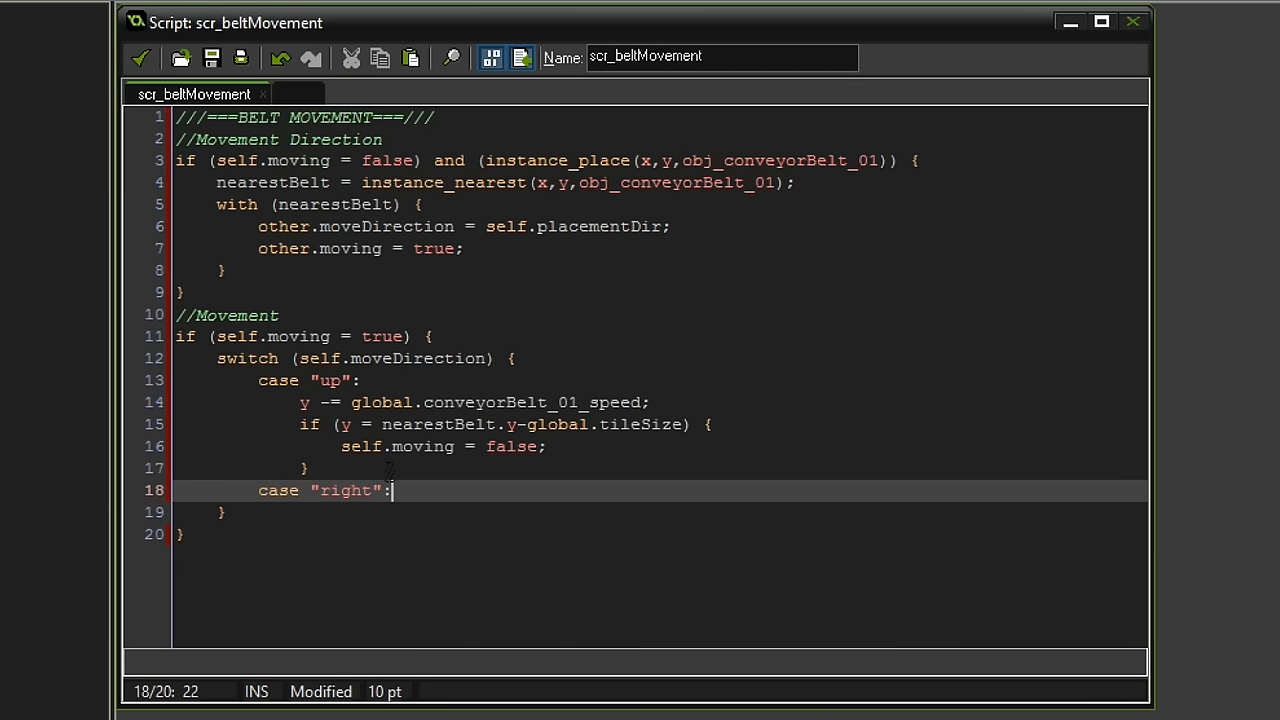
text(x)
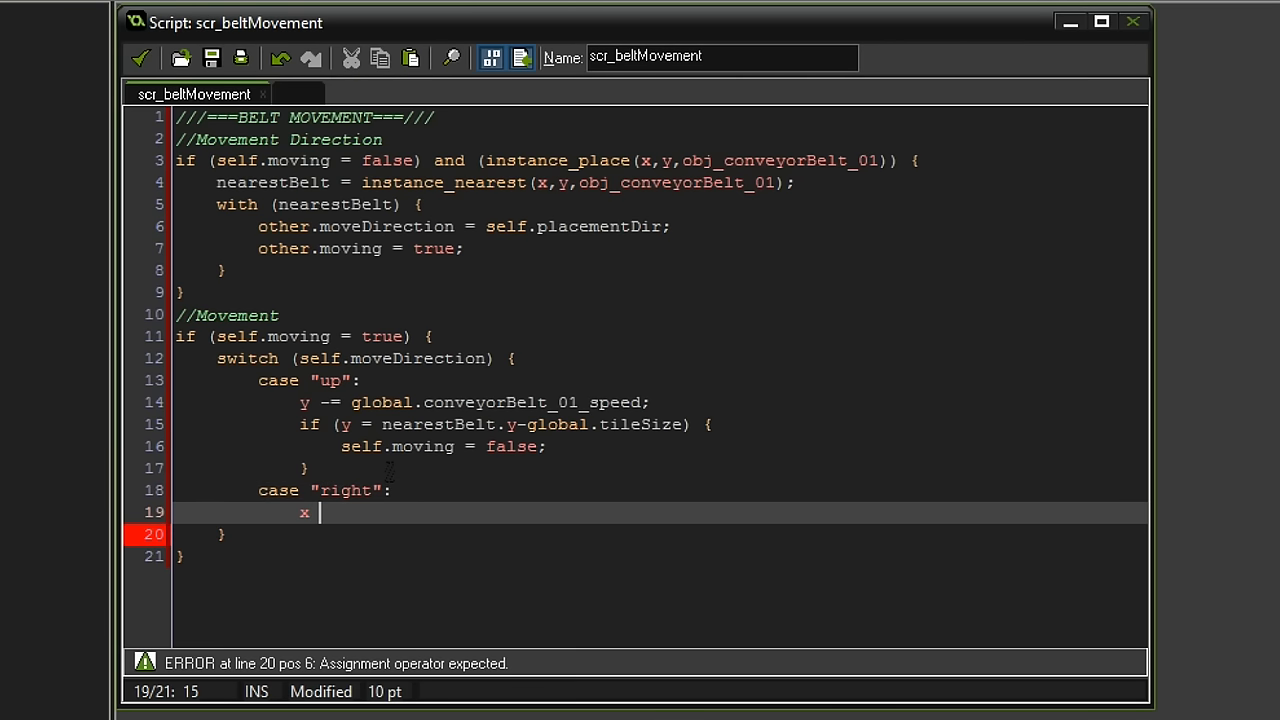
text(+= global.c)
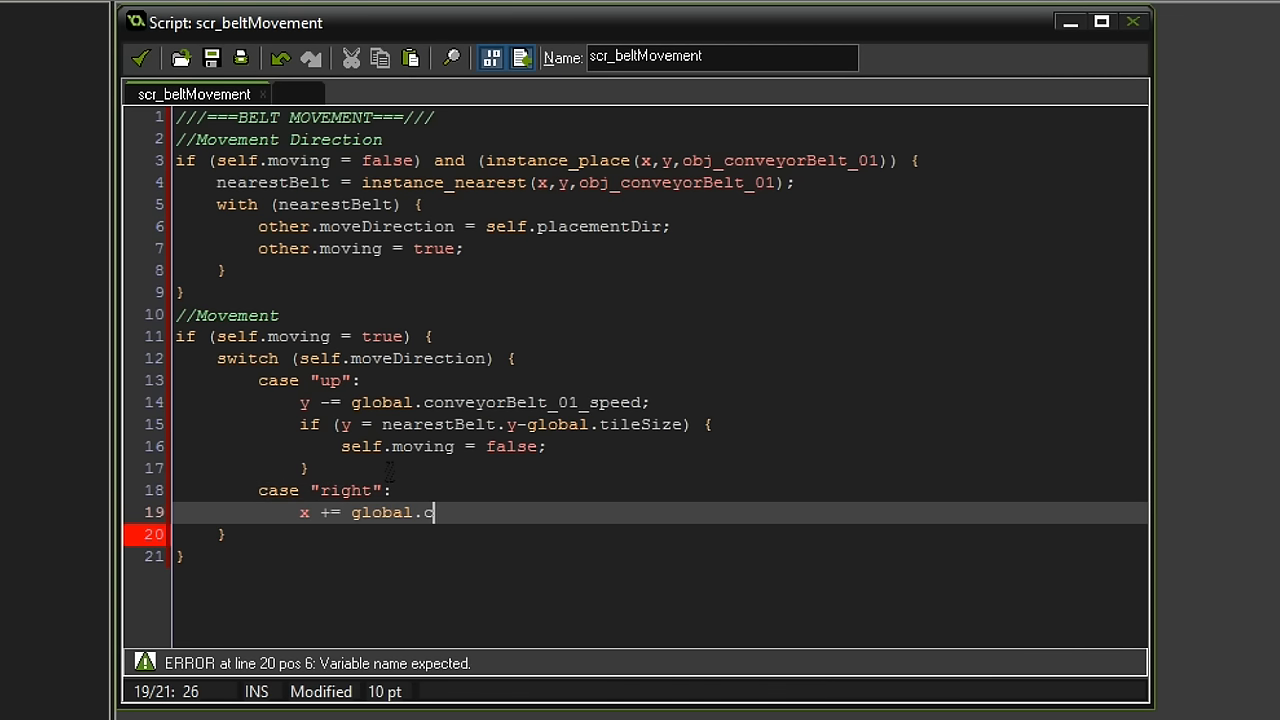
text(onveyorBel)
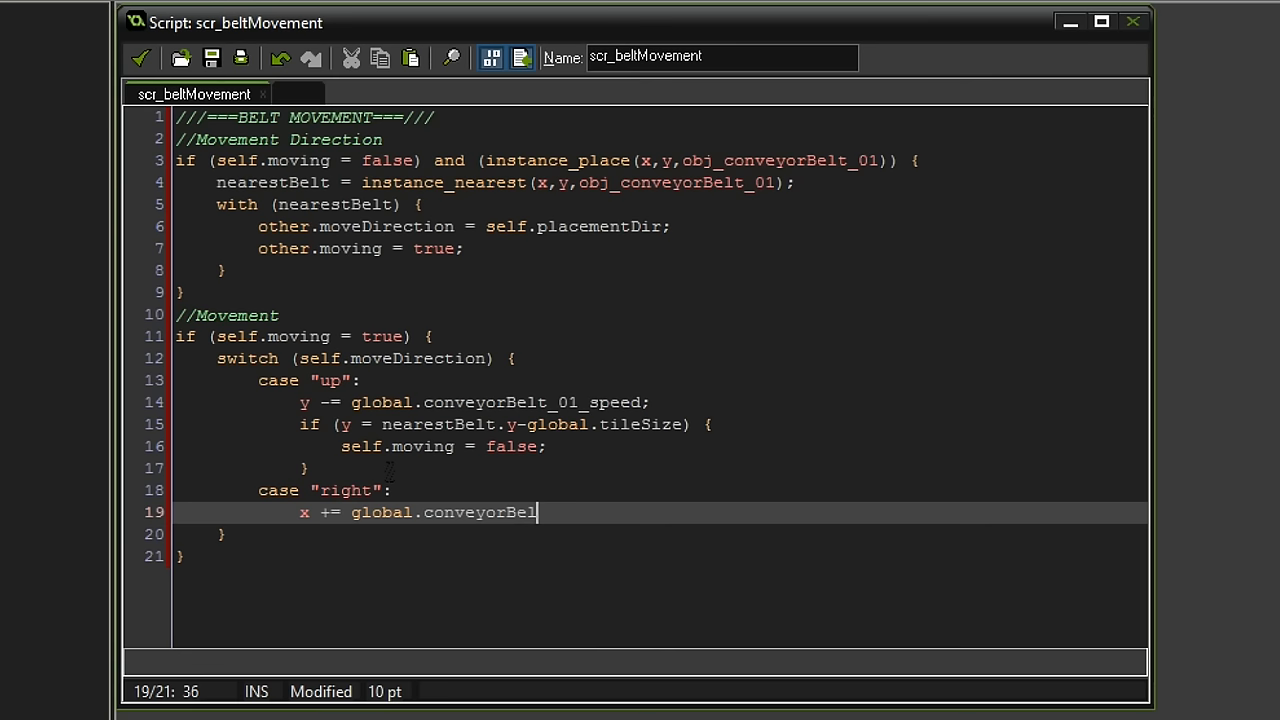
text(t_01_speed;)
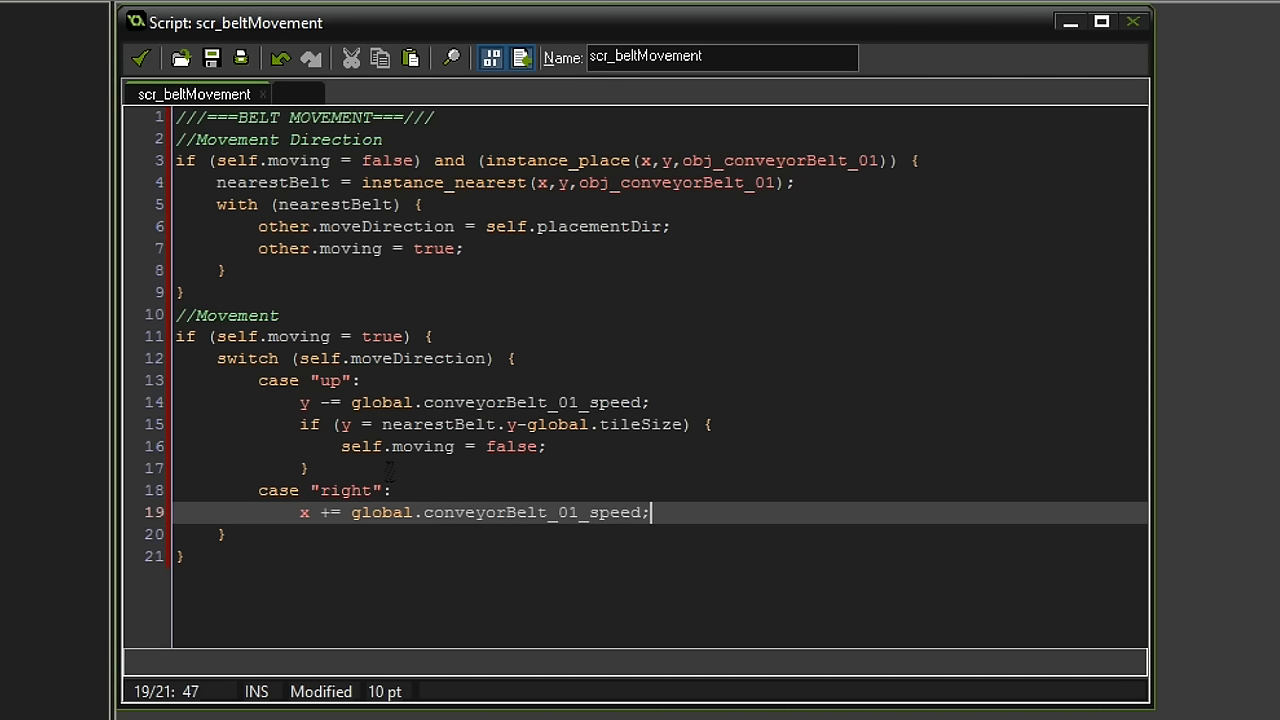
text(if (x = nearestBelt.x)
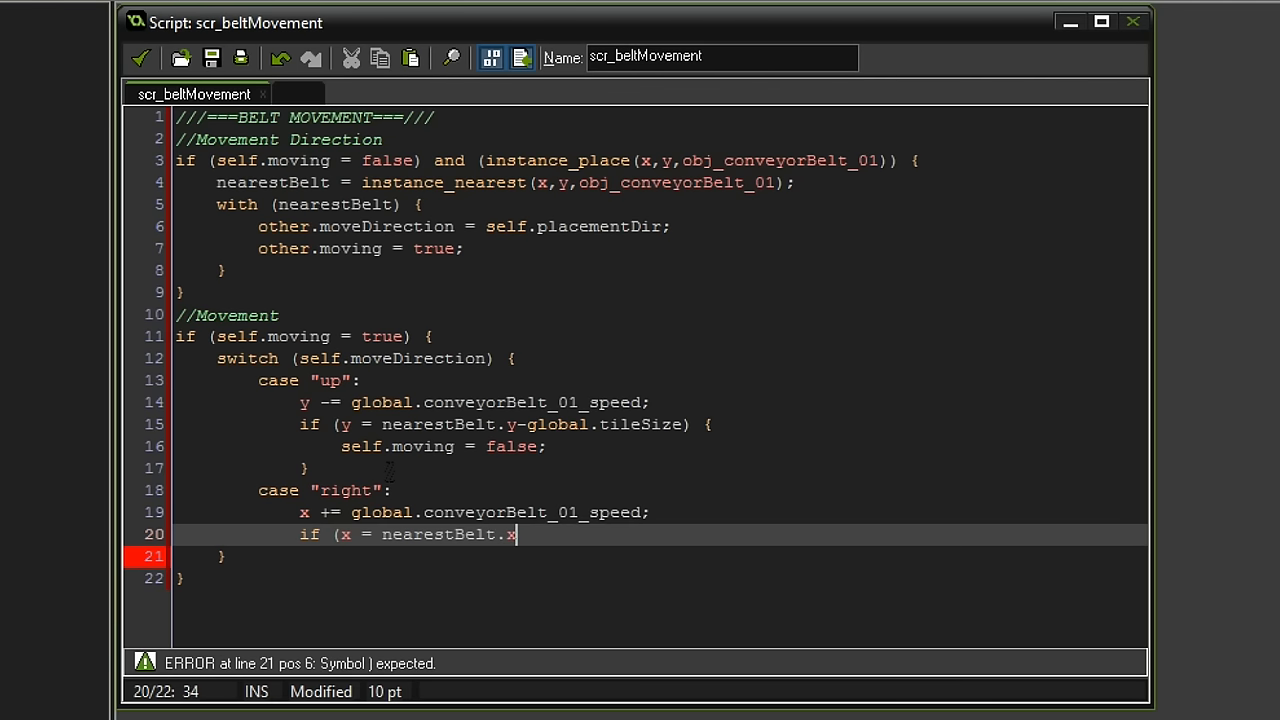
text(+global.tileSize) {)
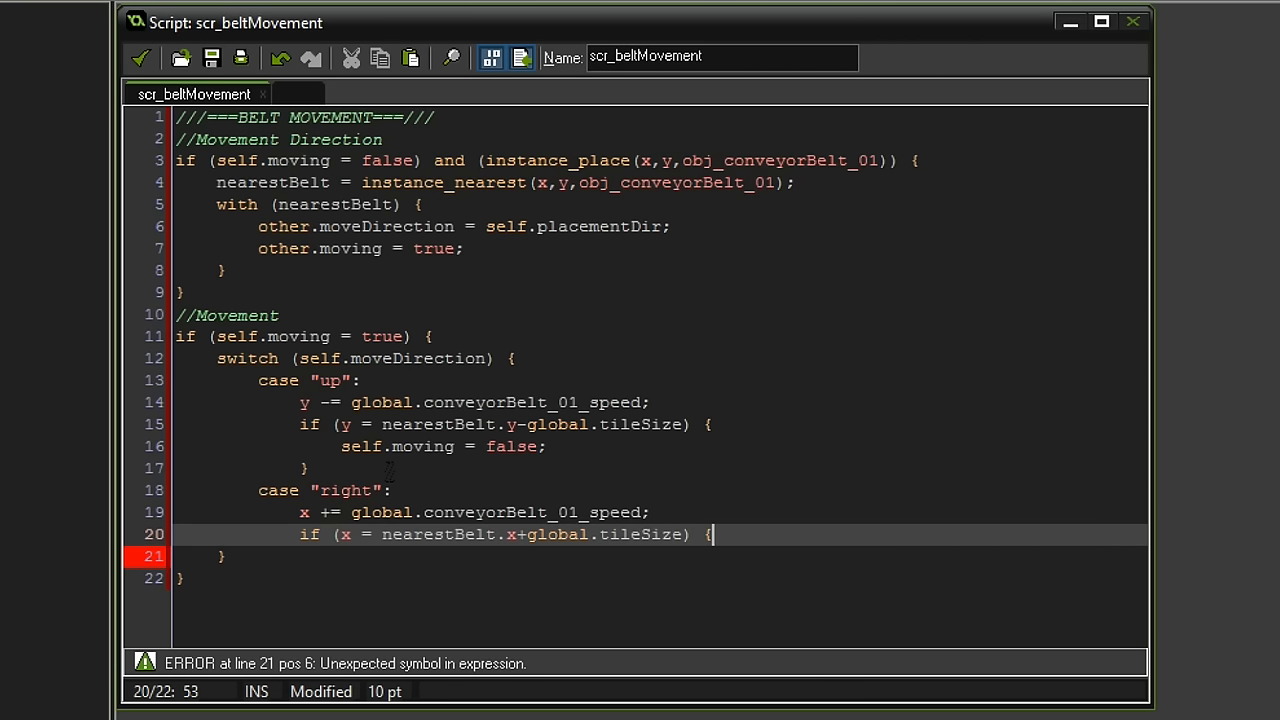
text(self.moving = false;)
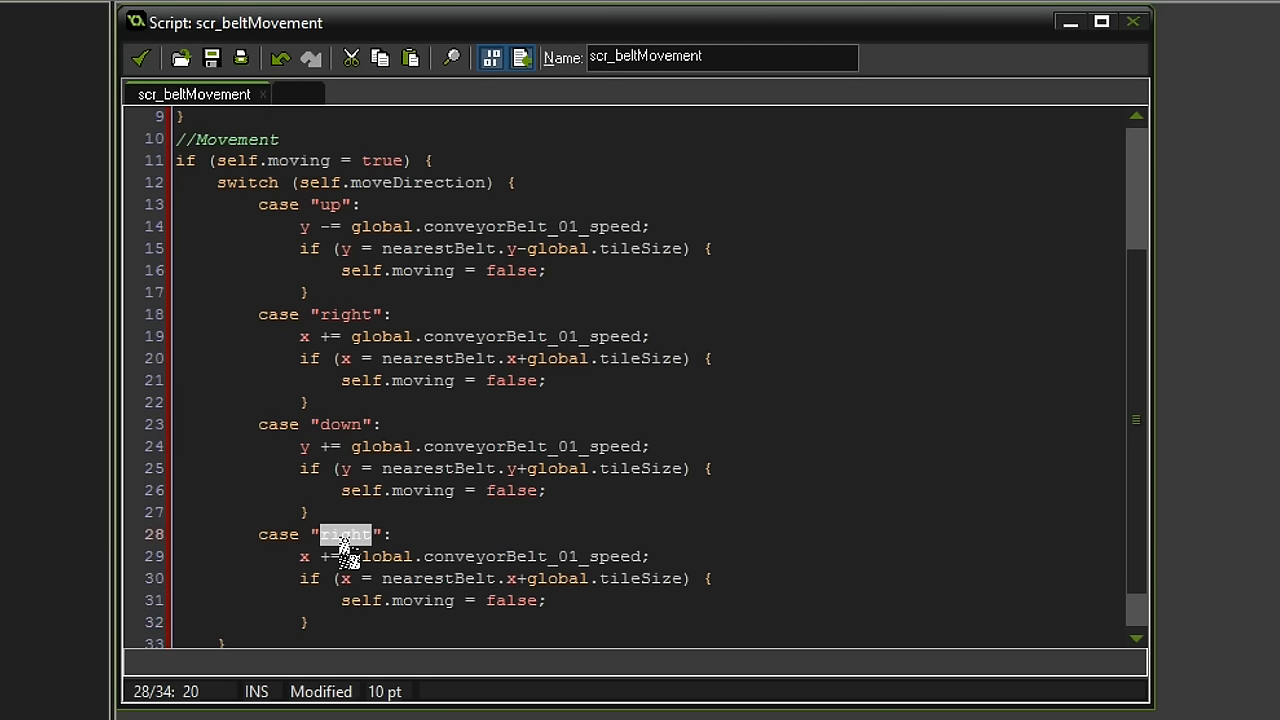
- Rename the copied case to "left" and flip its movement sign to -= x
text(left)
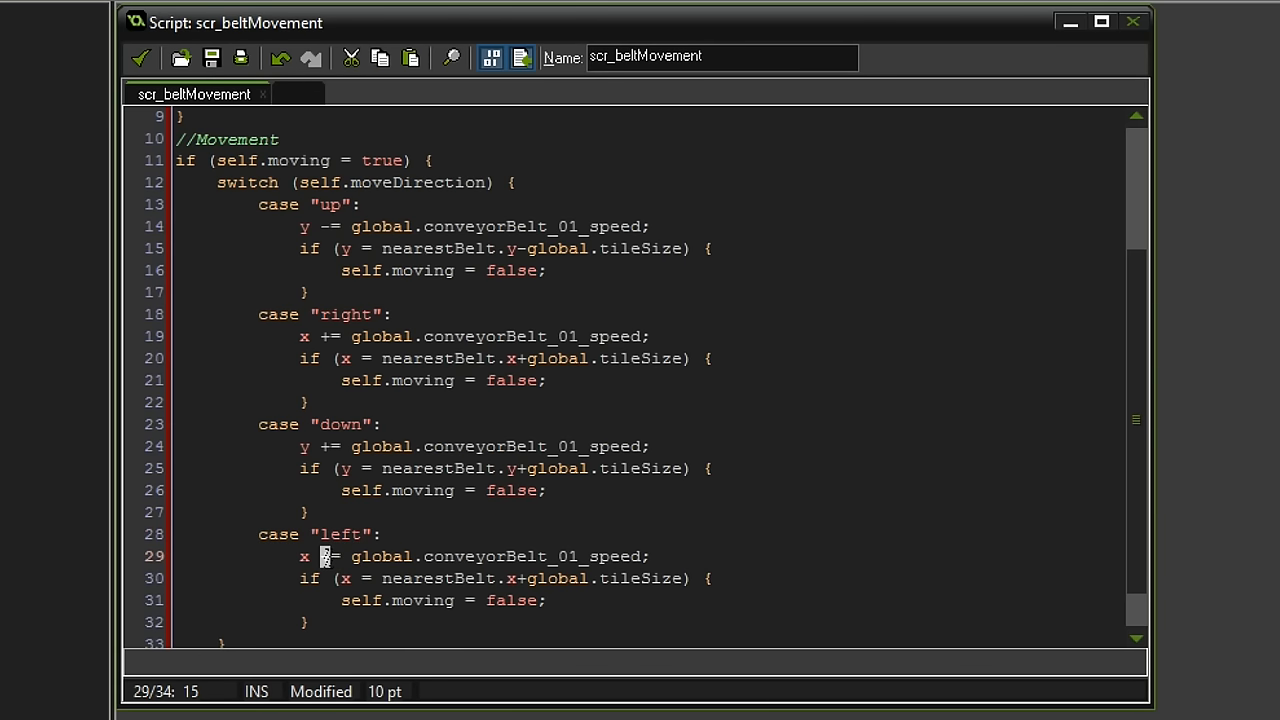
text(-)
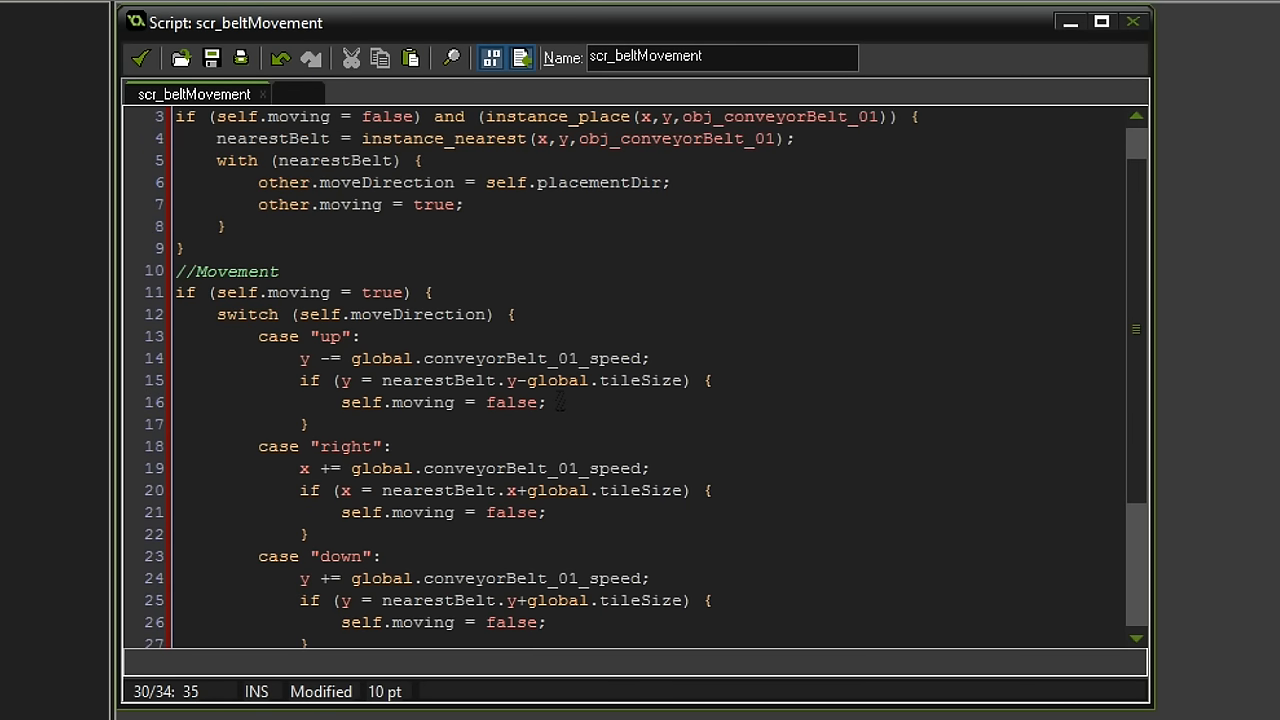
scroll(down, 3)
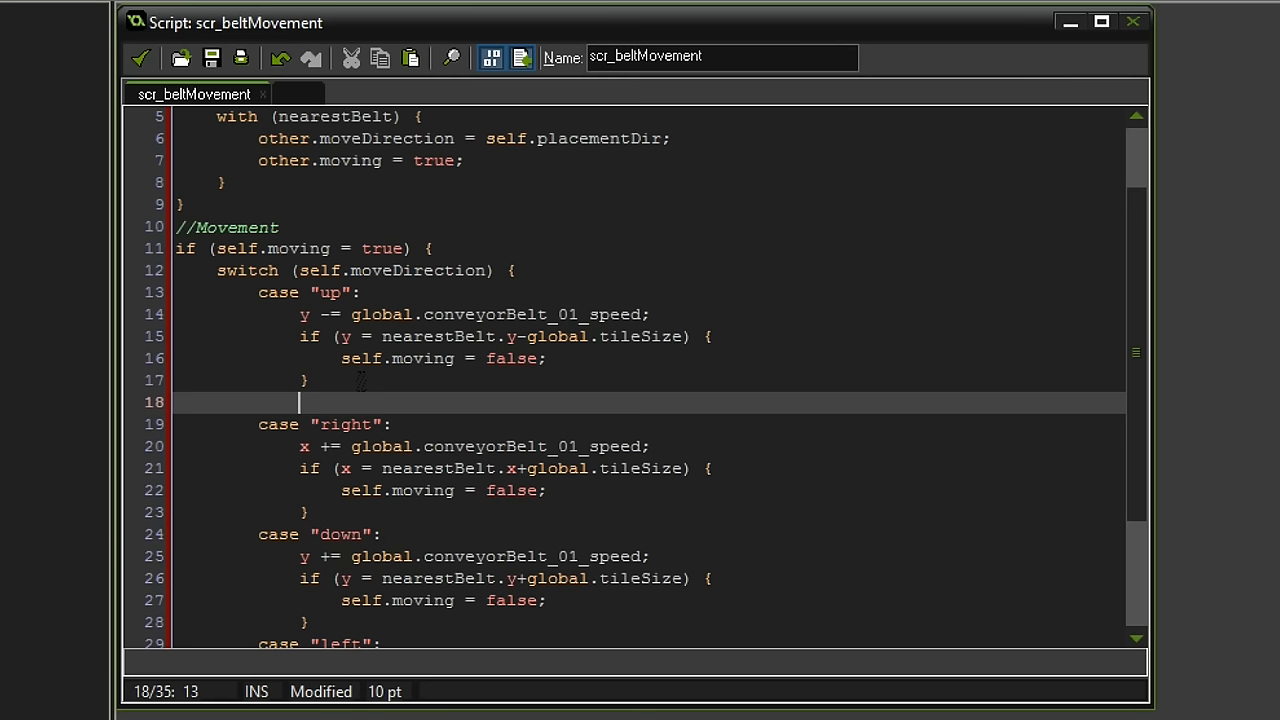
- End the switch's direction cases with break; statements
text(break;)
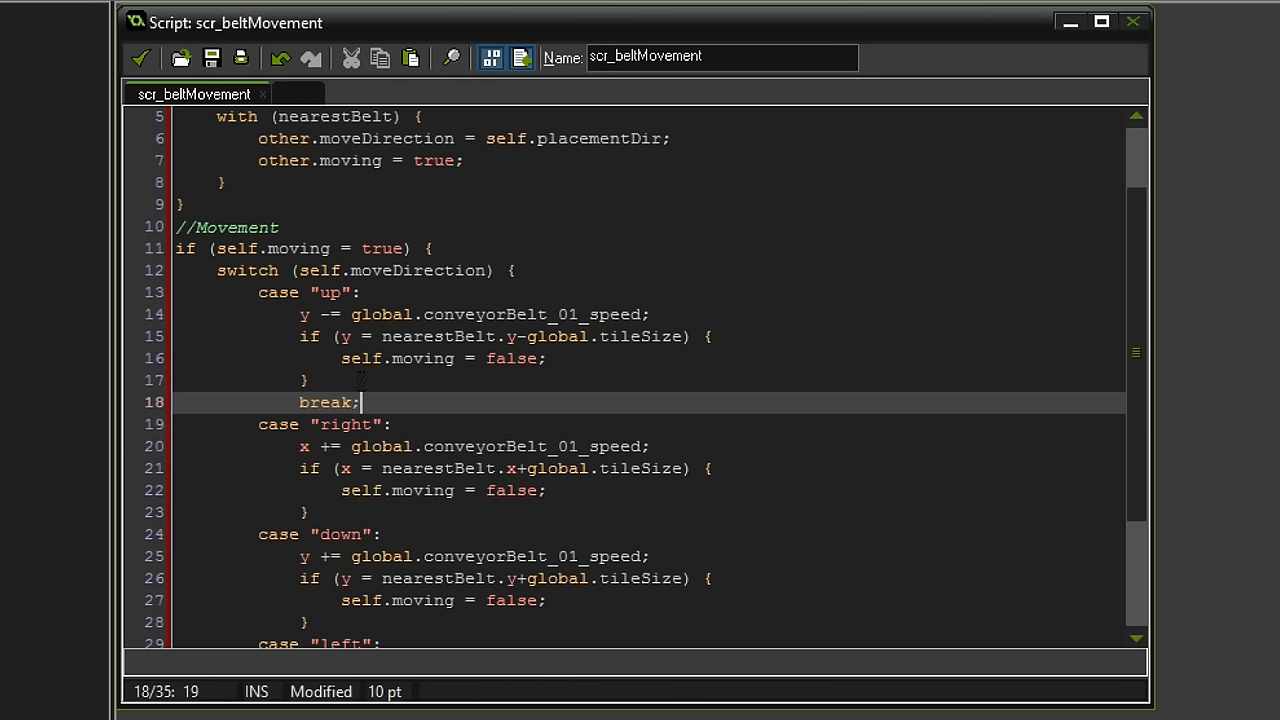
double_click(324, 402)
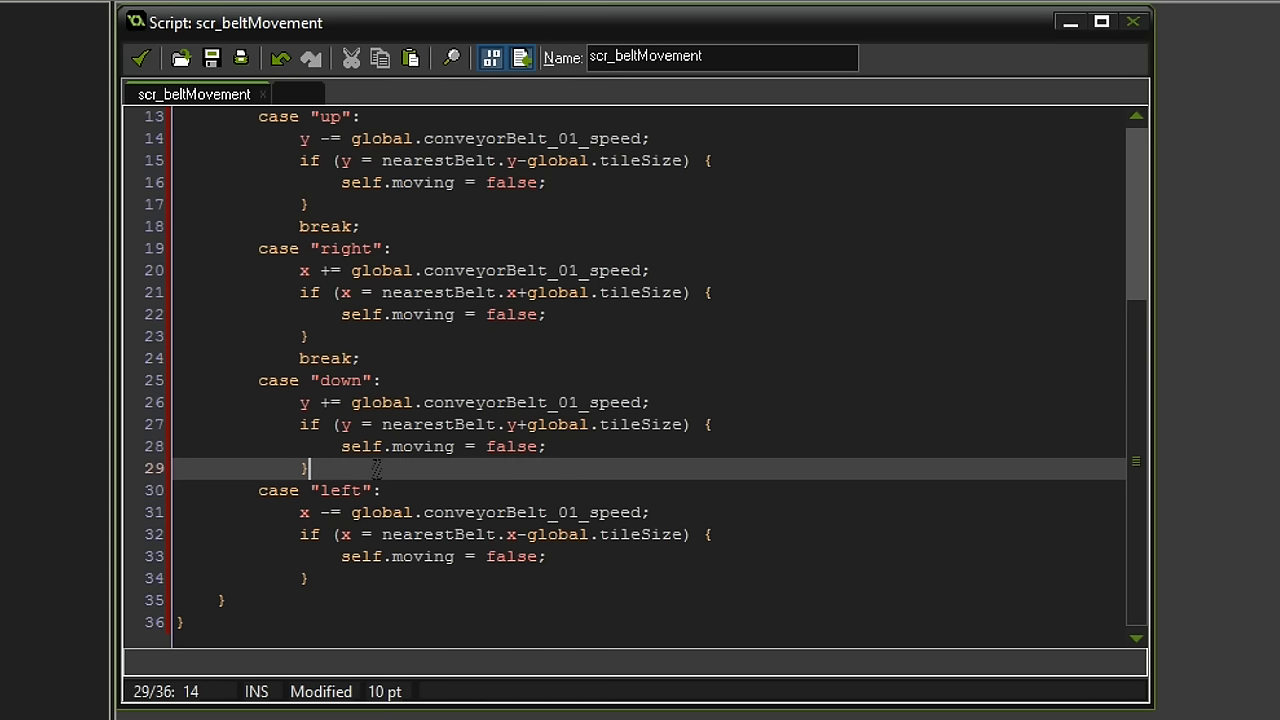
text(break;)
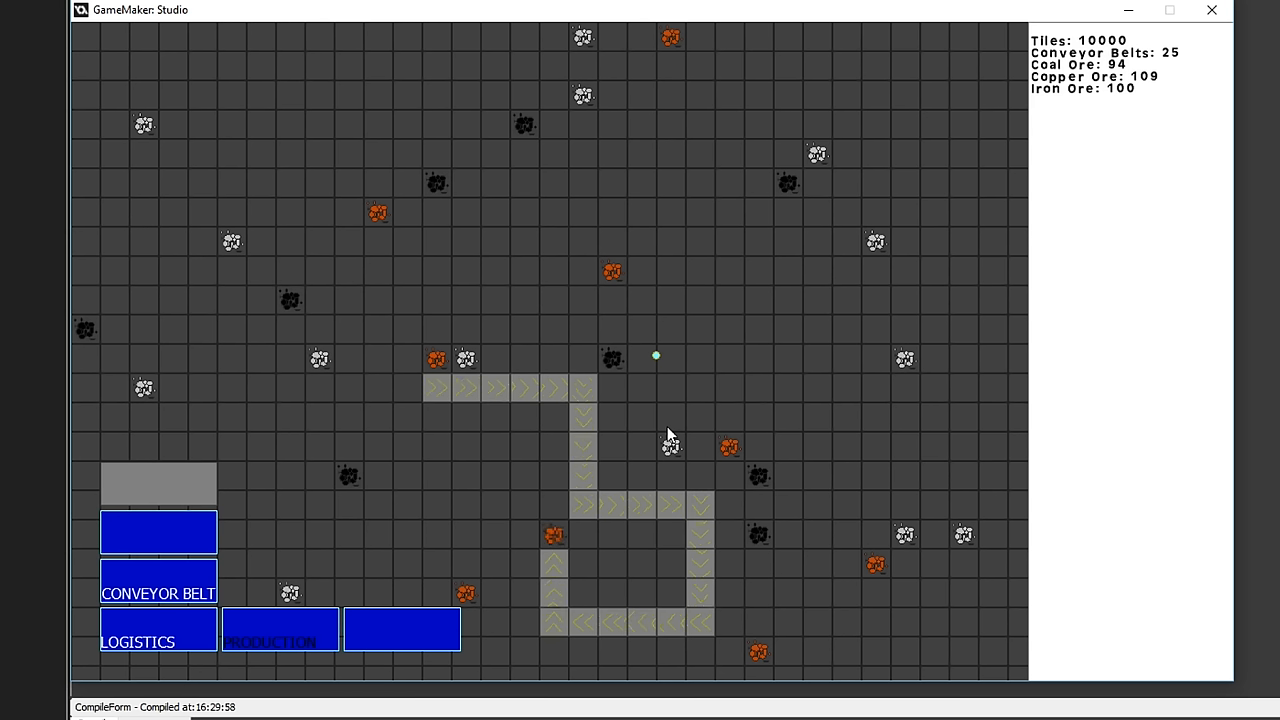
mouse_move(670, 490)
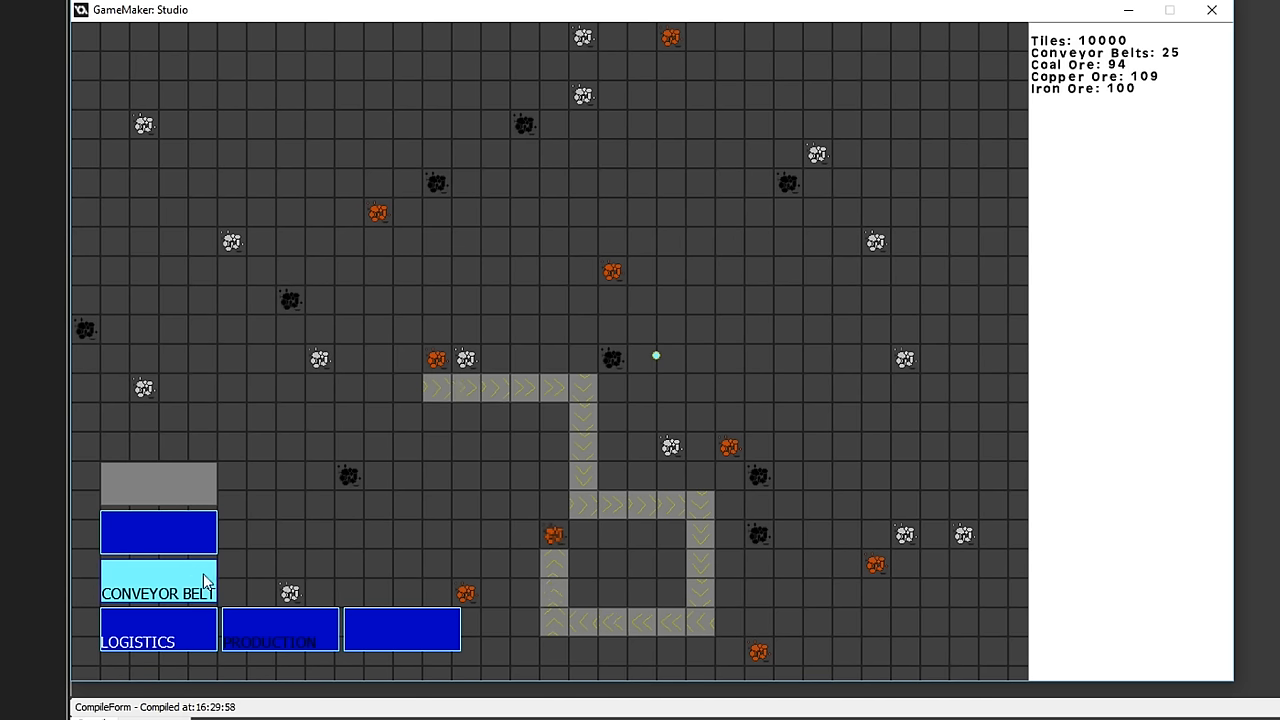
- Select the conveyor belt tool and place three more belt tiles extending the loop on the grid
click(530, 536)
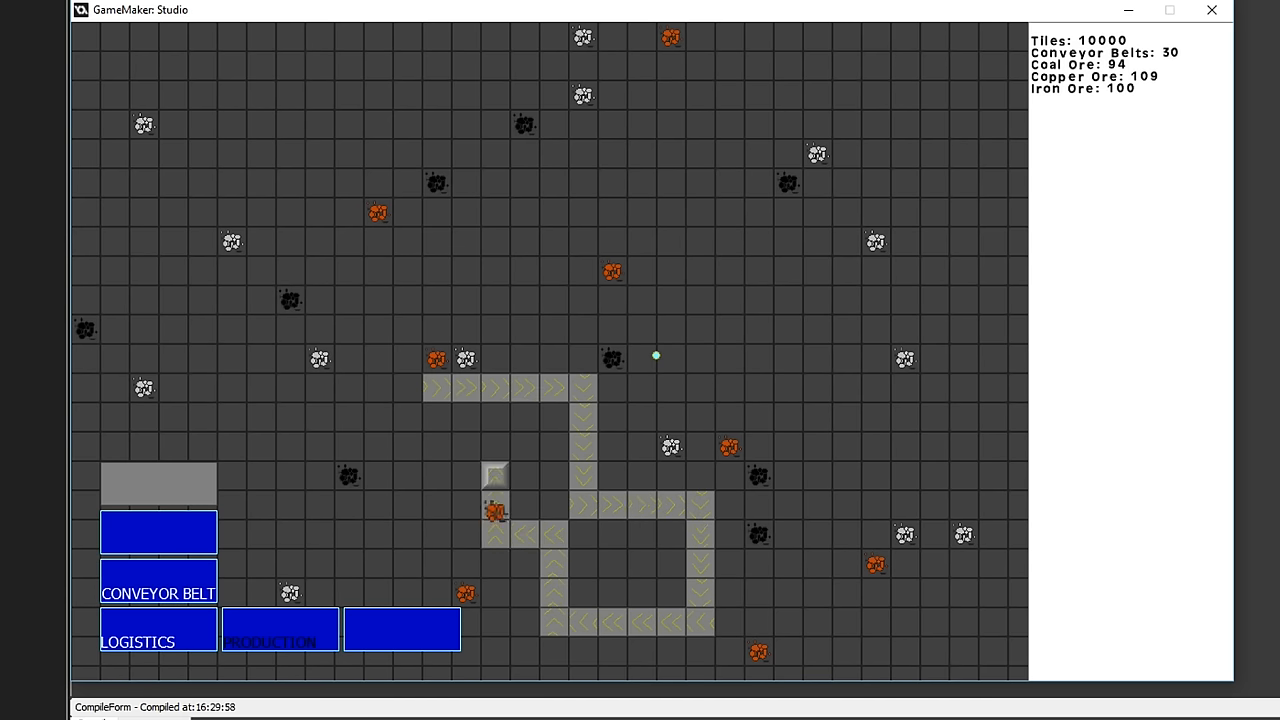
click(496, 476)
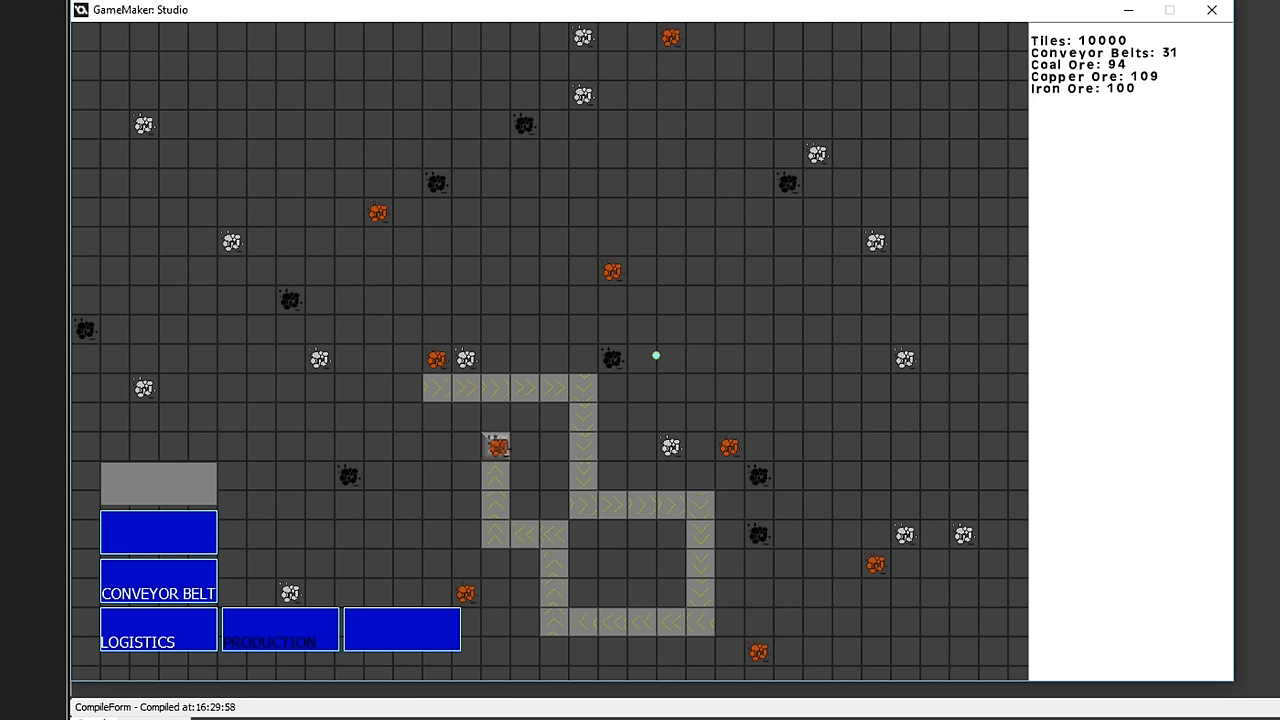
click(642, 444)
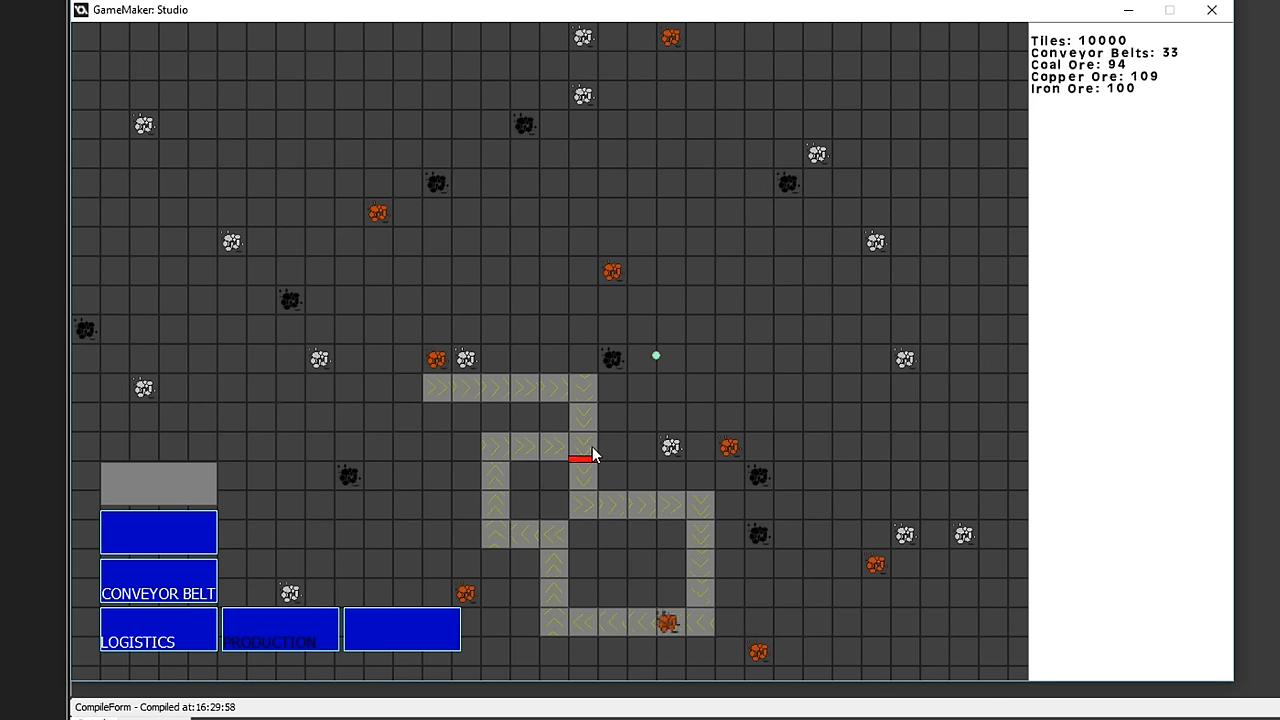
click(584, 458)
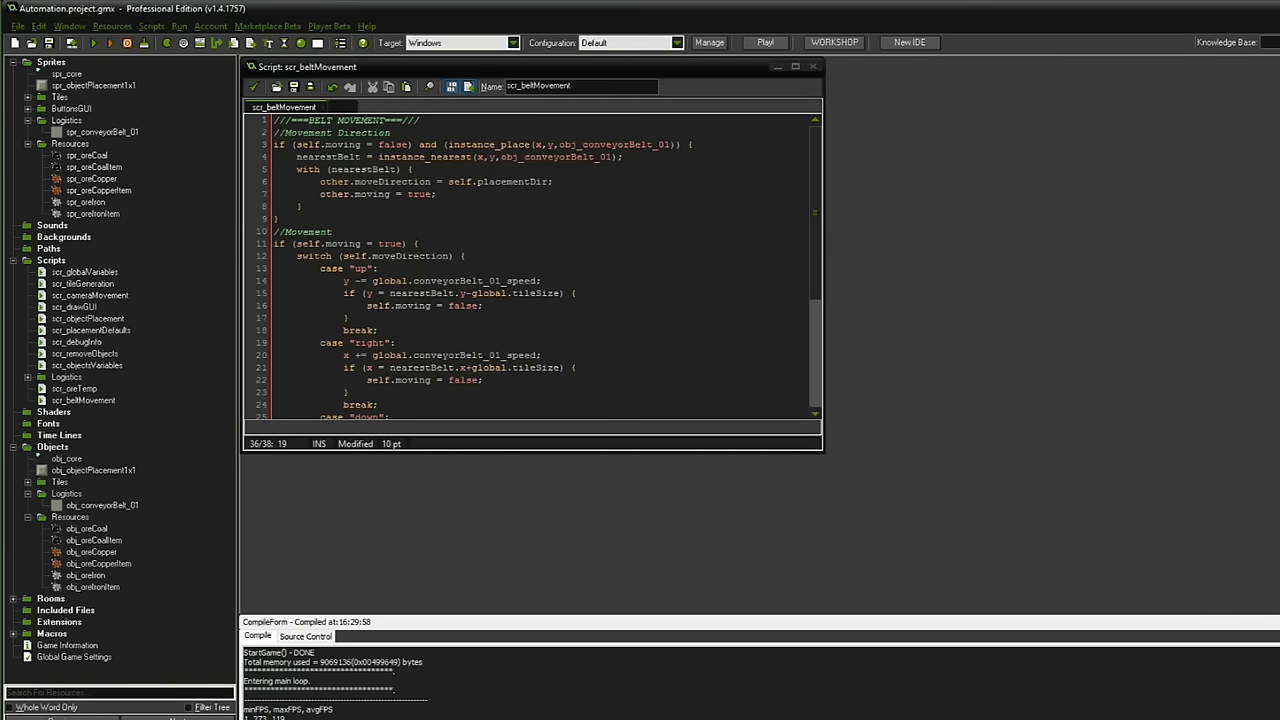
- Scroll through the scr_beltMovement script before closing it
scroll(down, 3)
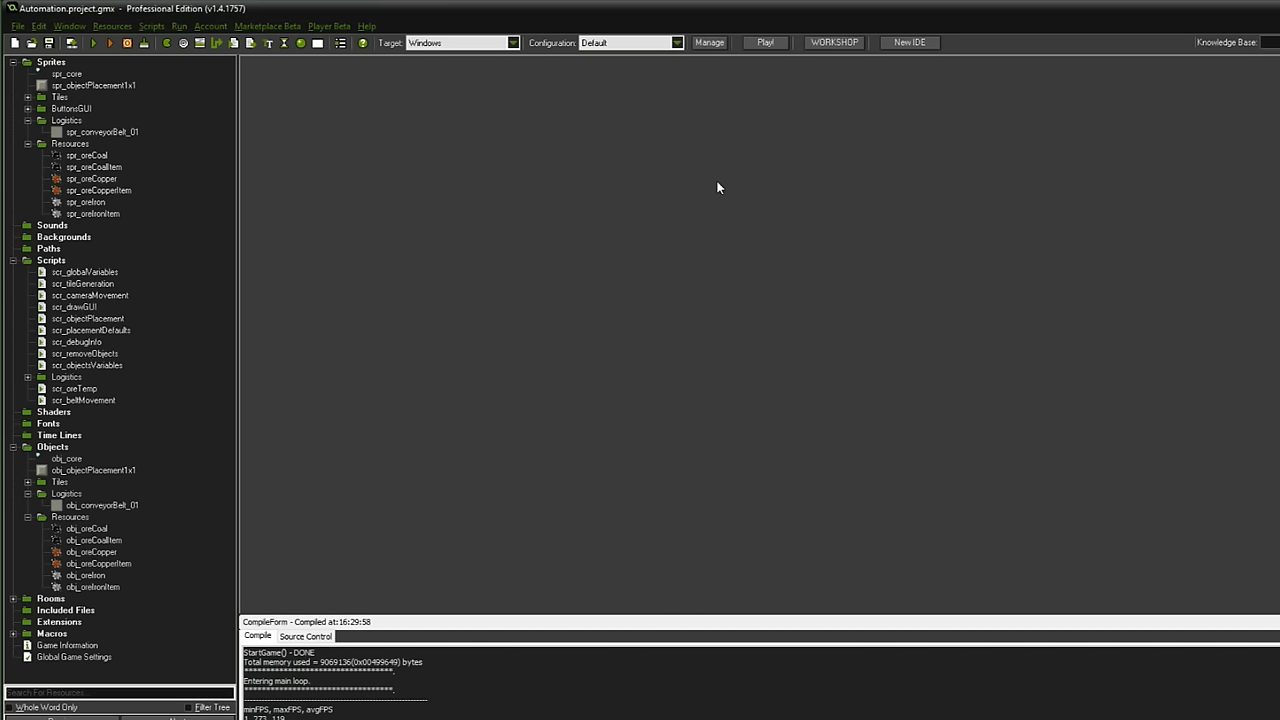
mouse_move(716, 236)
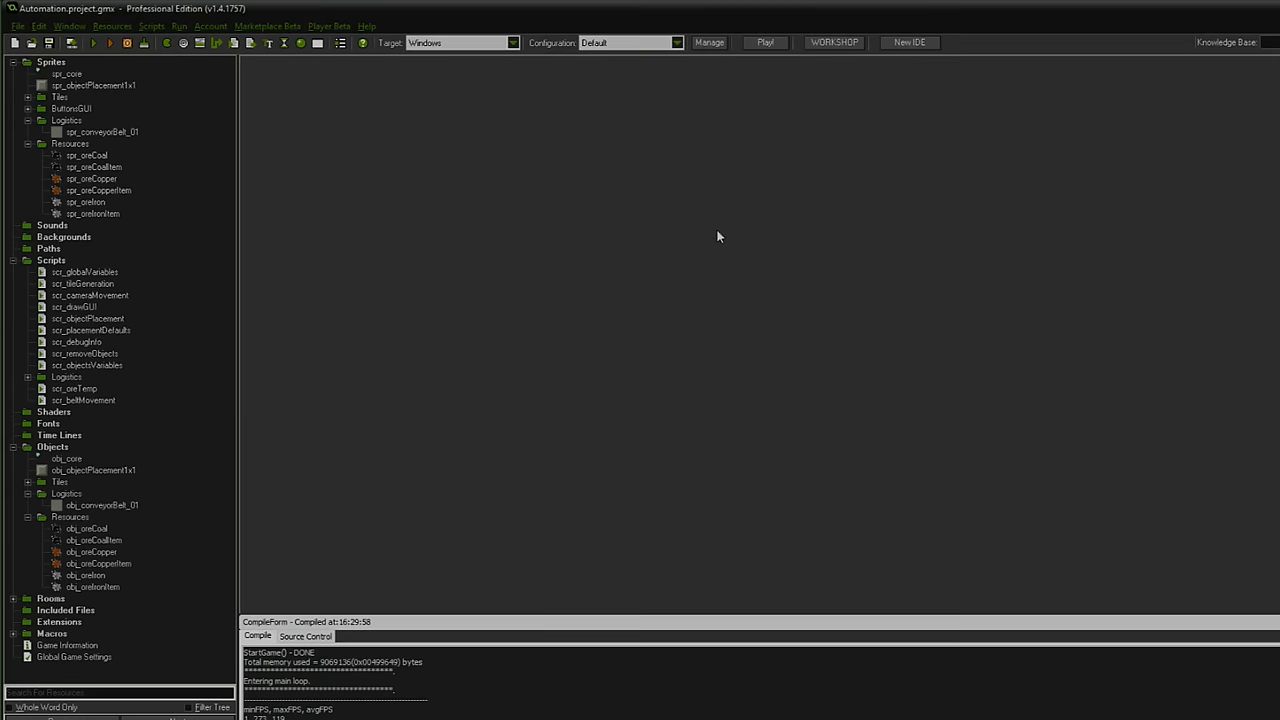